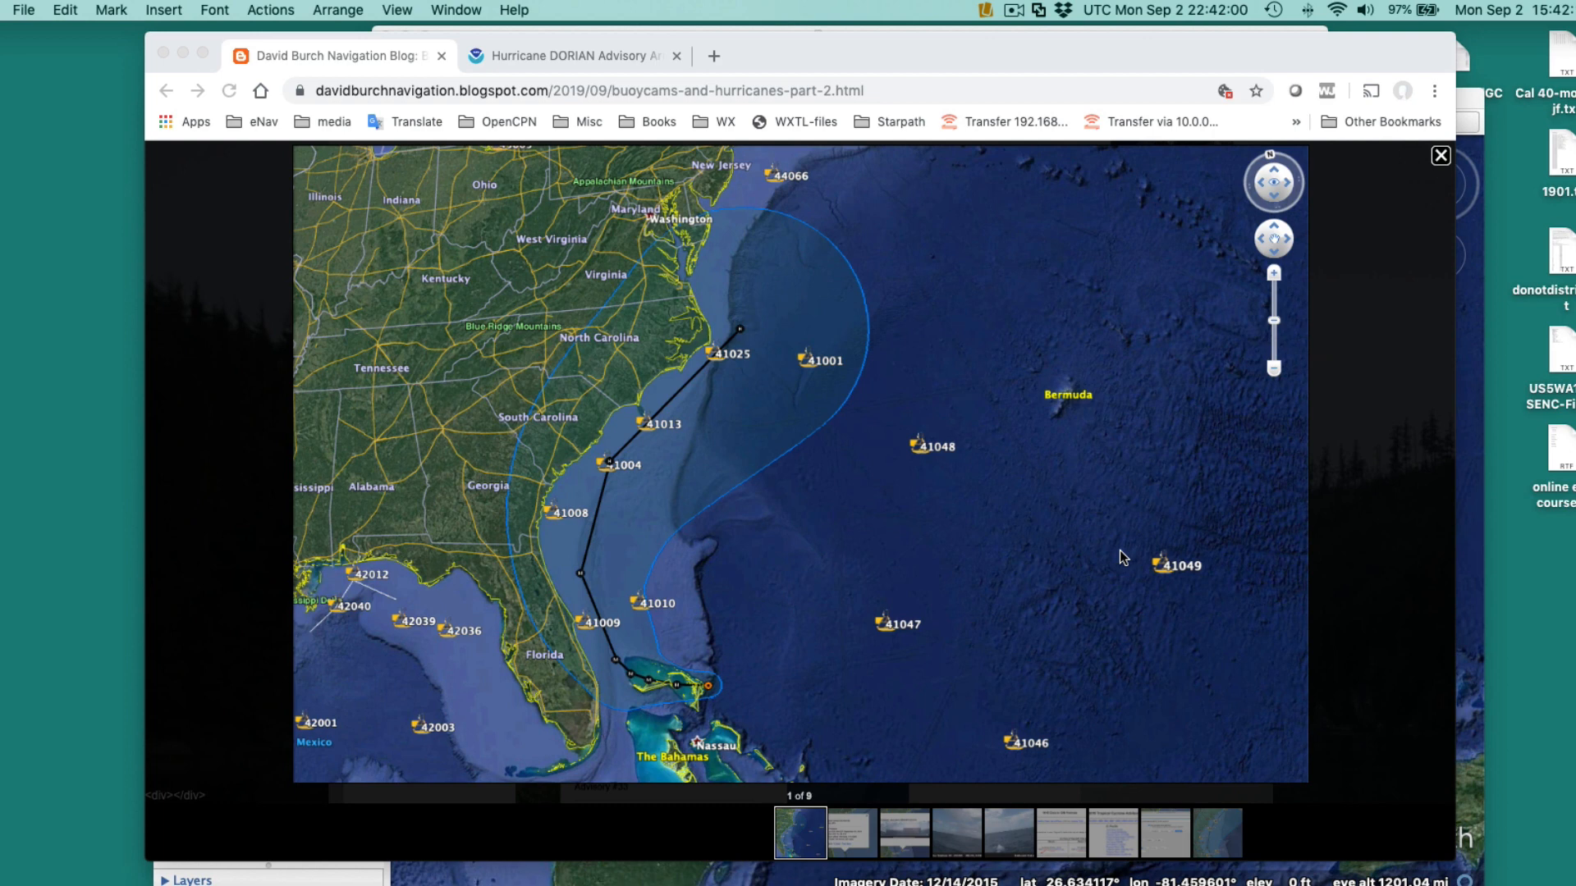
mouse_move(691, 420)
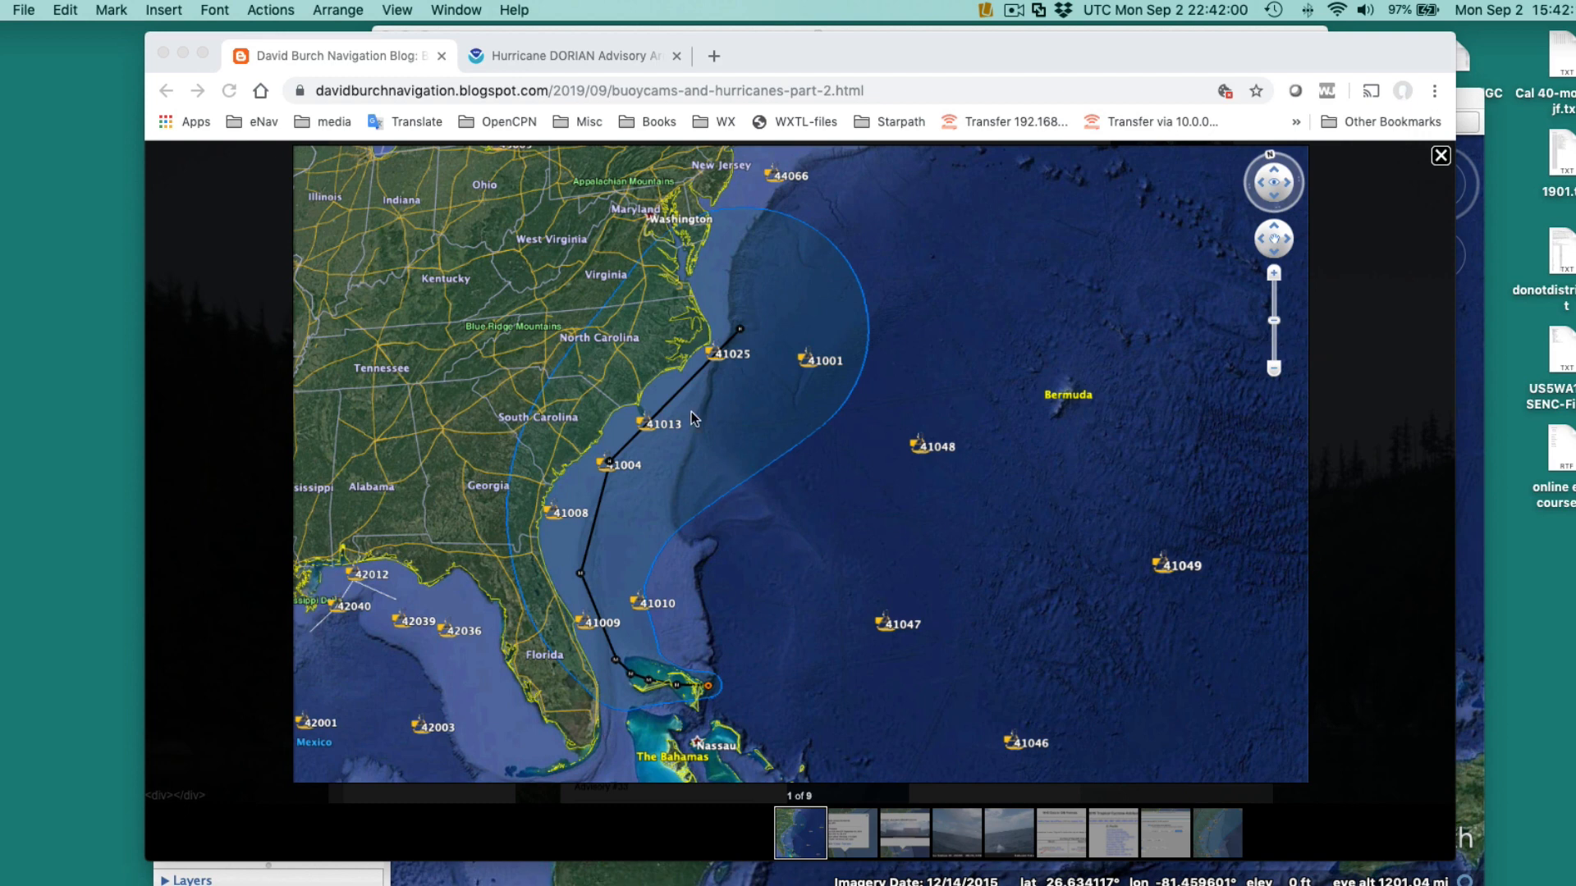
mouse_move(816, 563)
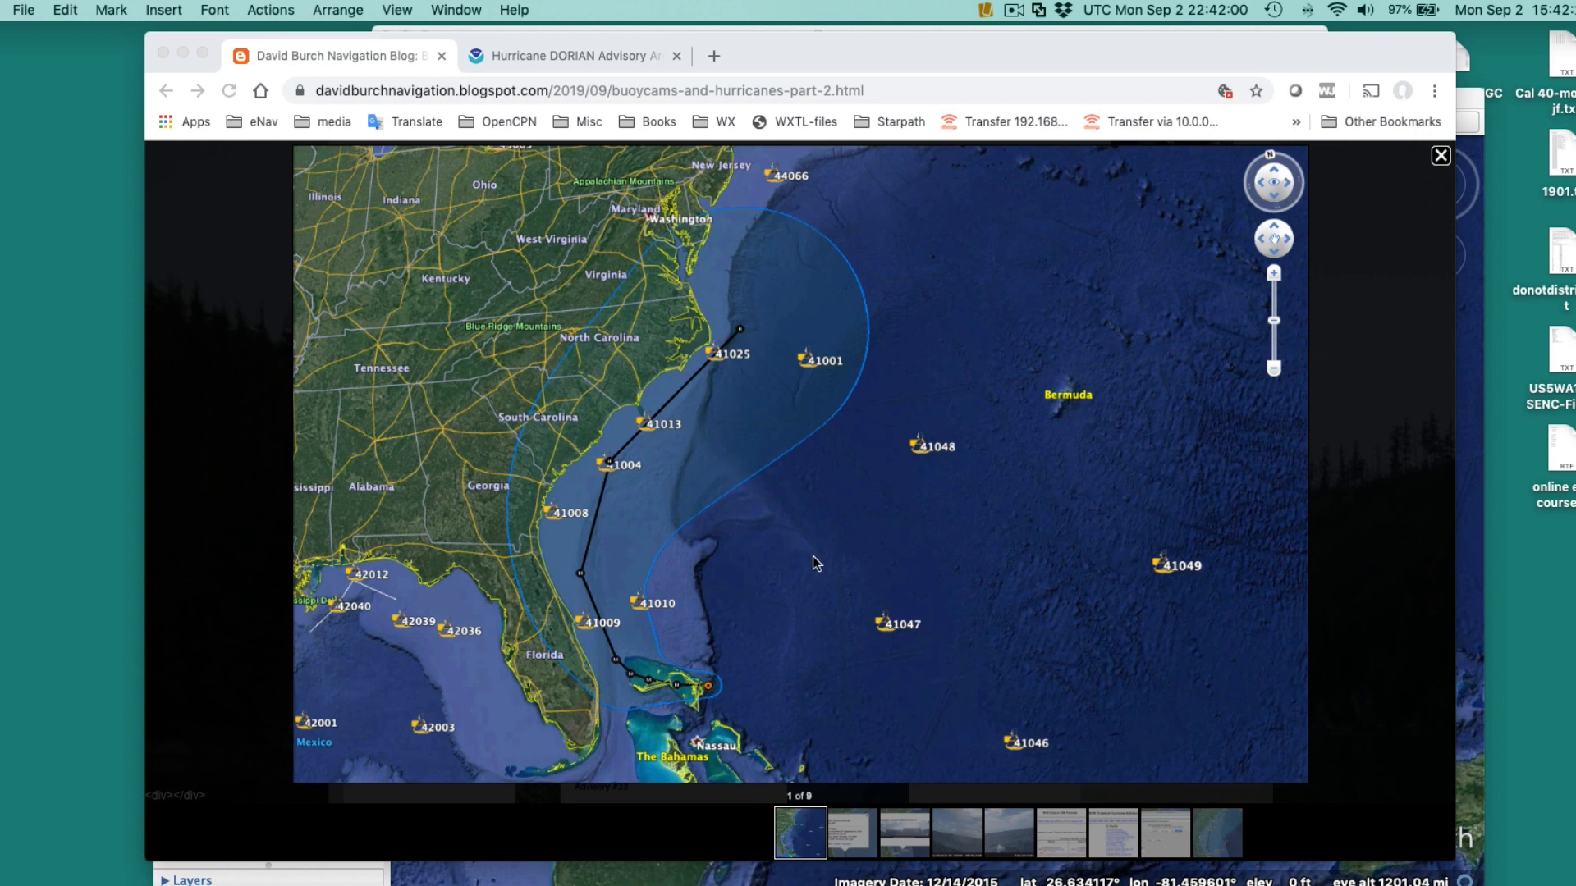
mouse_move(678, 719)
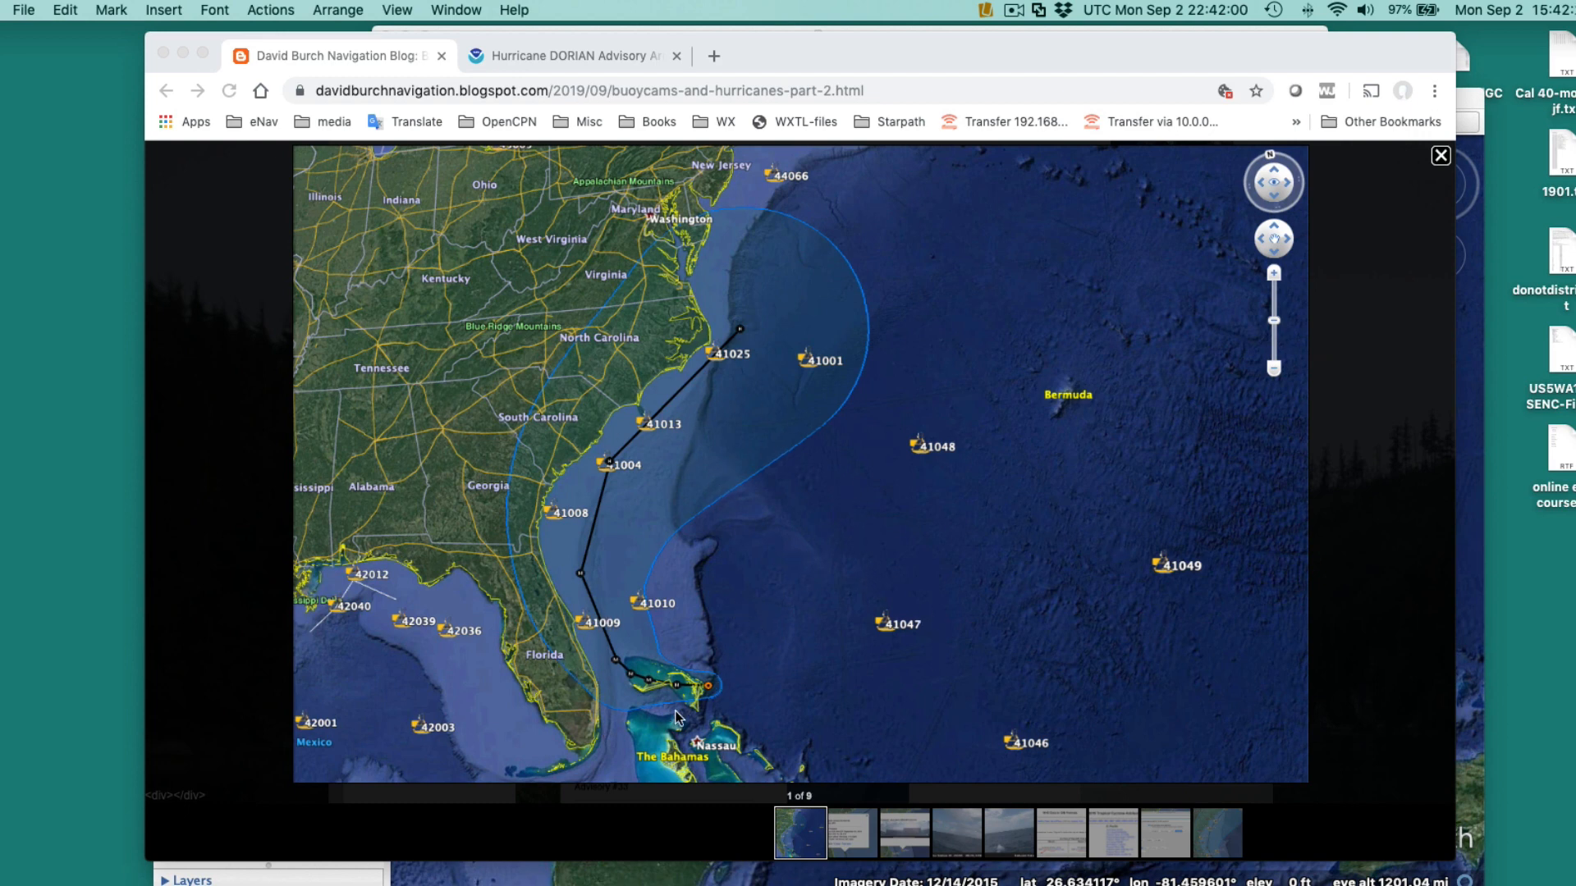
mouse_move(767, 619)
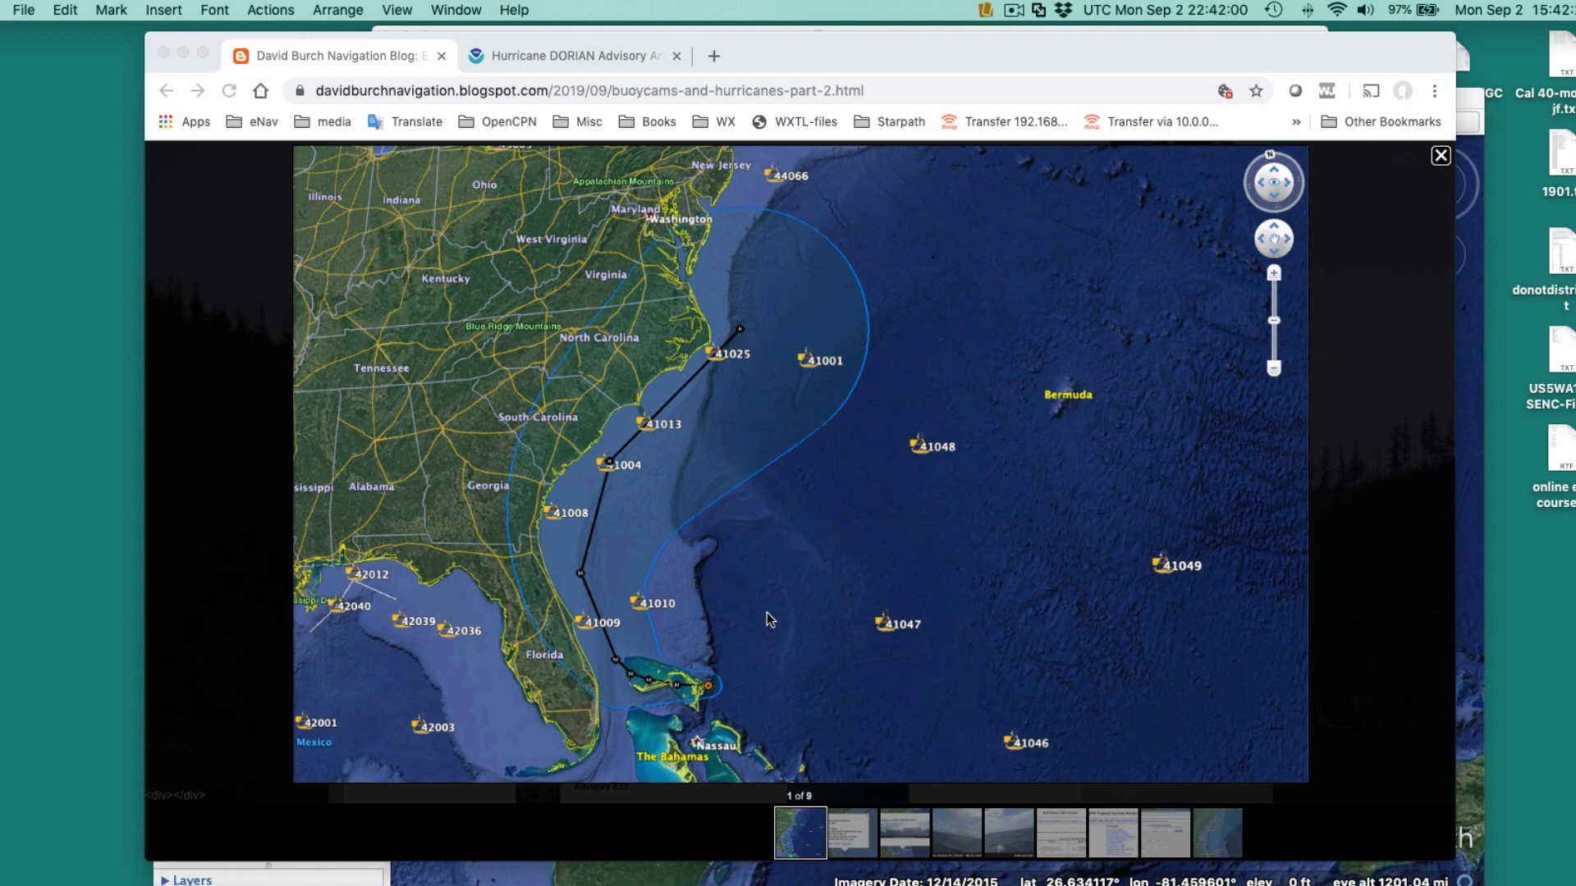
mouse_move(758, 423)
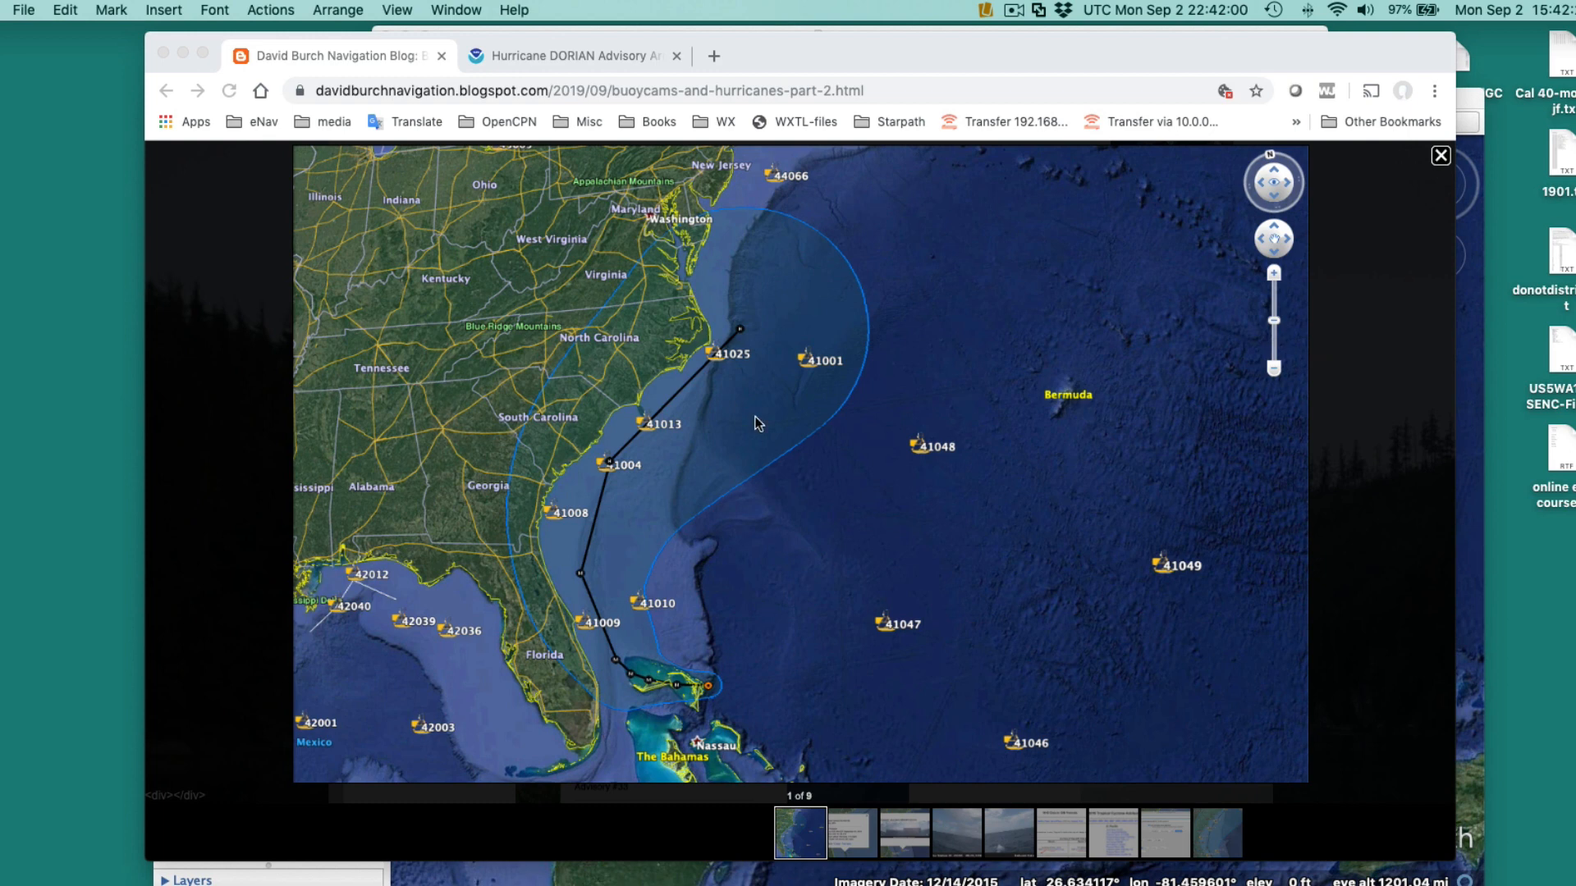
mouse_move(752, 356)
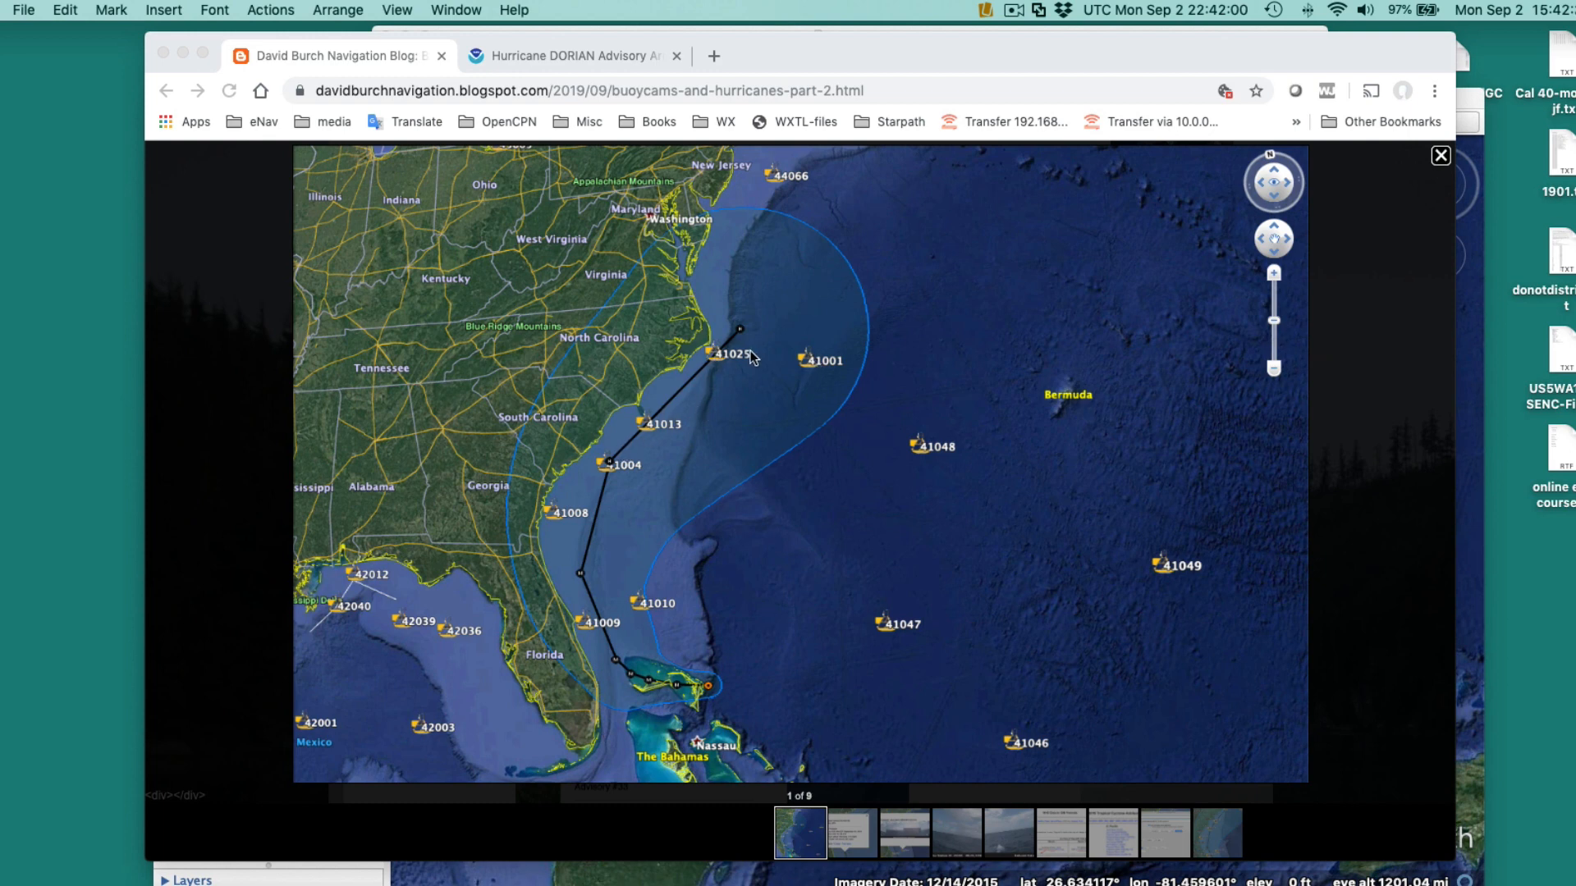
mouse_move(648, 607)
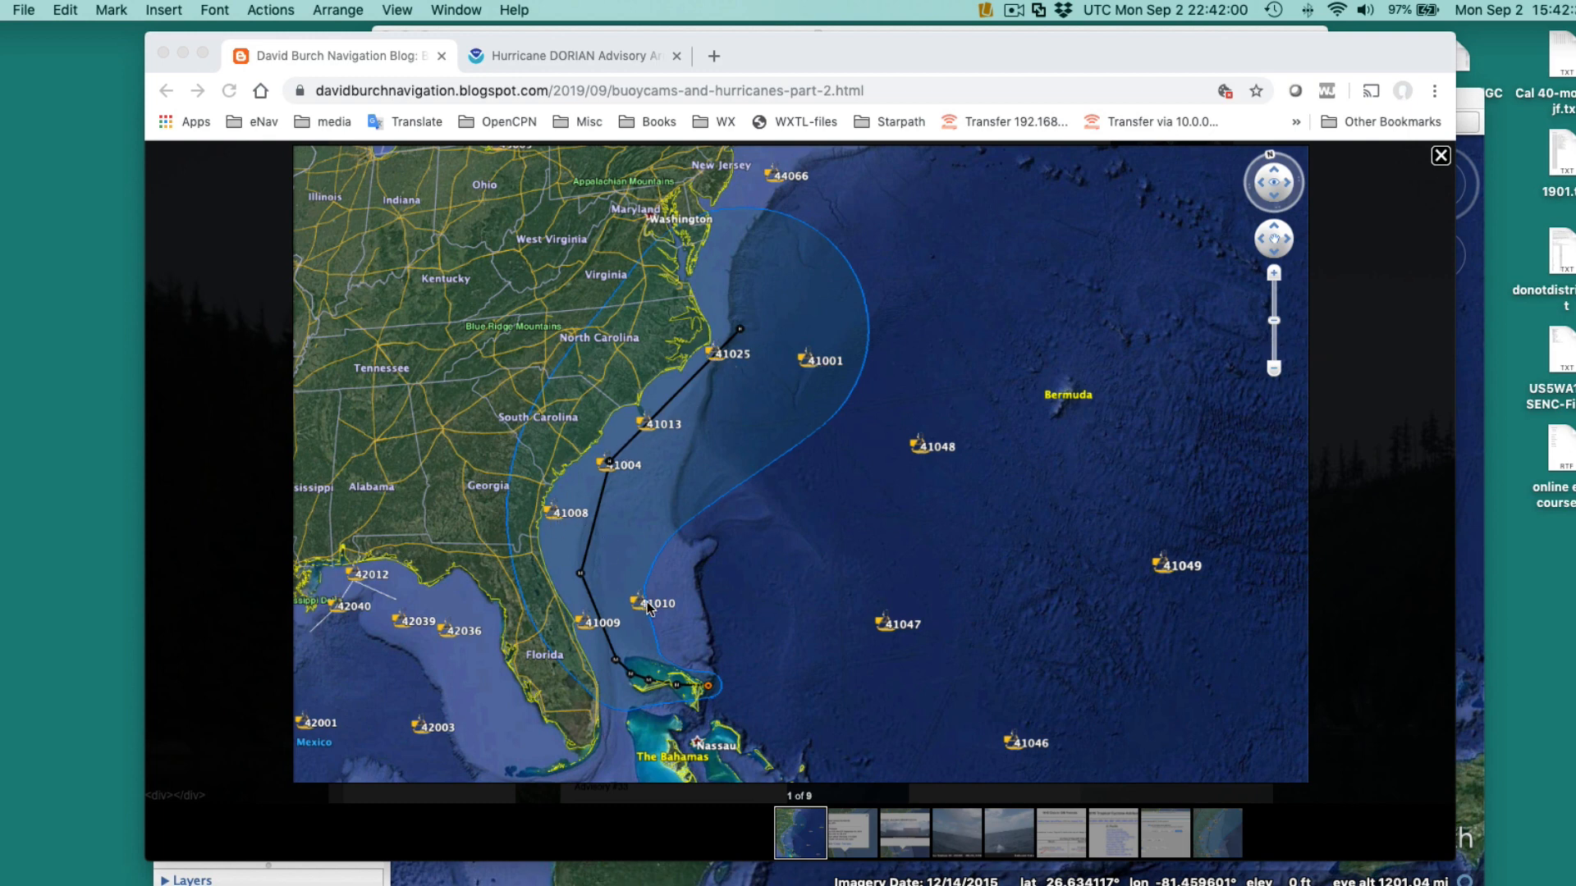
mouse_move(769, 700)
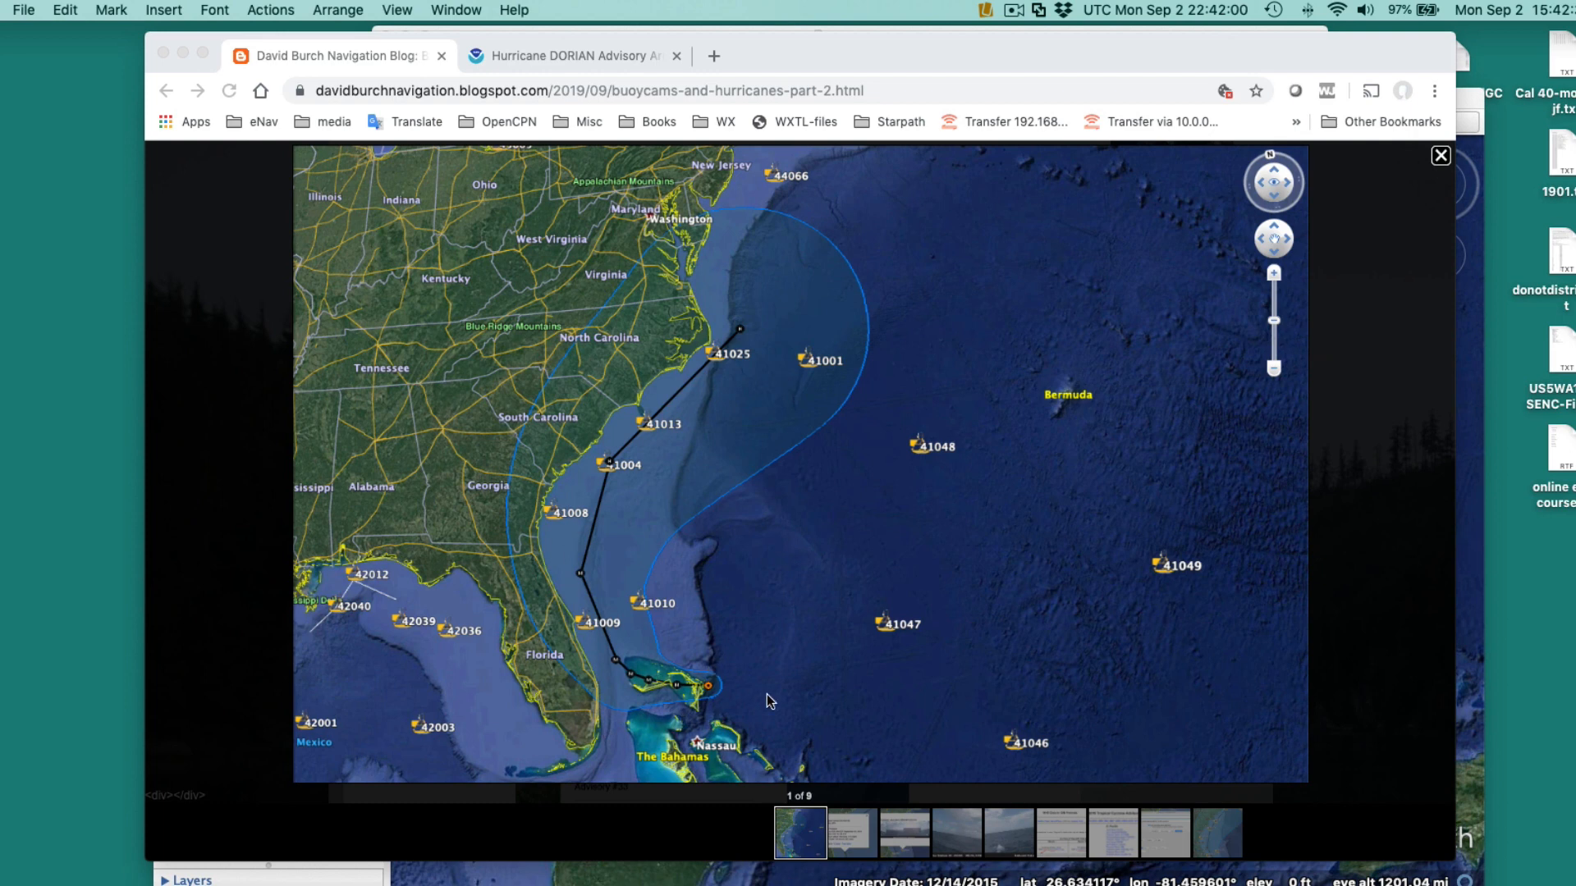
mouse_move(763, 593)
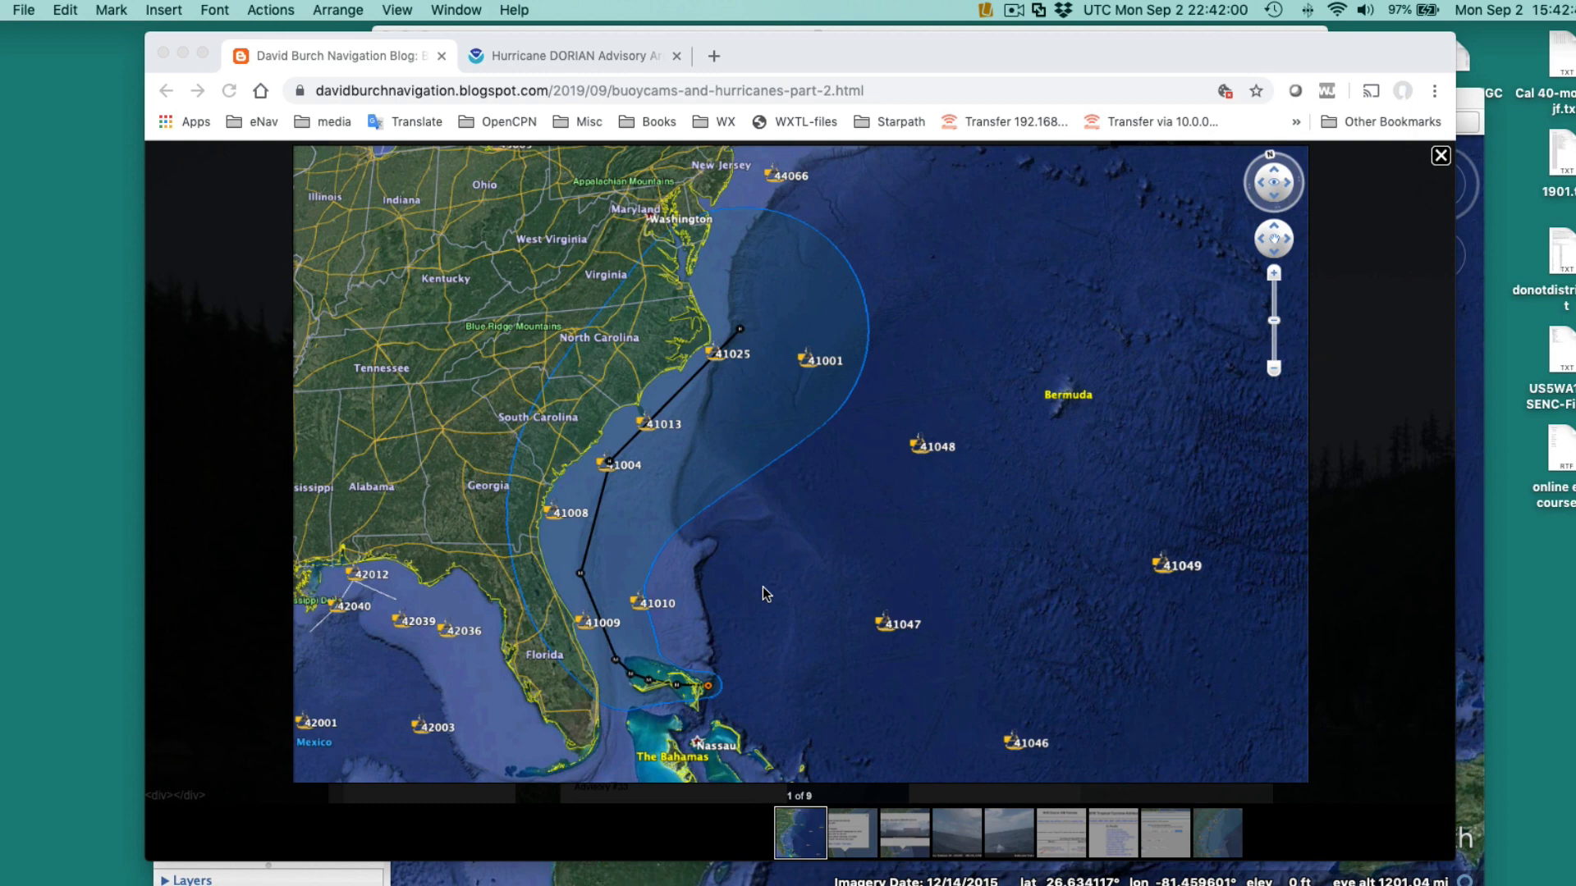
mouse_move(593, 460)
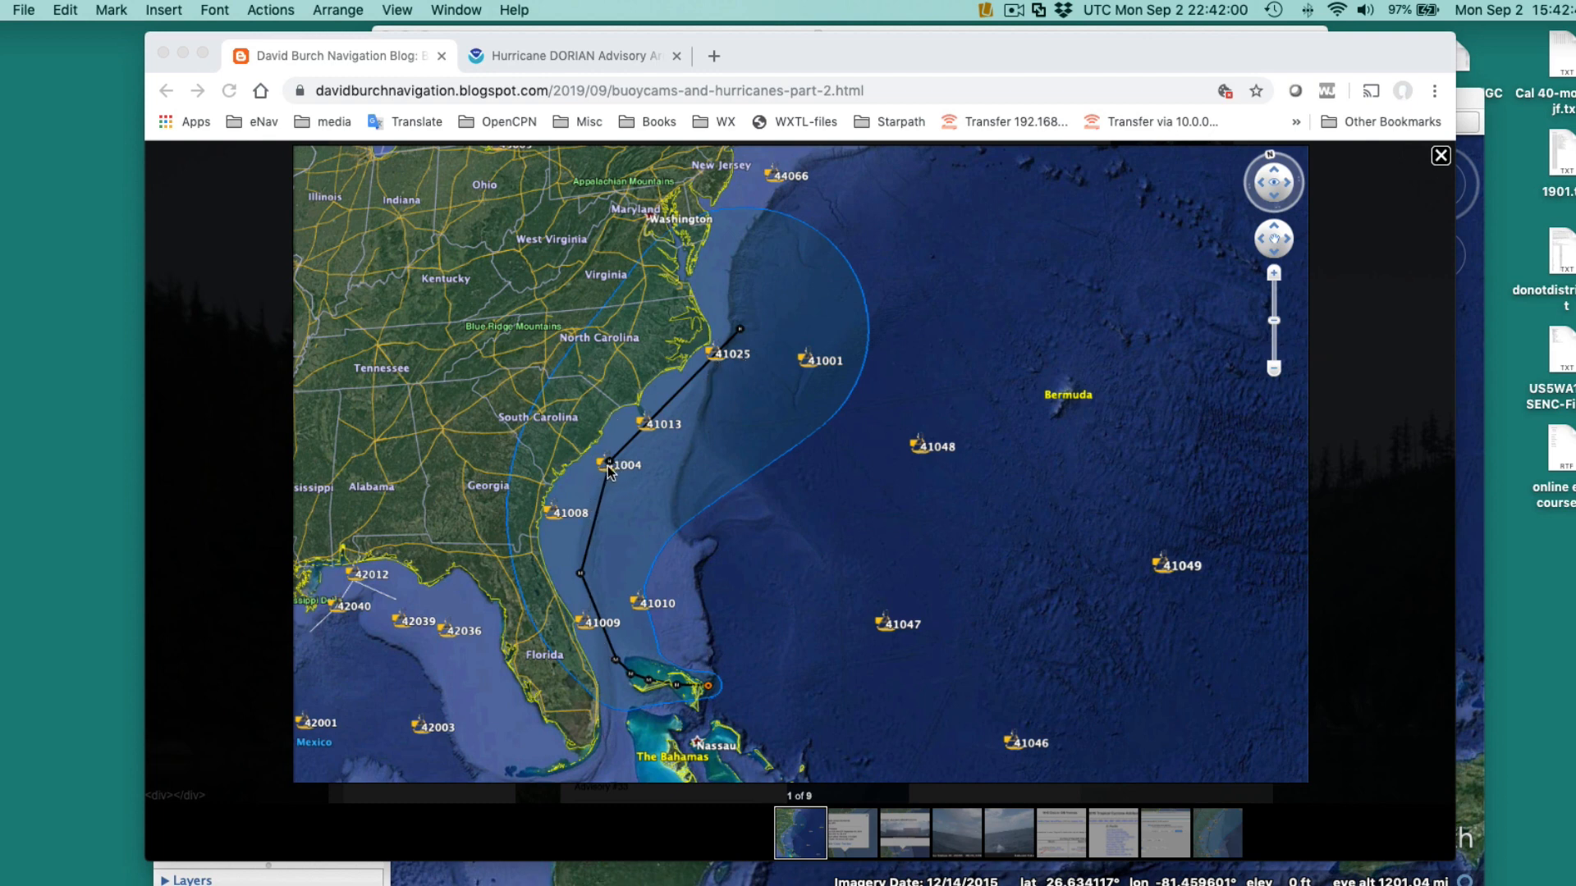
mouse_move(607, 584)
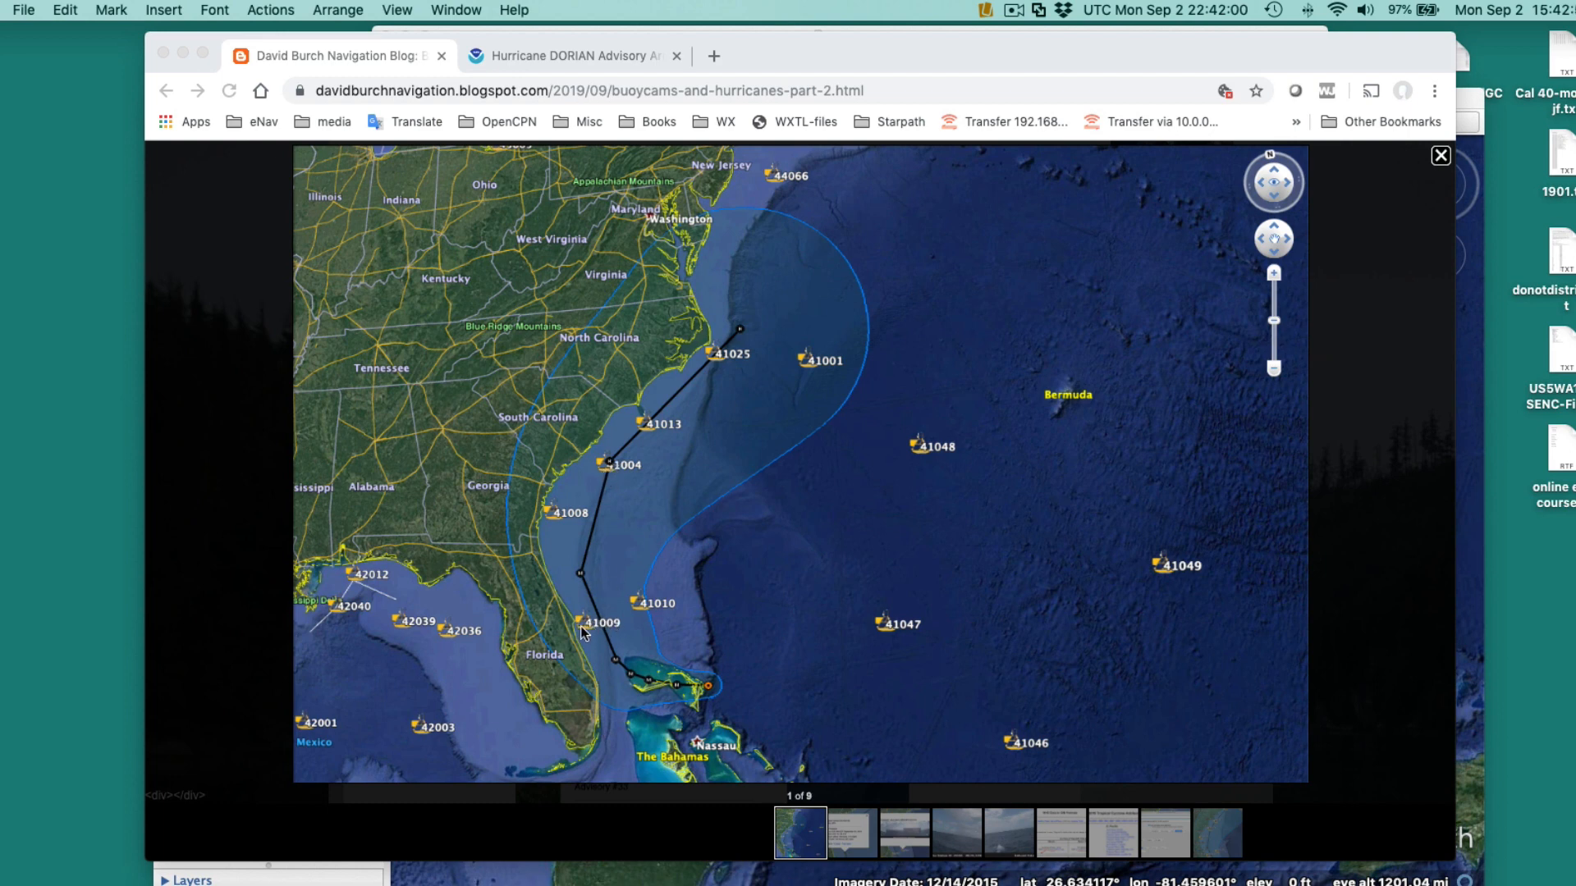
mouse_move(613, 650)
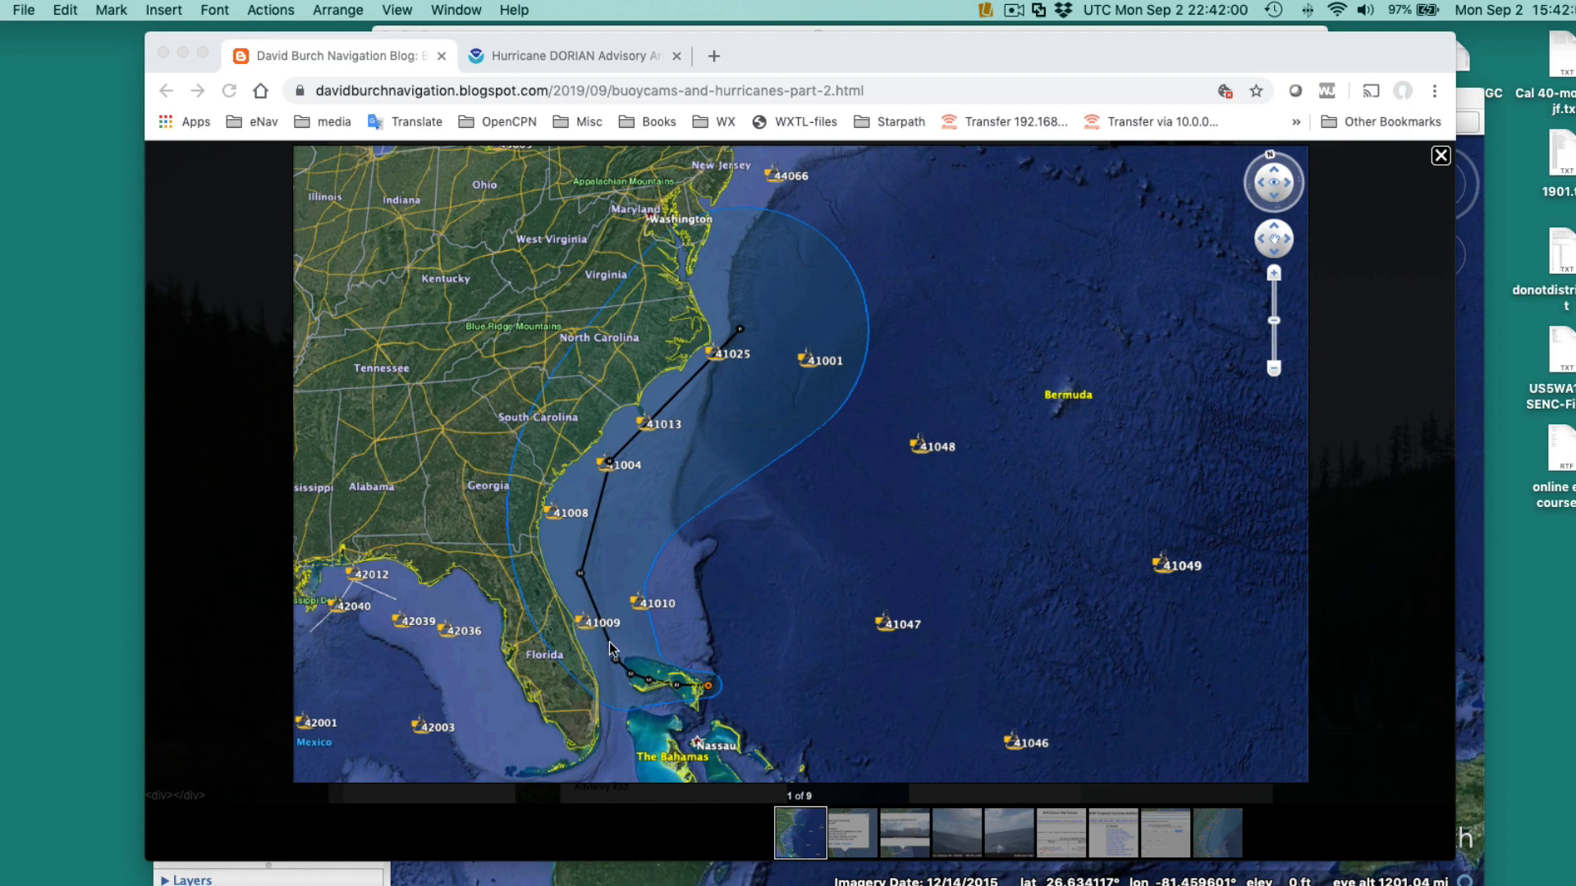
mouse_move(786, 645)
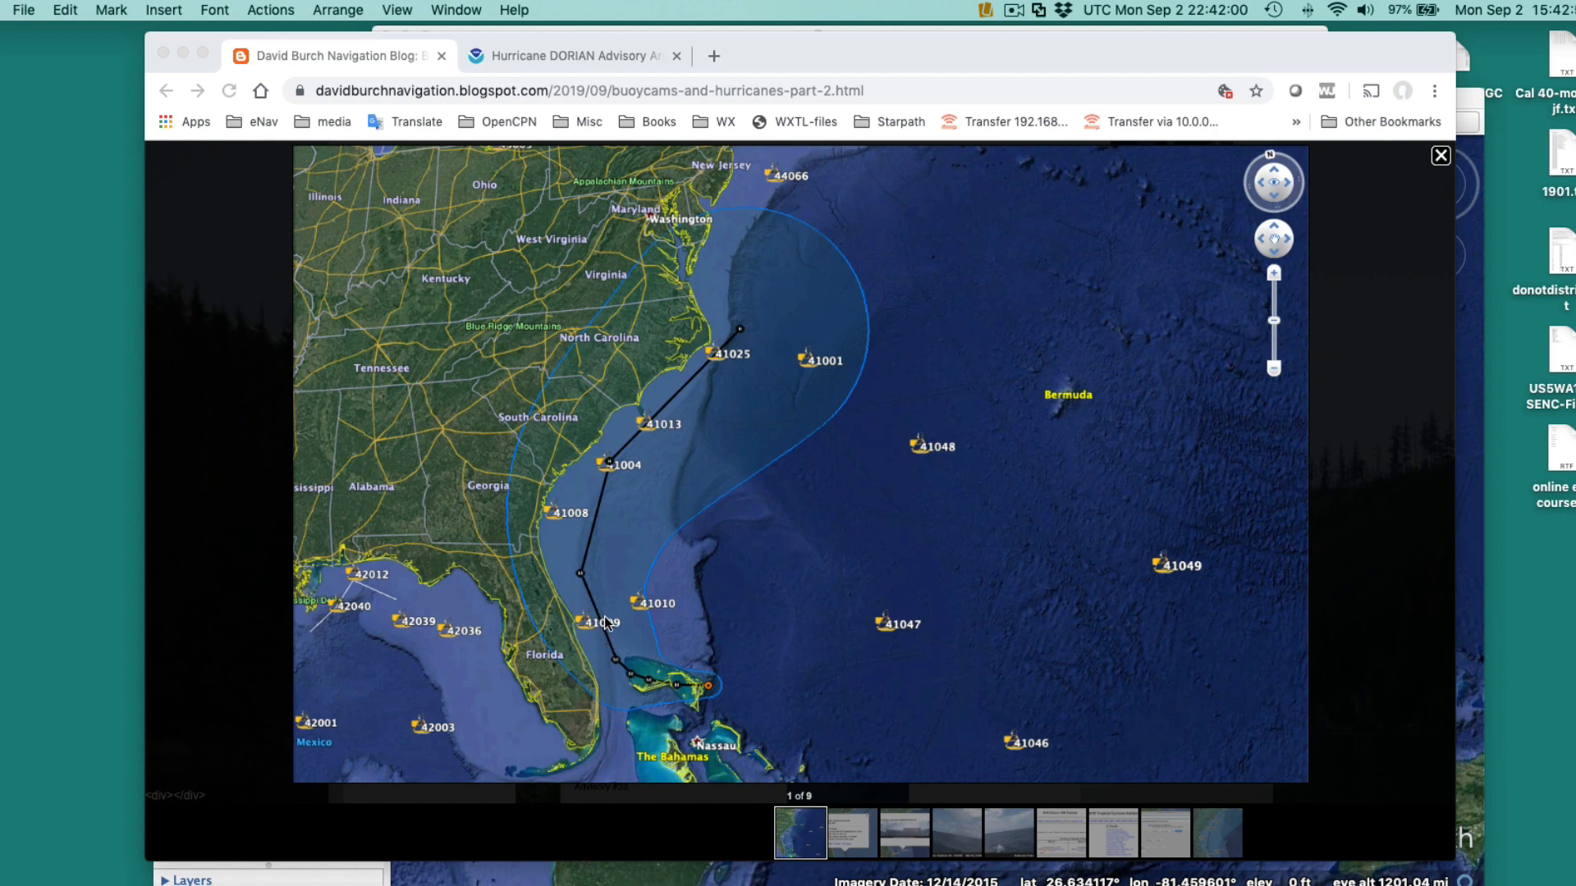
mouse_move(732, 350)
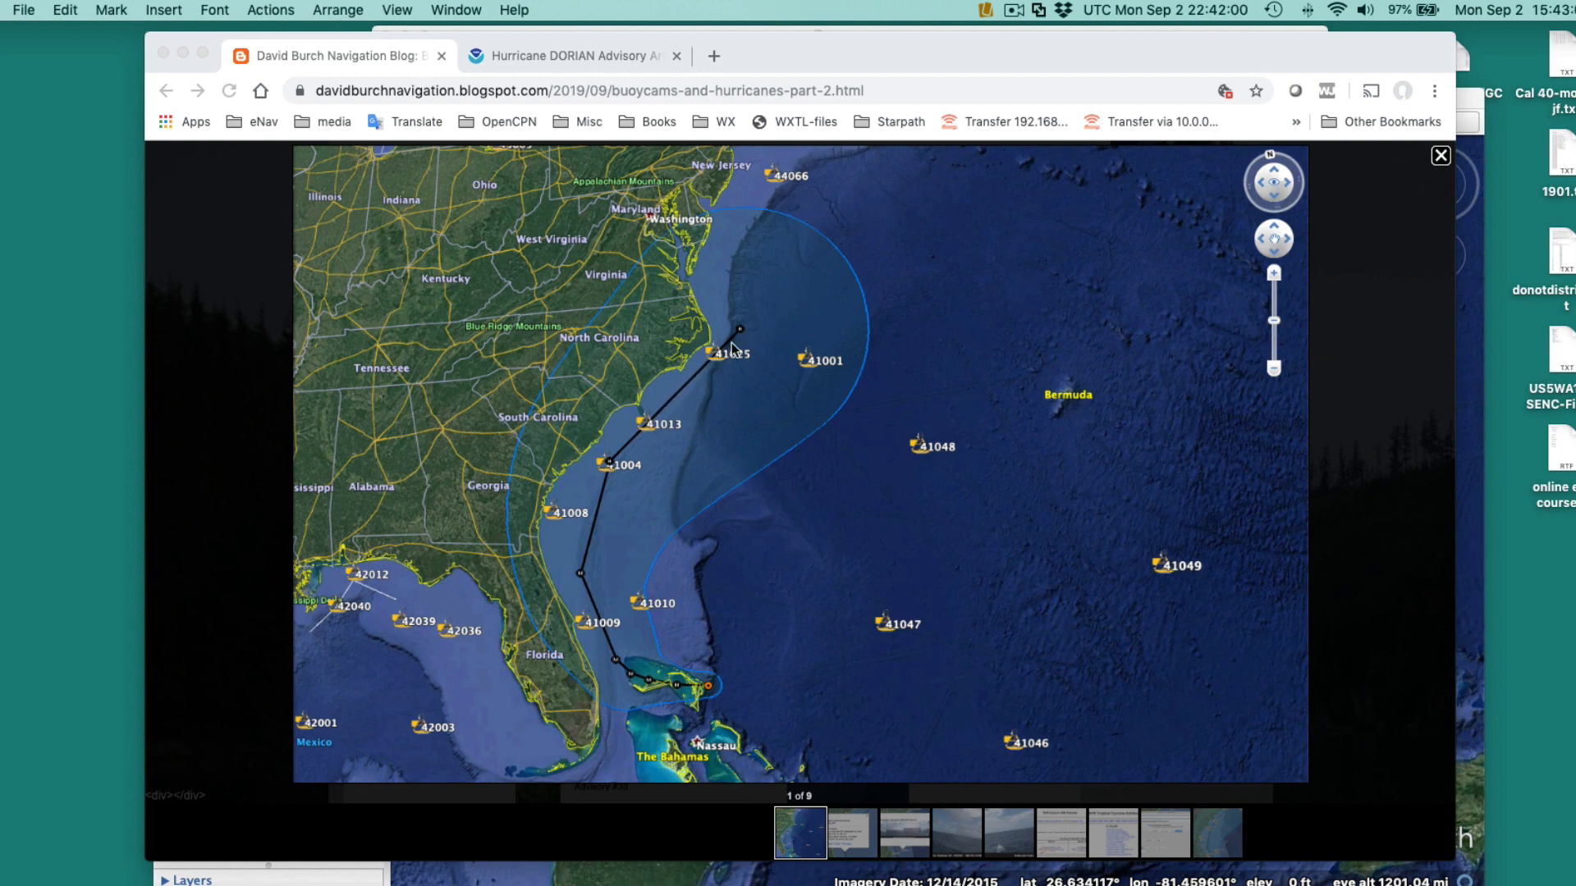
mouse_move(771, 654)
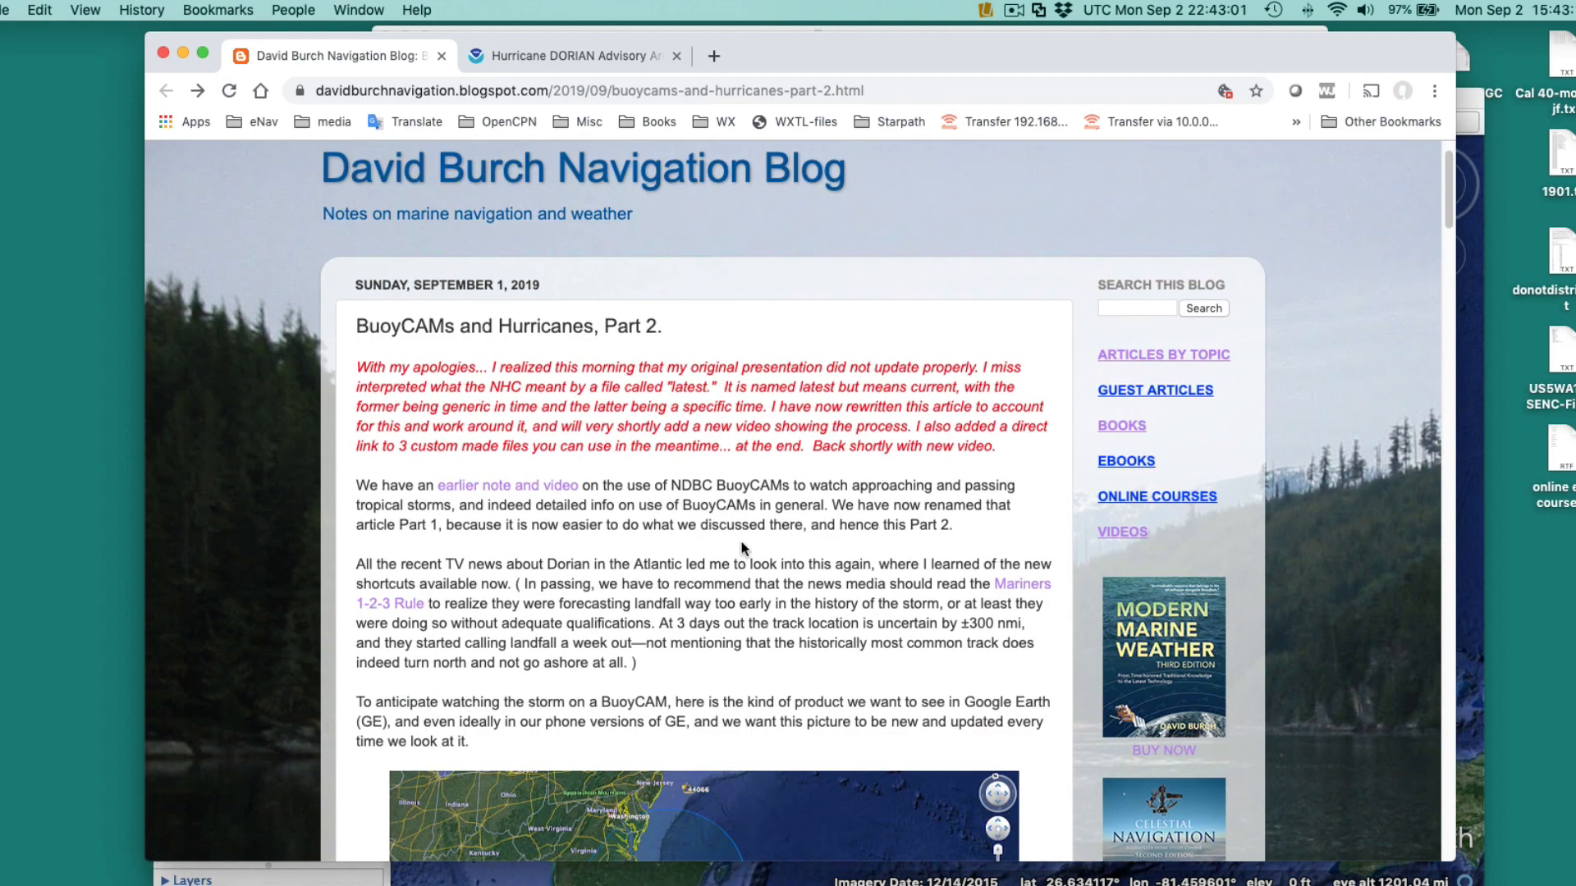
Scroll through the NHC cone-file and Network Link sections down to the iPhone Dorian map screenshot.
scroll("down", 3)
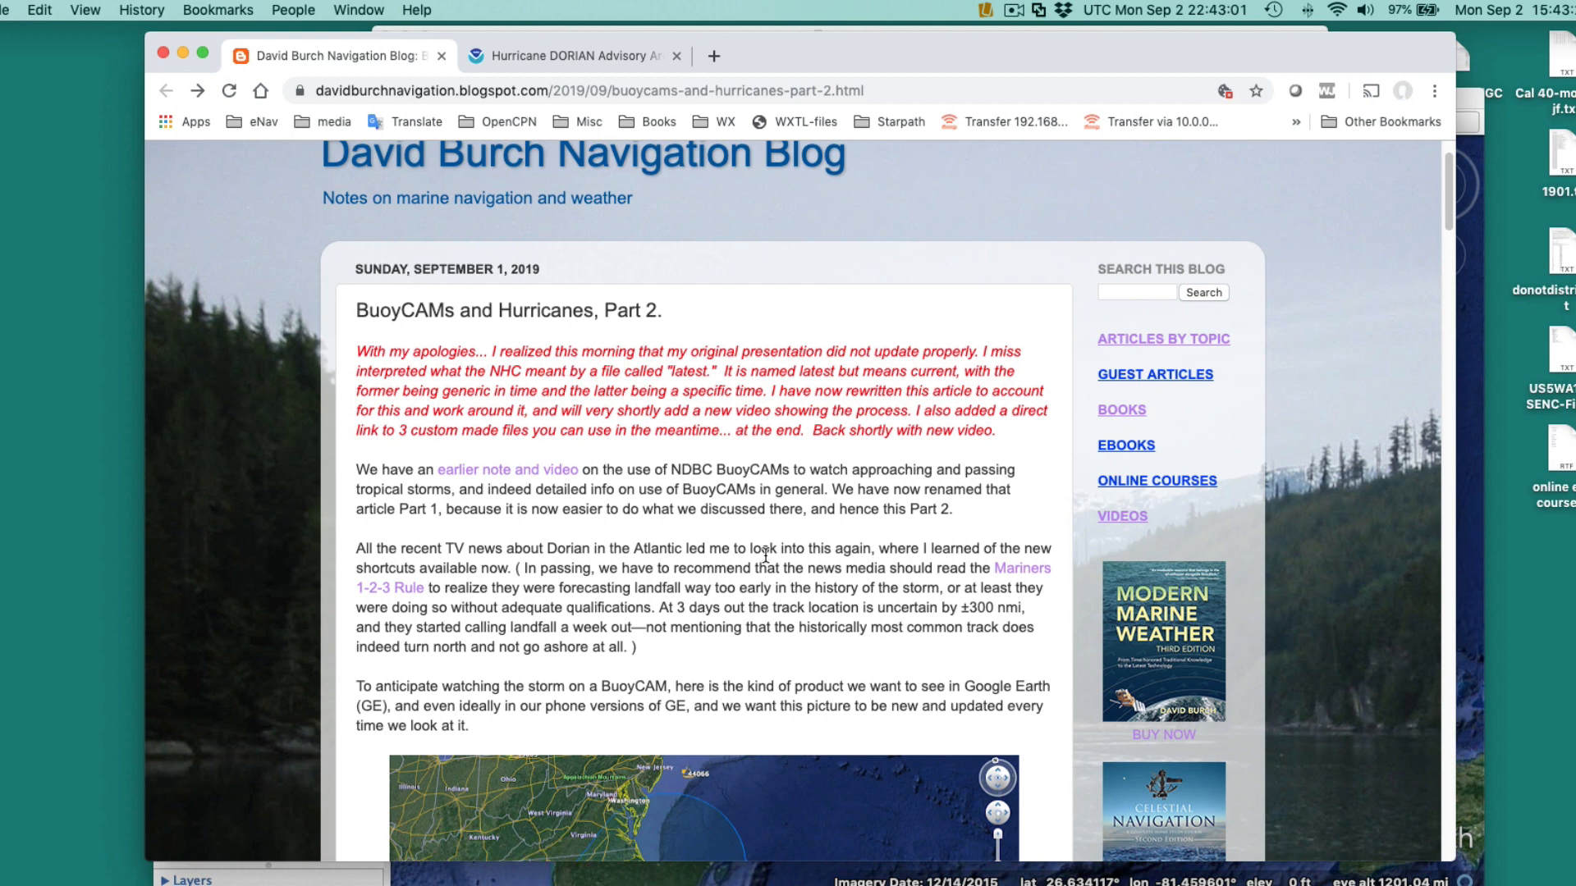
scroll("down", 3)
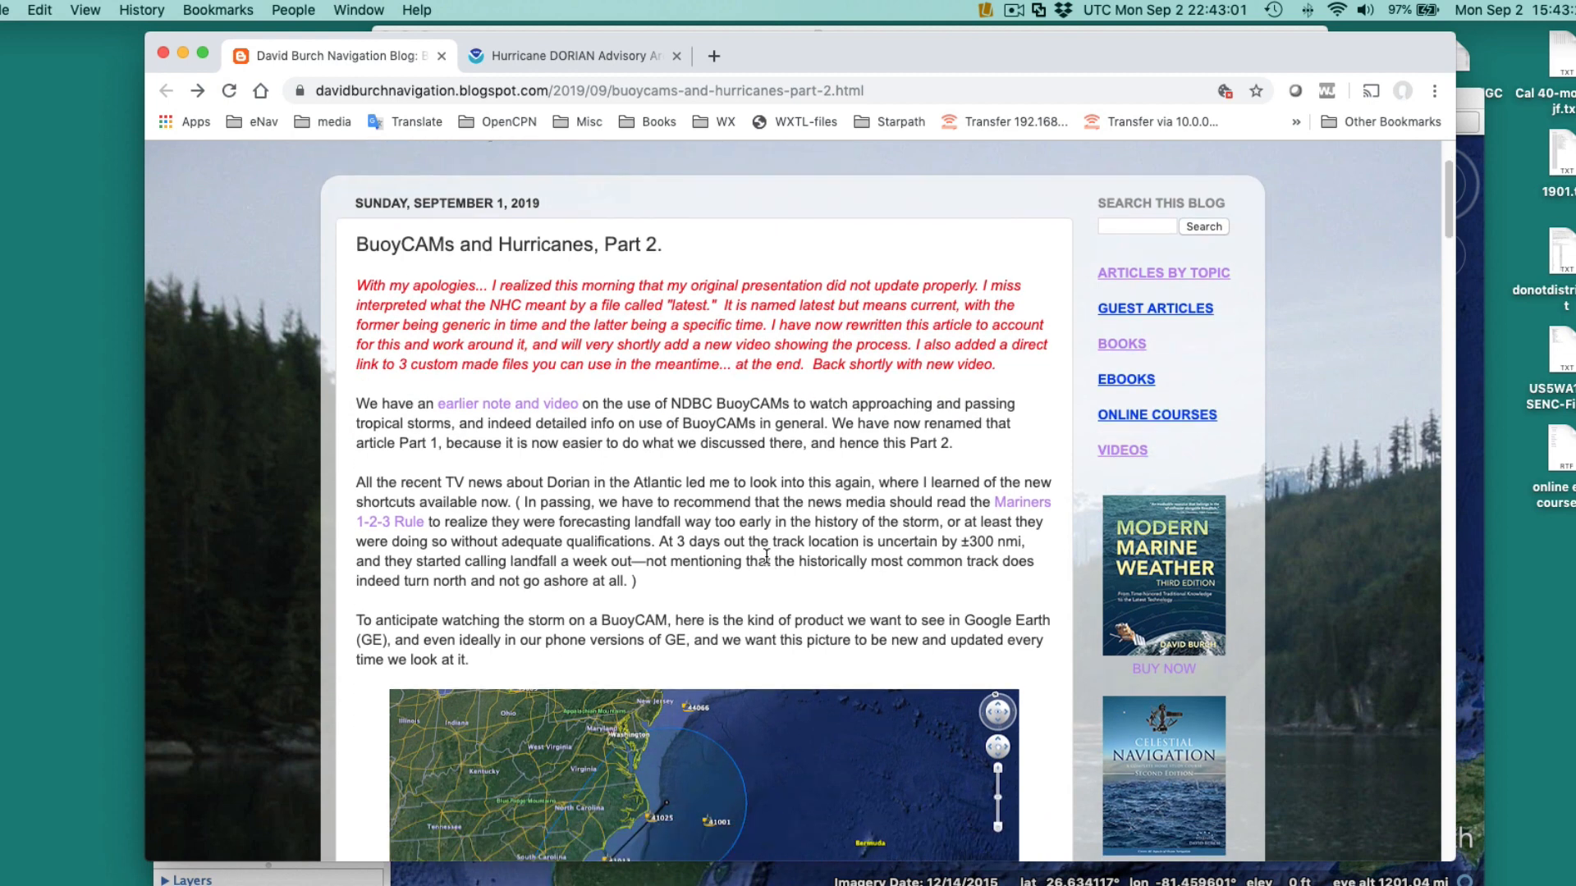
scroll("down", 3)
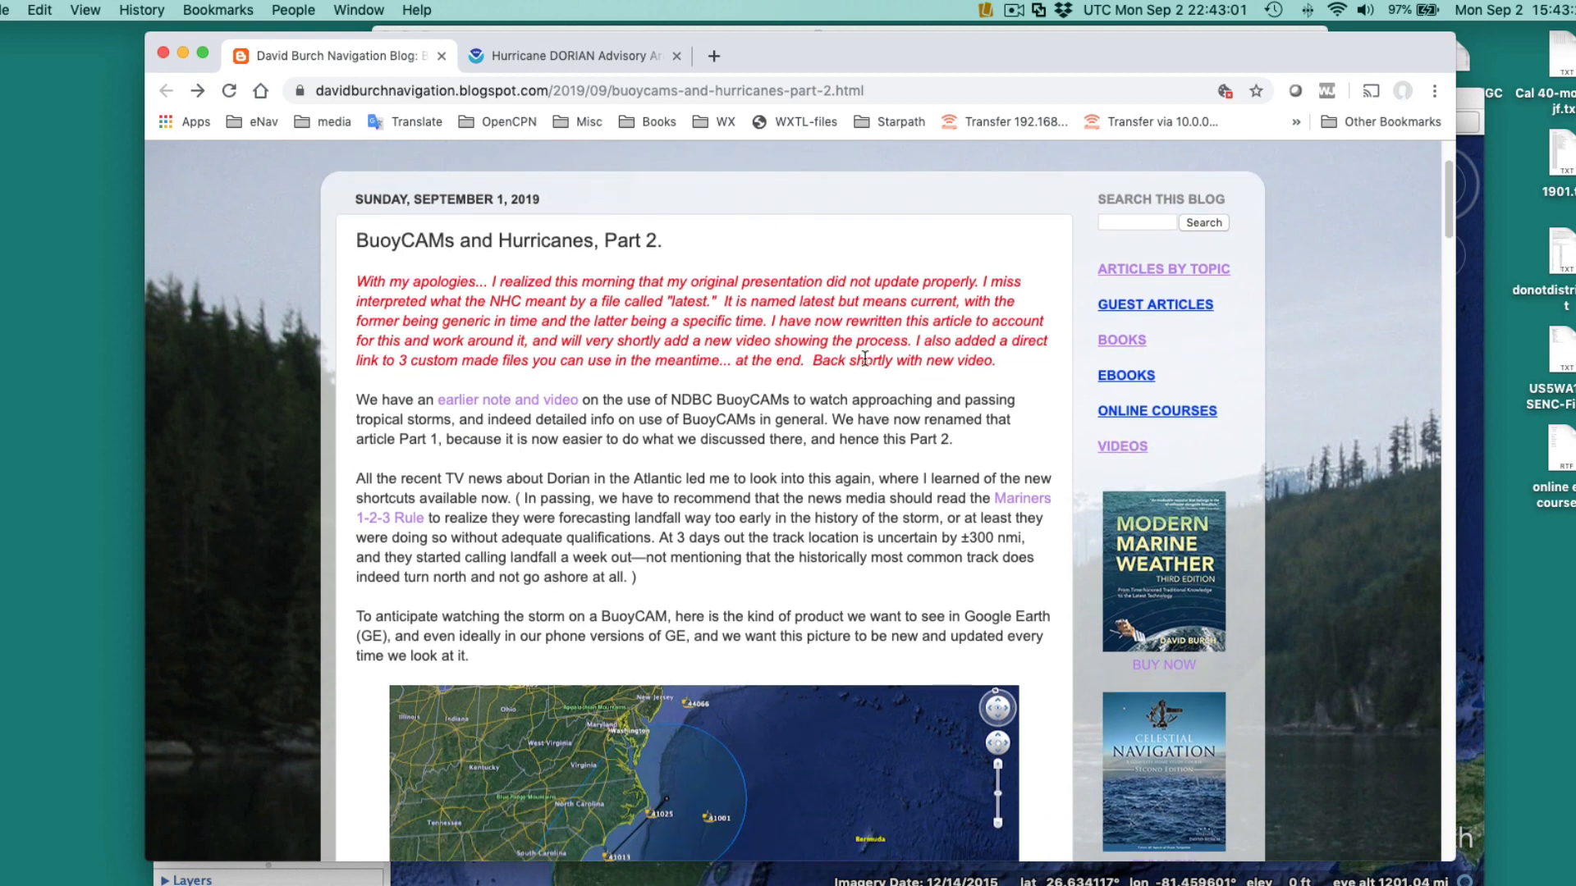
mouse_move(813, 591)
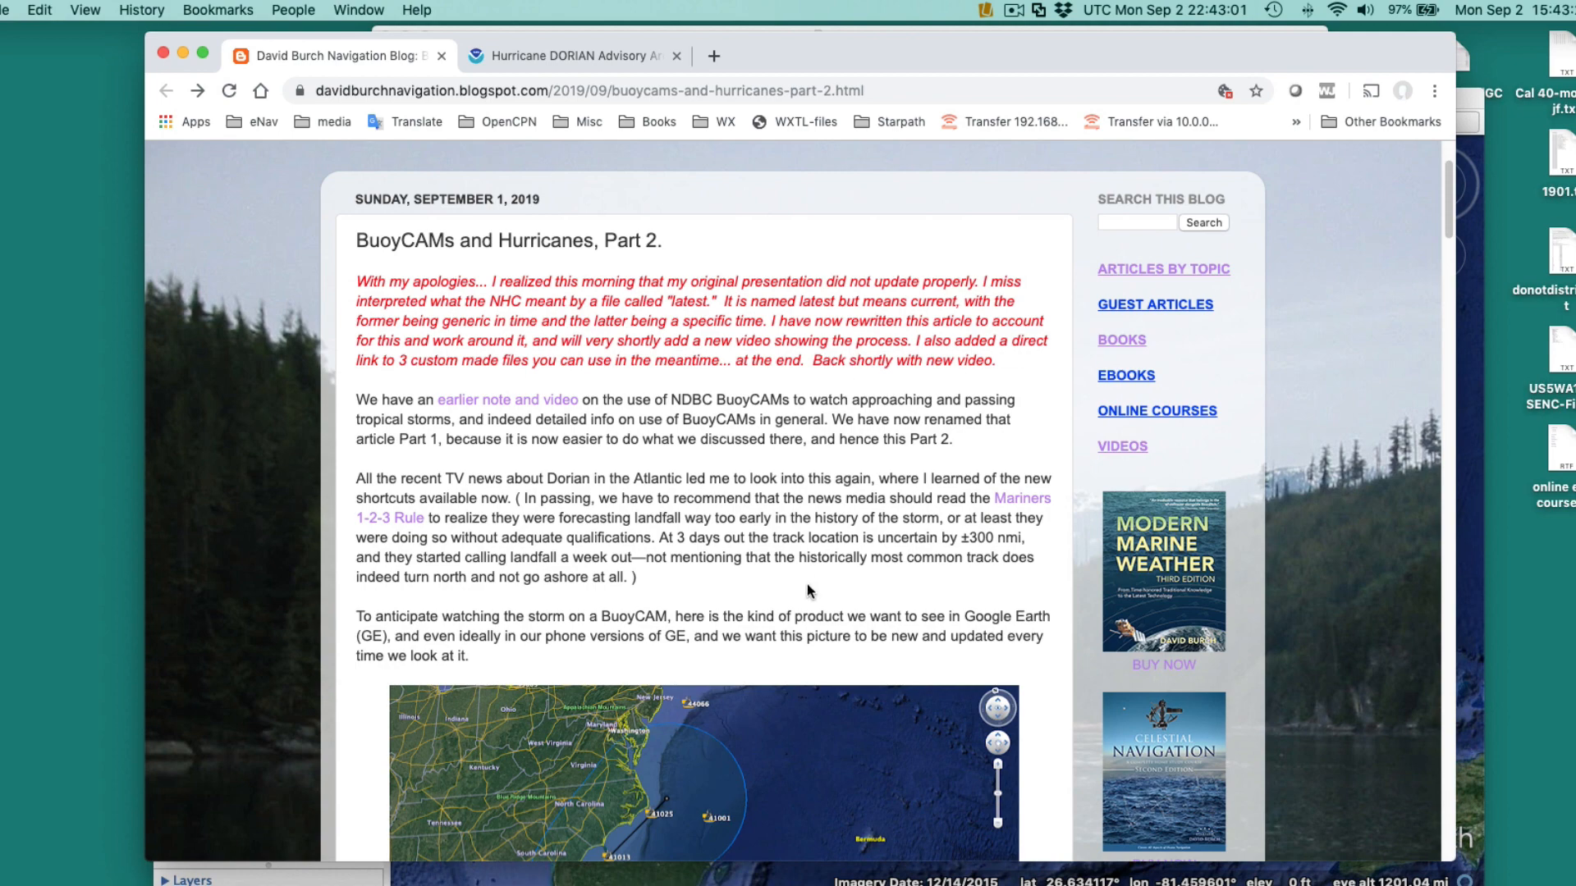
scroll("down", 3)
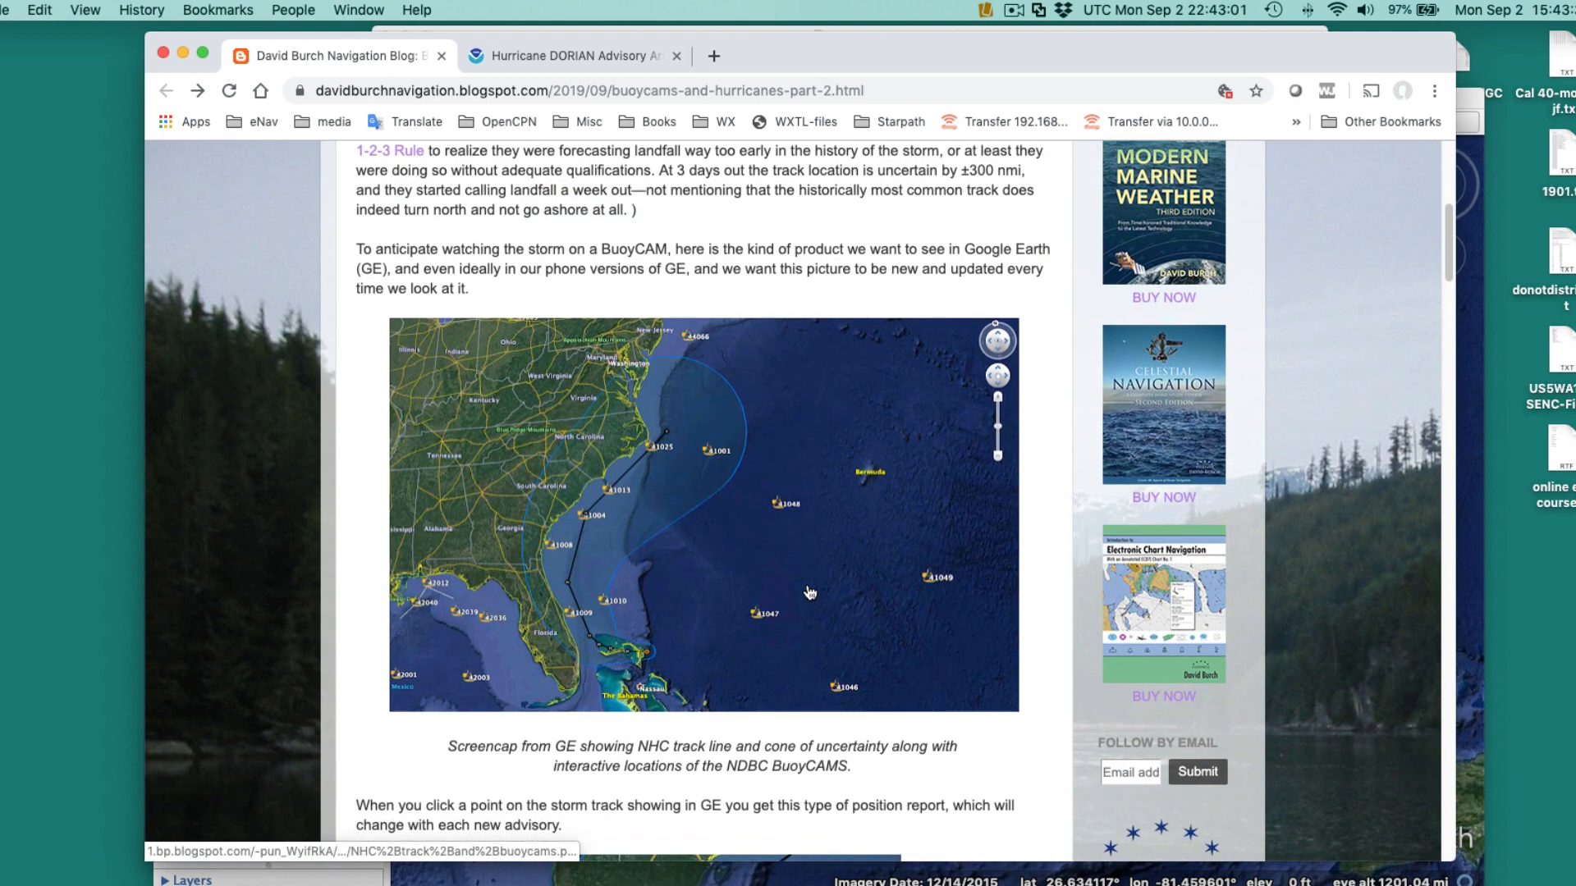
scroll("down", 3)
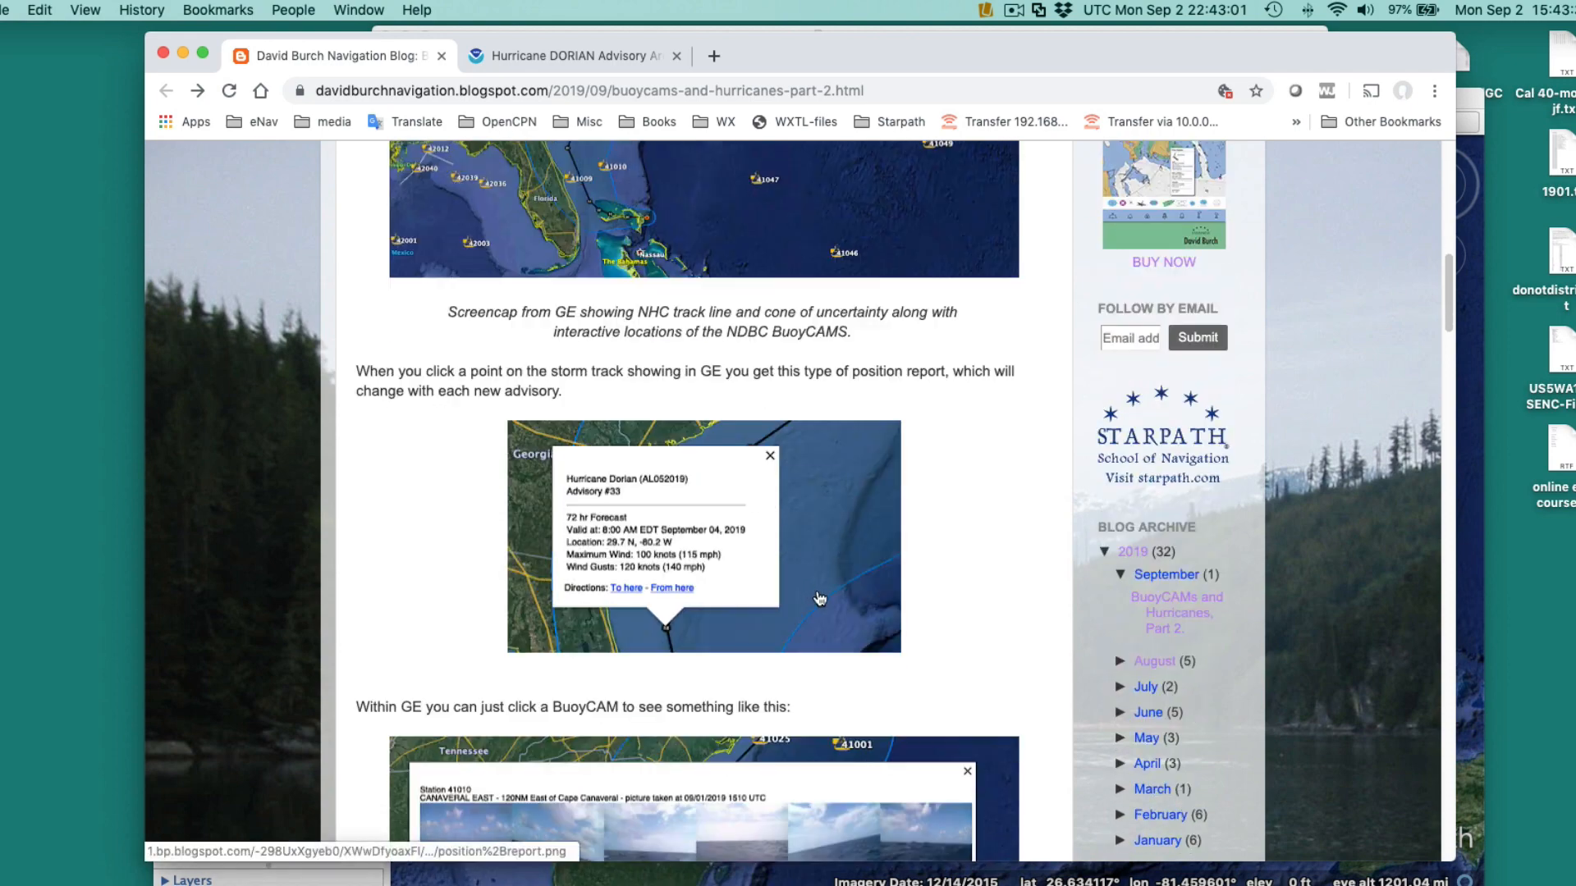
scroll("down", 3)
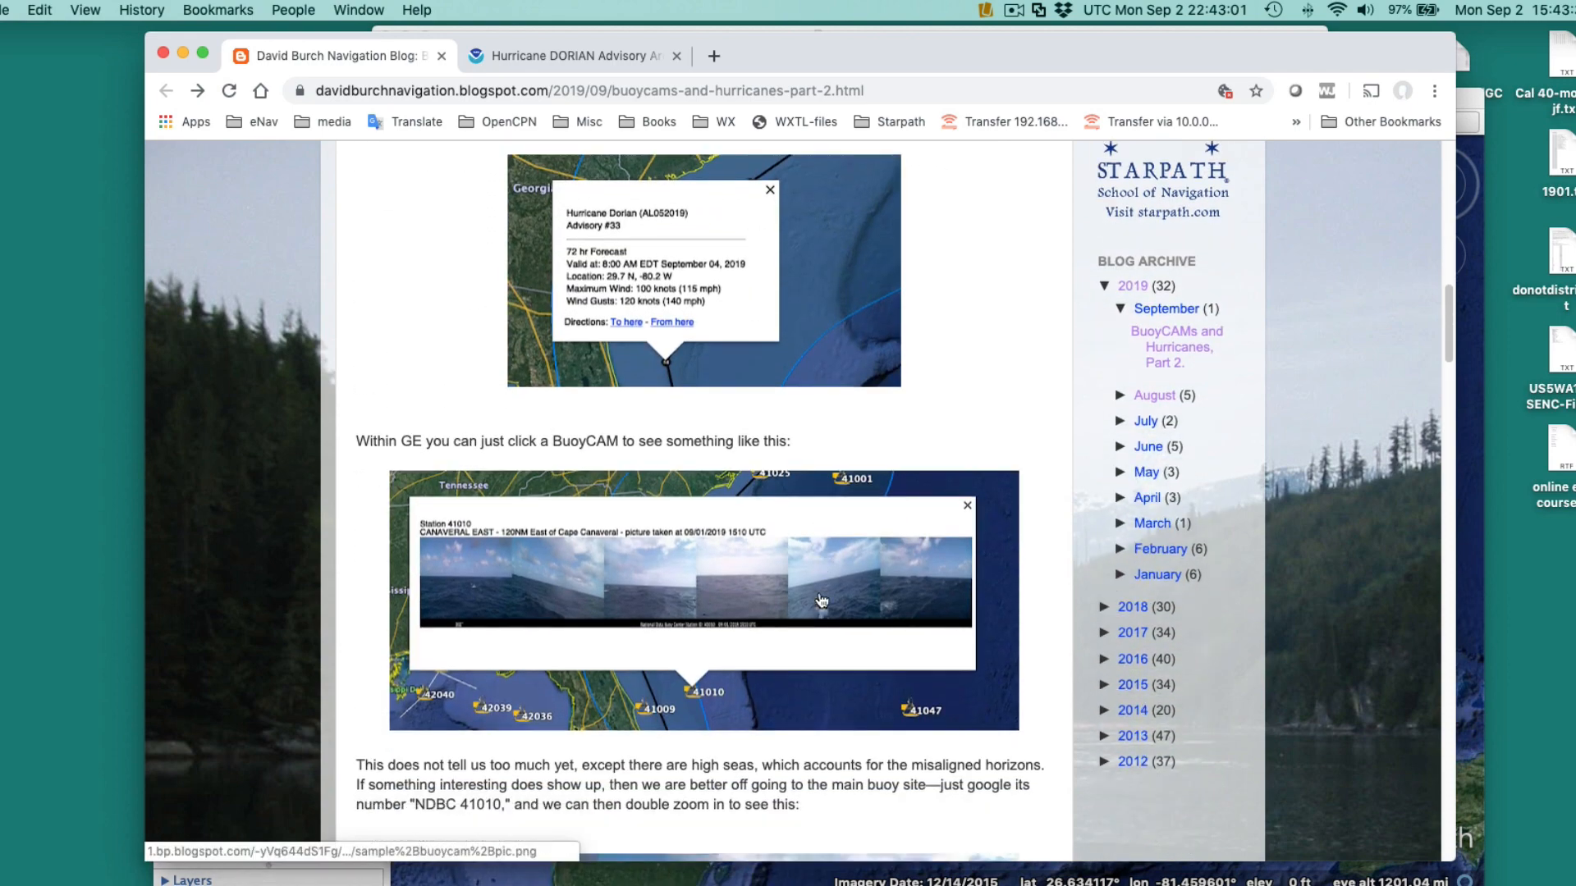
scroll("down", 3)
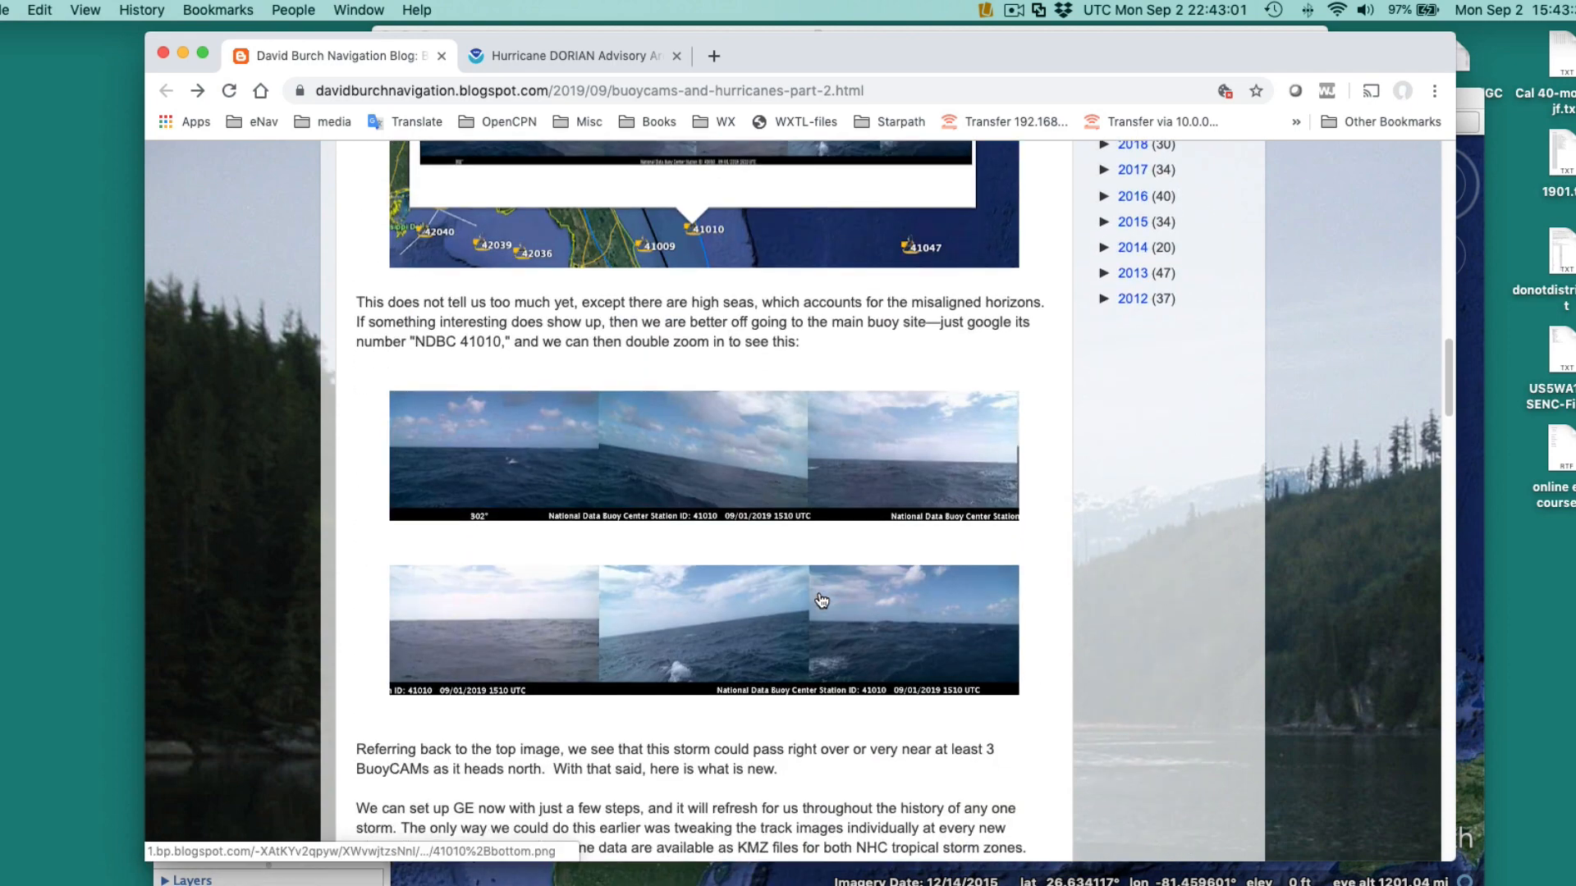
scroll("down", 3)
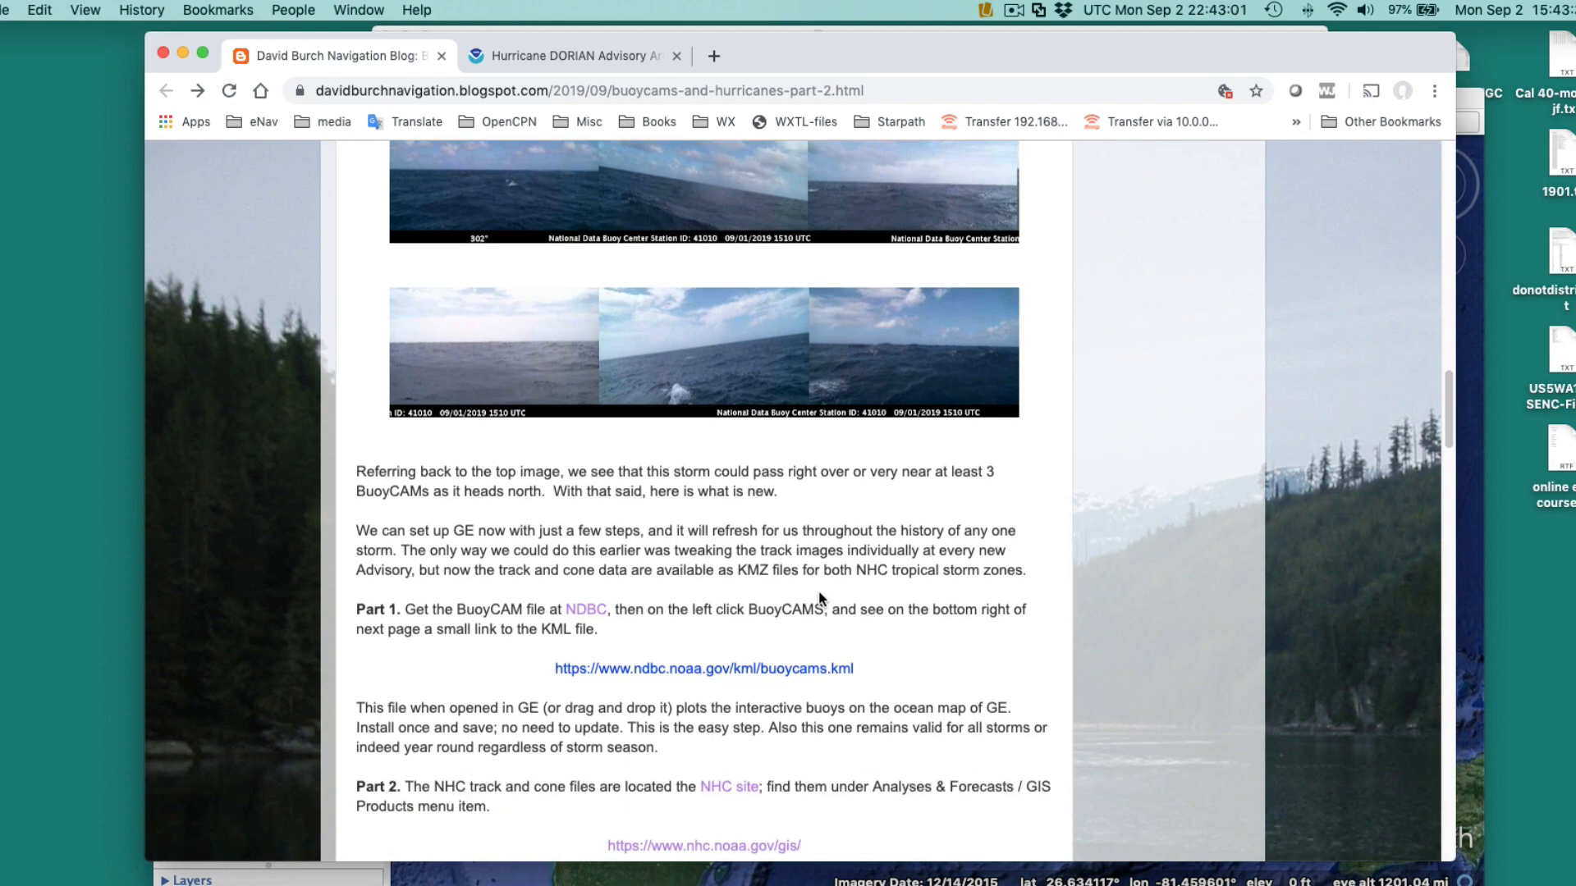
scroll("down", 3)
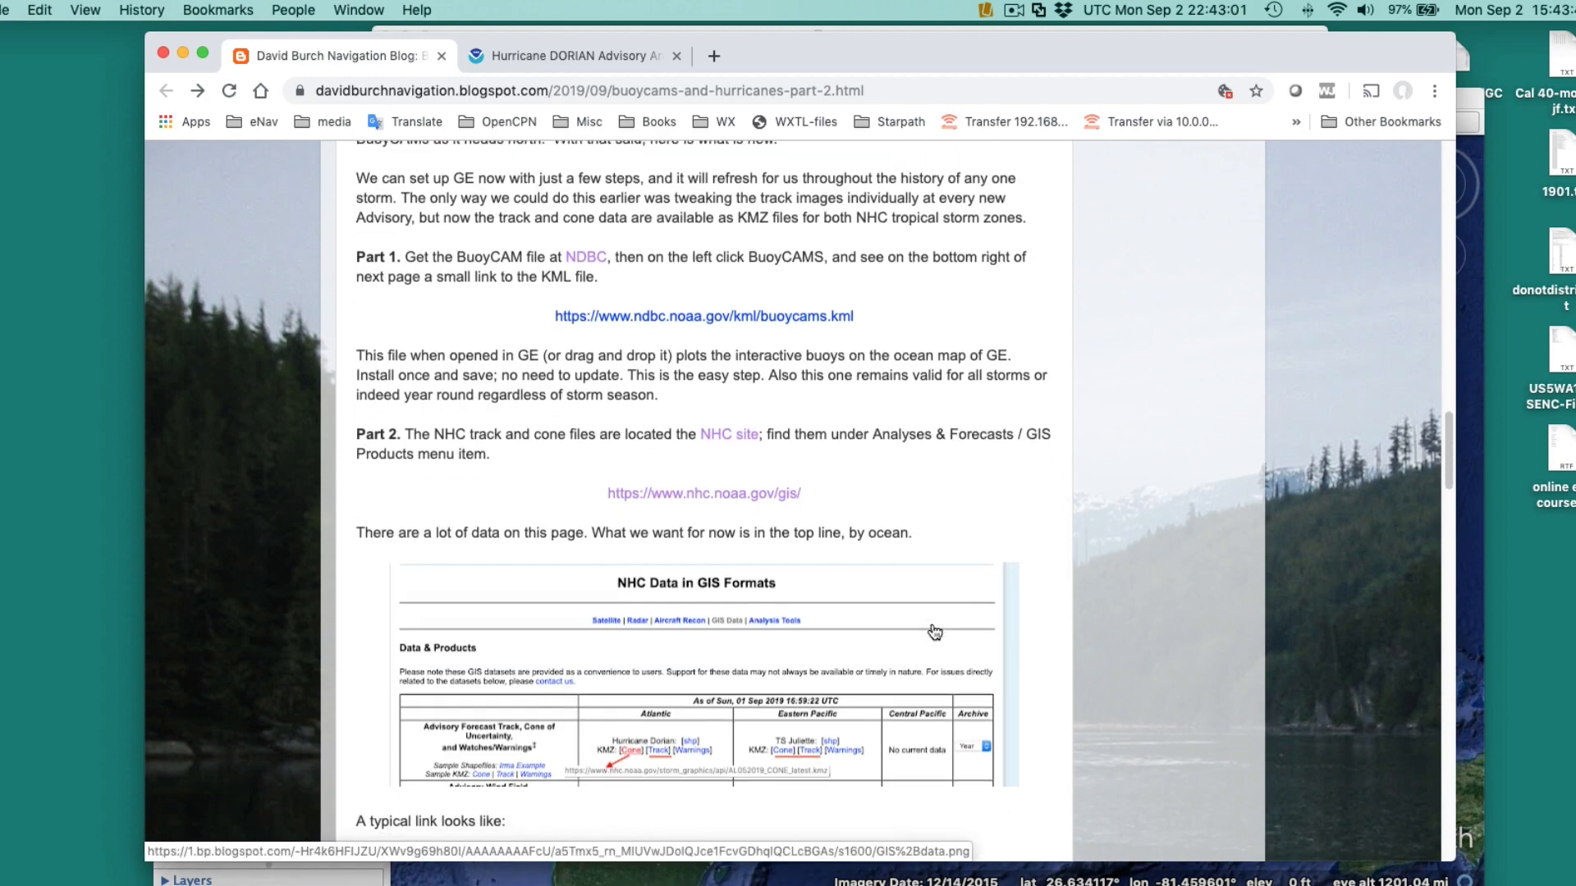
scroll("down", 3)
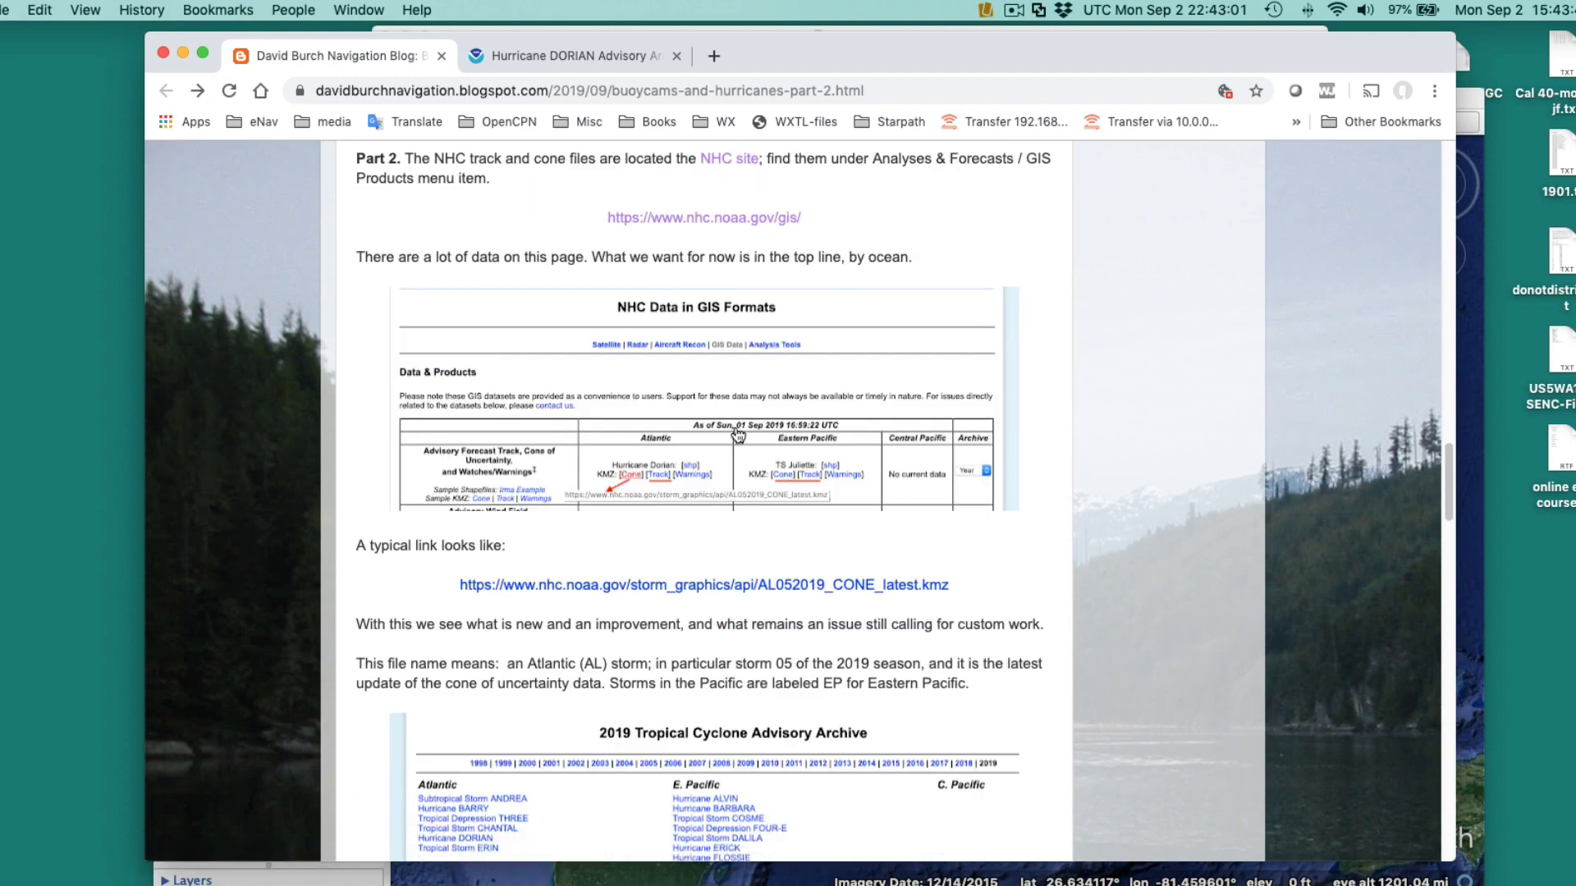
scroll("down", 3)
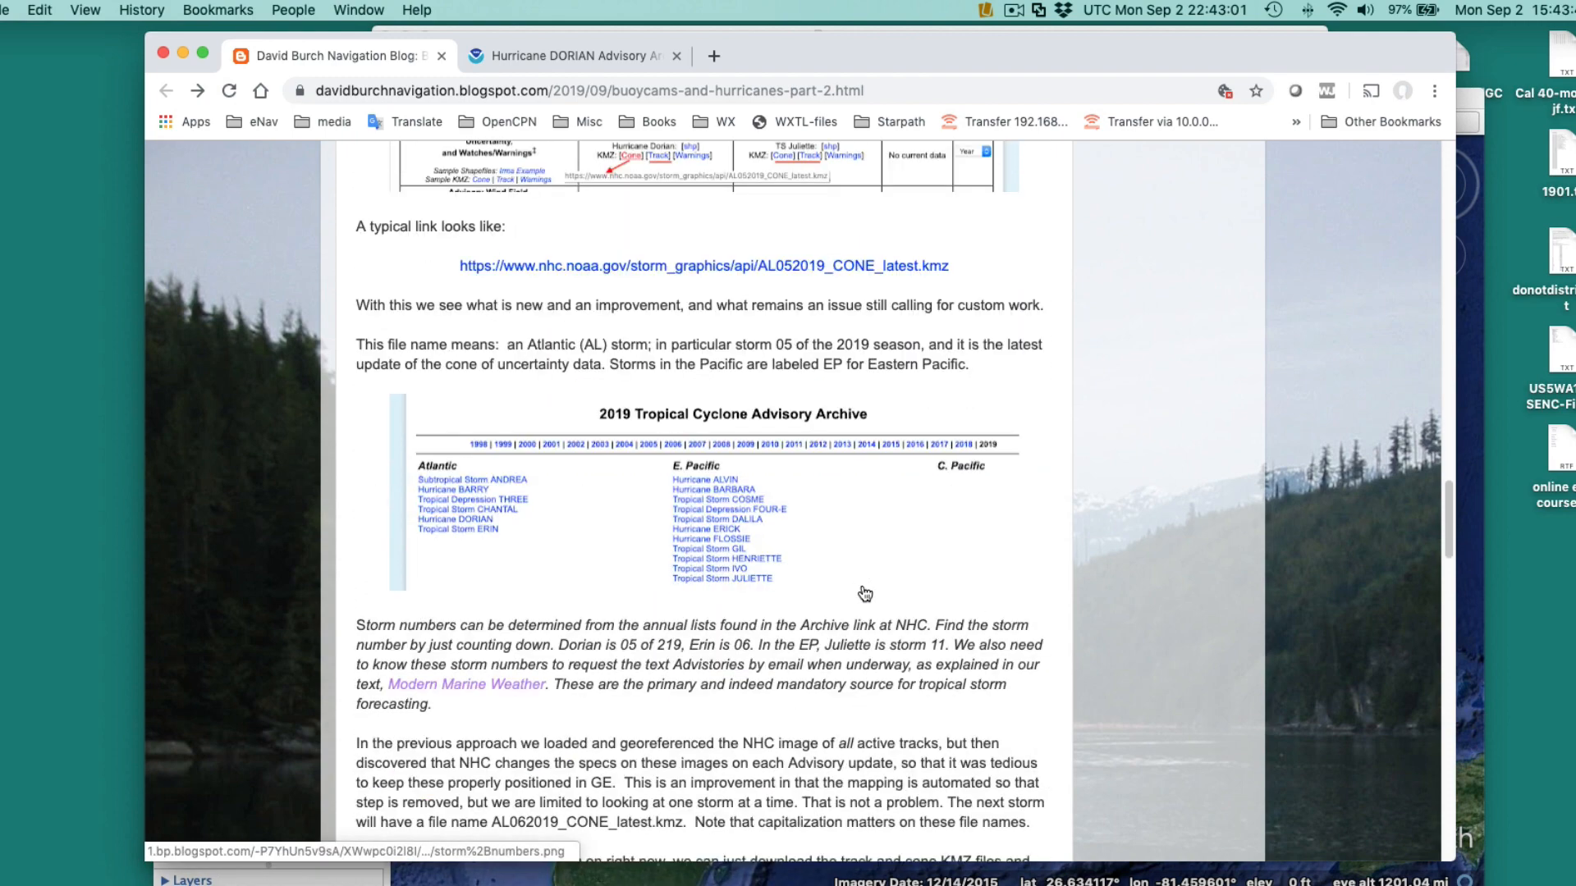
scroll("down", 3)
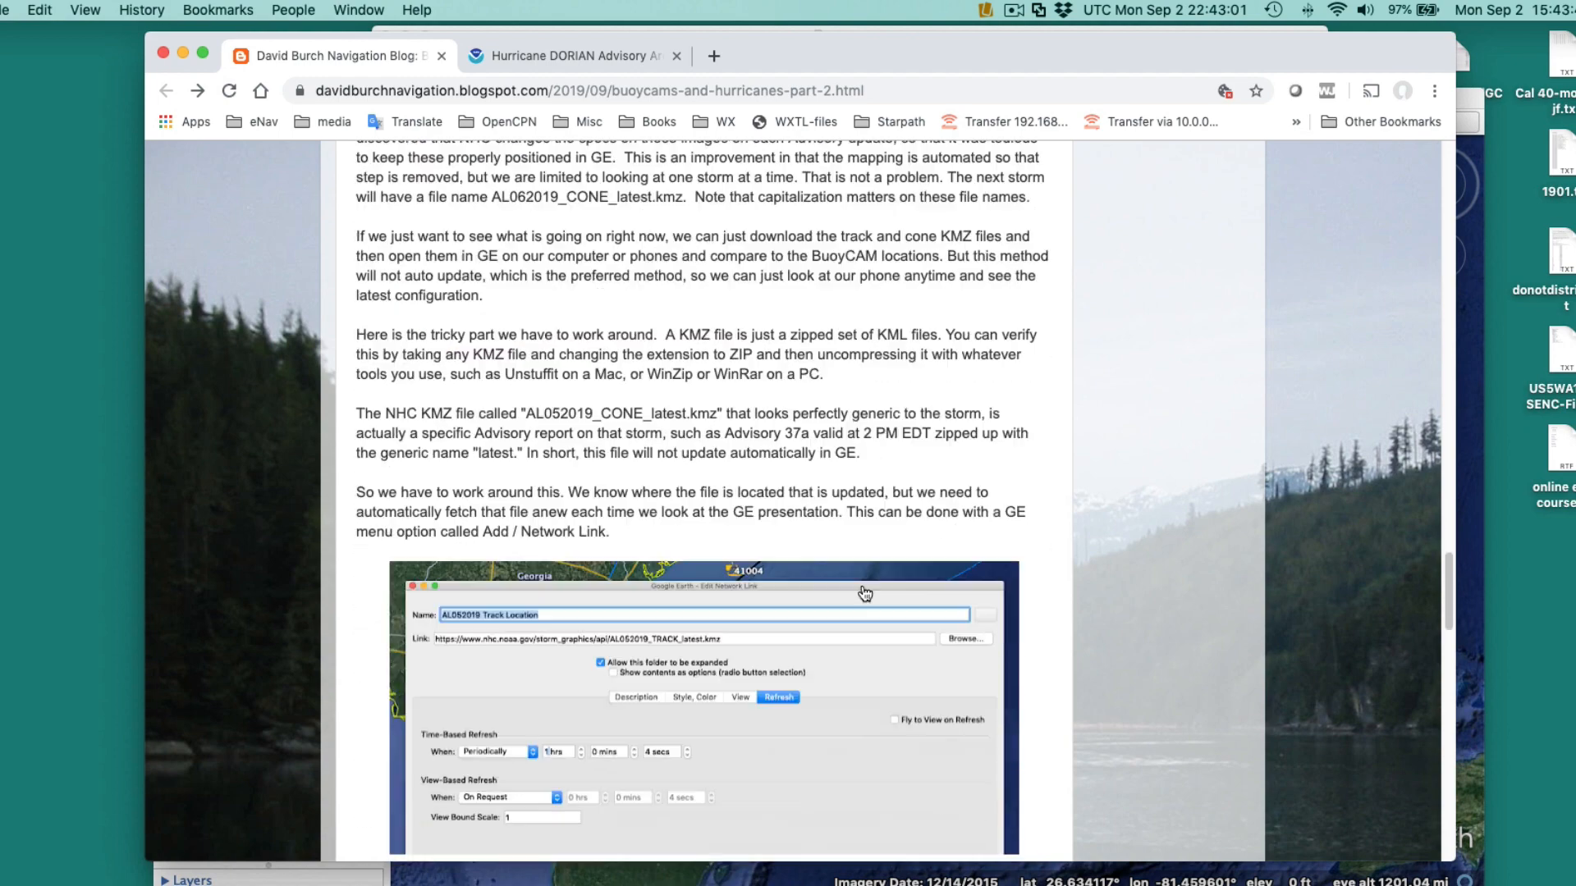
scroll("down", 3)
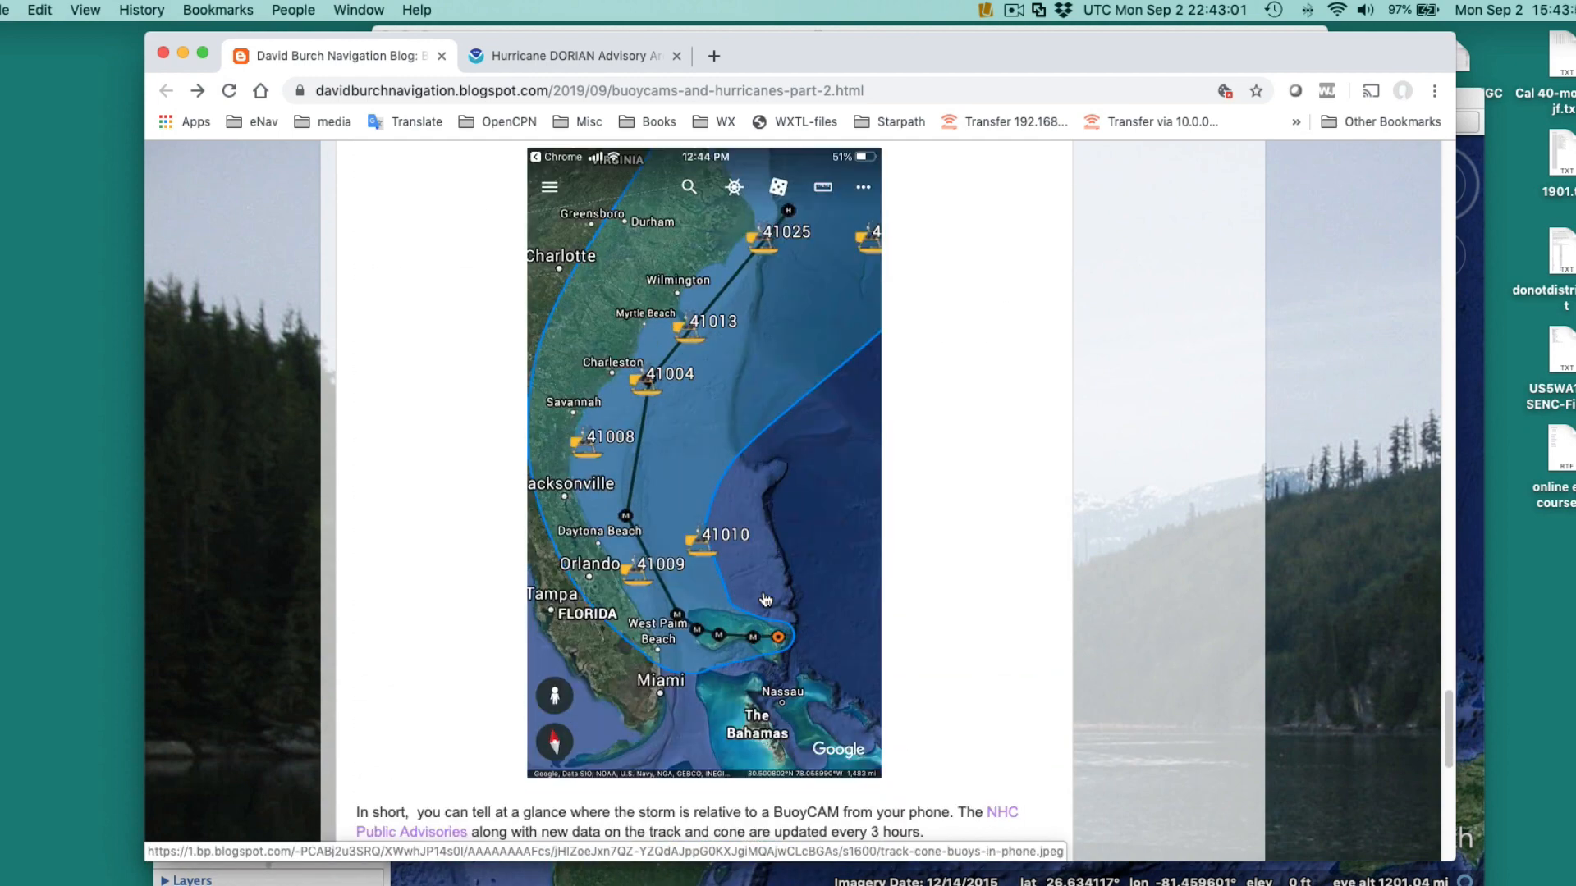
scroll("down", 3)
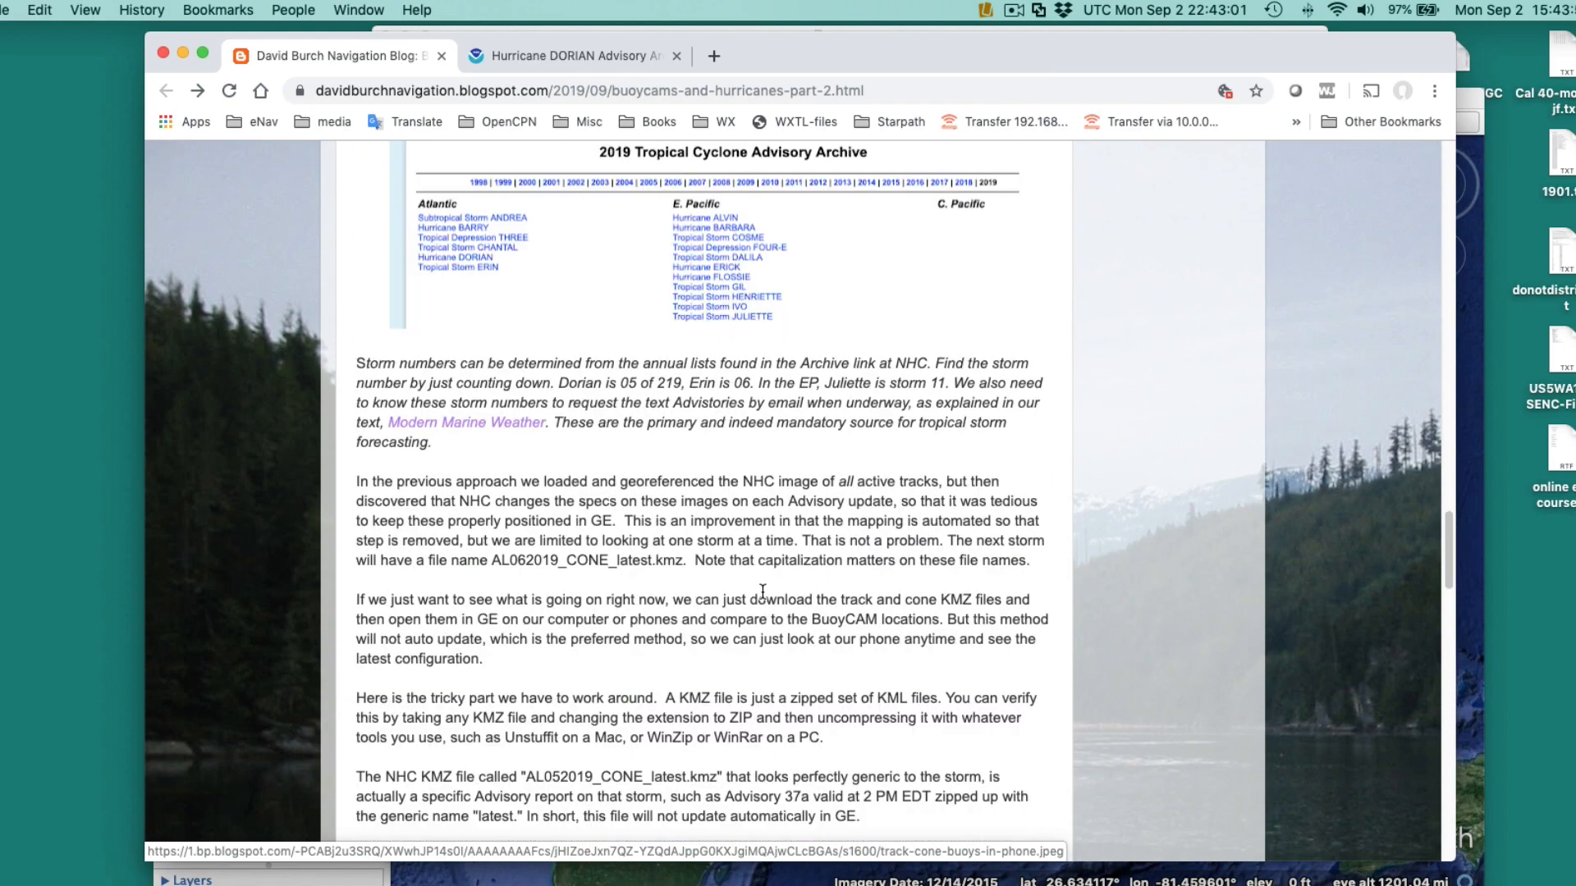
scroll("down", 3)
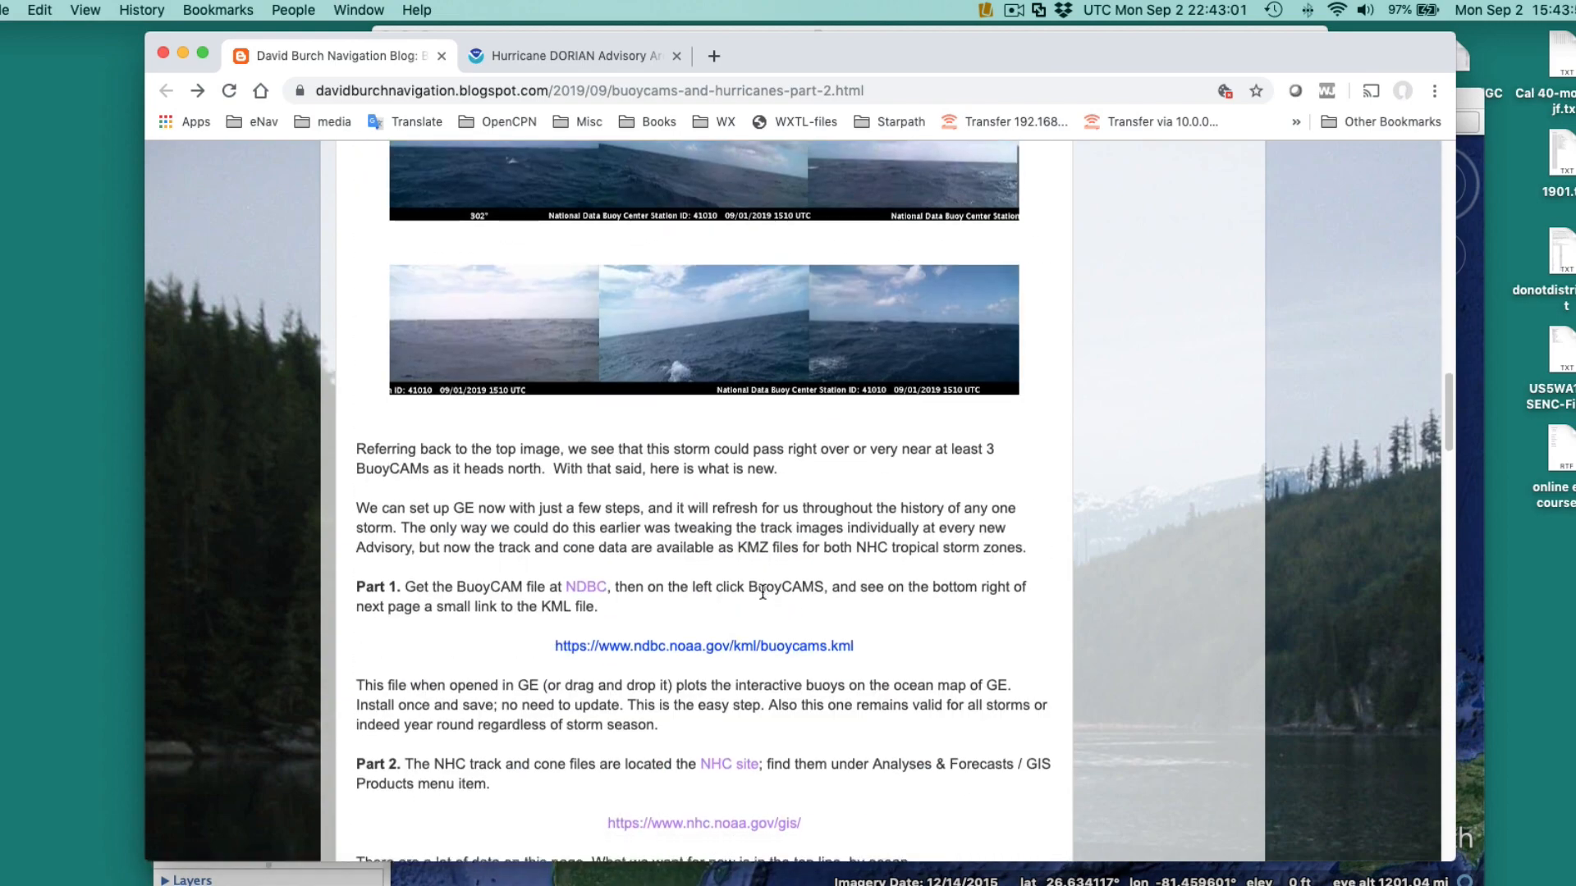
scroll("down", 3)
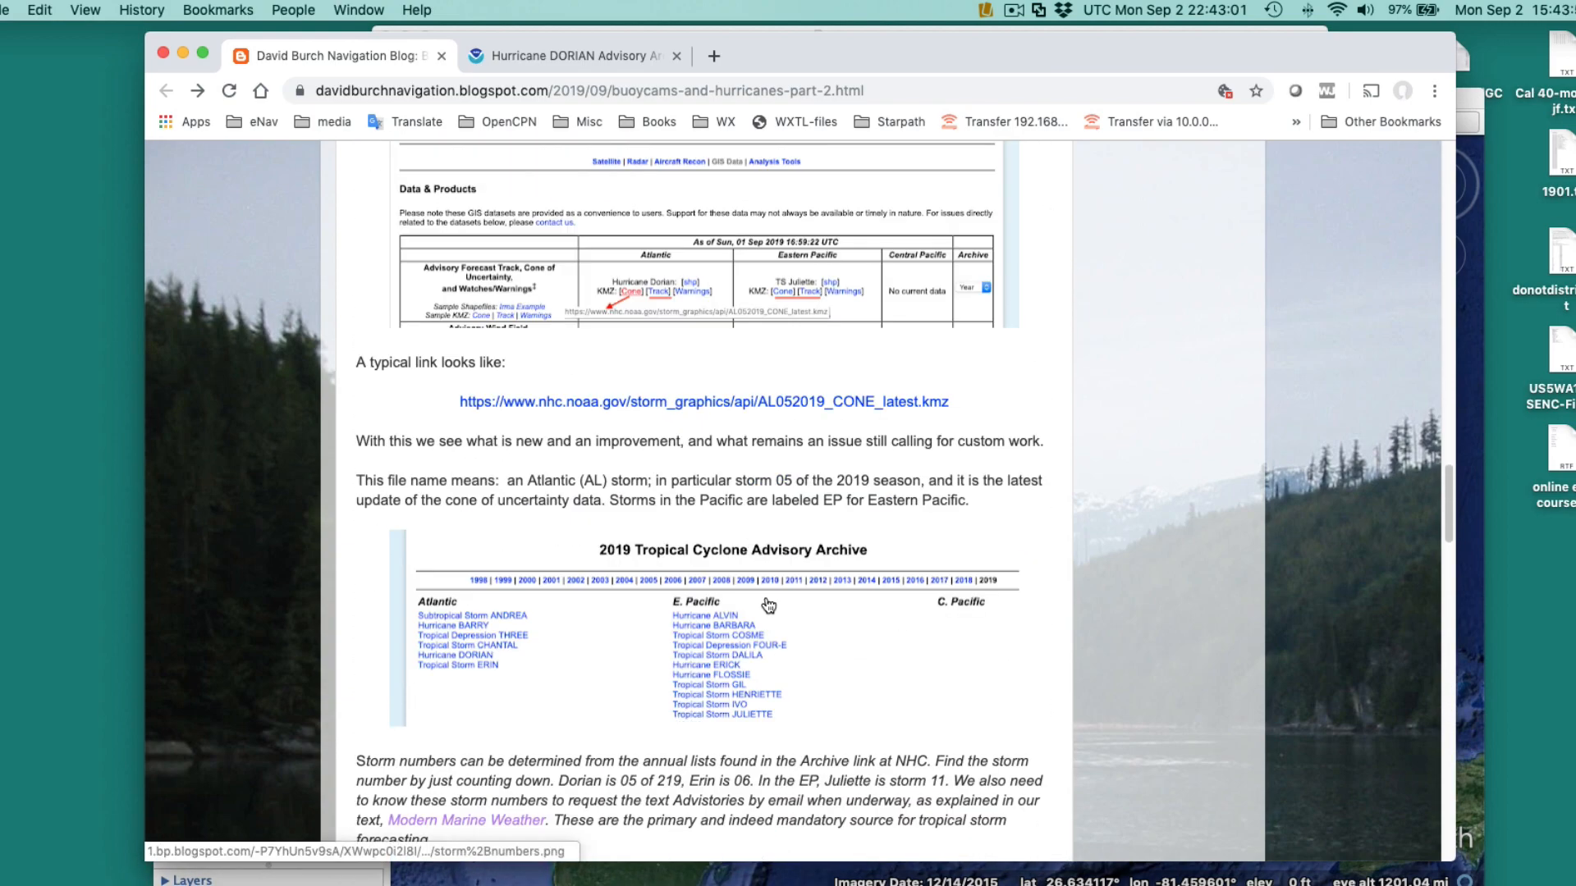
scroll("down", 3)
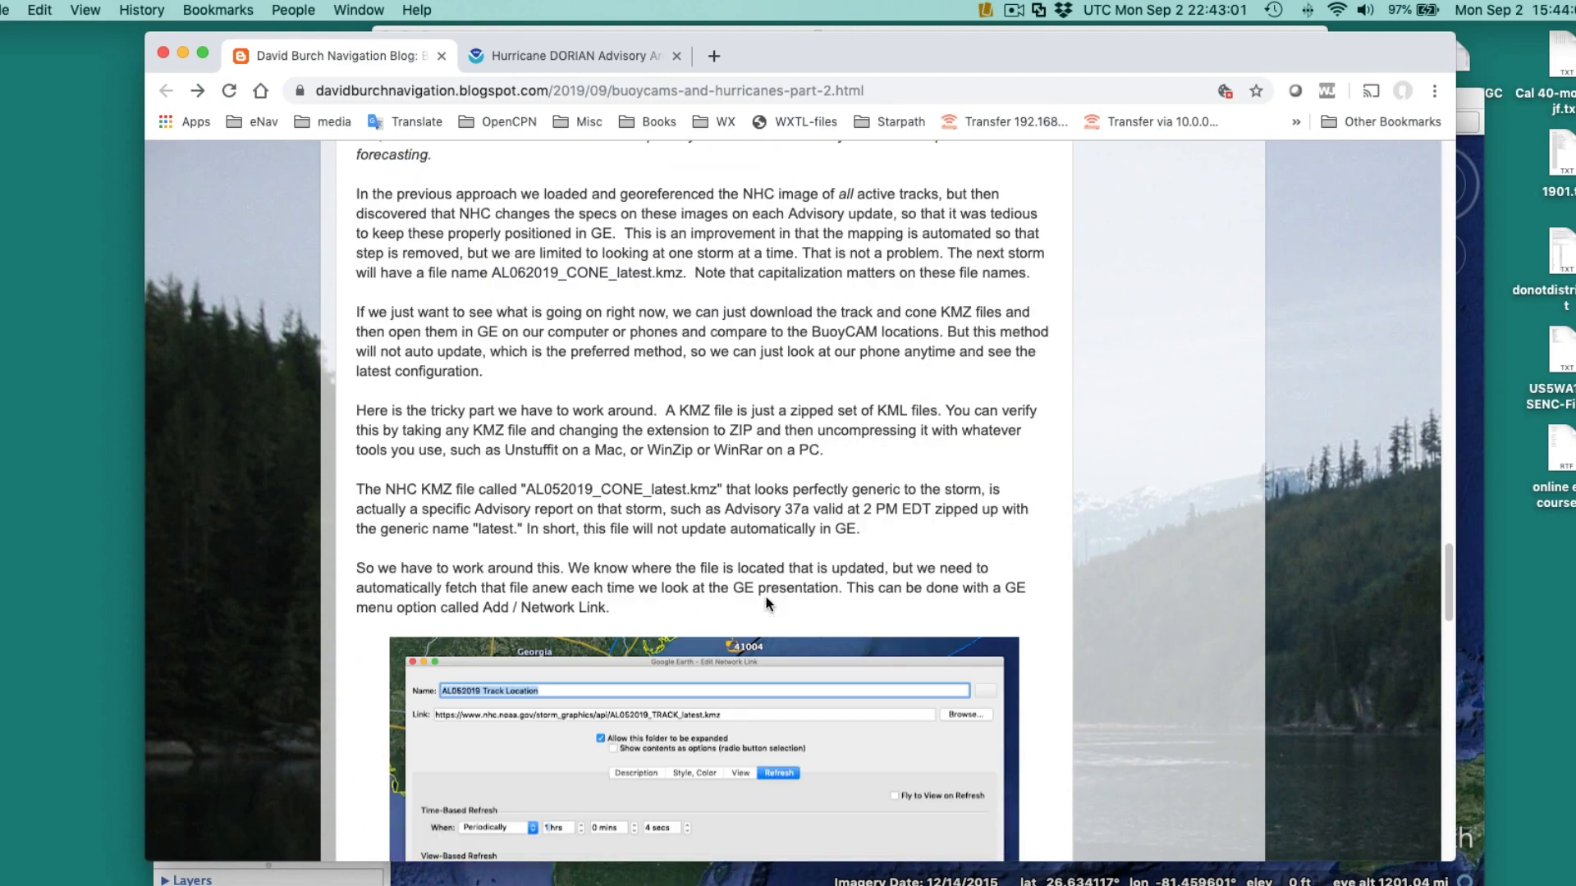
scroll("down", 3)
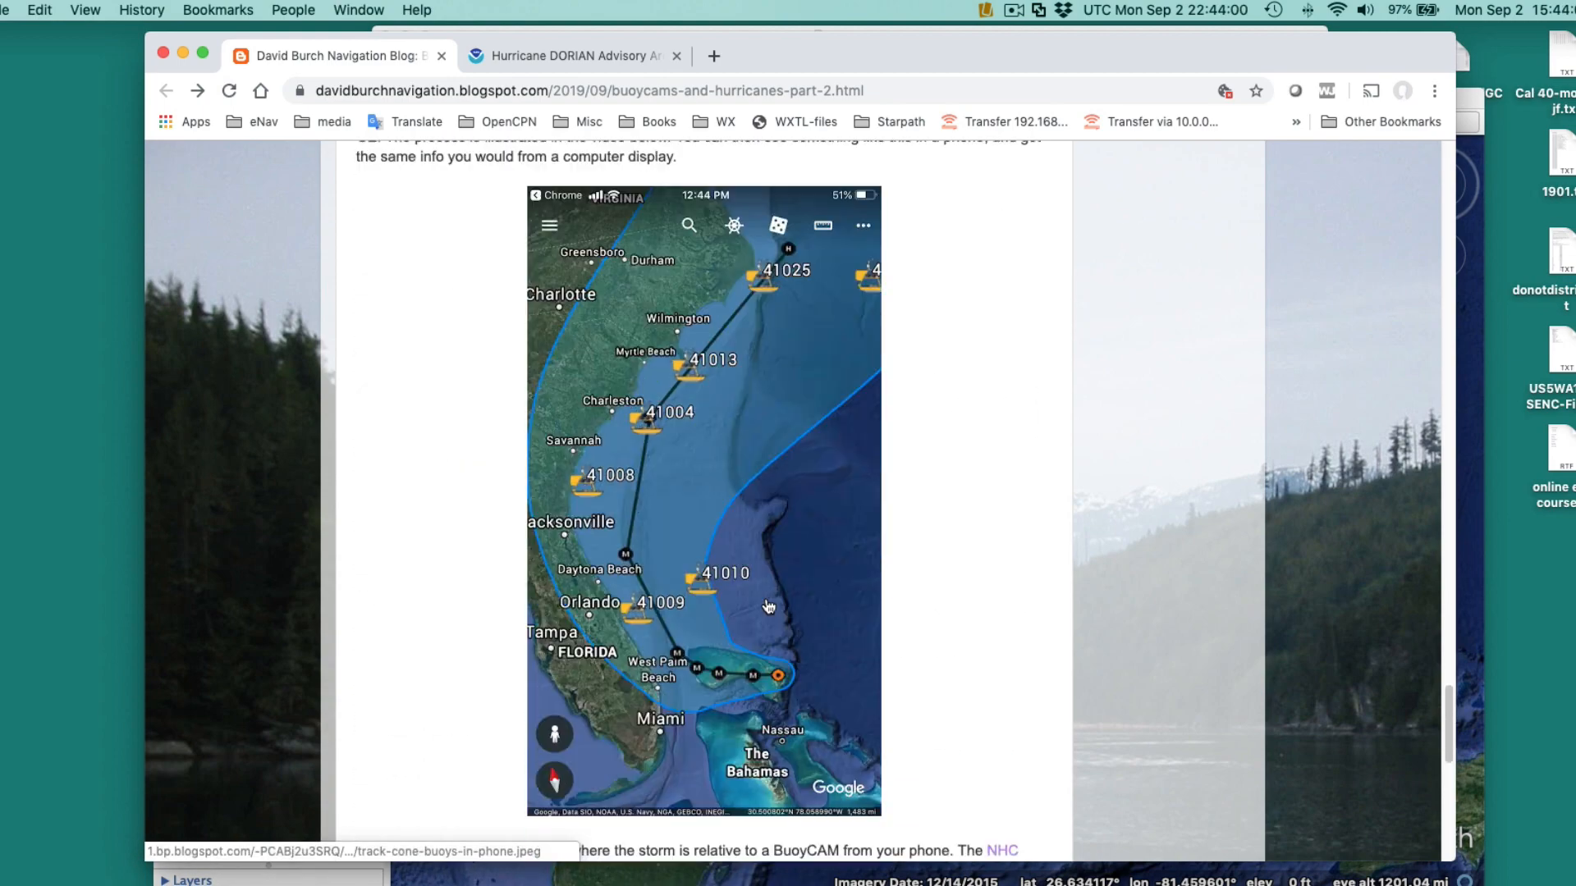
Scroll to the post's closing list of the cone, track and buoycams KML download links.
scroll("down", 3)
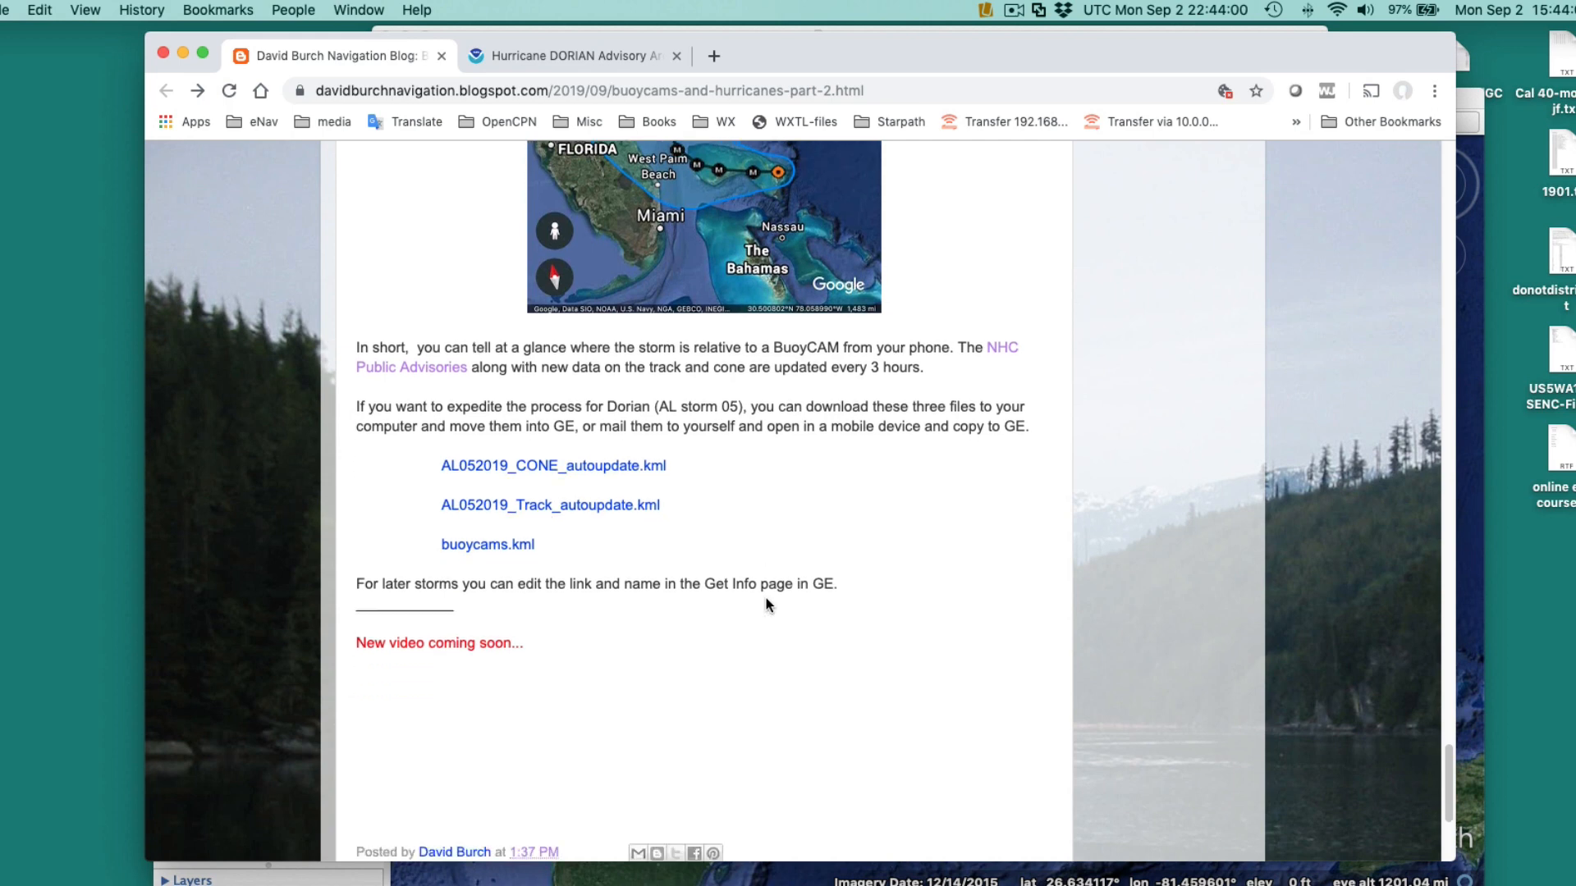
mouse_move(760, 548)
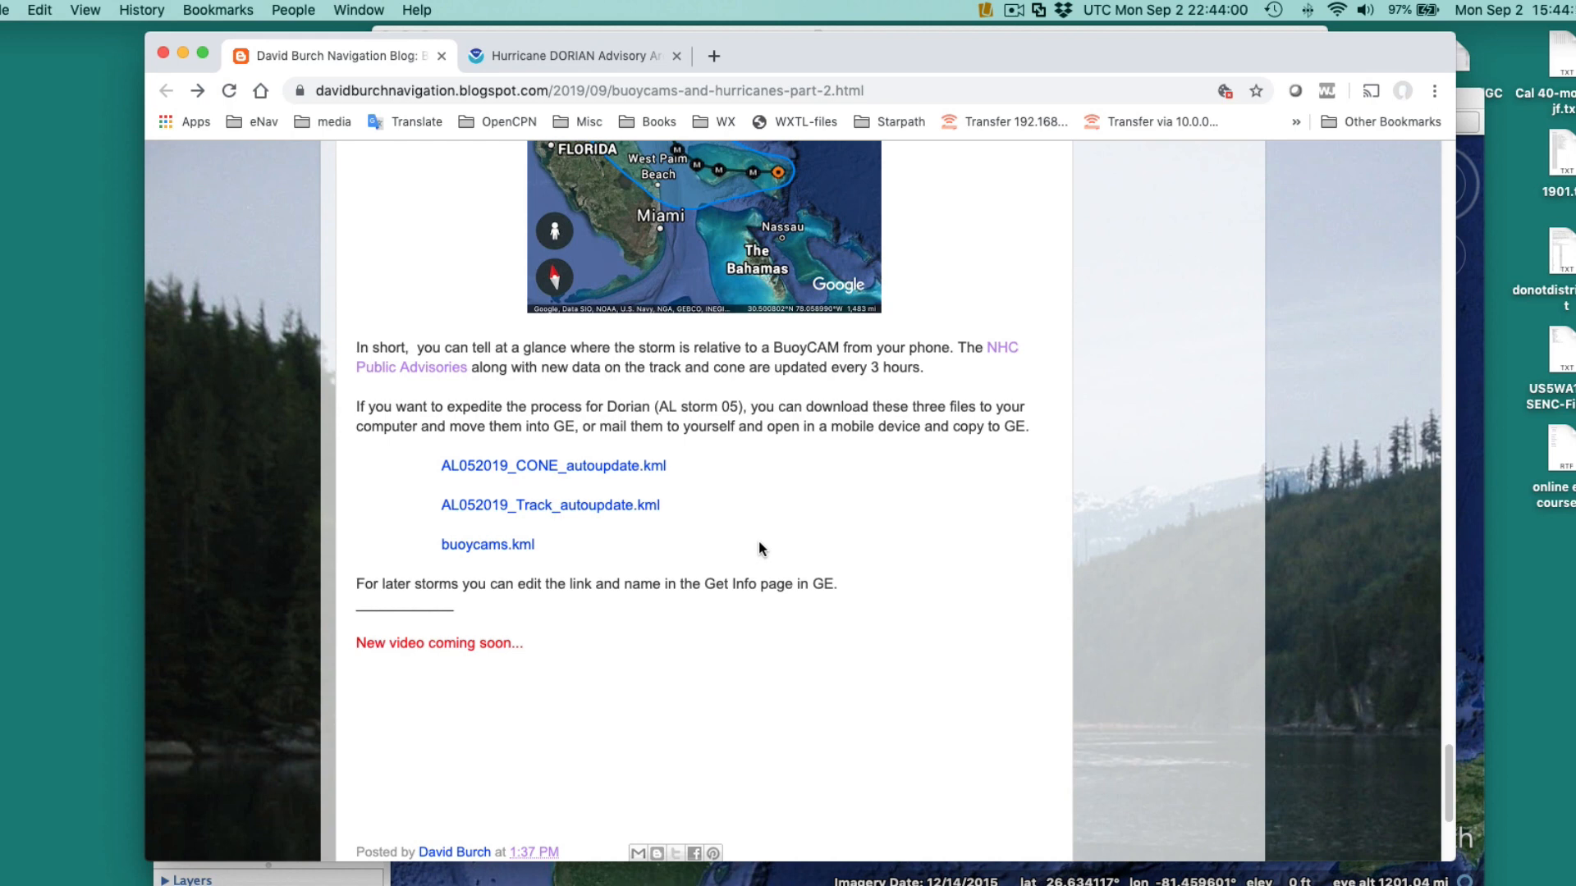
mouse_move(550, 465)
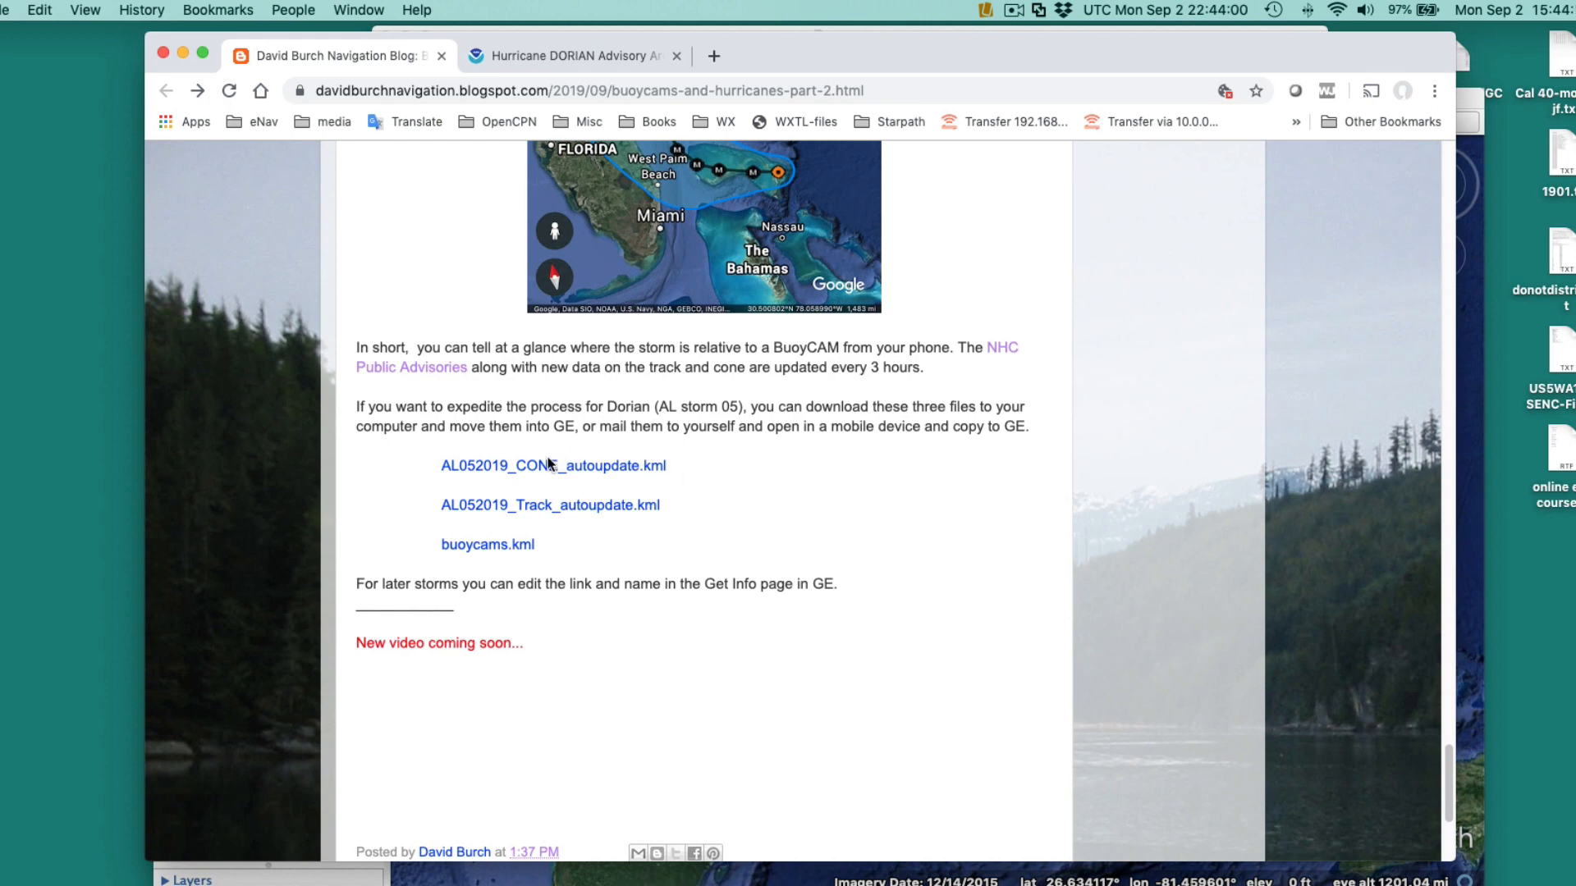
mouse_move(955, 192)
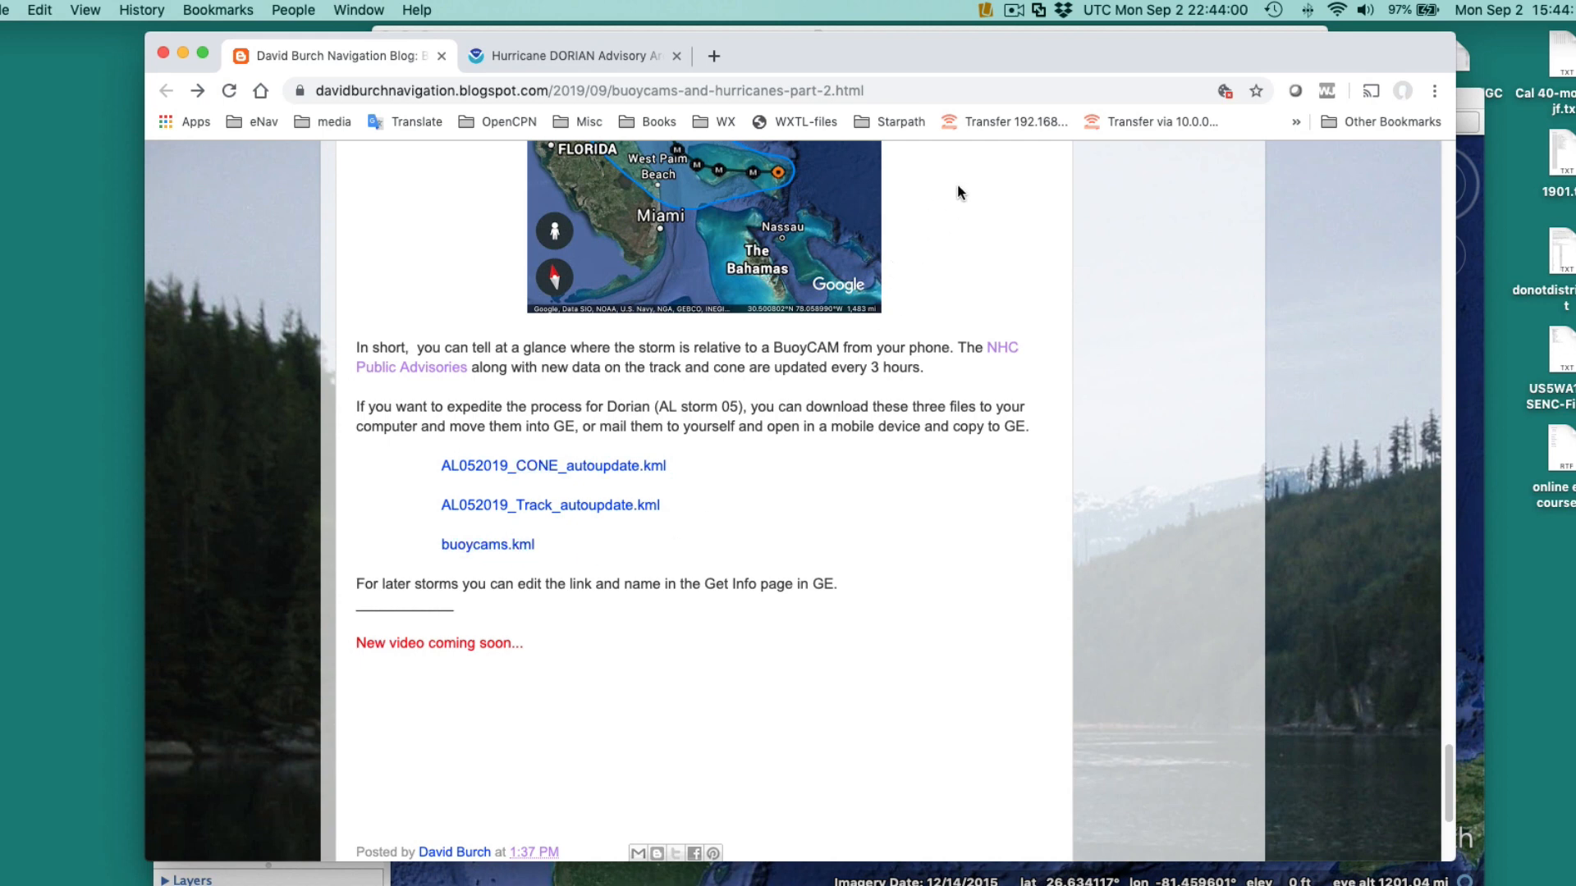
mouse_move(506, 561)
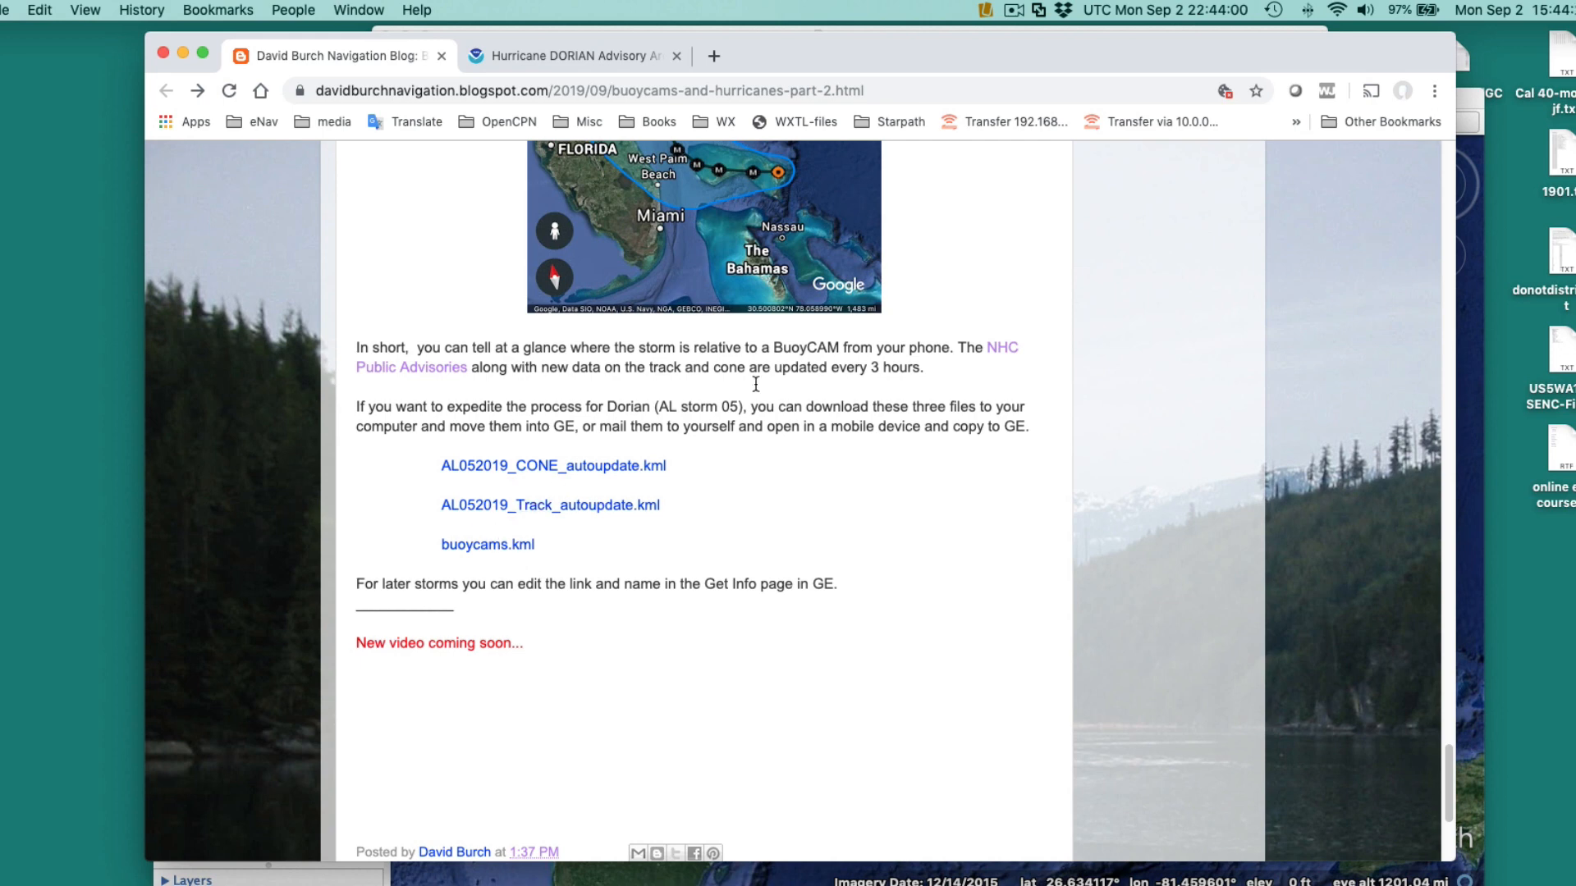
mouse_move(912, 339)
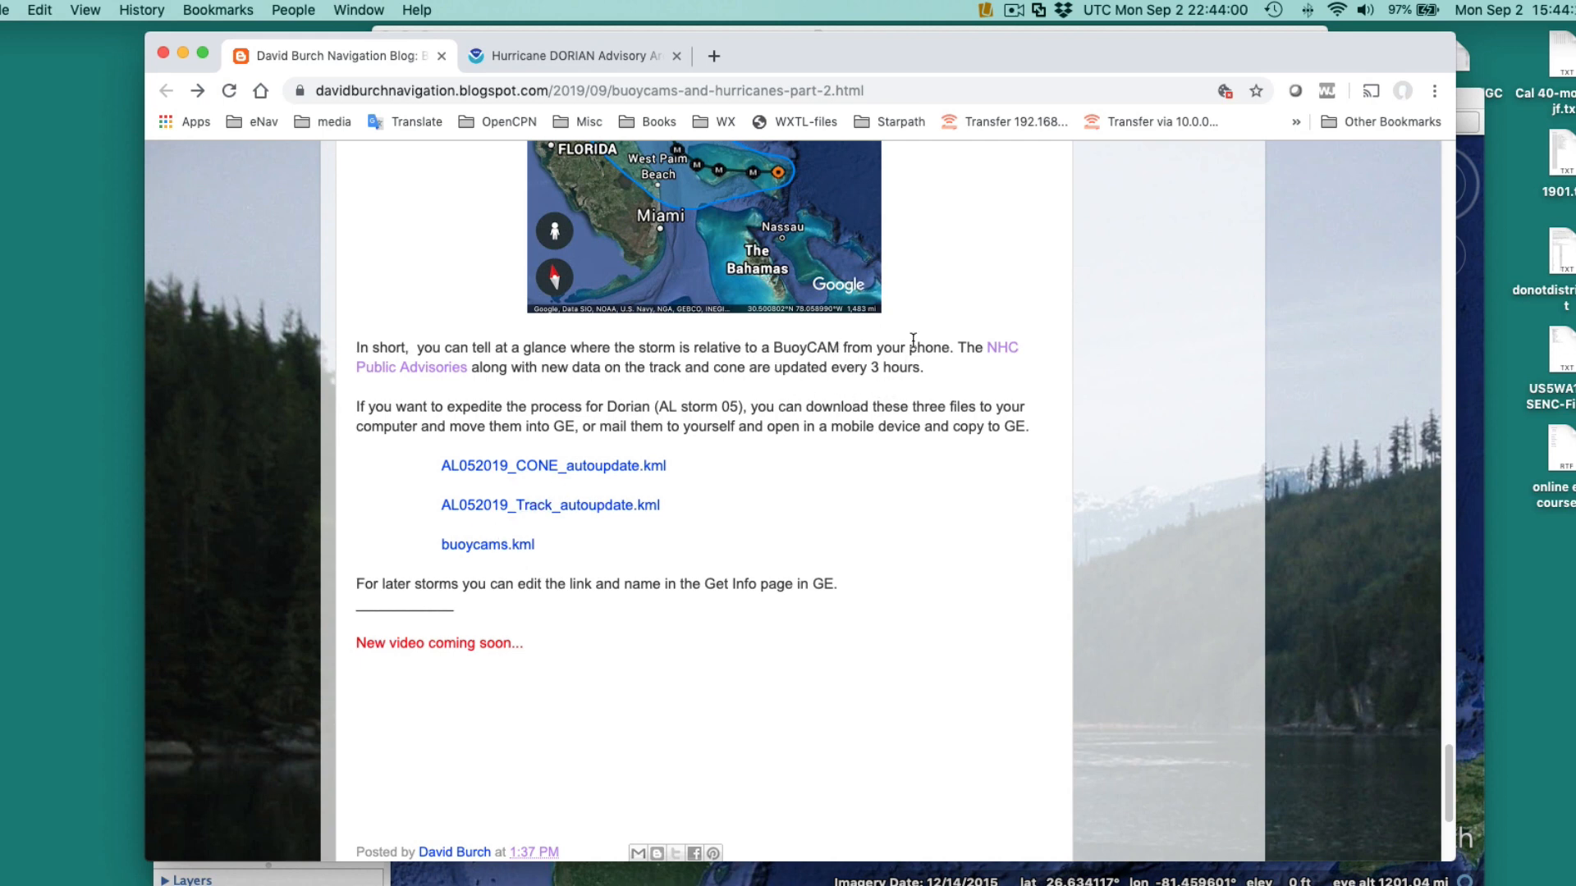
mouse_move(517, 110)
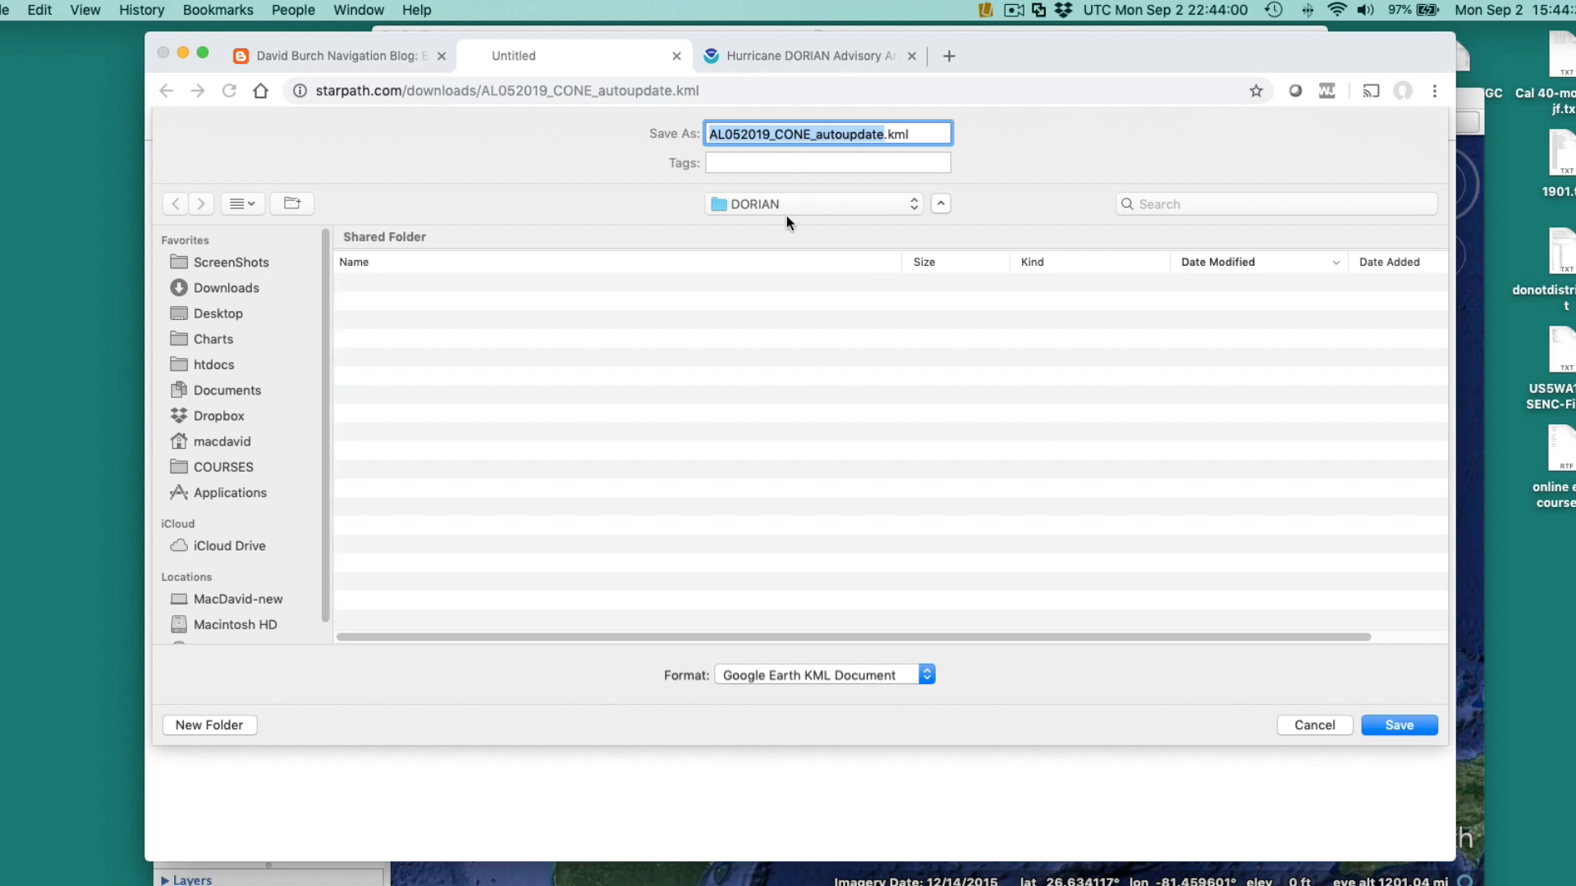
Save AL052019_CONE_autoupdate.kml, AL052019_Track_autoupdate.kml and buoycams.kml into the DORIAN folder.
left_click(1399, 724)
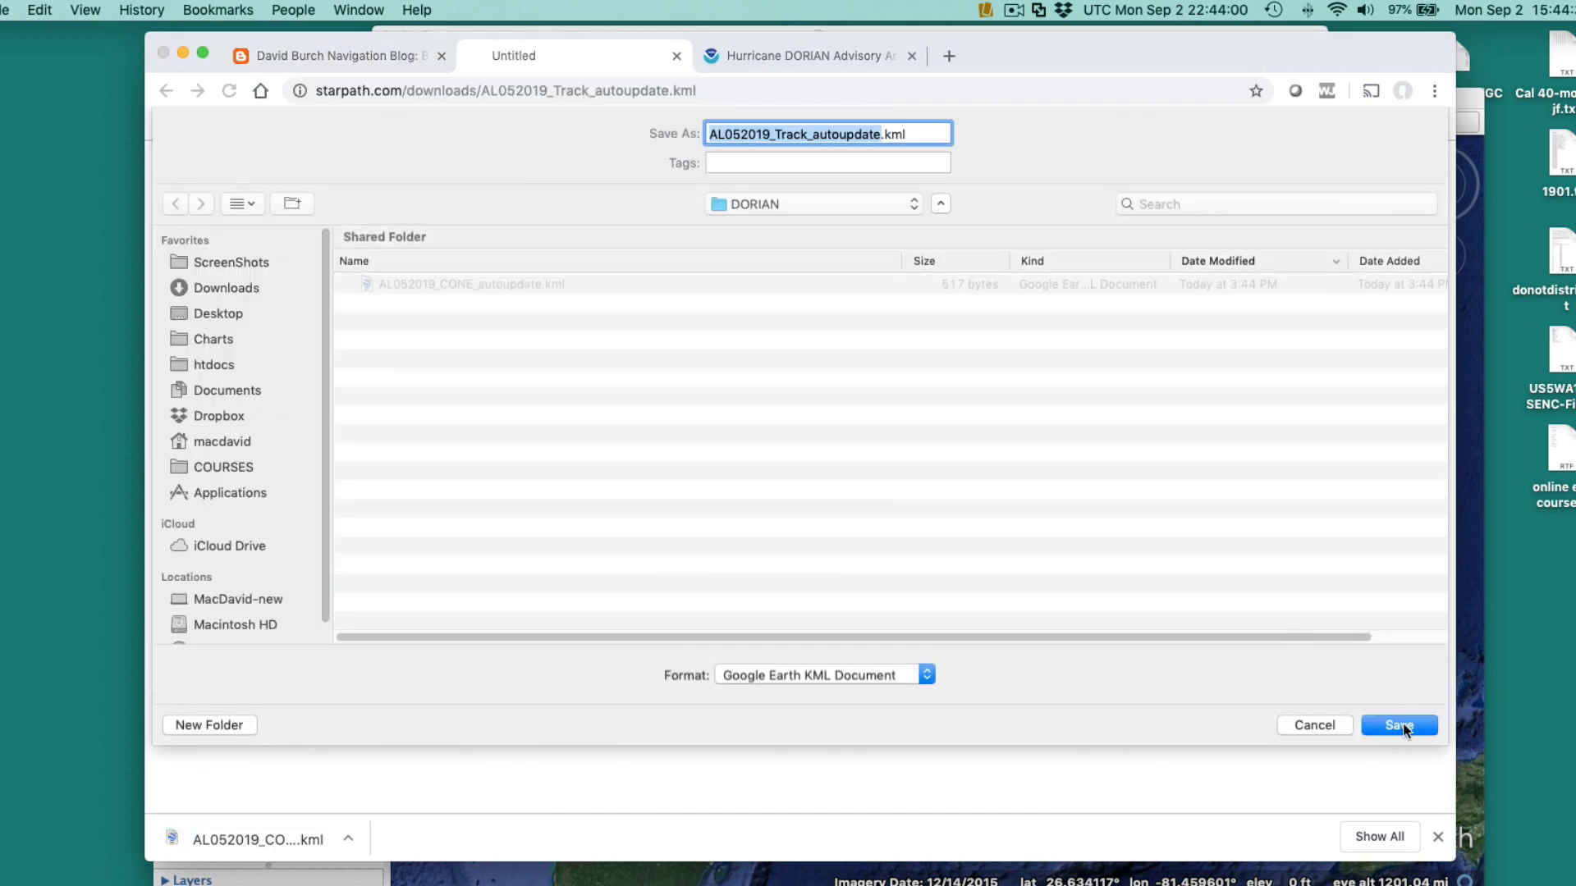
left_click(1398, 724)
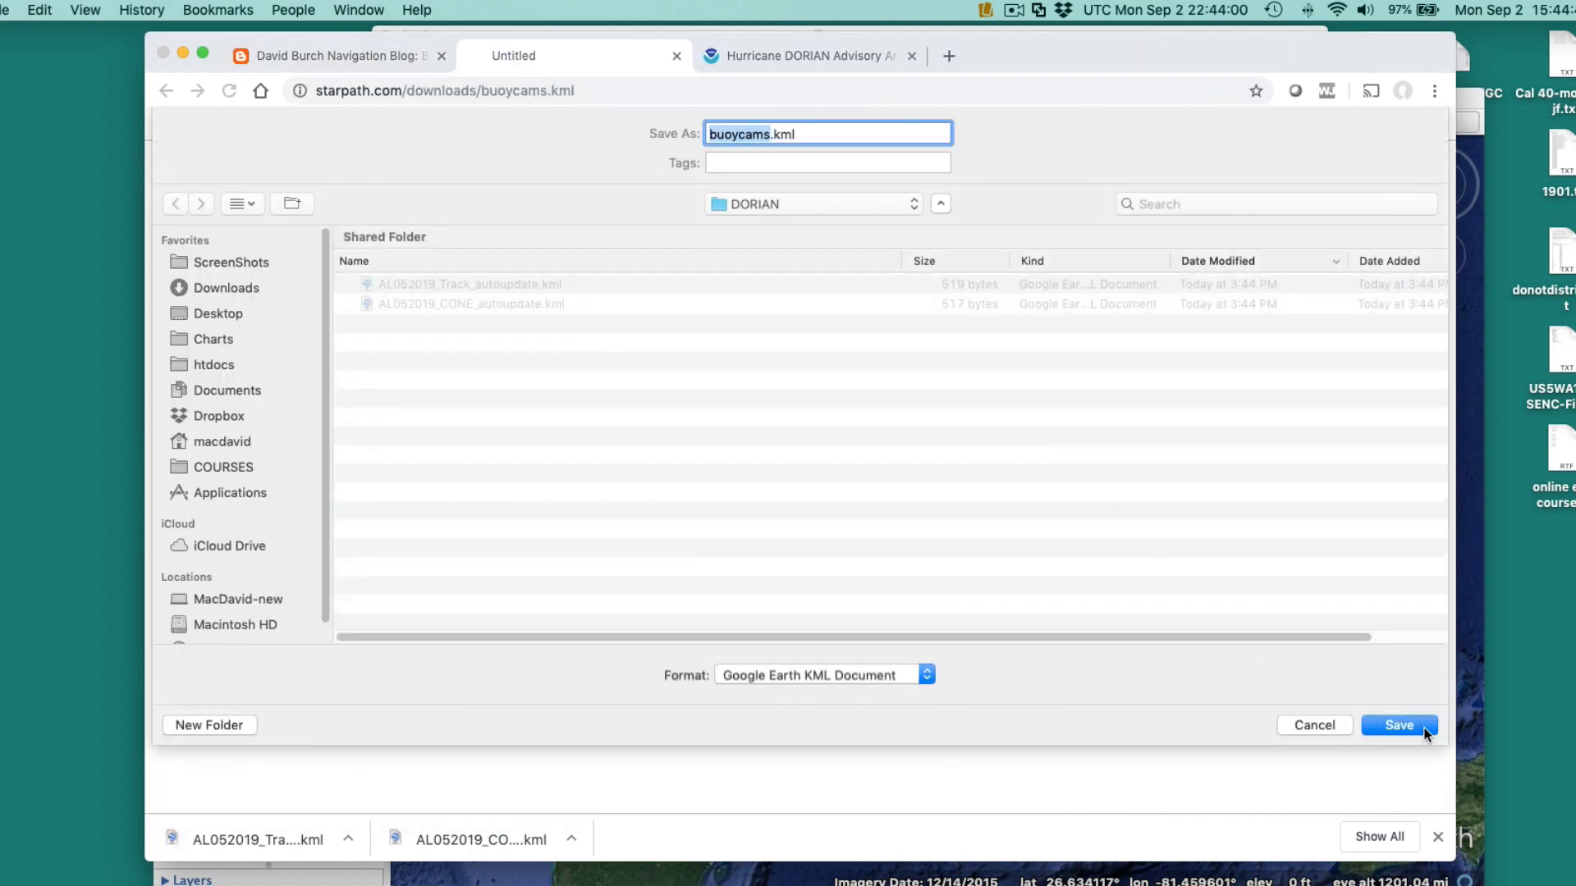
left_click(1399, 724)
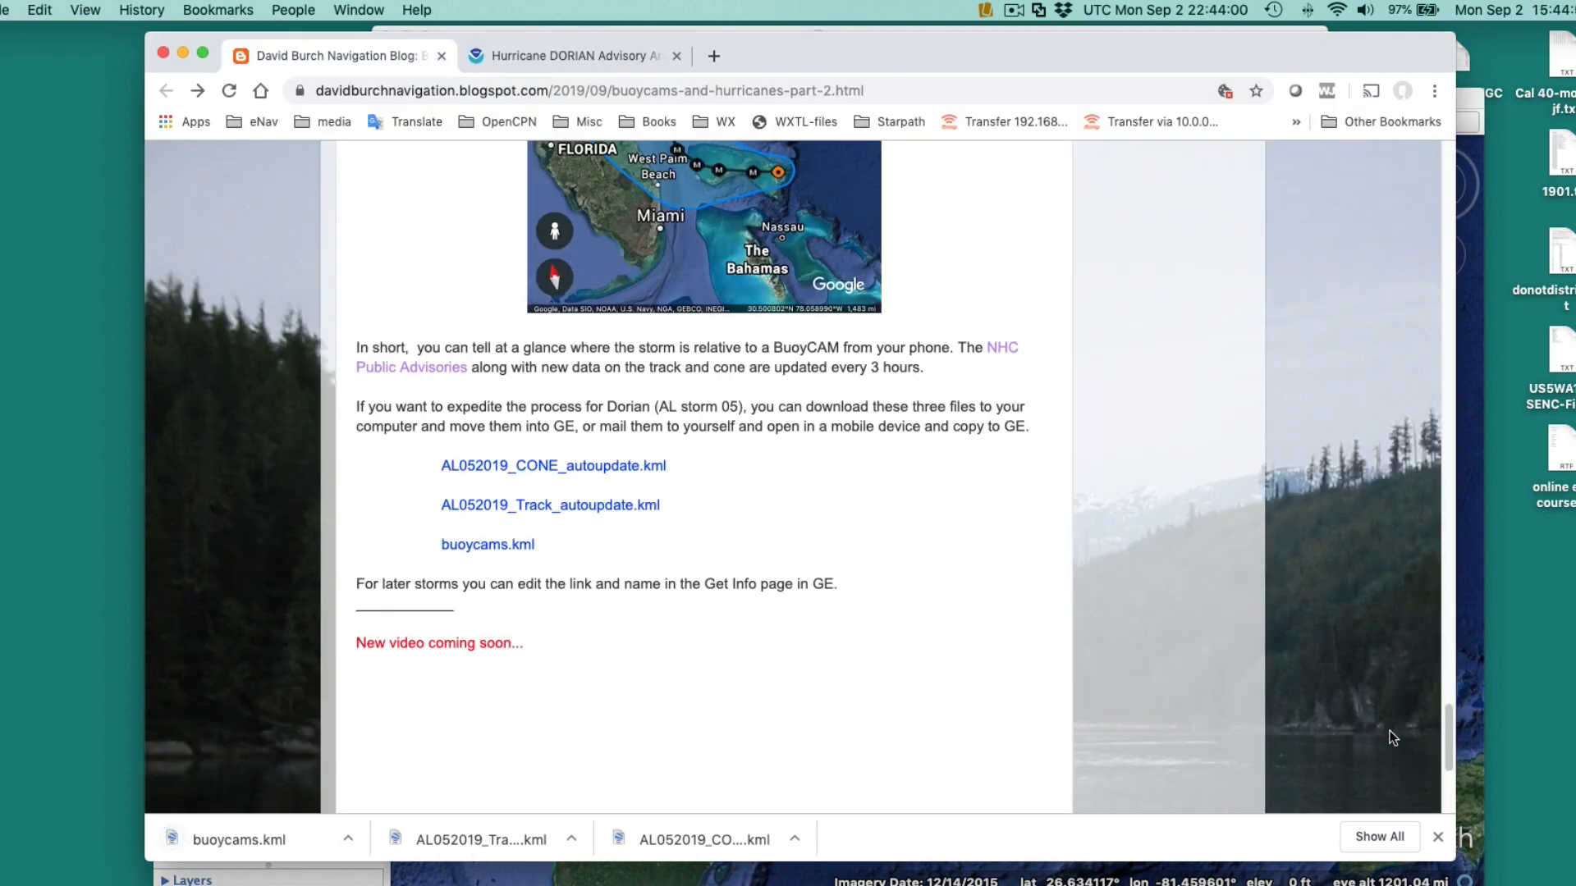
mouse_move(1180, 342)
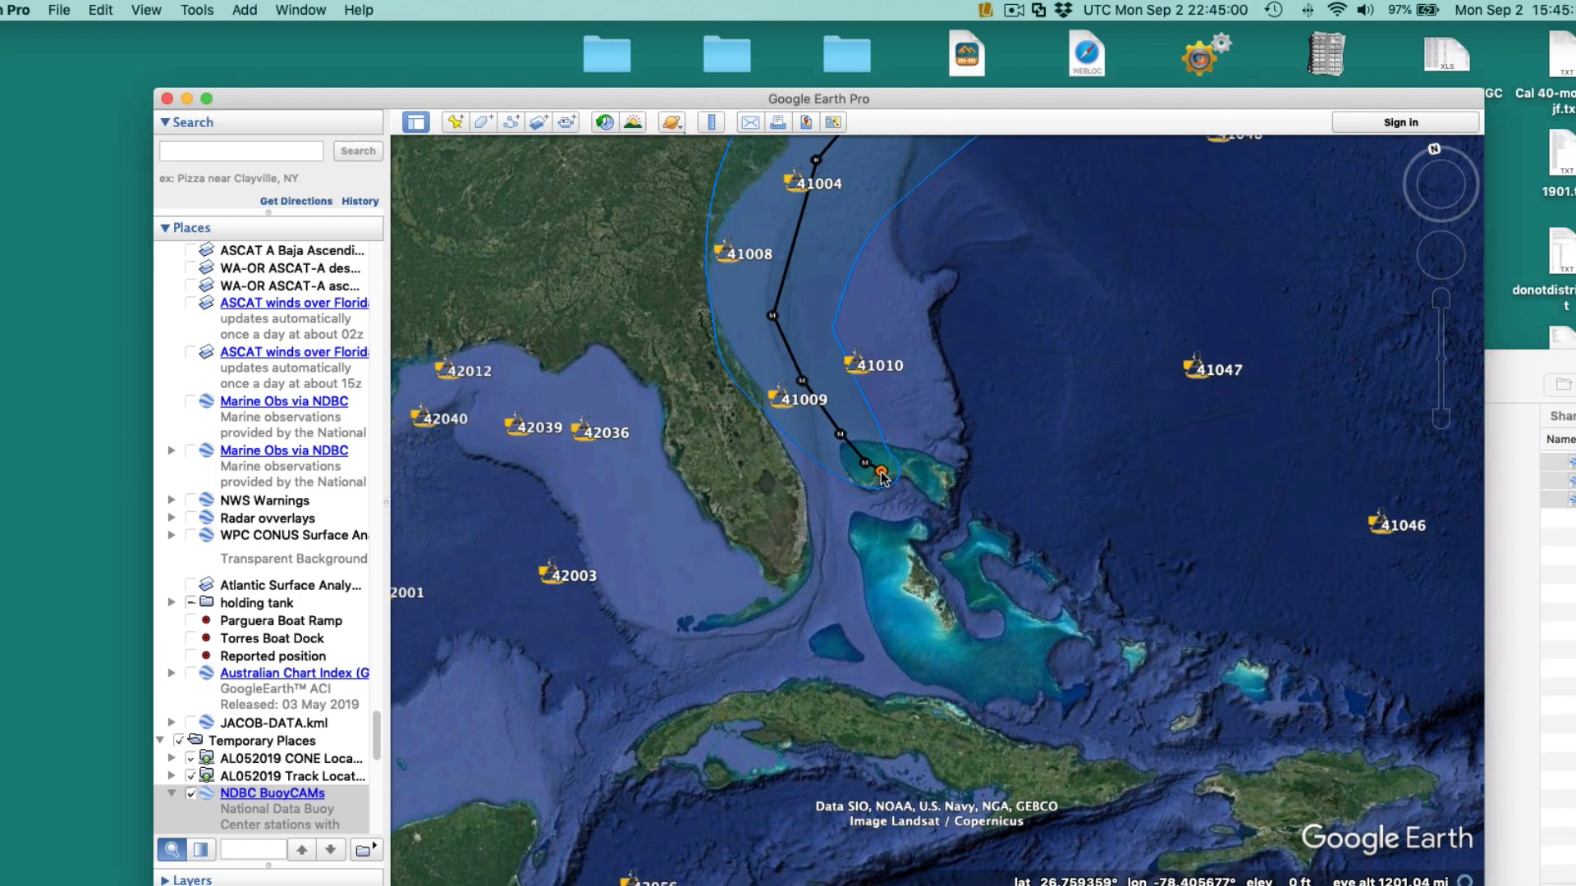
left_click(881, 473)
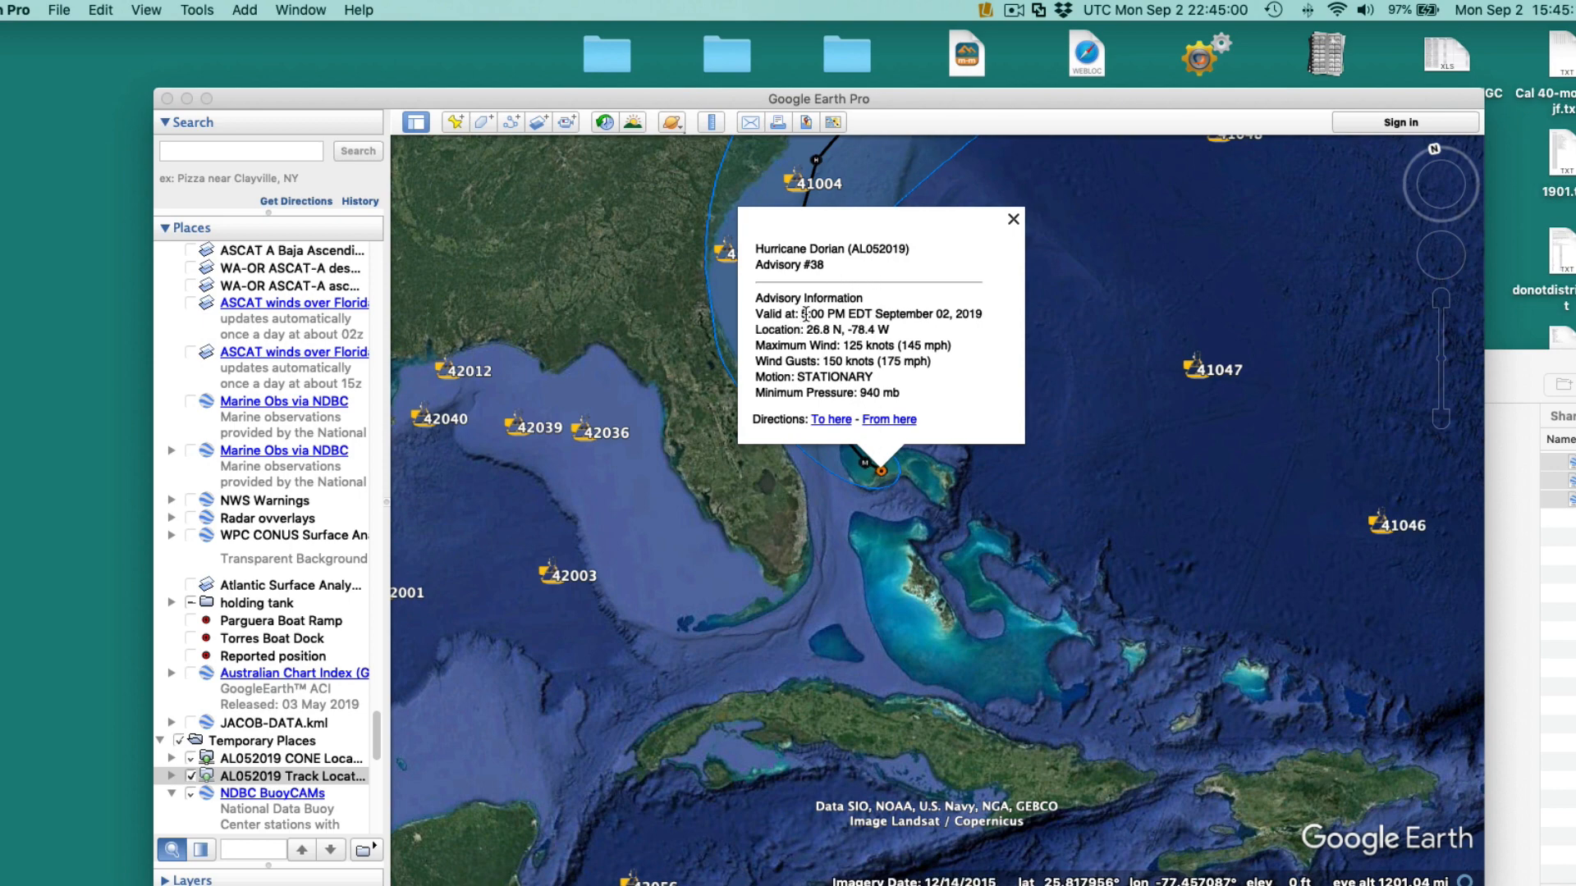
mouse_move(844, 330)
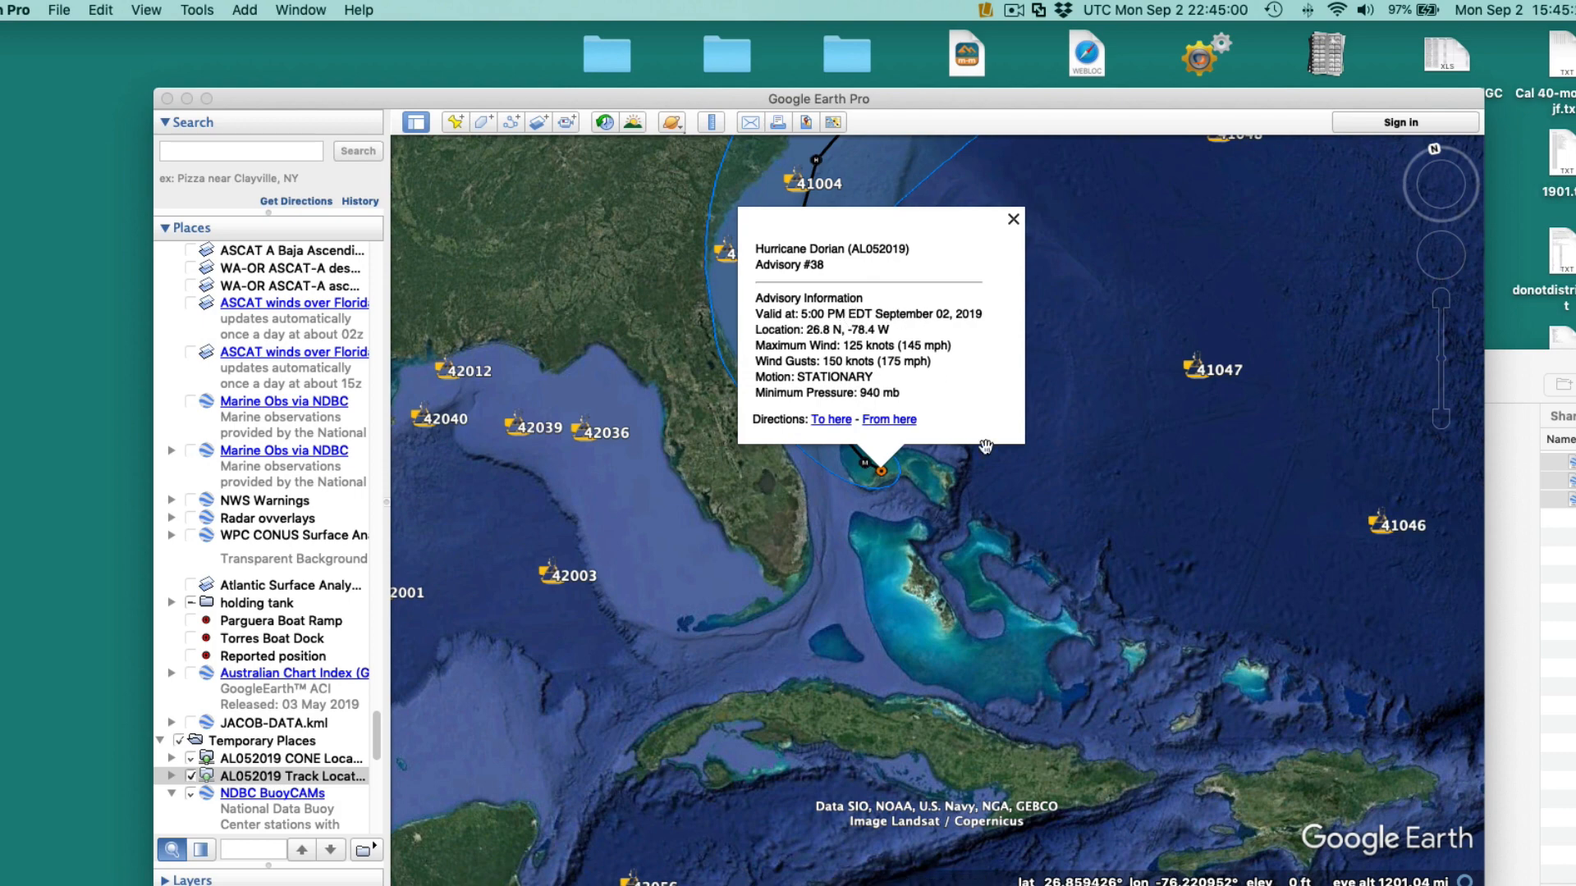
left_click(1013, 218)
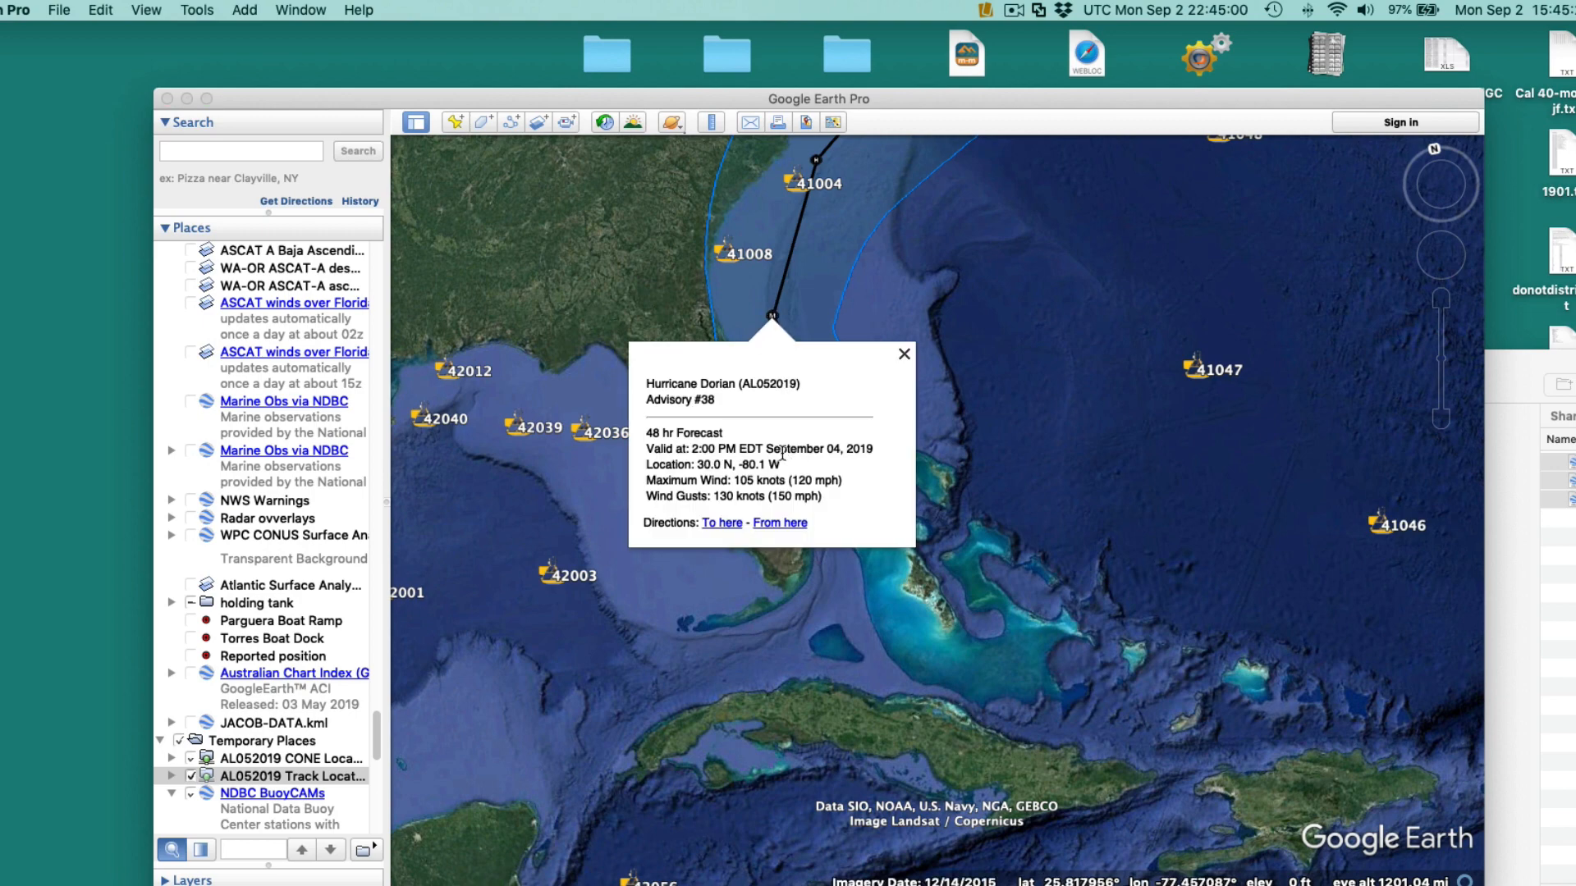
left_click(901, 355)
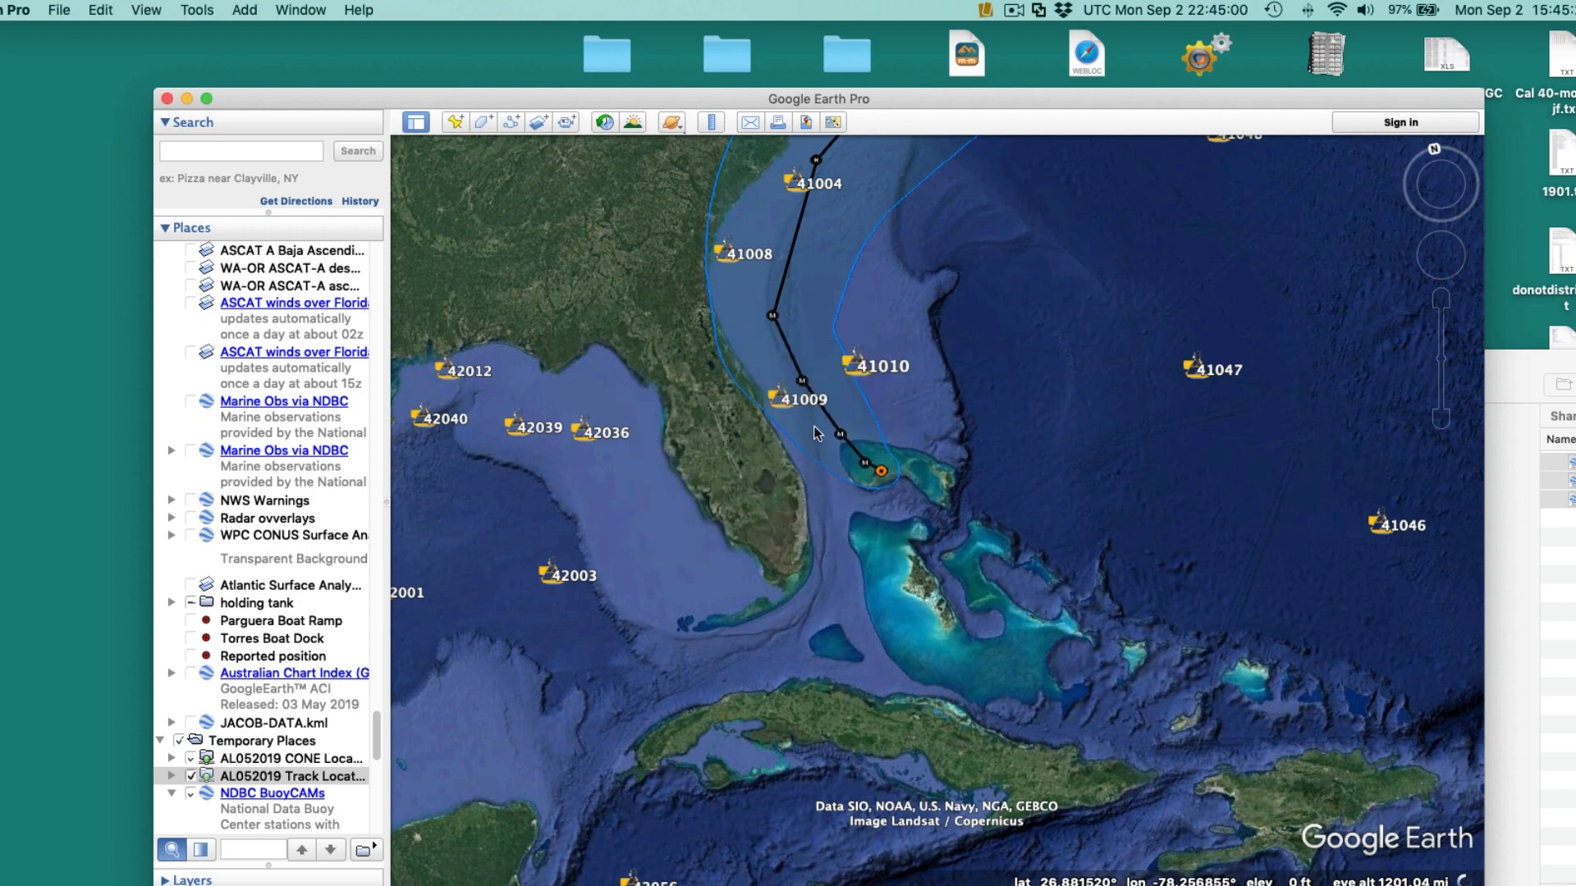
left_click(776, 396)
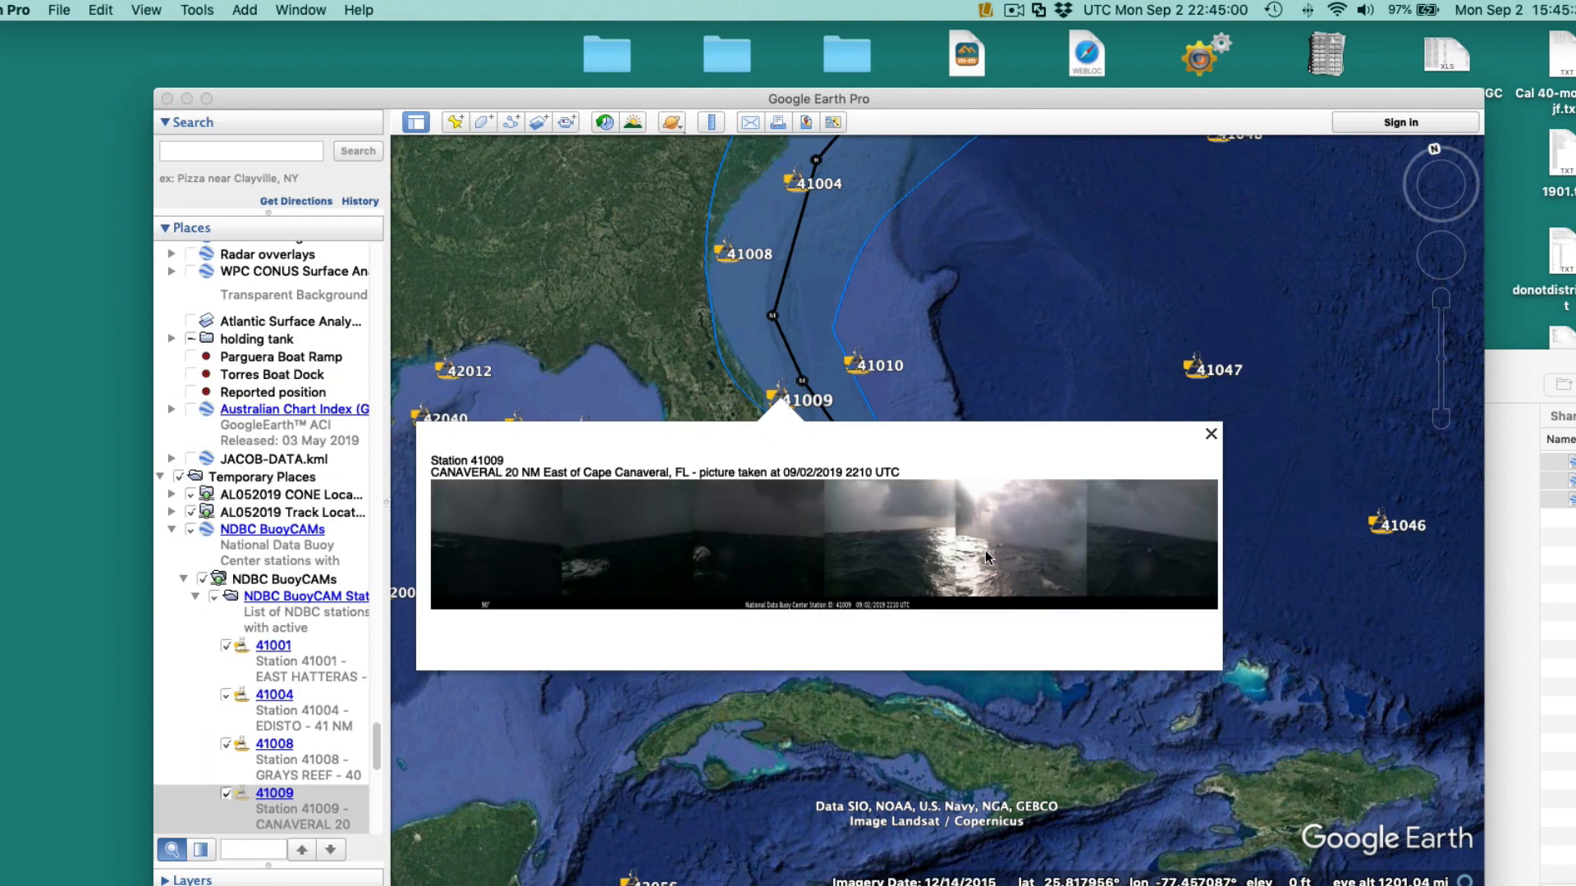
mouse_move(924, 553)
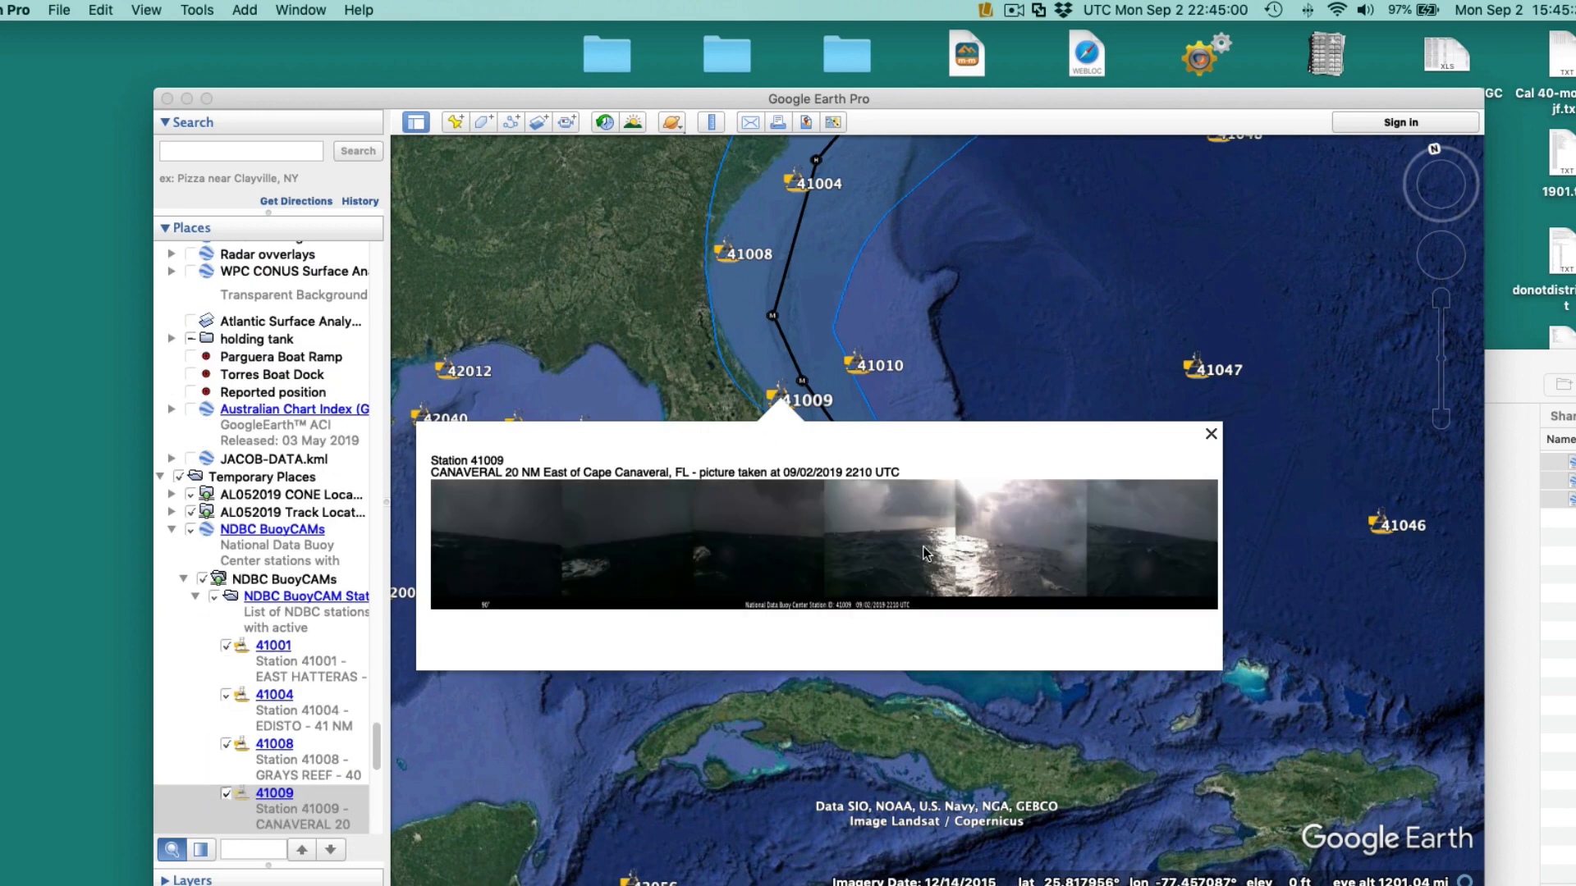
mouse_move(890, 570)
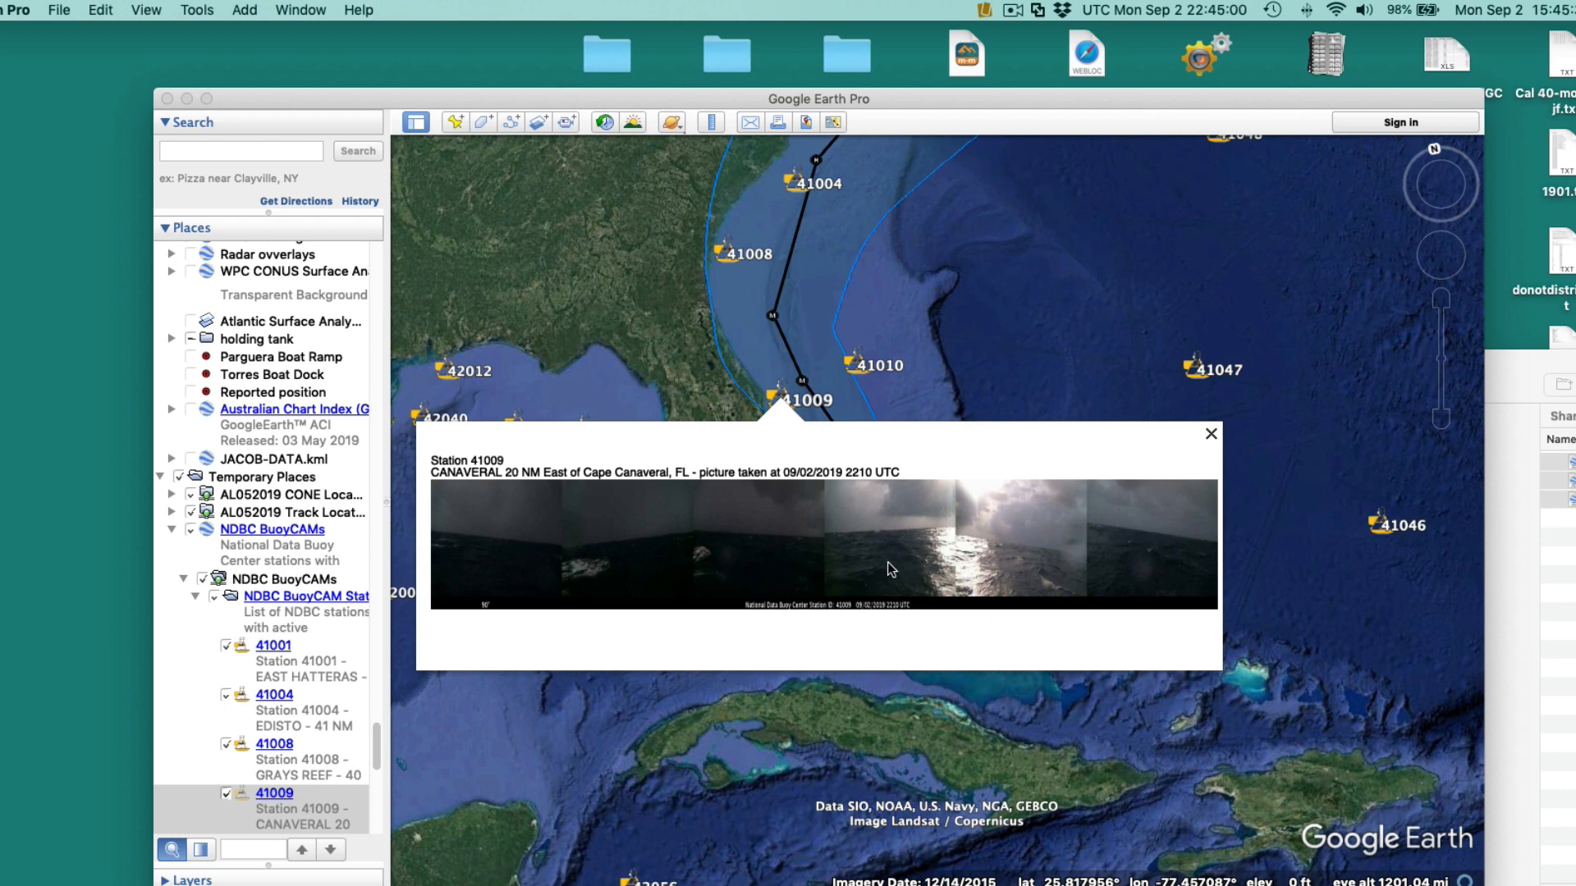
mouse_move(968, 443)
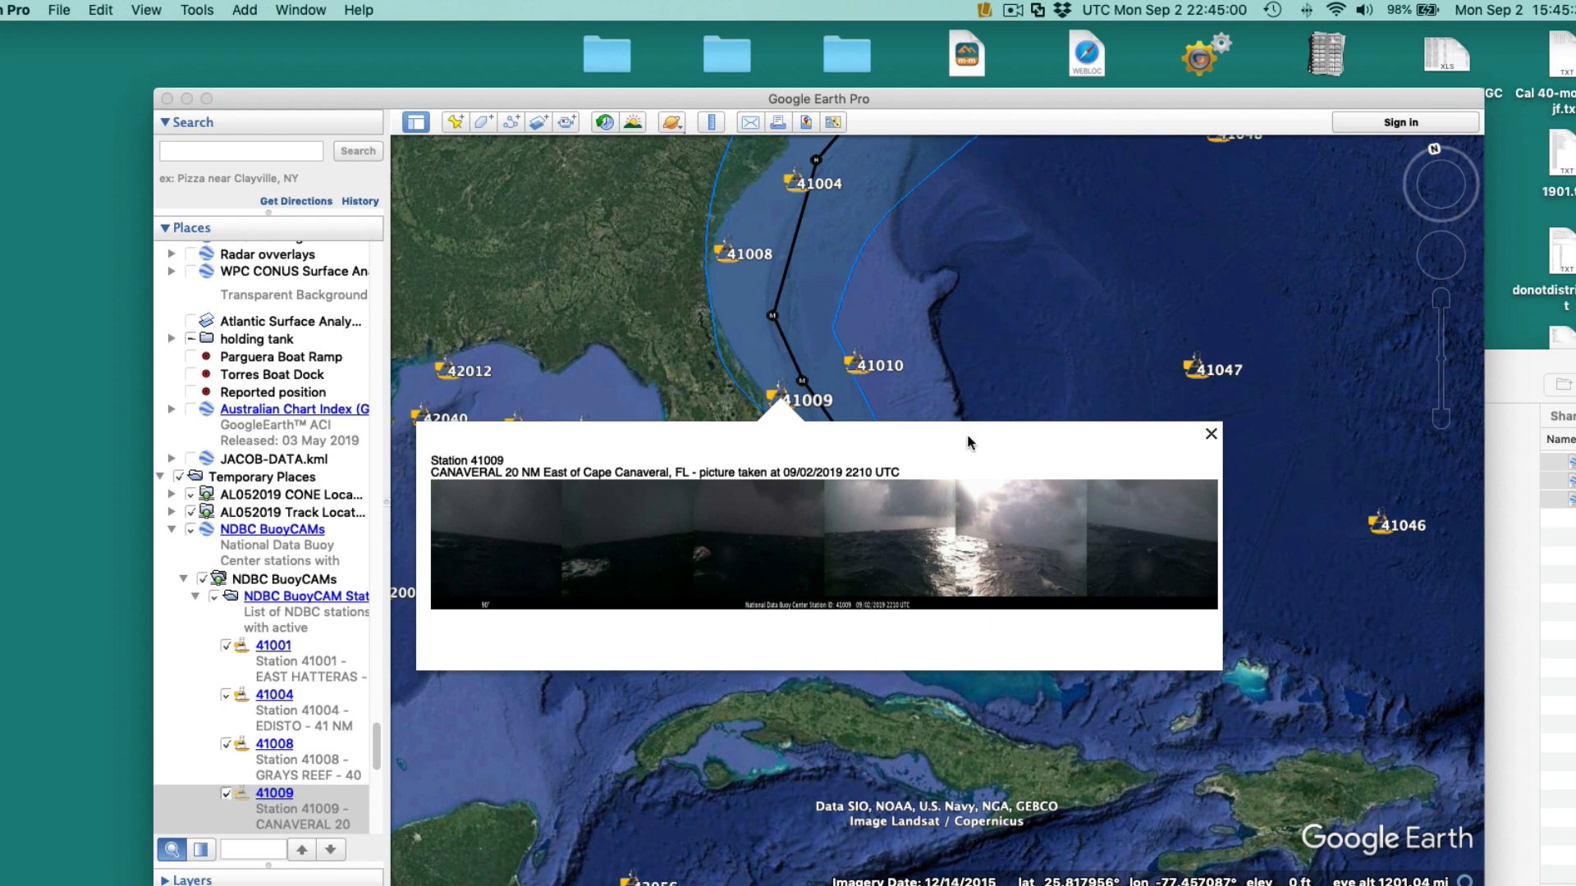
mouse_move(946, 544)
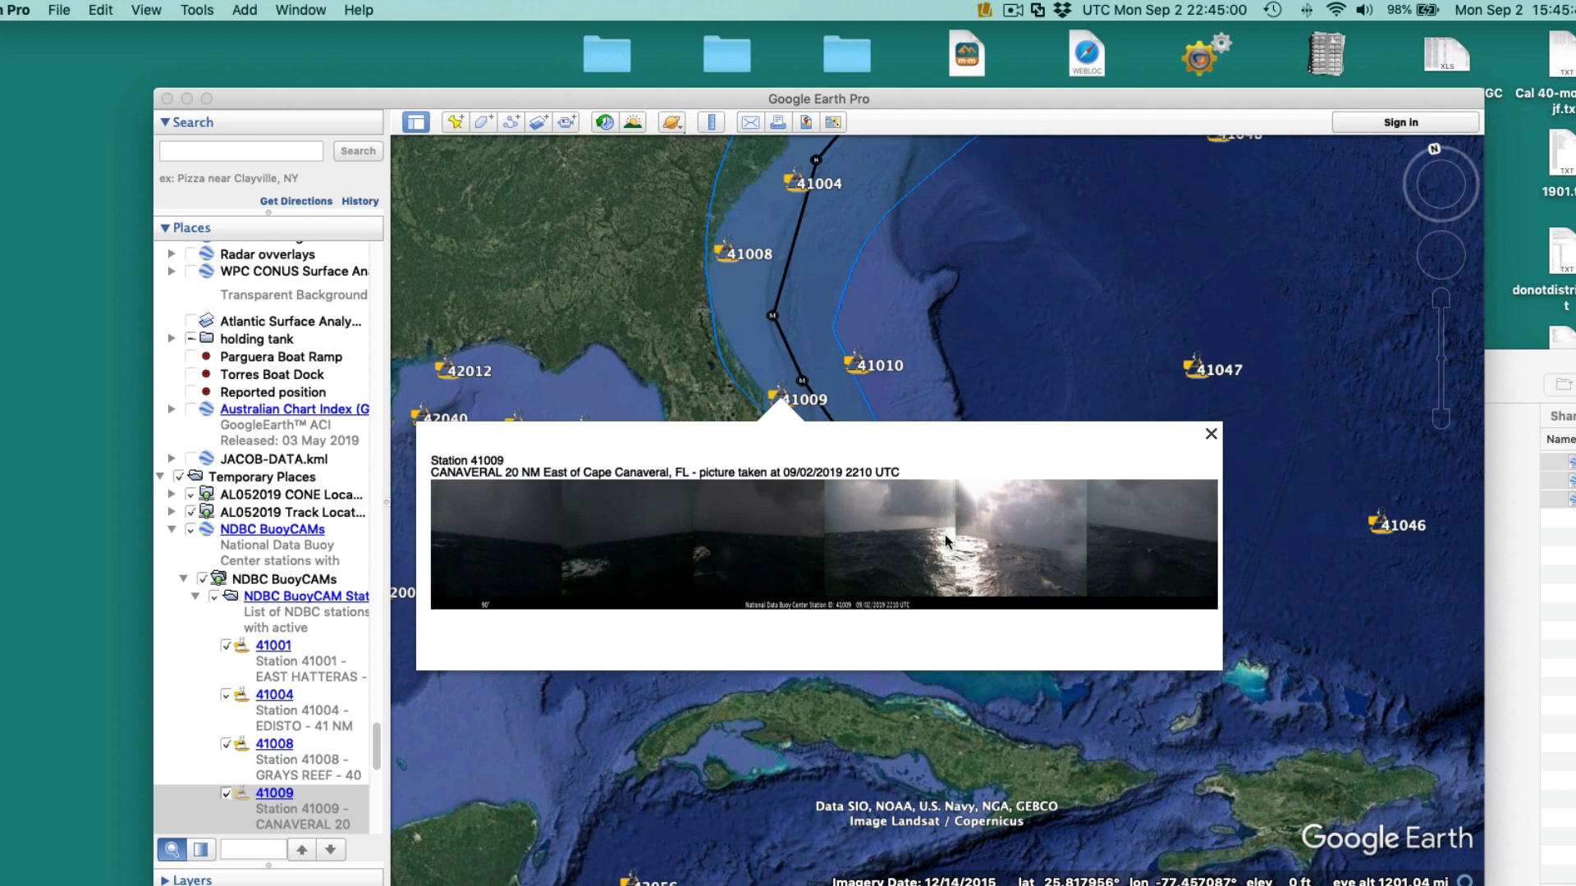
mouse_move(760, 572)
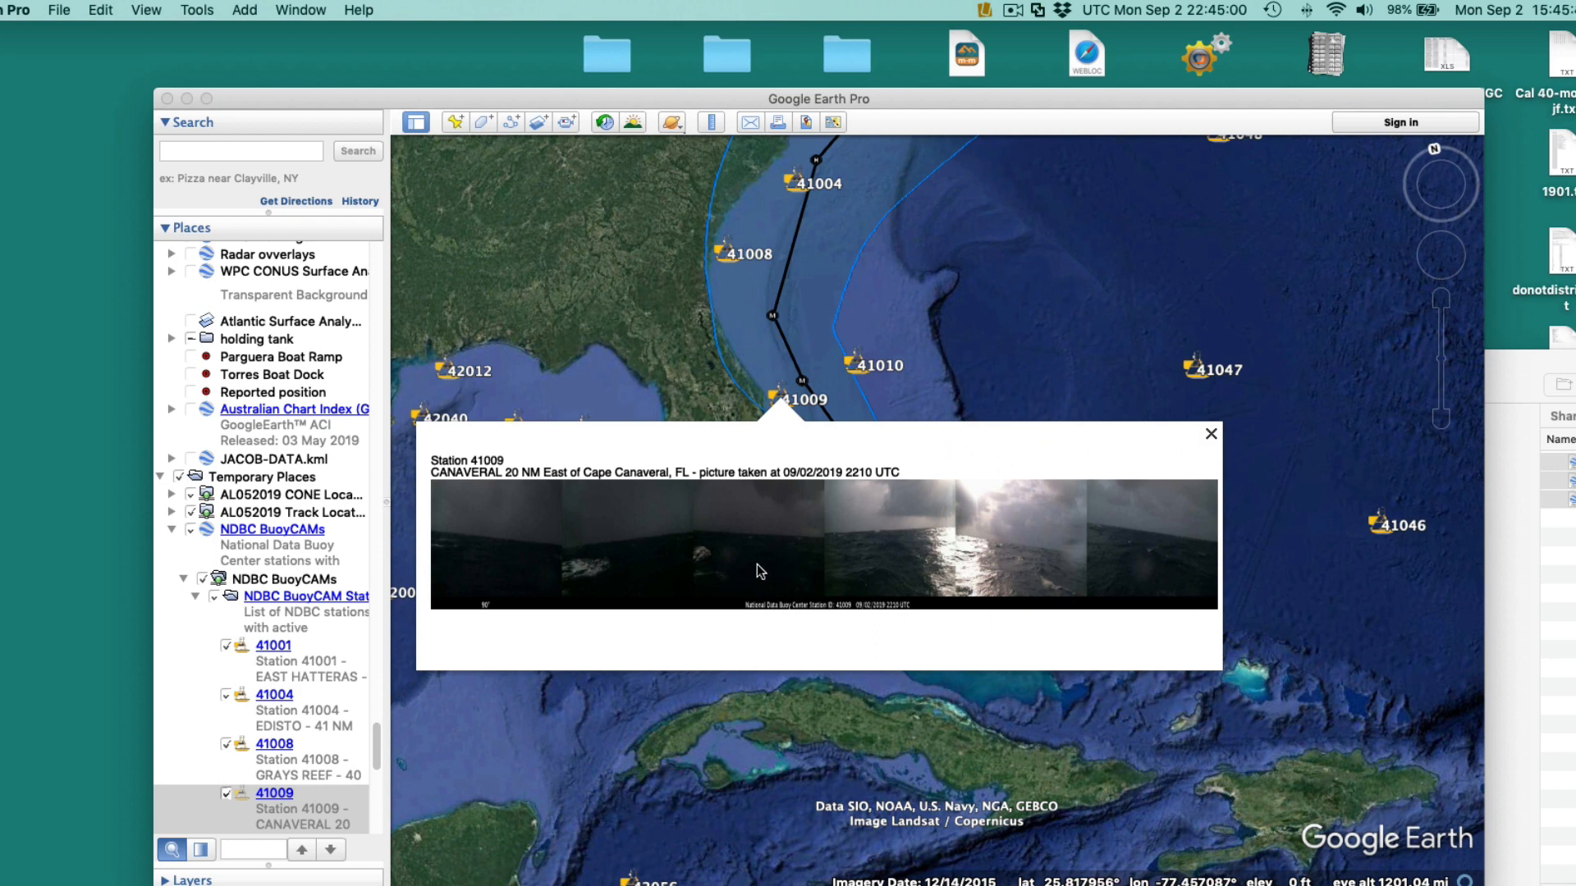
mouse_move(499, 552)
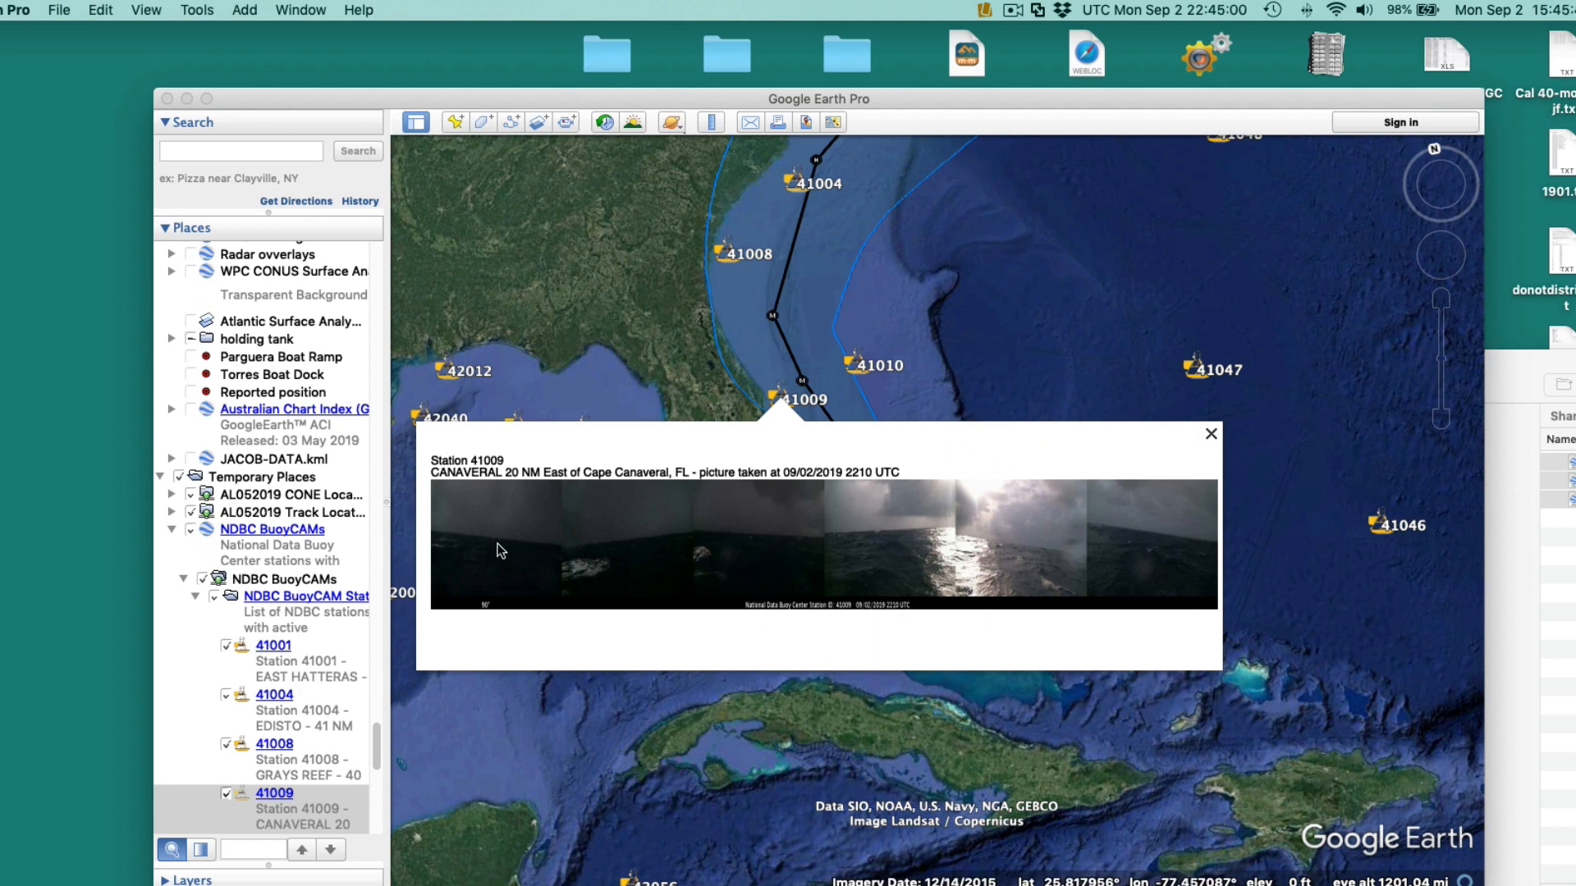
mouse_move(555, 538)
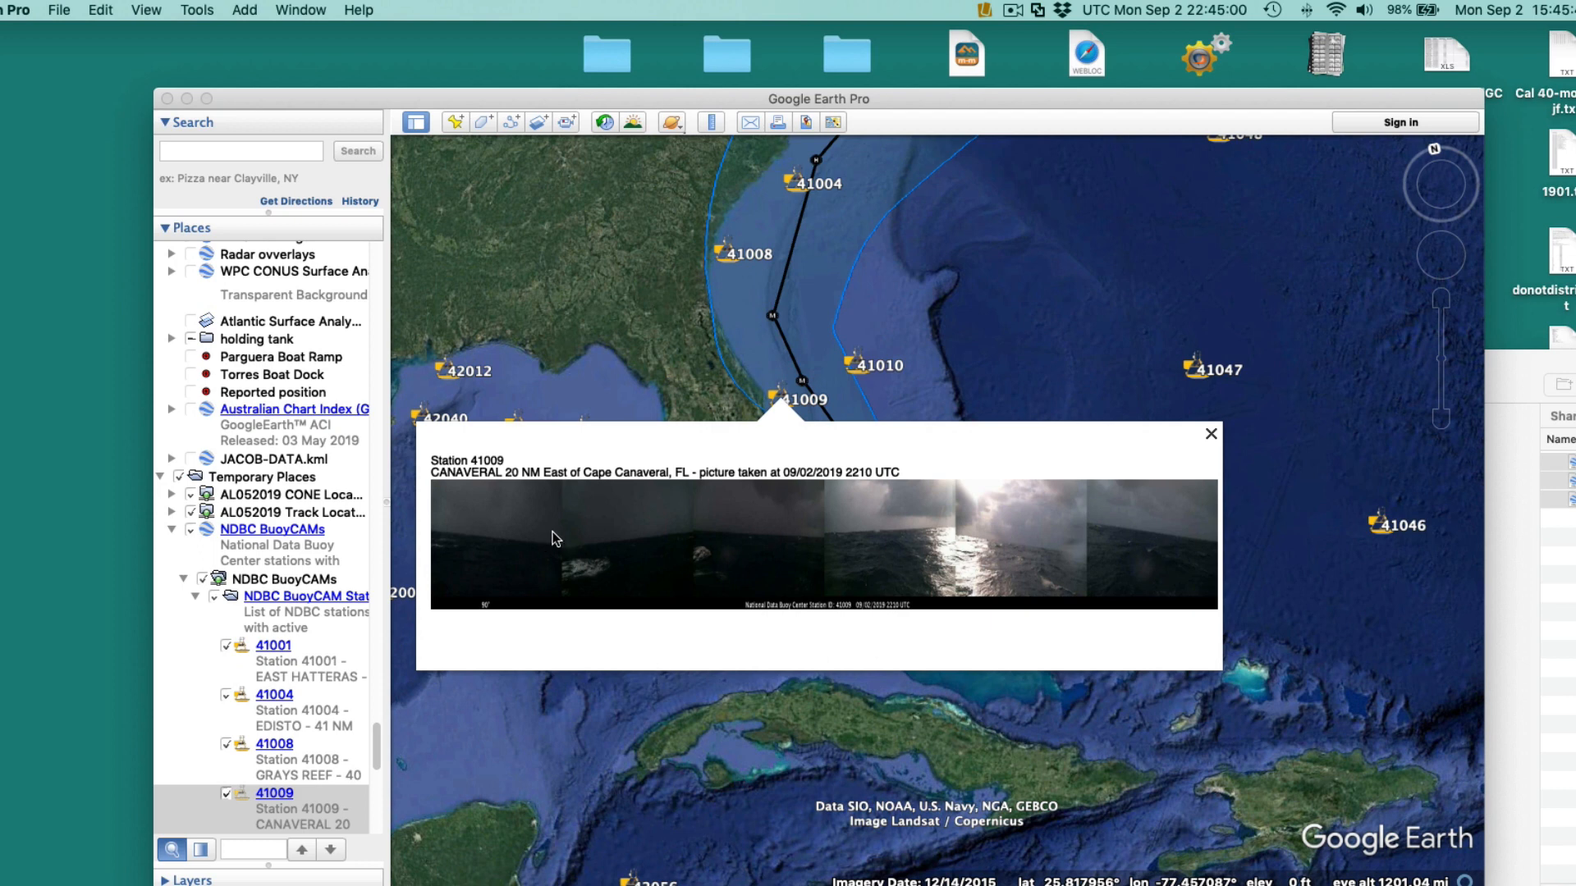
mouse_move(1165, 535)
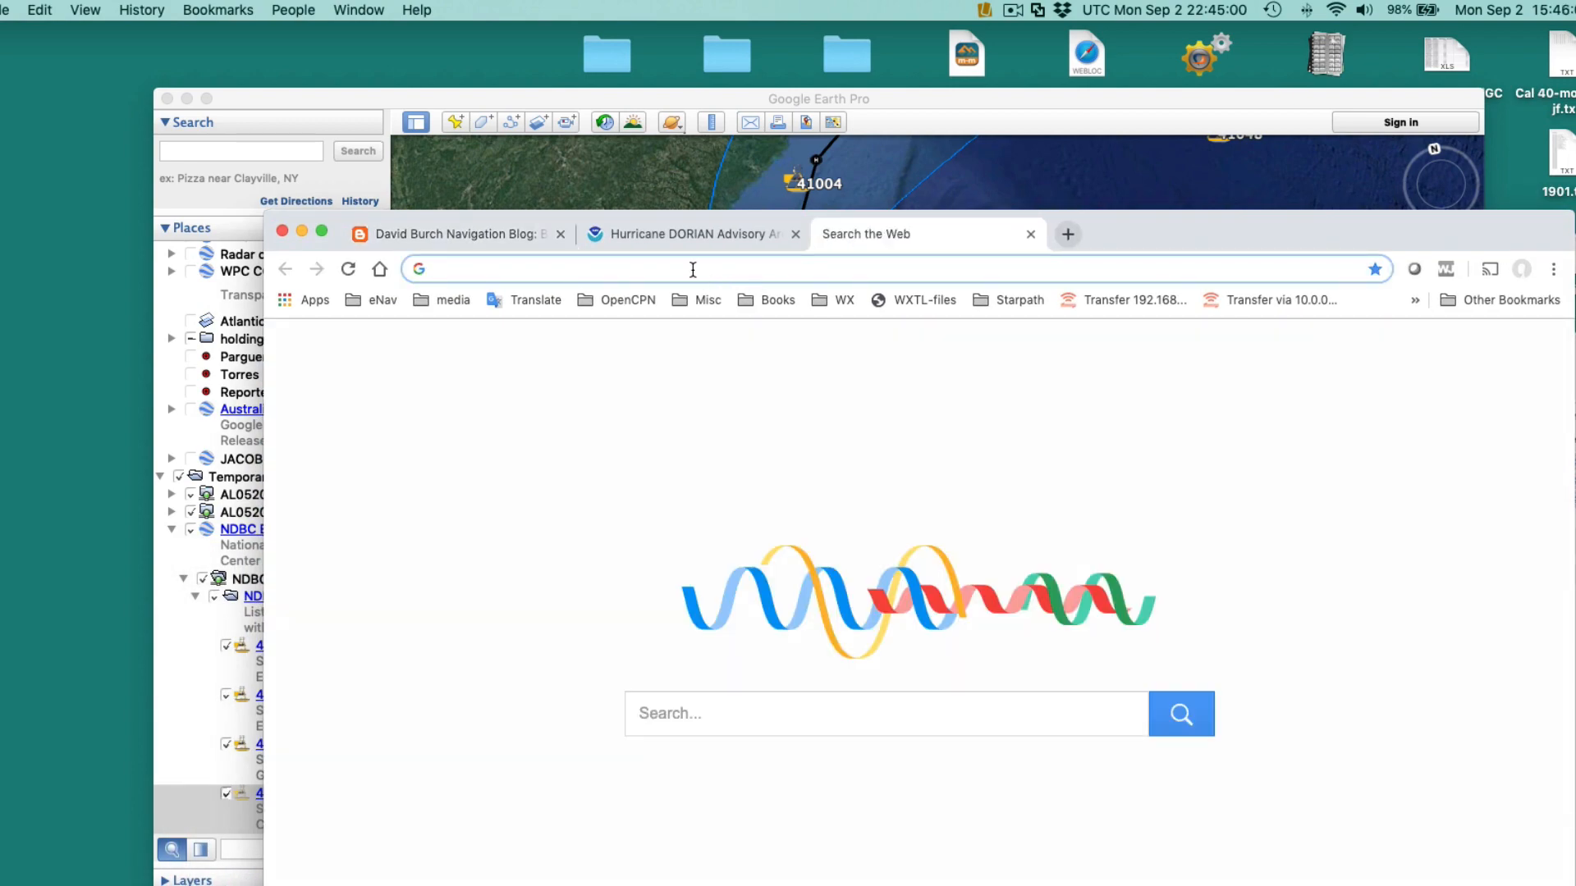
Search NDBC 41009 and open Station 41009's full-size BuoyCAM panorama from its Recent Data page.
type("Ndbc.noaa.gov")
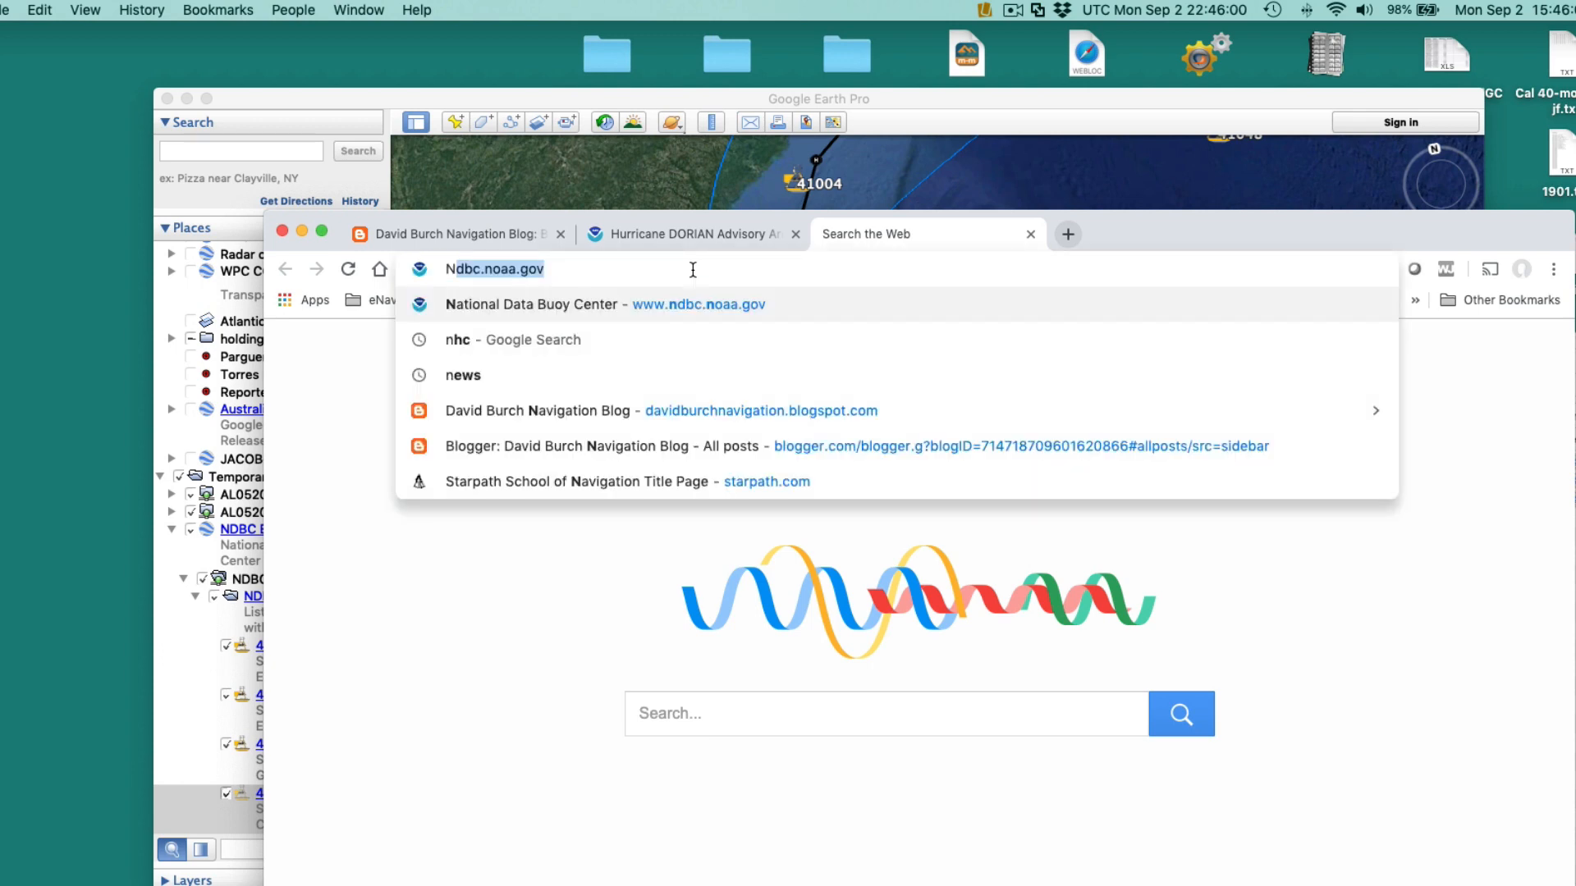
type("NDBC 41009")
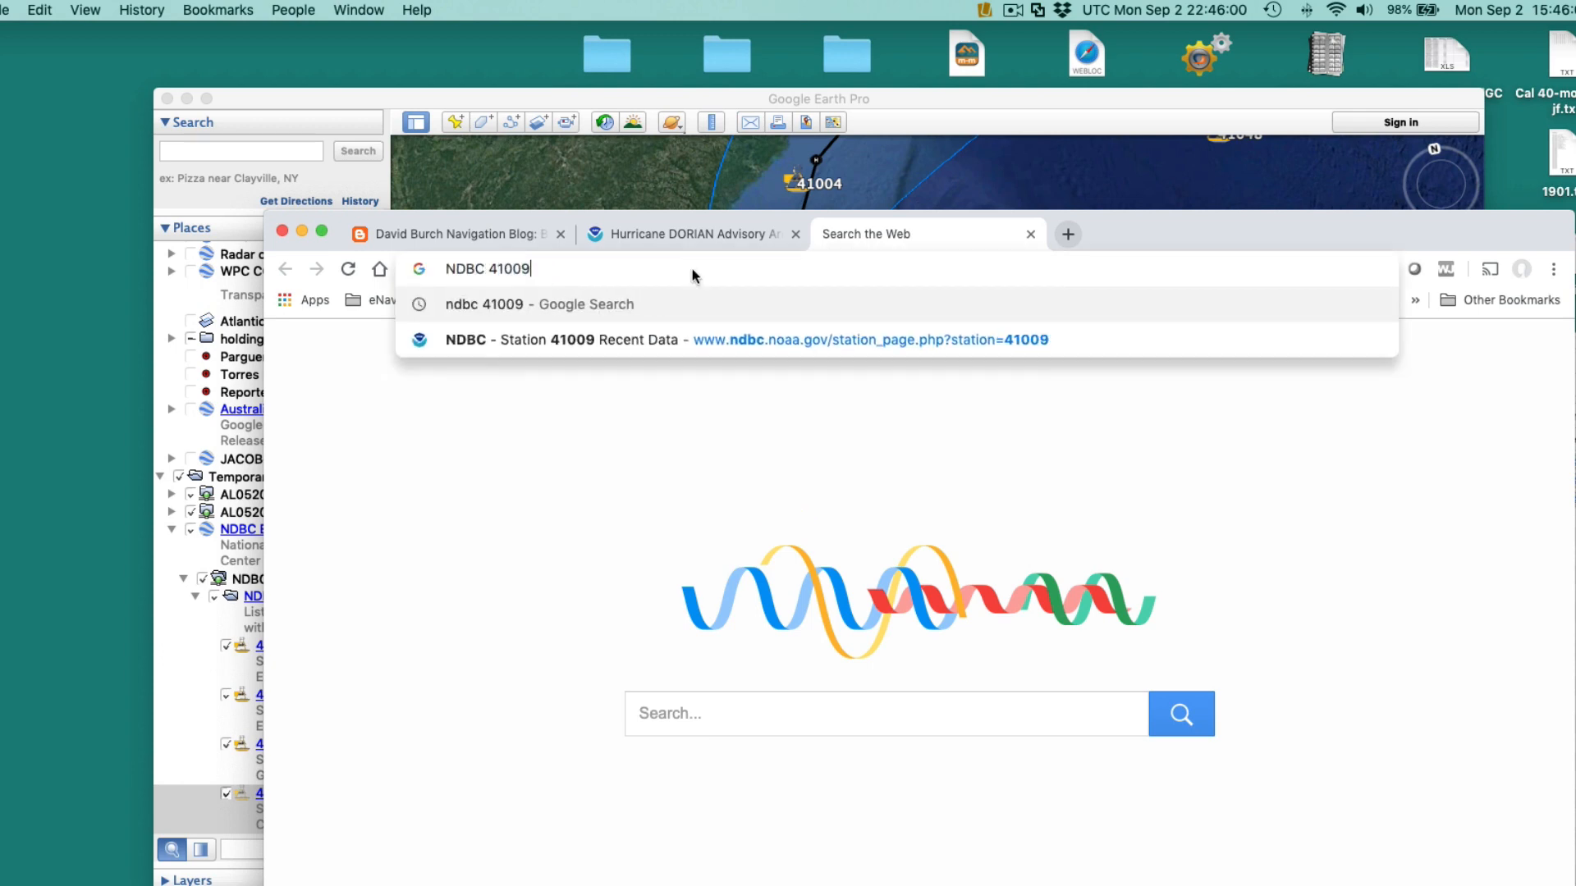
key("Return")
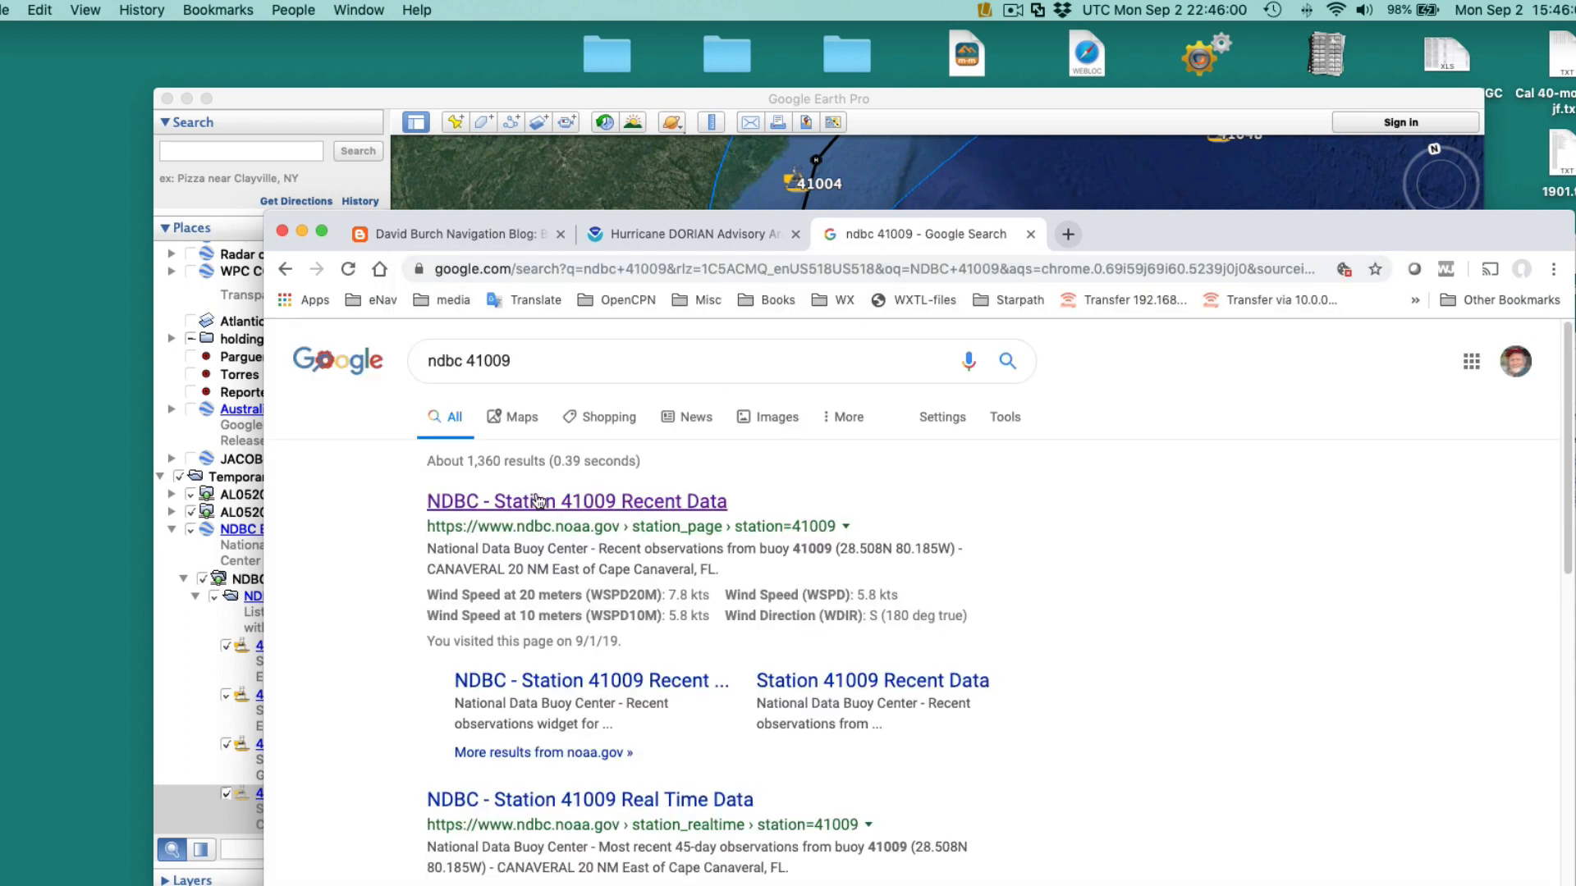
left_click(576, 502)
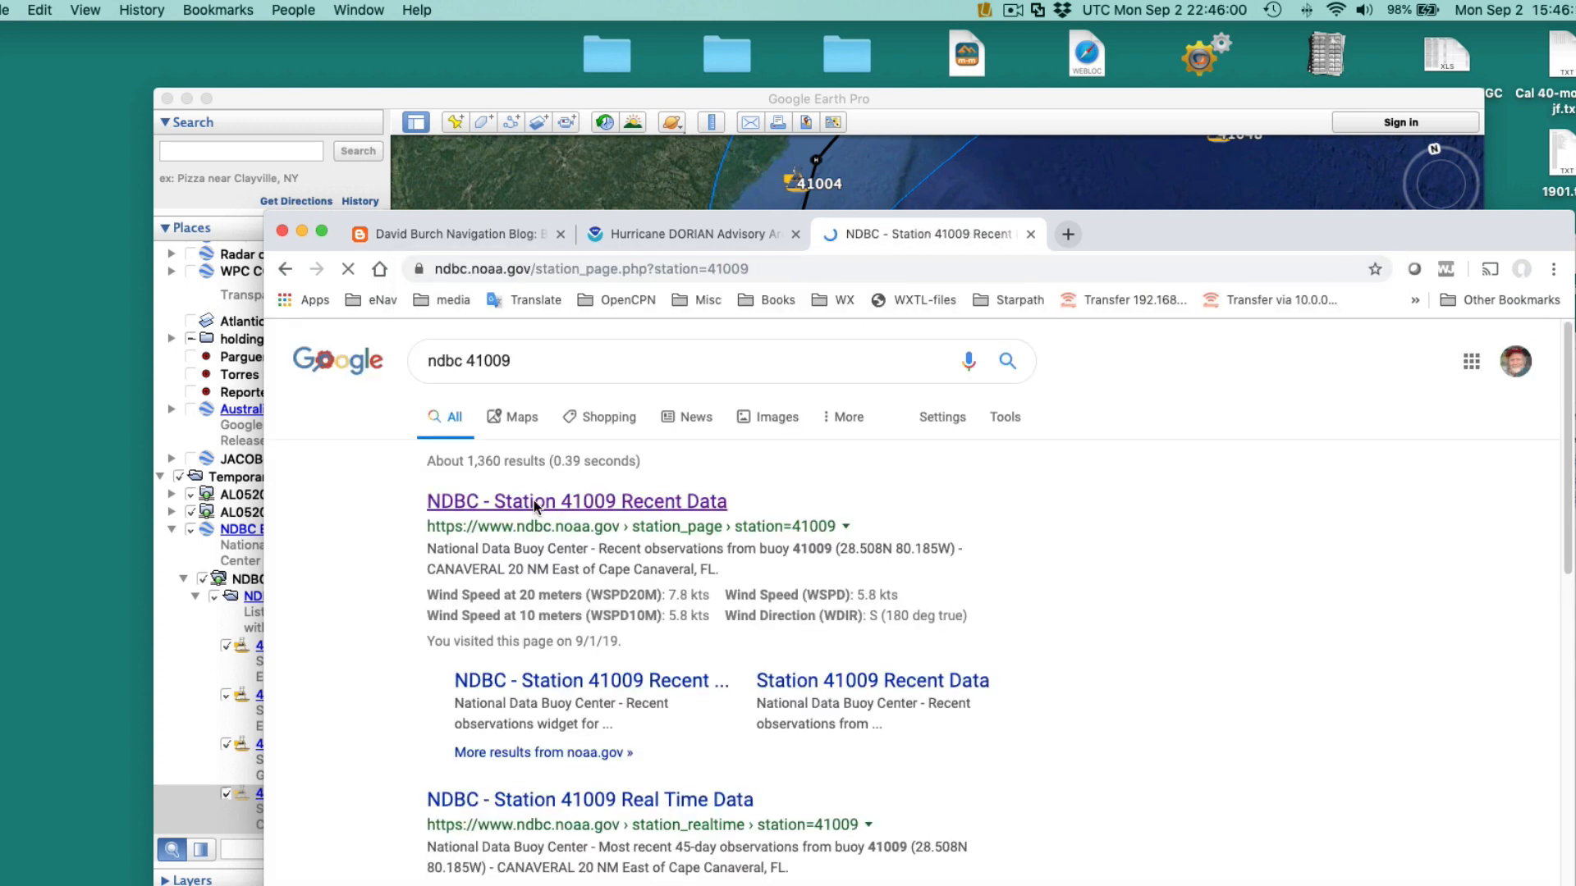
left_click(576, 502)
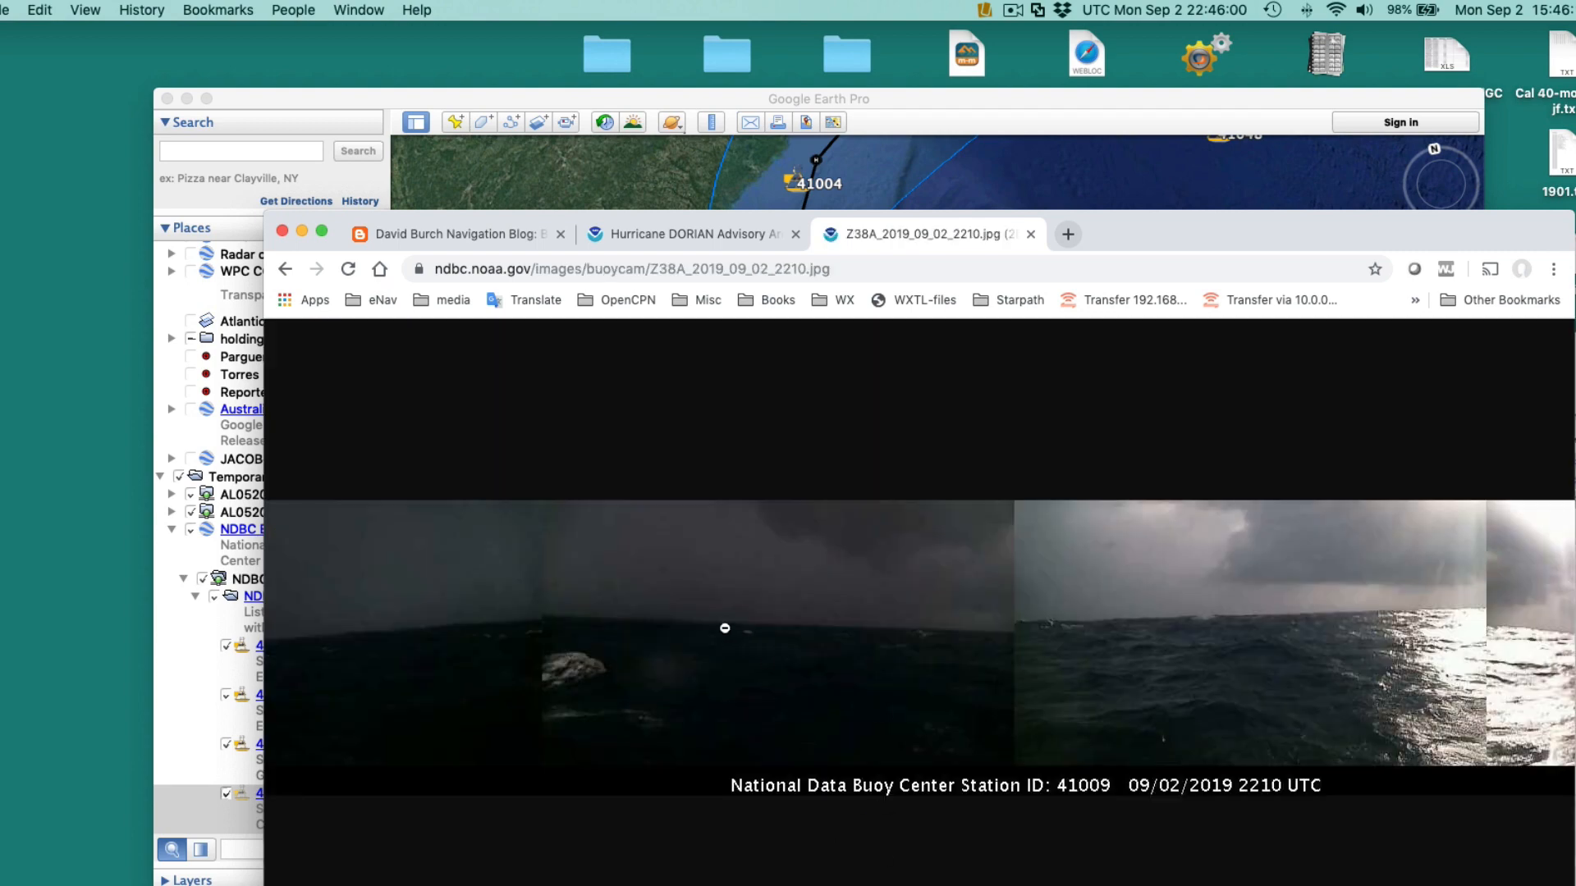
mouse_move(1141, 648)
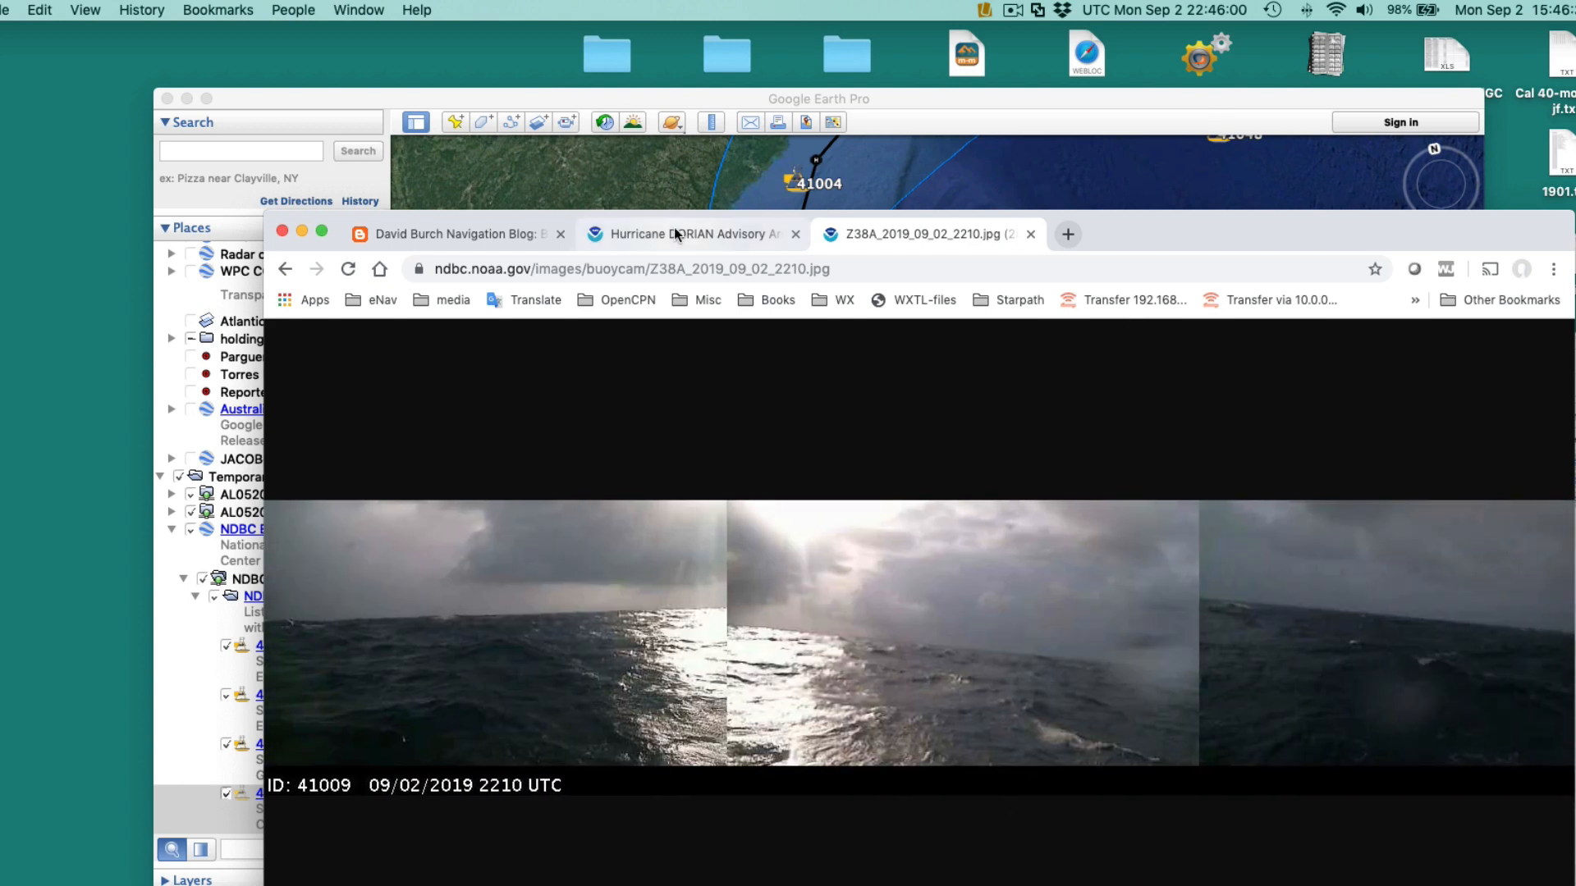
Return to the navigation blog post tab and scroll down it.
left_click(453, 233)
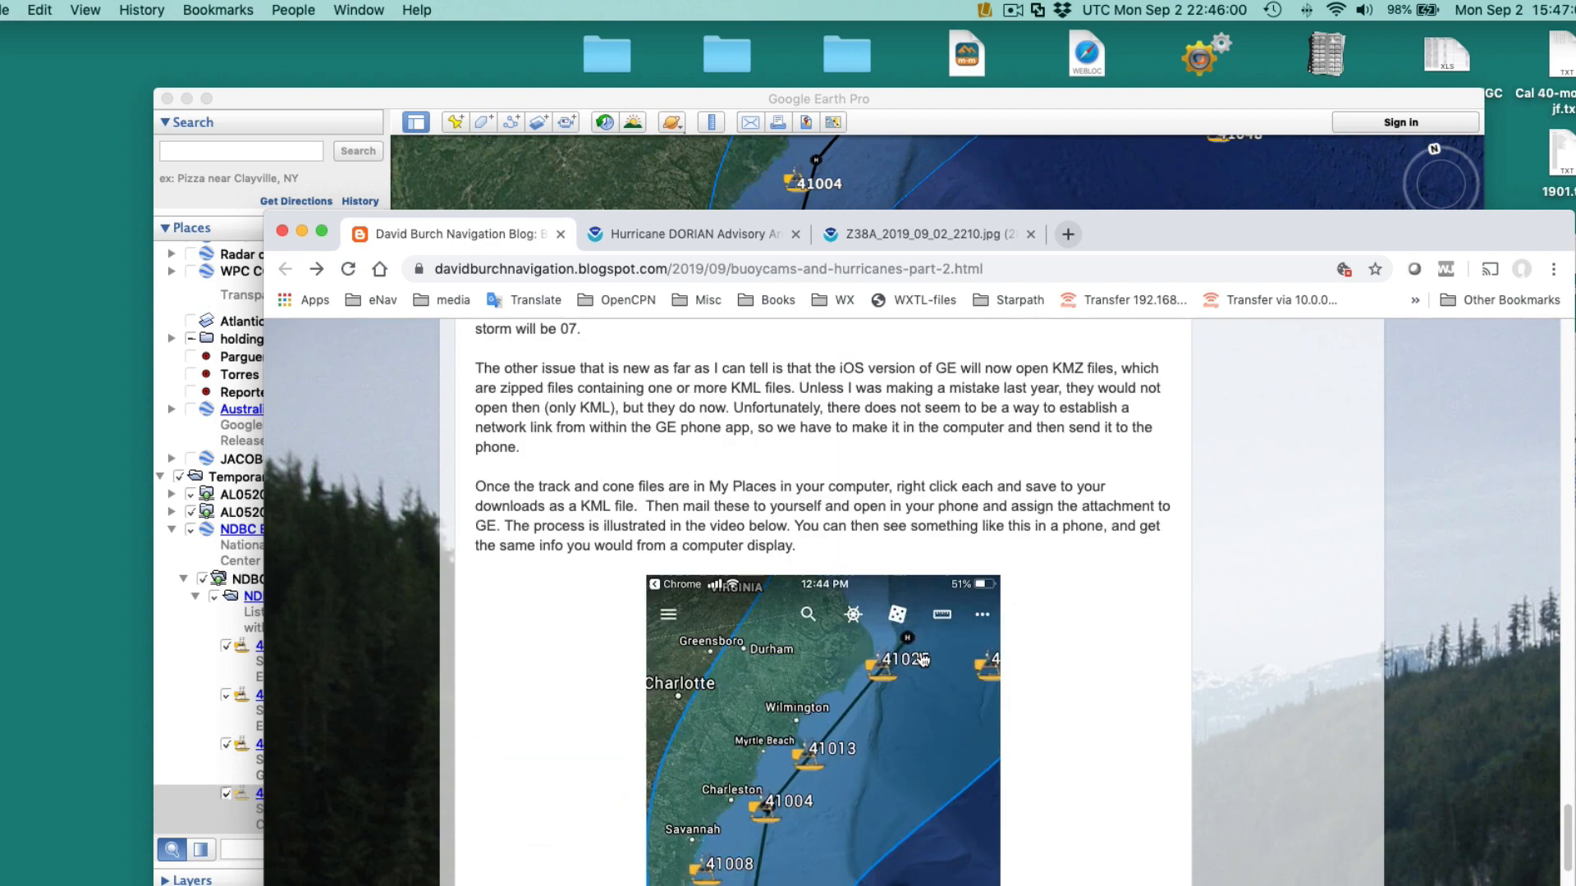
scroll("down", 3)
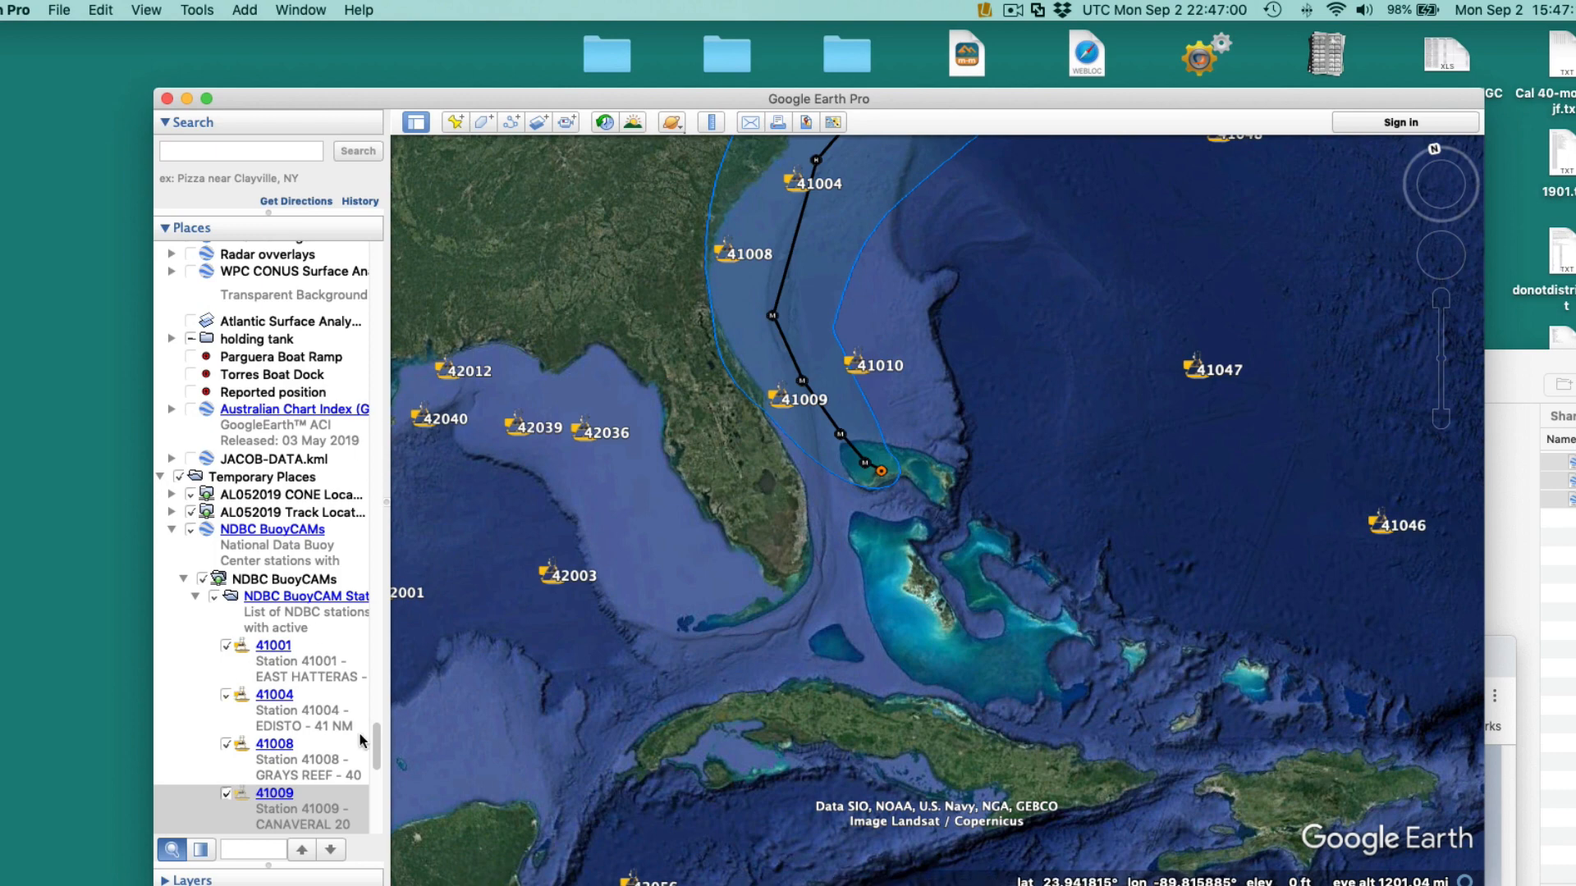
scroll("down", 3)
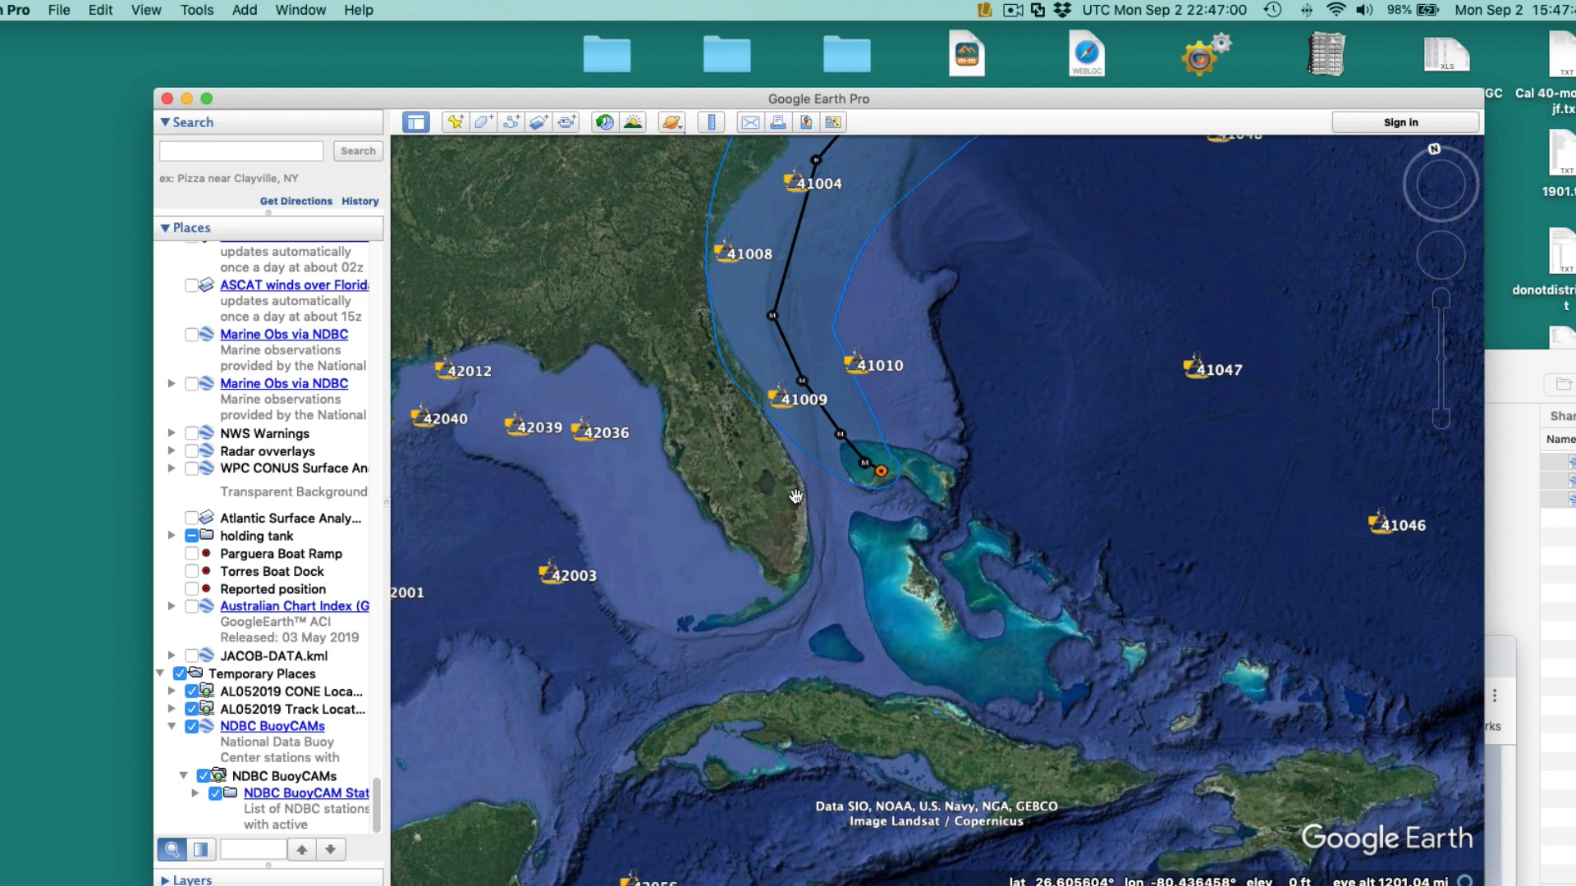
mouse_move(743, 256)
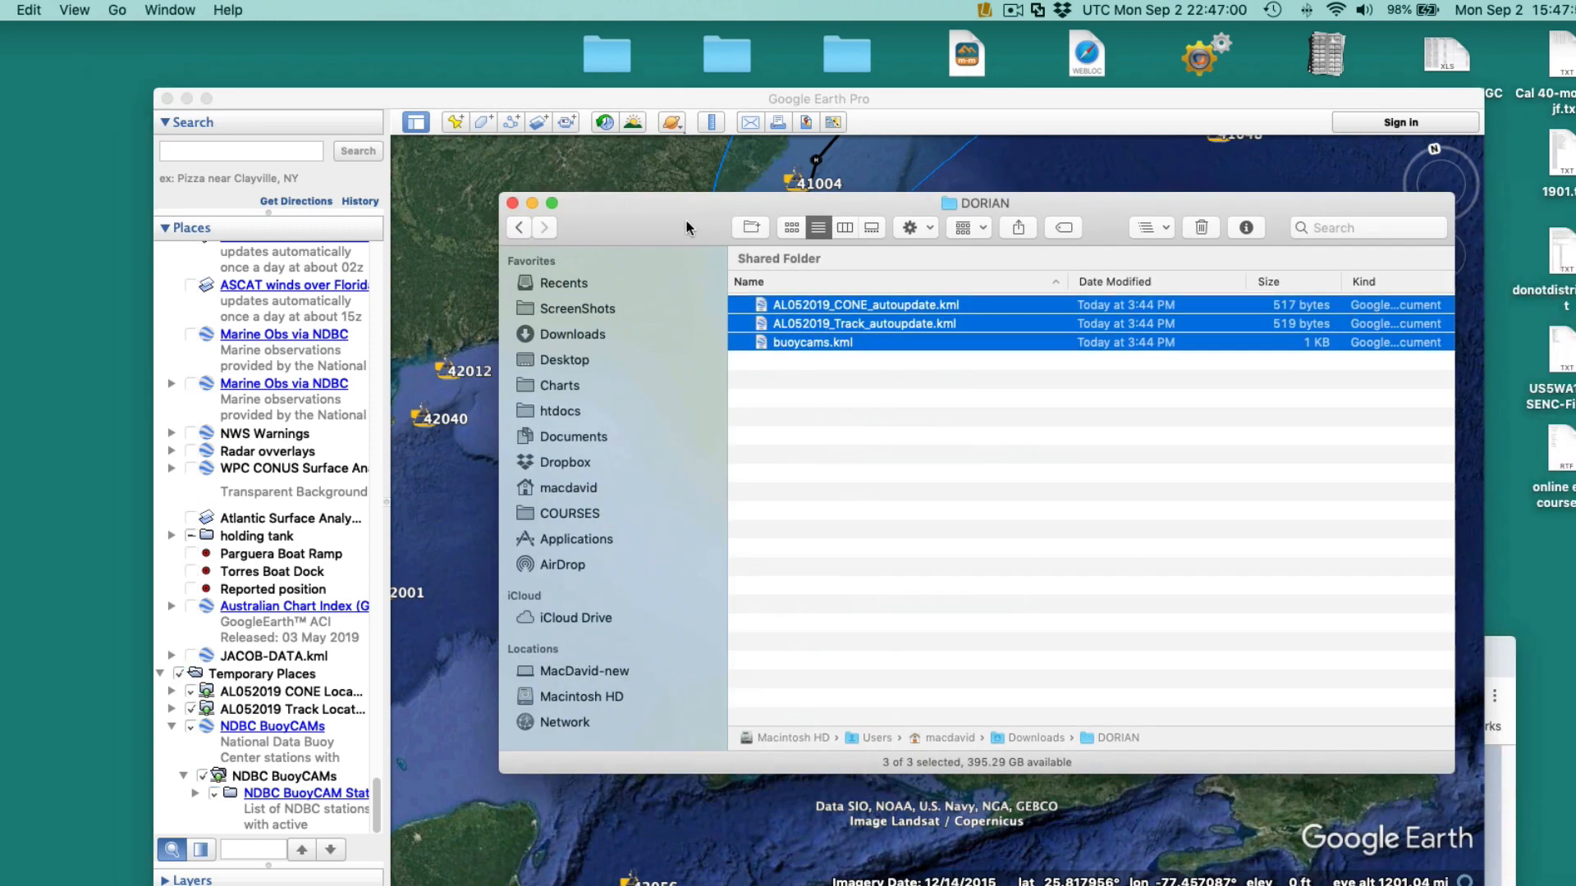
Select AL052019_CONE_autoupdate.kml in Finder's Downloads > DORIAN folder.
left_click(867, 305)
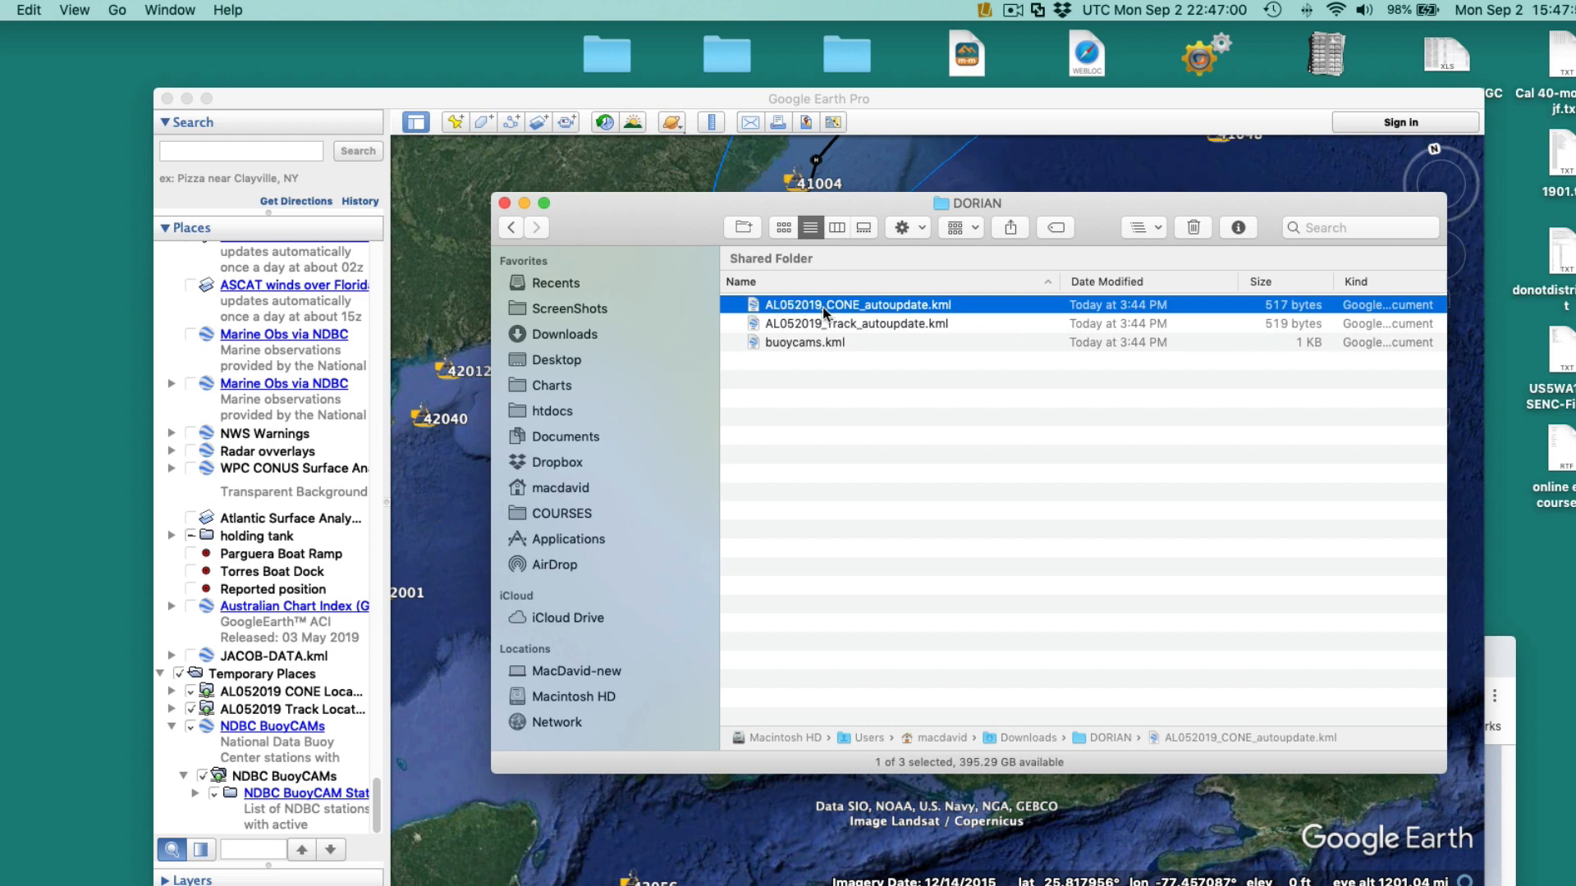
mouse_move(1009, 227)
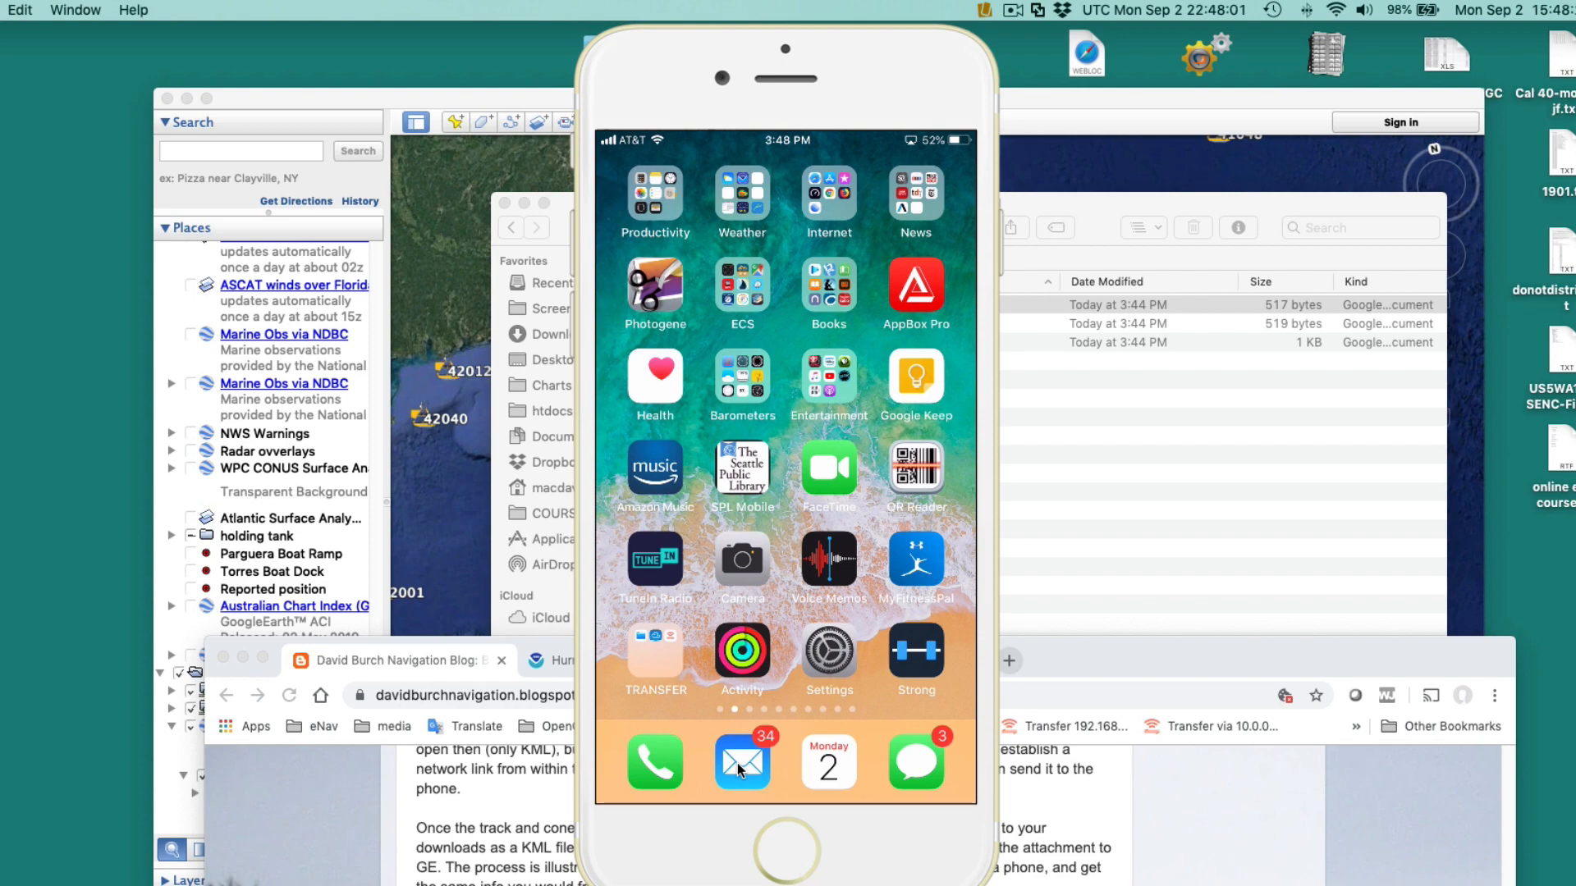
Open the BUOYCAMS message in the phone's Mail inbox and download its buoycams.kml attachment.
left_click(741, 762)
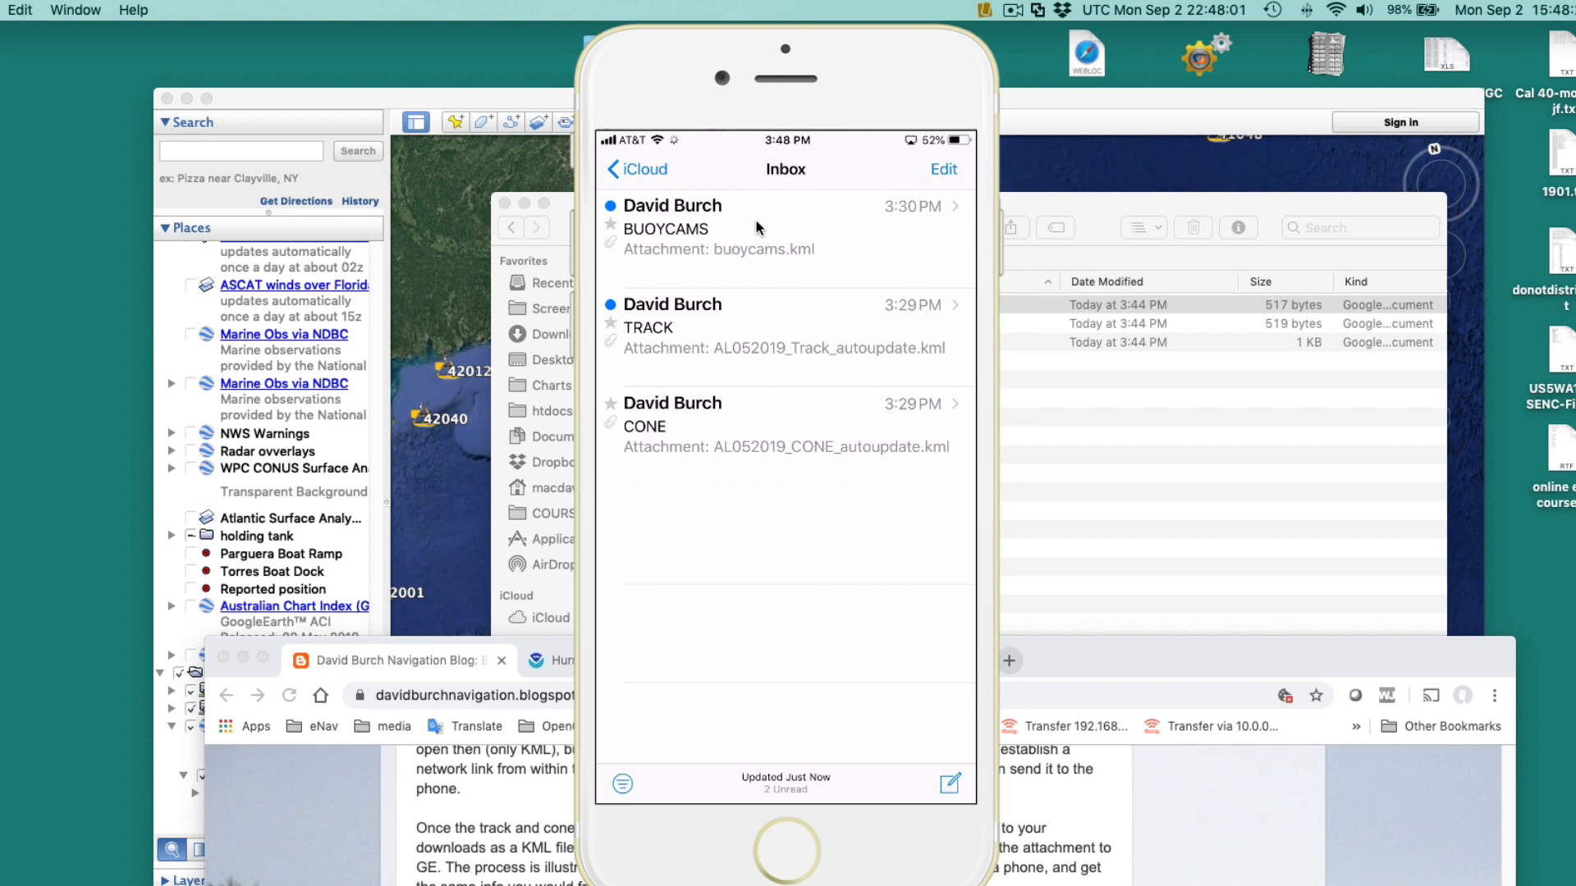
mouse_move(732, 232)
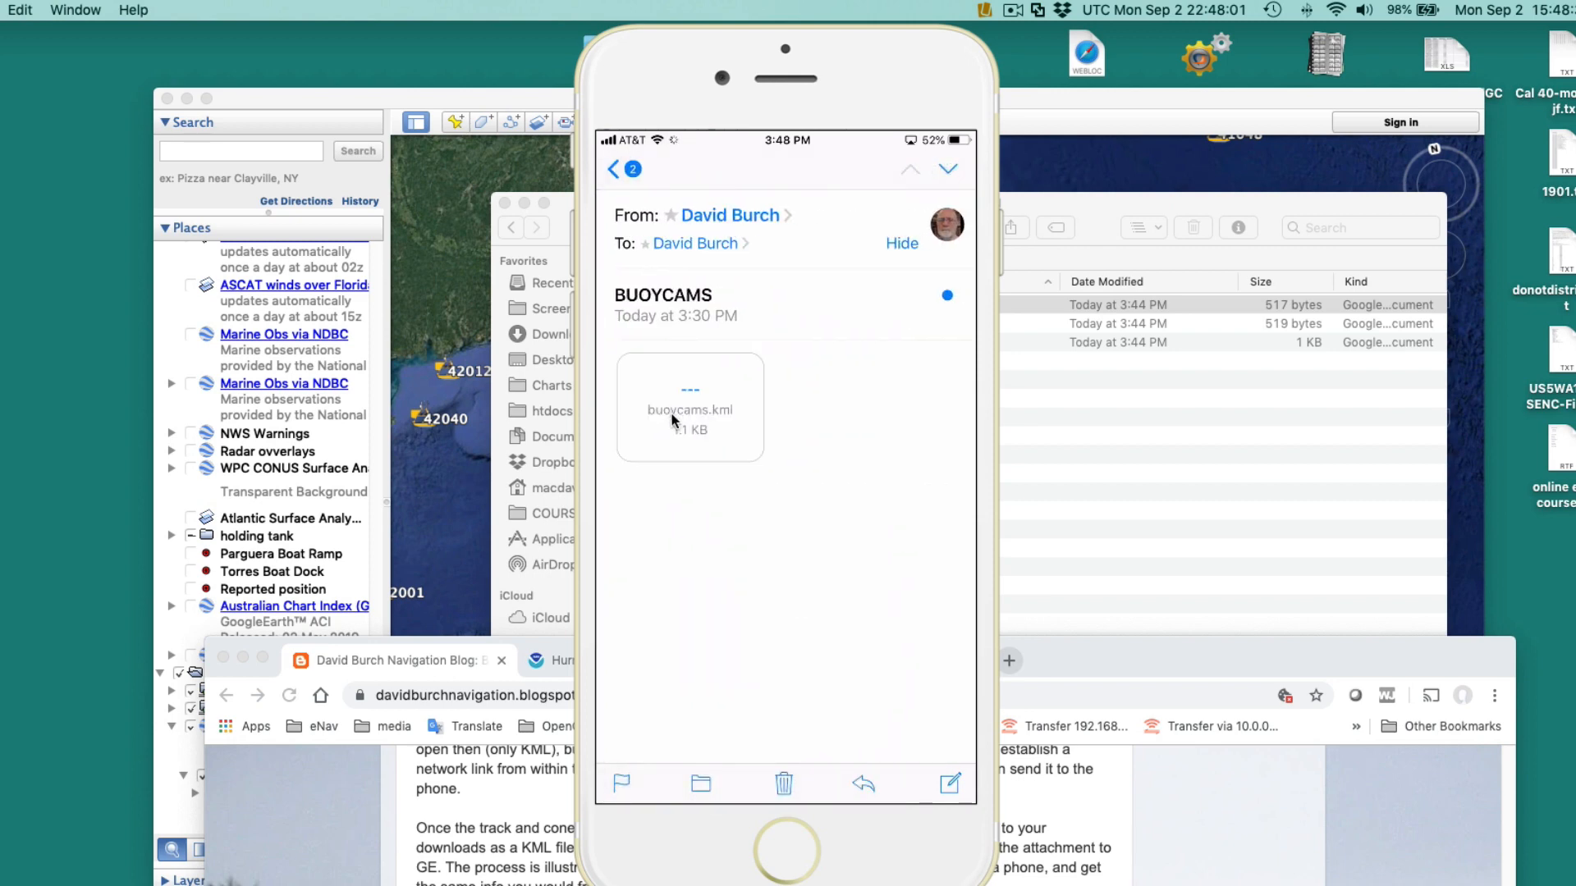
left_click(689, 405)
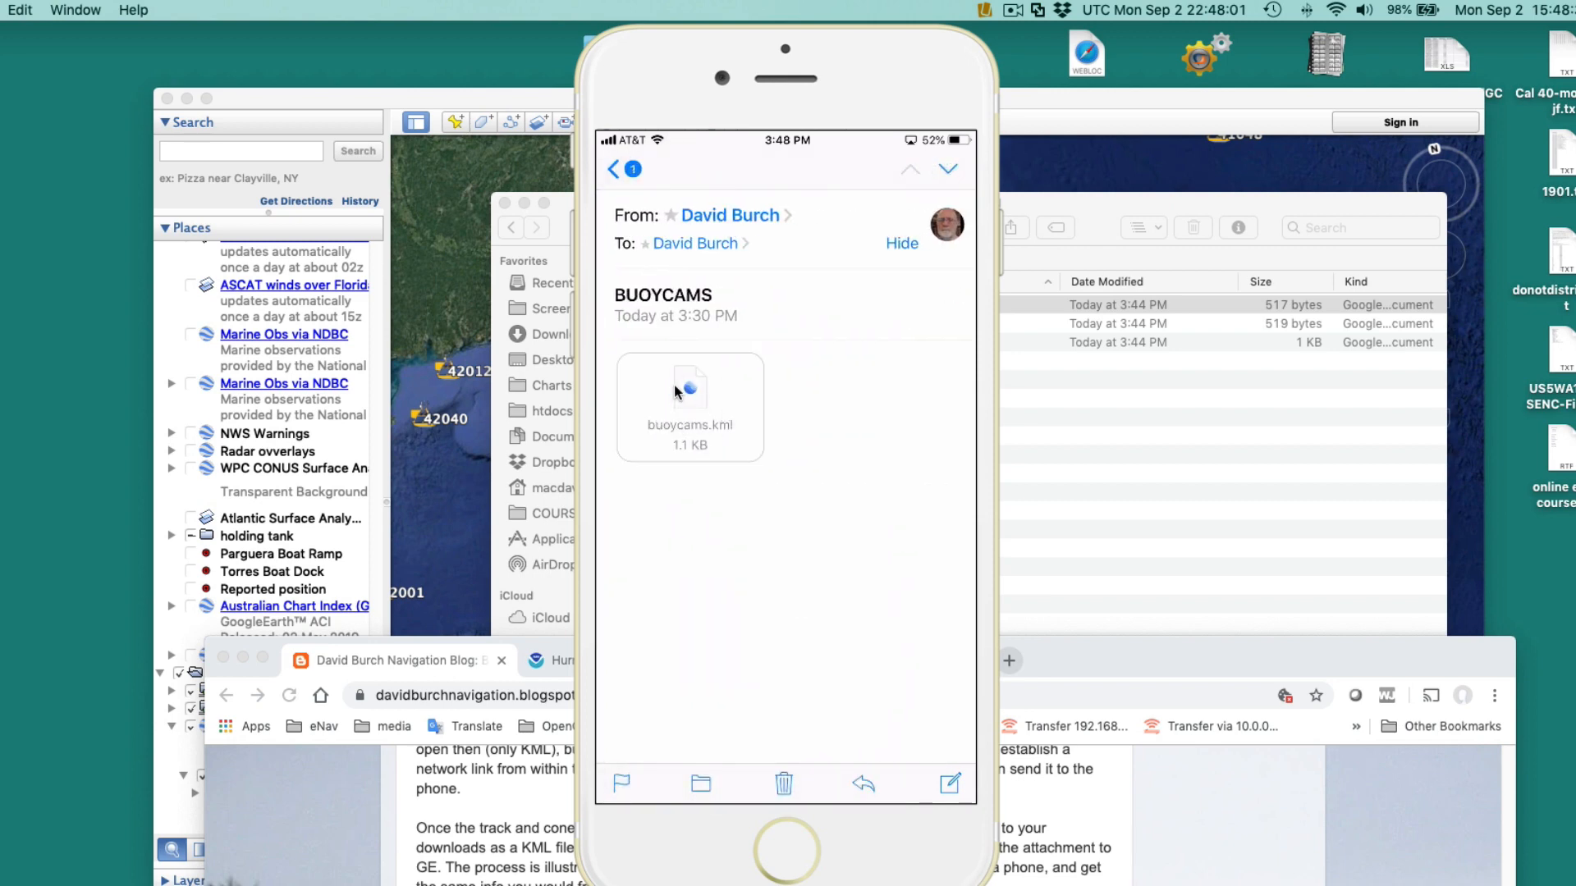
mouse_move(725, 412)
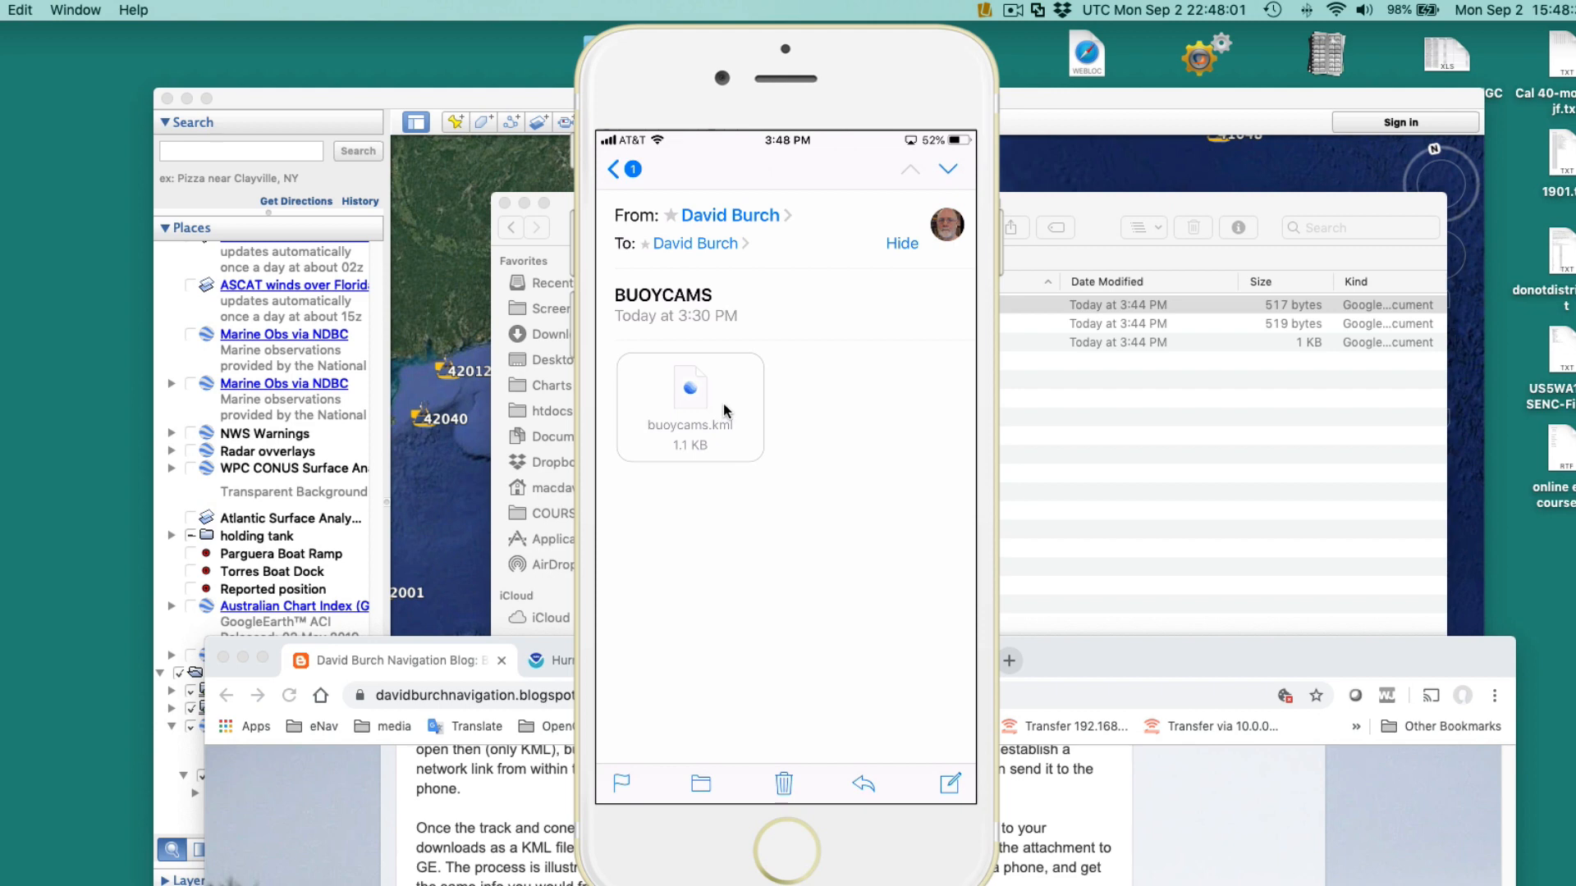
mouse_move(704, 417)
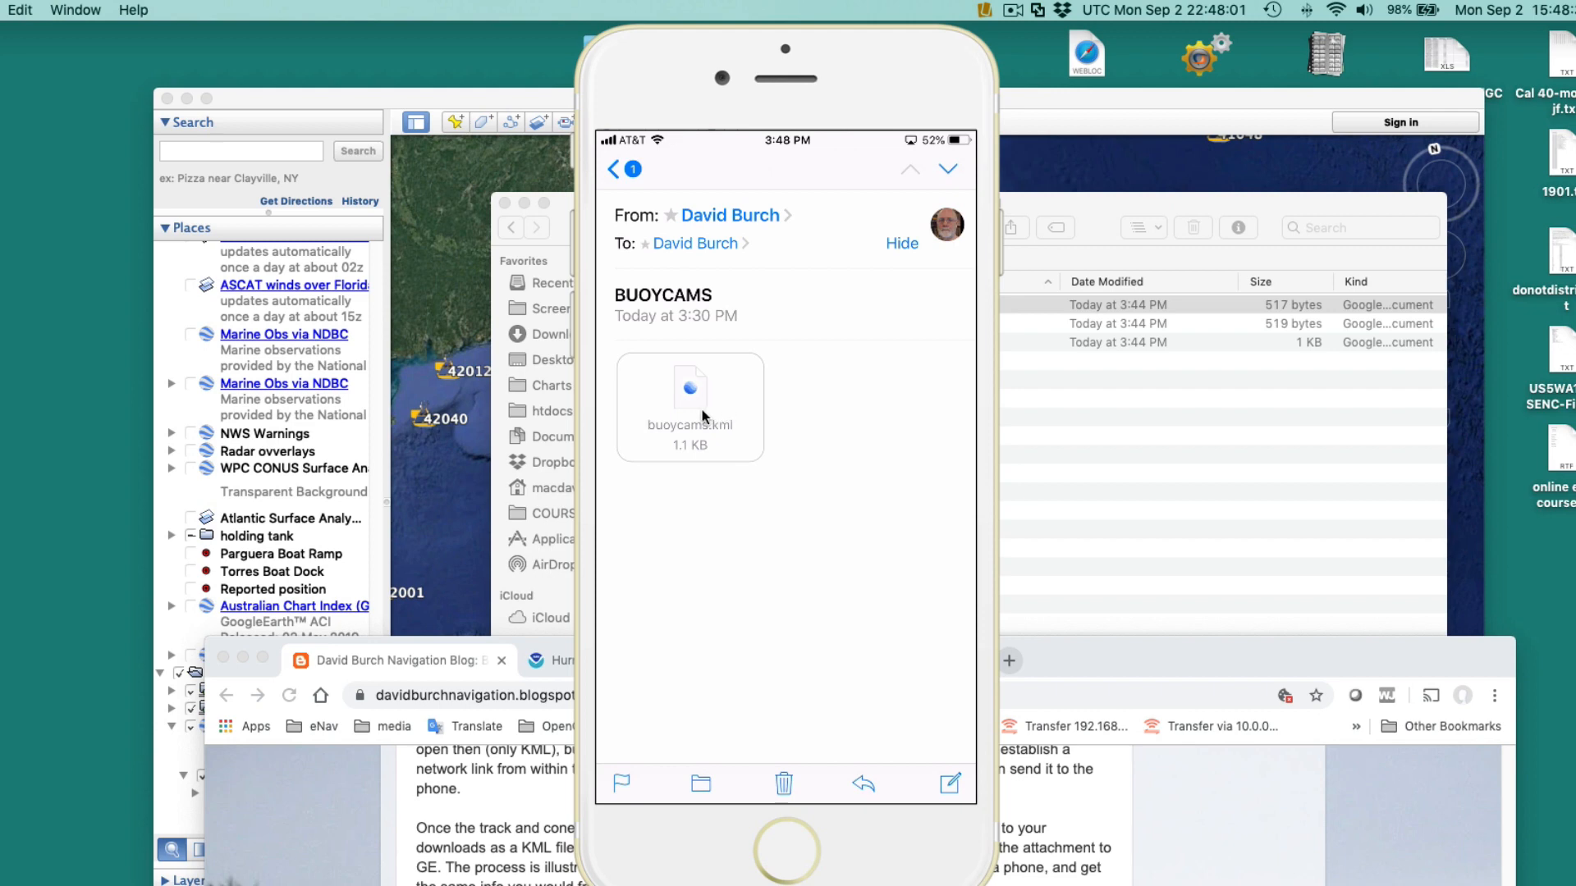
mouse_move(642, 397)
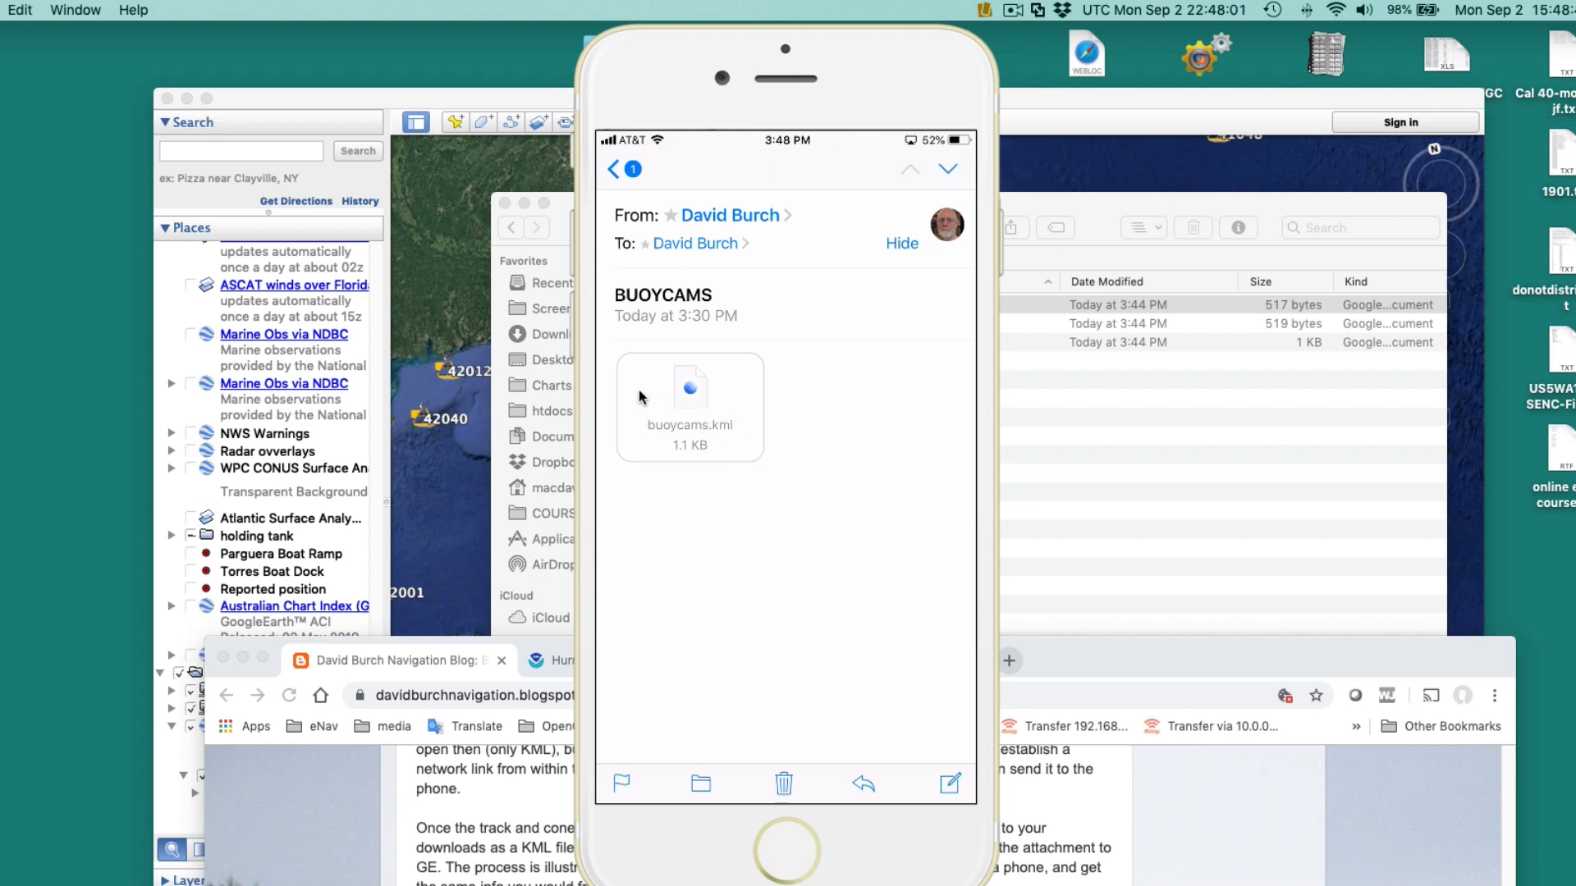
mouse_move(722, 420)
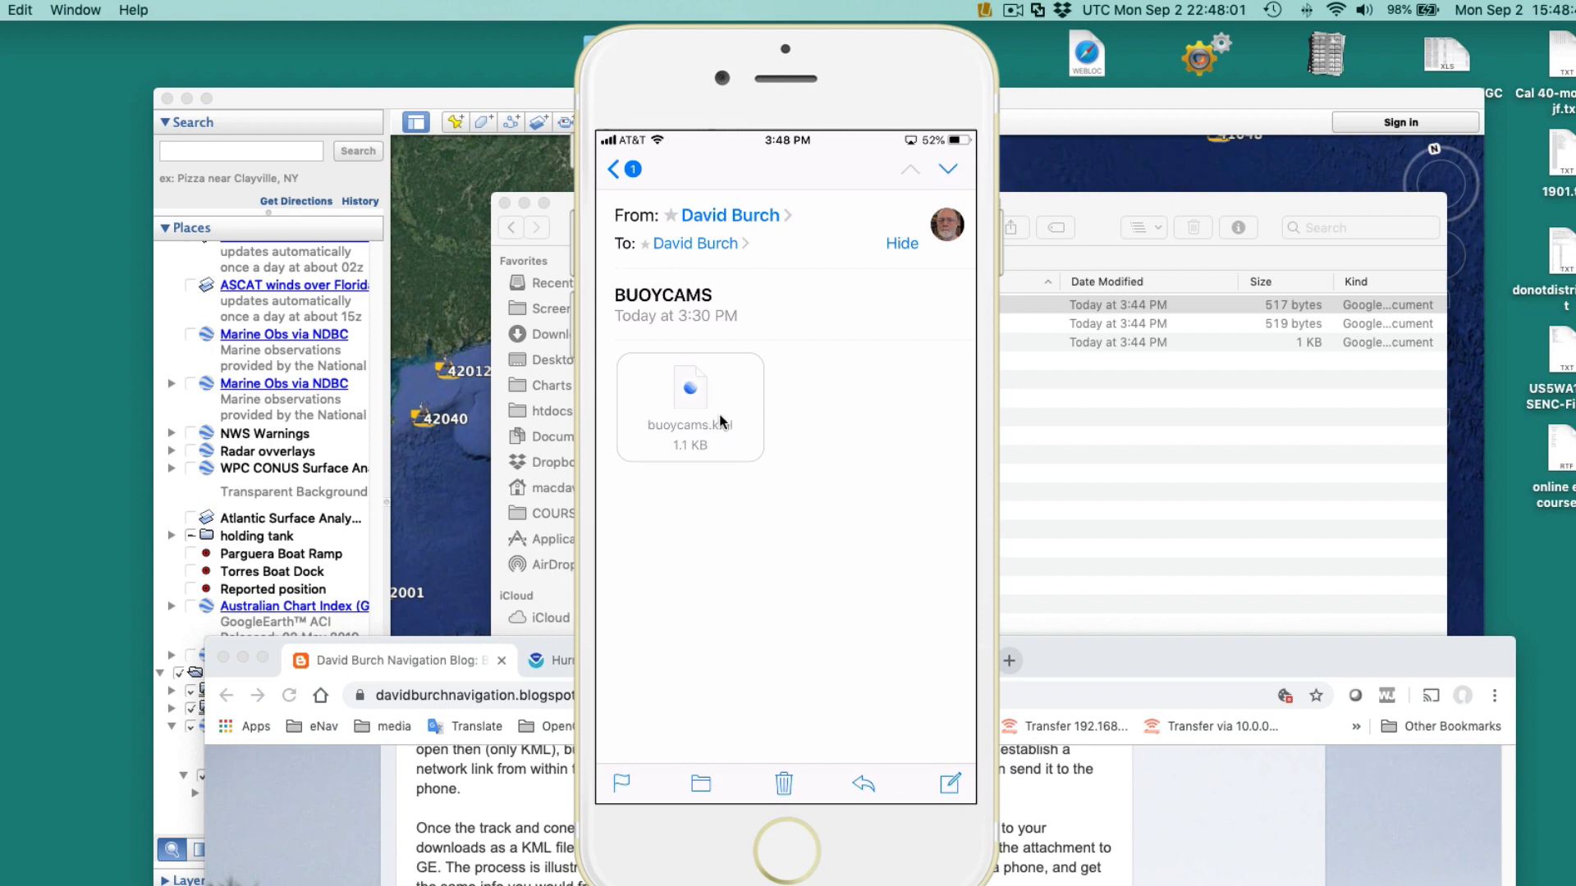
mouse_move(718, 421)
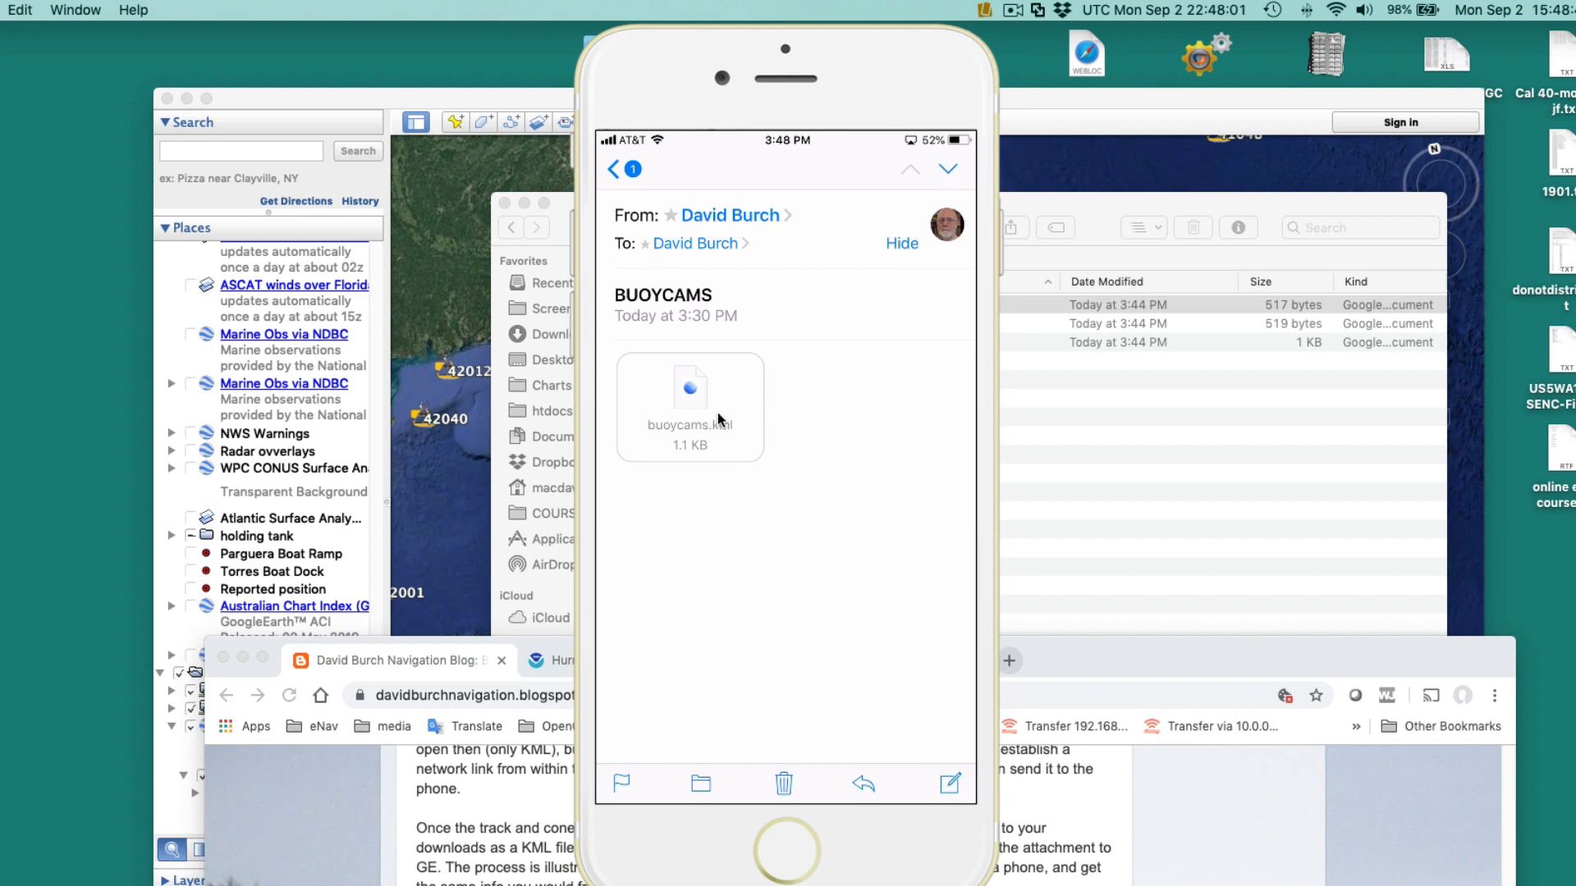
Share the buoycams.kml attachment via Copy to Google Earth so BuoyCAM stations appear on the map.
left_click(689, 389)
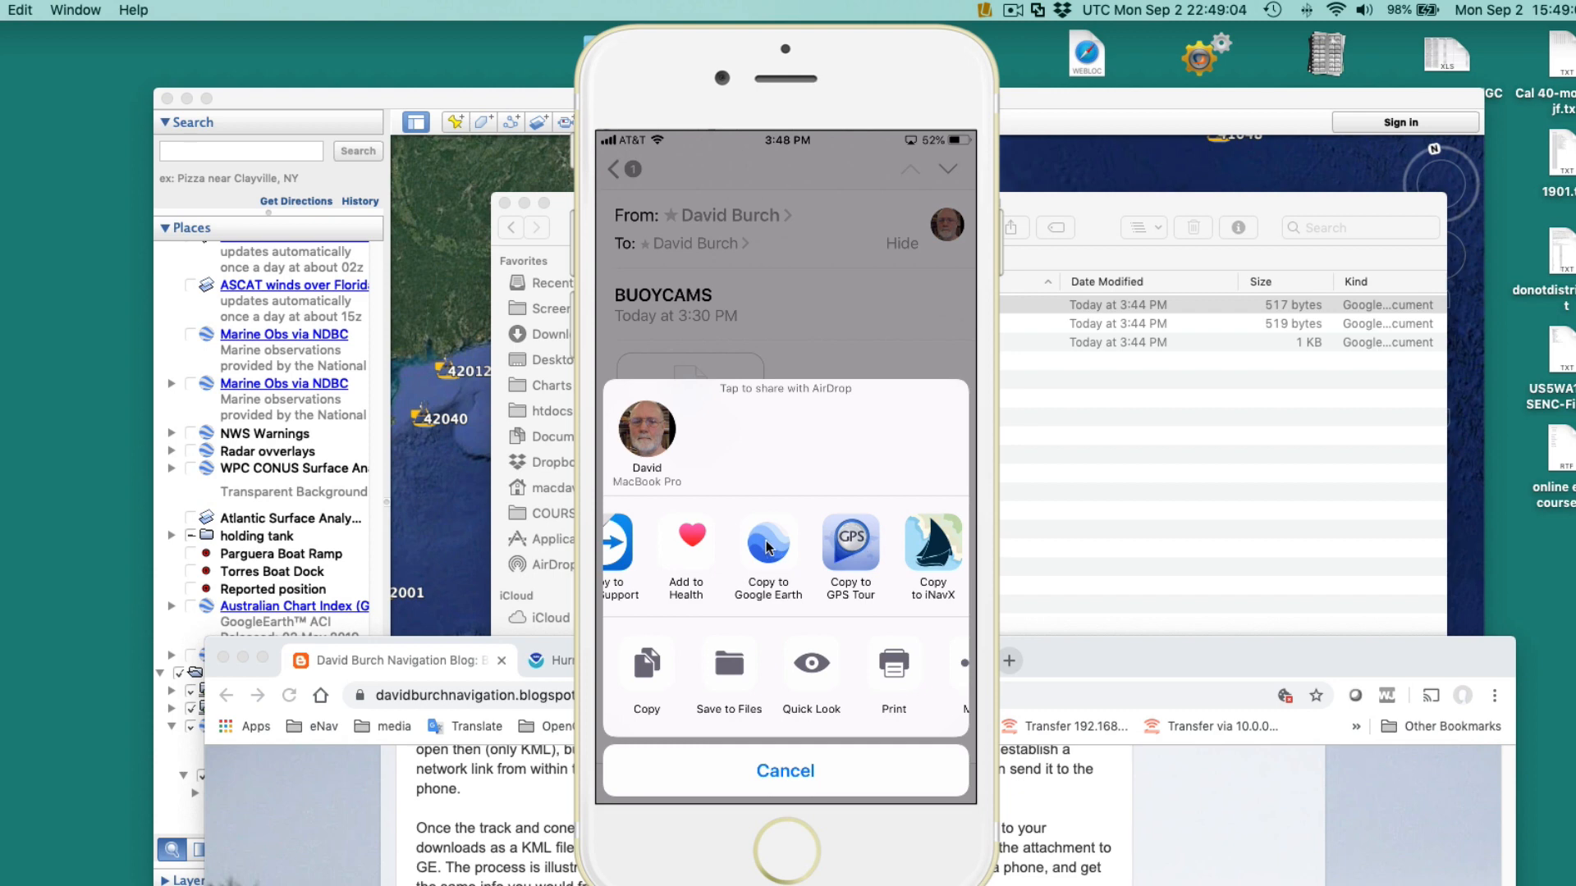
left_click(785, 772)
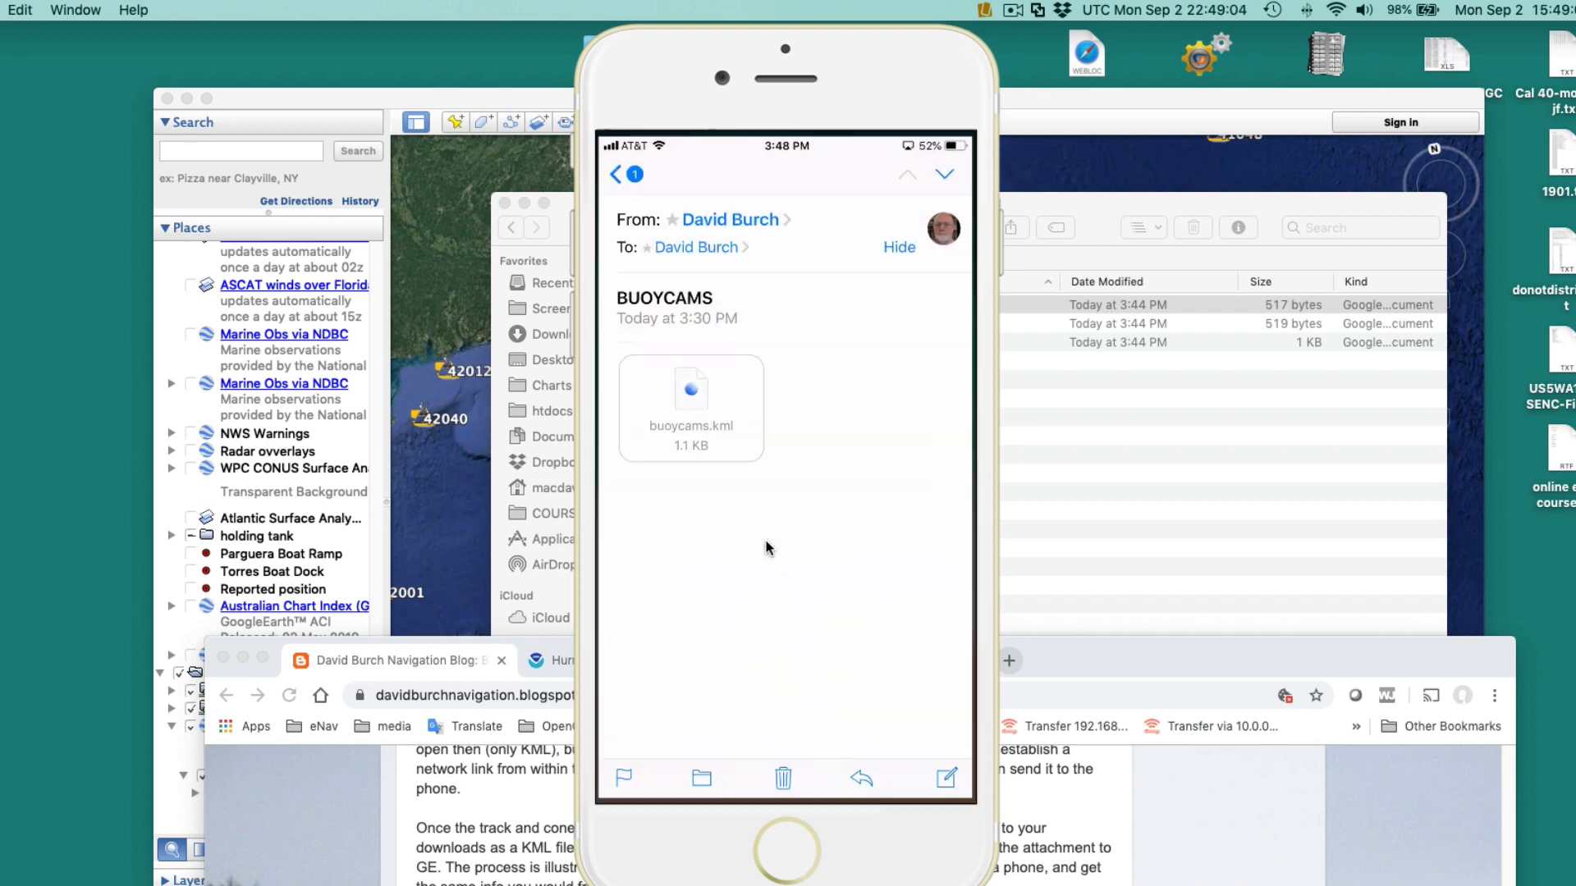
left_click(691, 402)
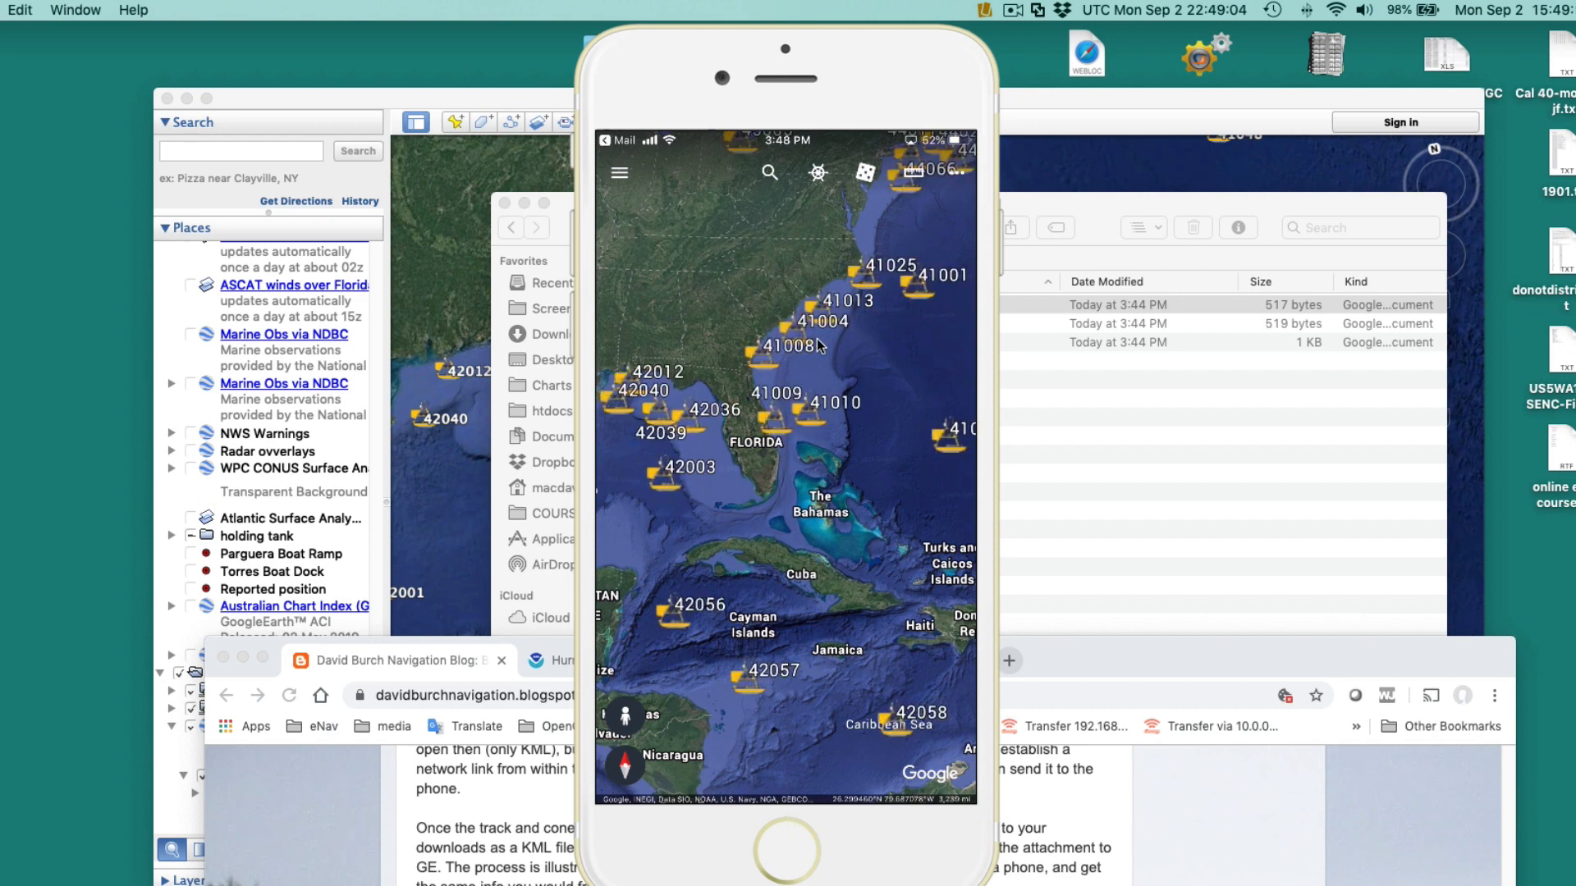
mouse_move(824, 849)
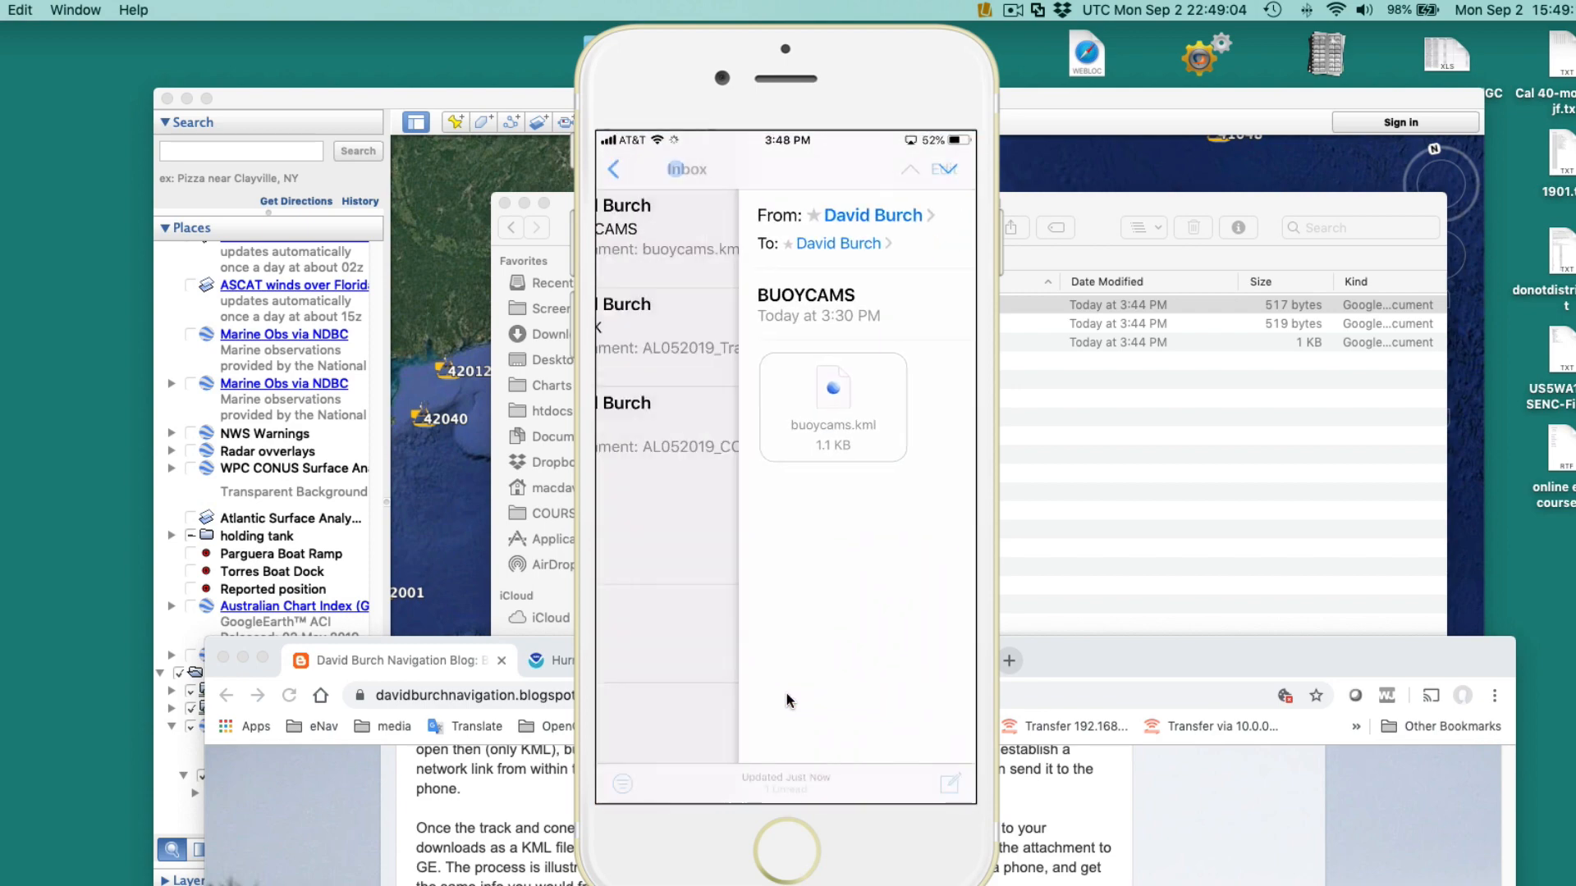
Go back to the Mail inbox listing the BUOYCAMS, TRACK and CONE messages.
left_click(612, 169)
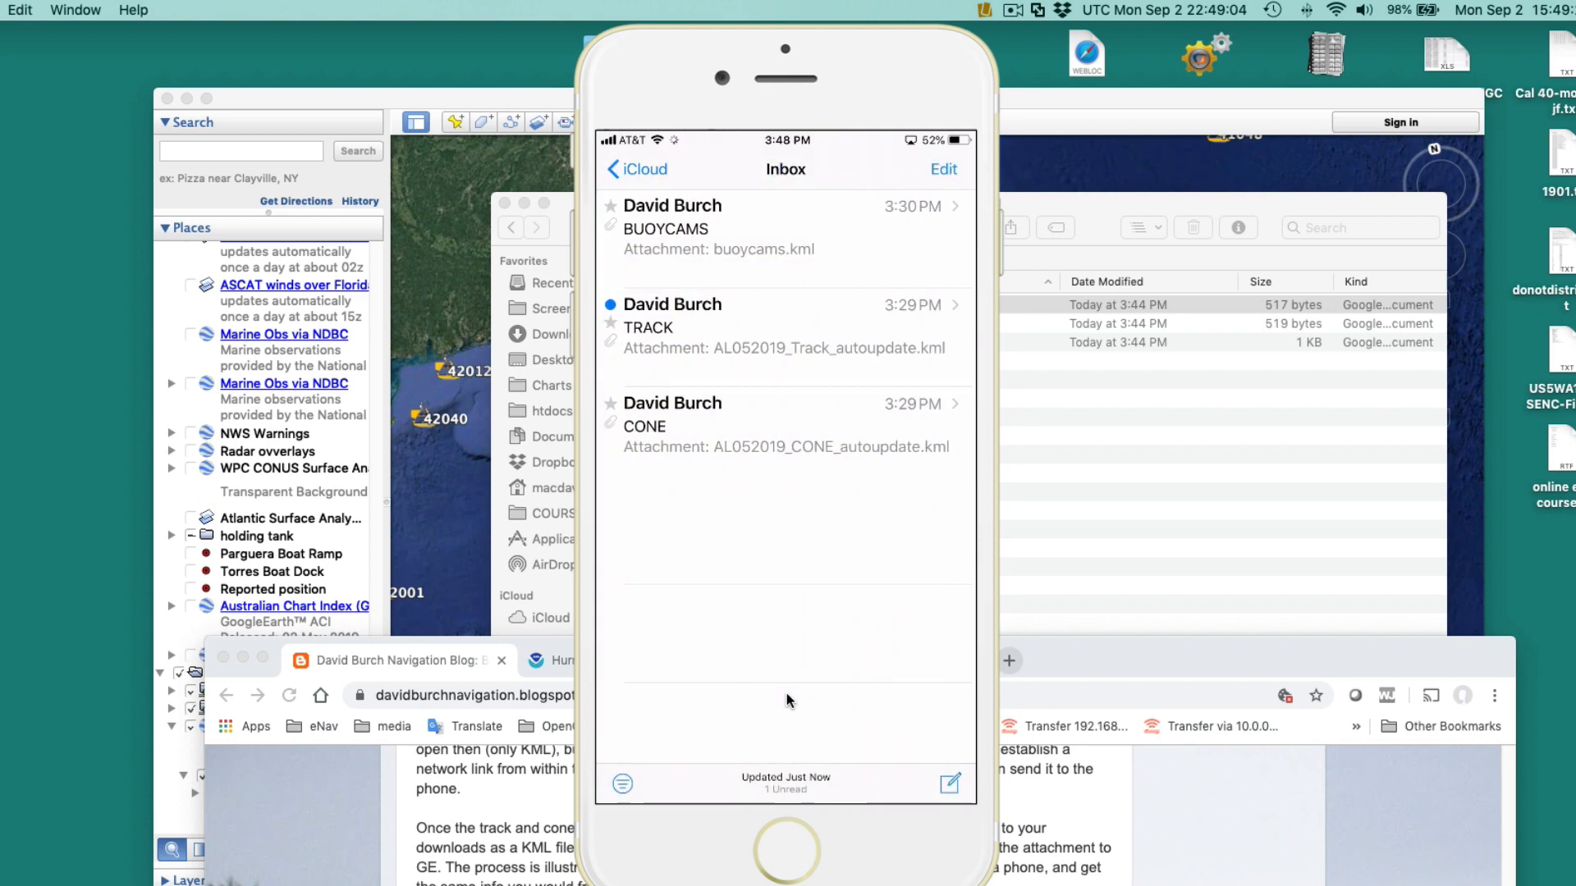
left_click(648, 326)
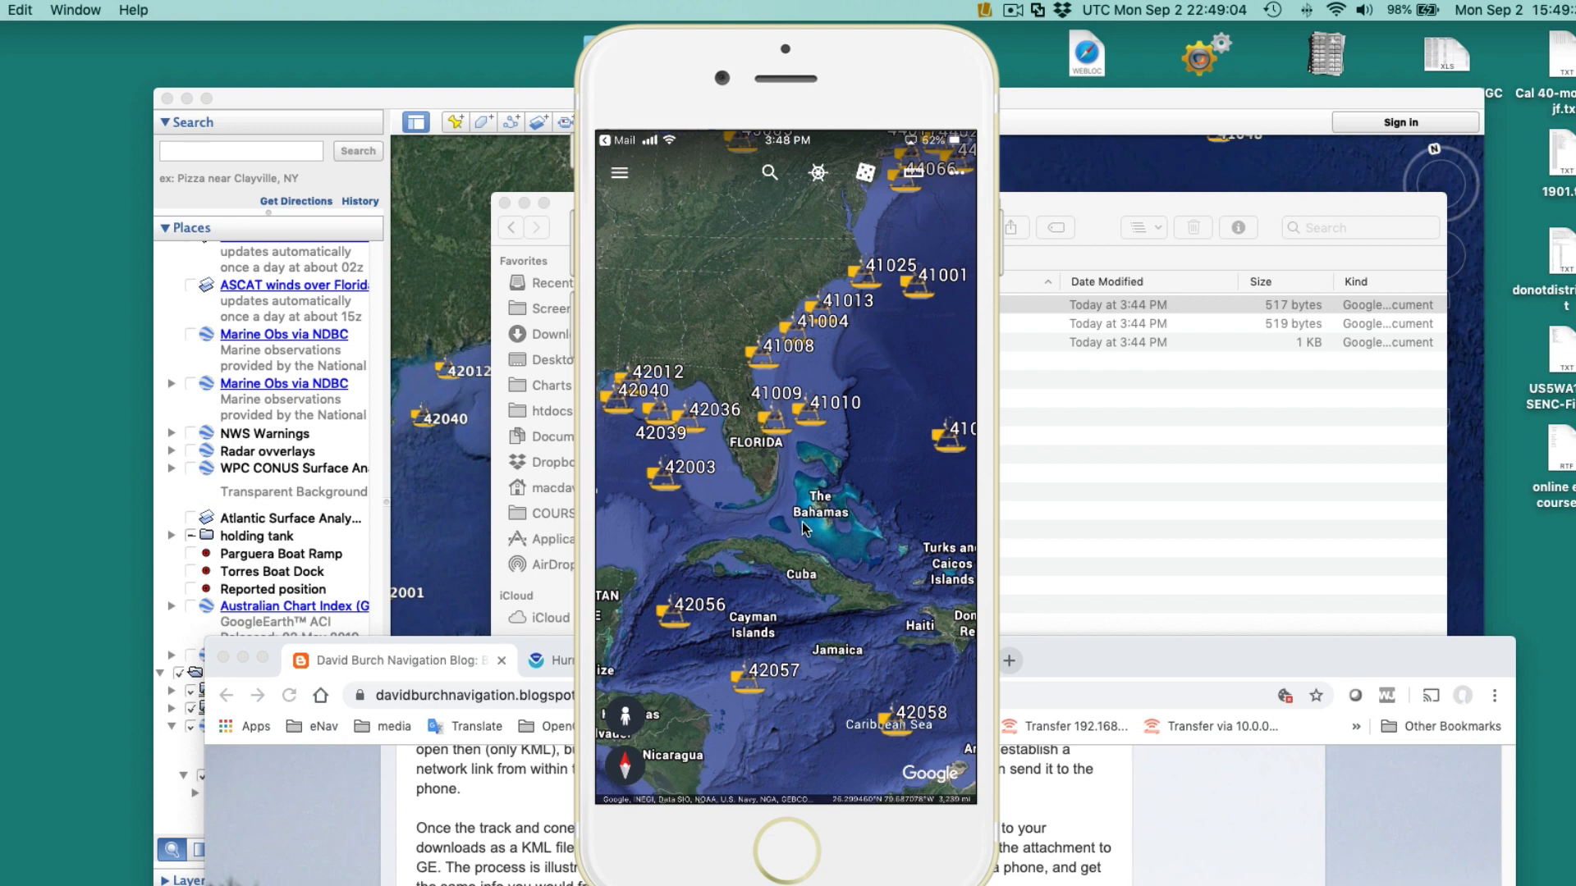
mouse_move(834, 530)
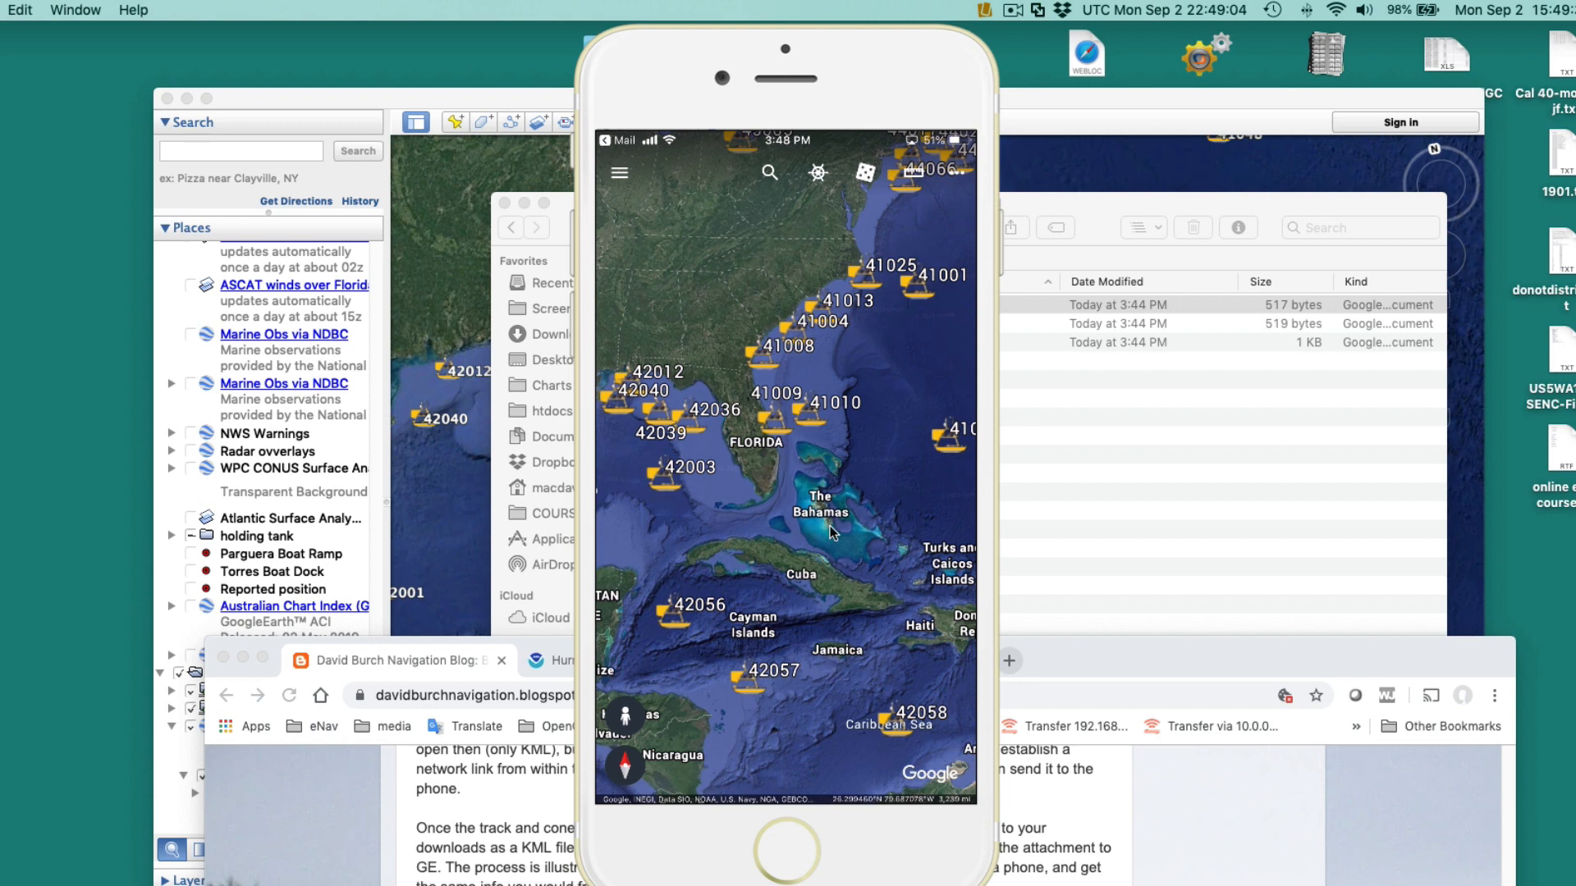
mouse_move(648, 238)
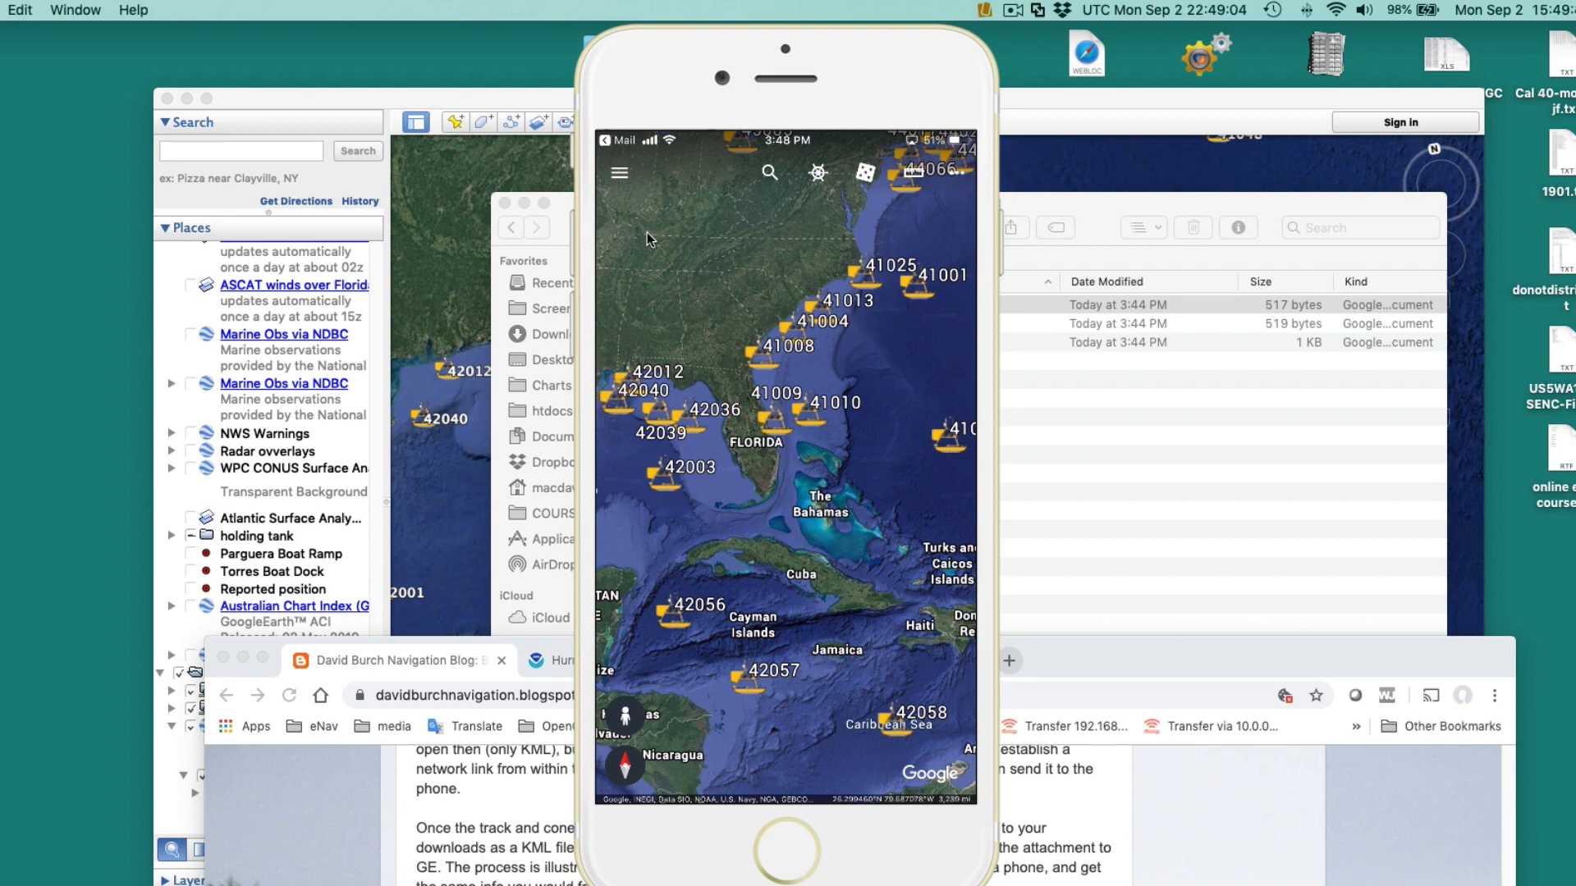
mouse_move(612, 190)
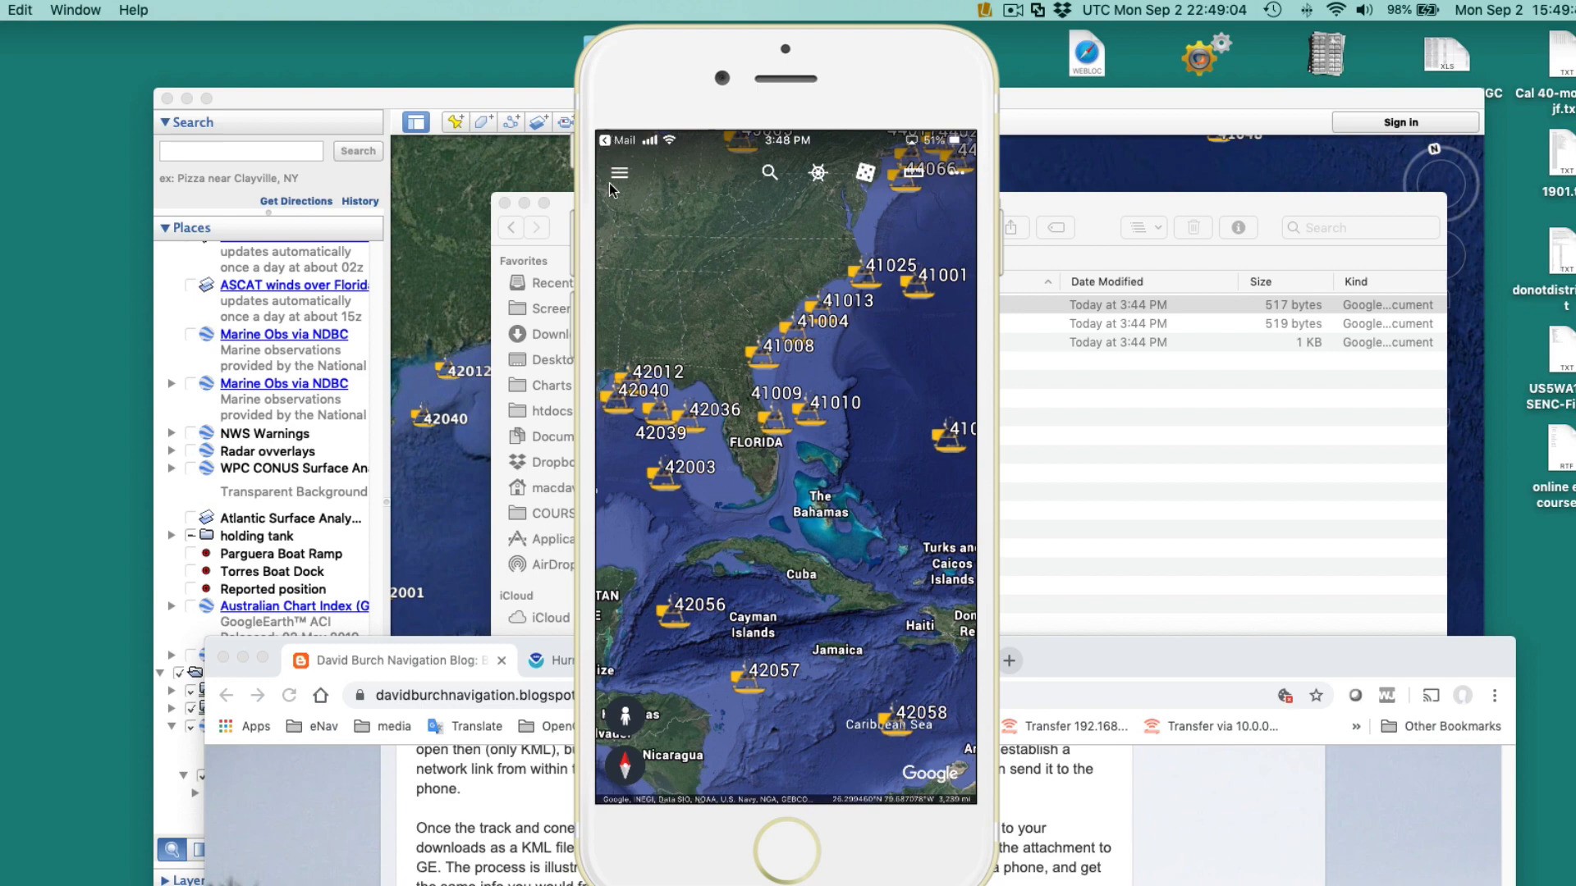
Check My Places for the loaded Dorian track and NDBC BuoyCAMs, then return to the map.
left_click(619, 172)
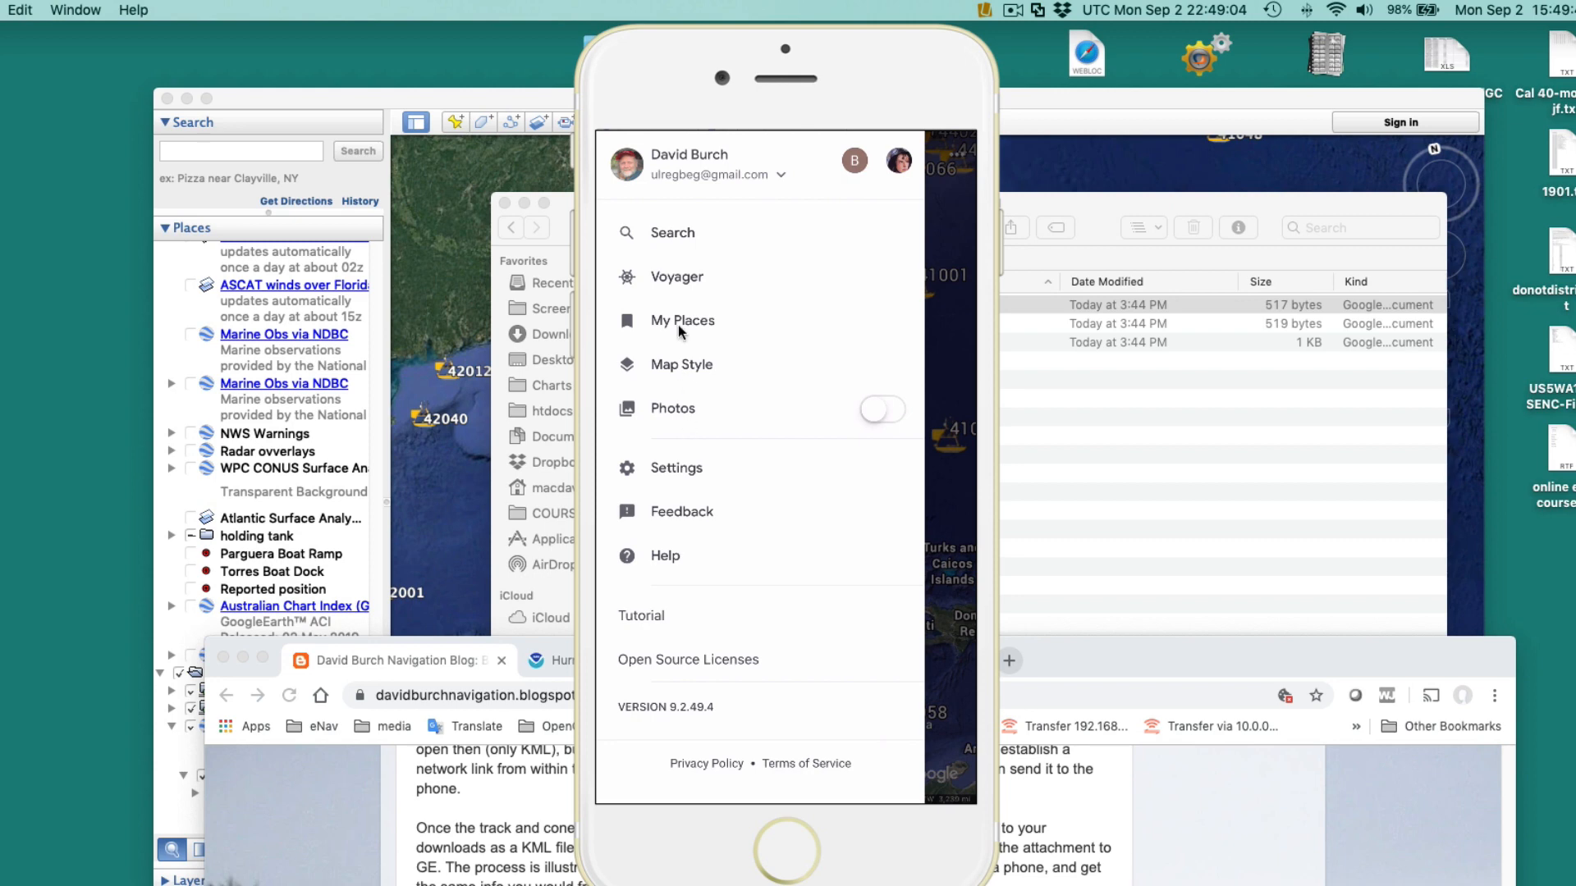
left_click(682, 320)
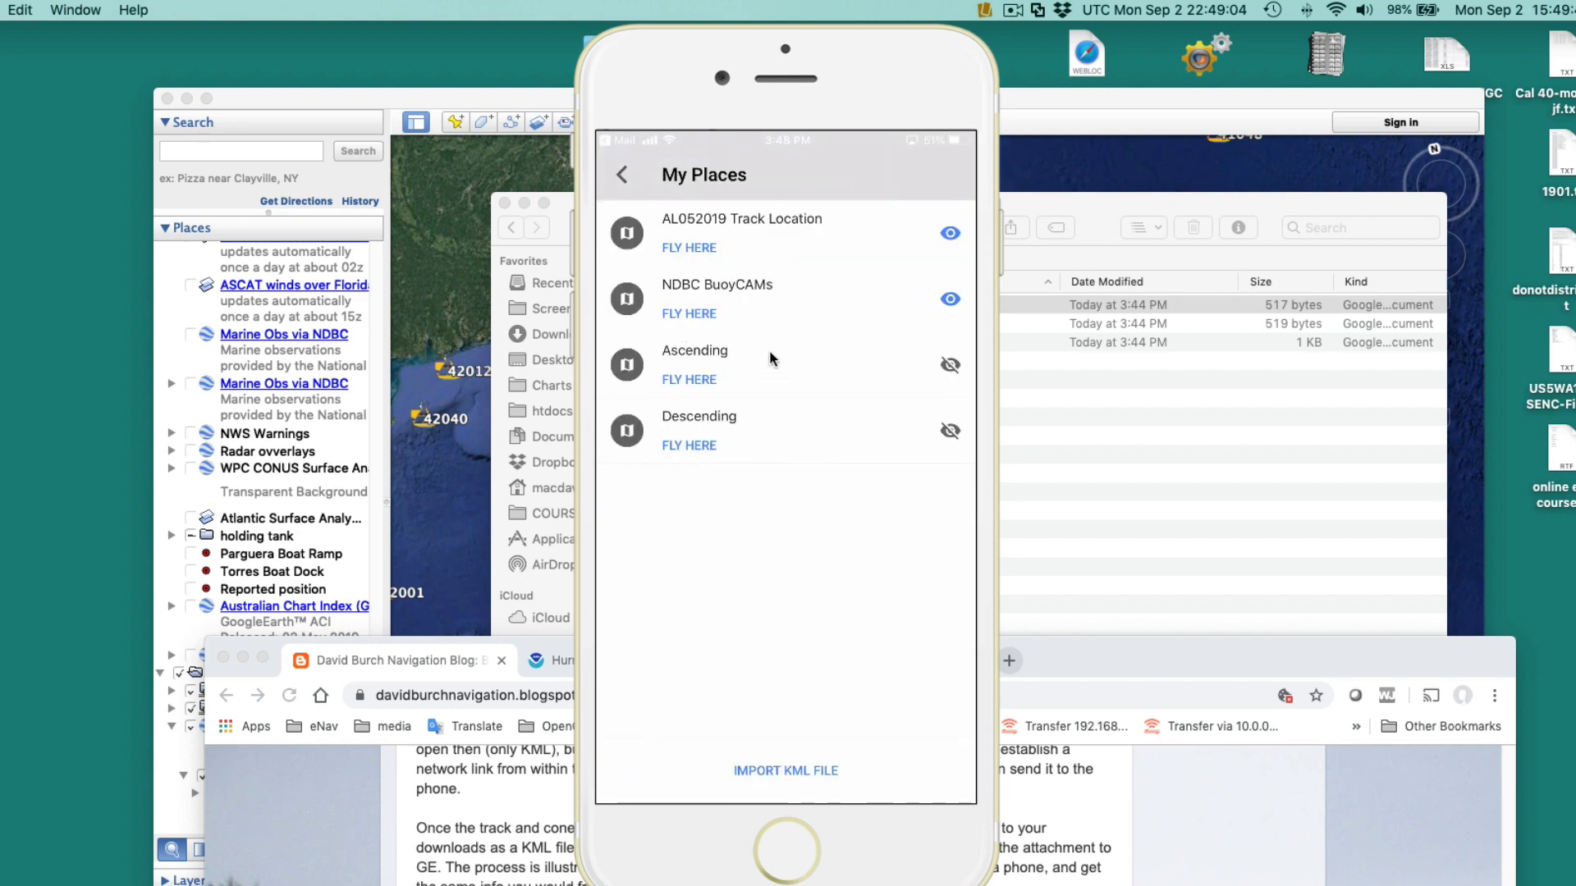
mouse_move(714, 232)
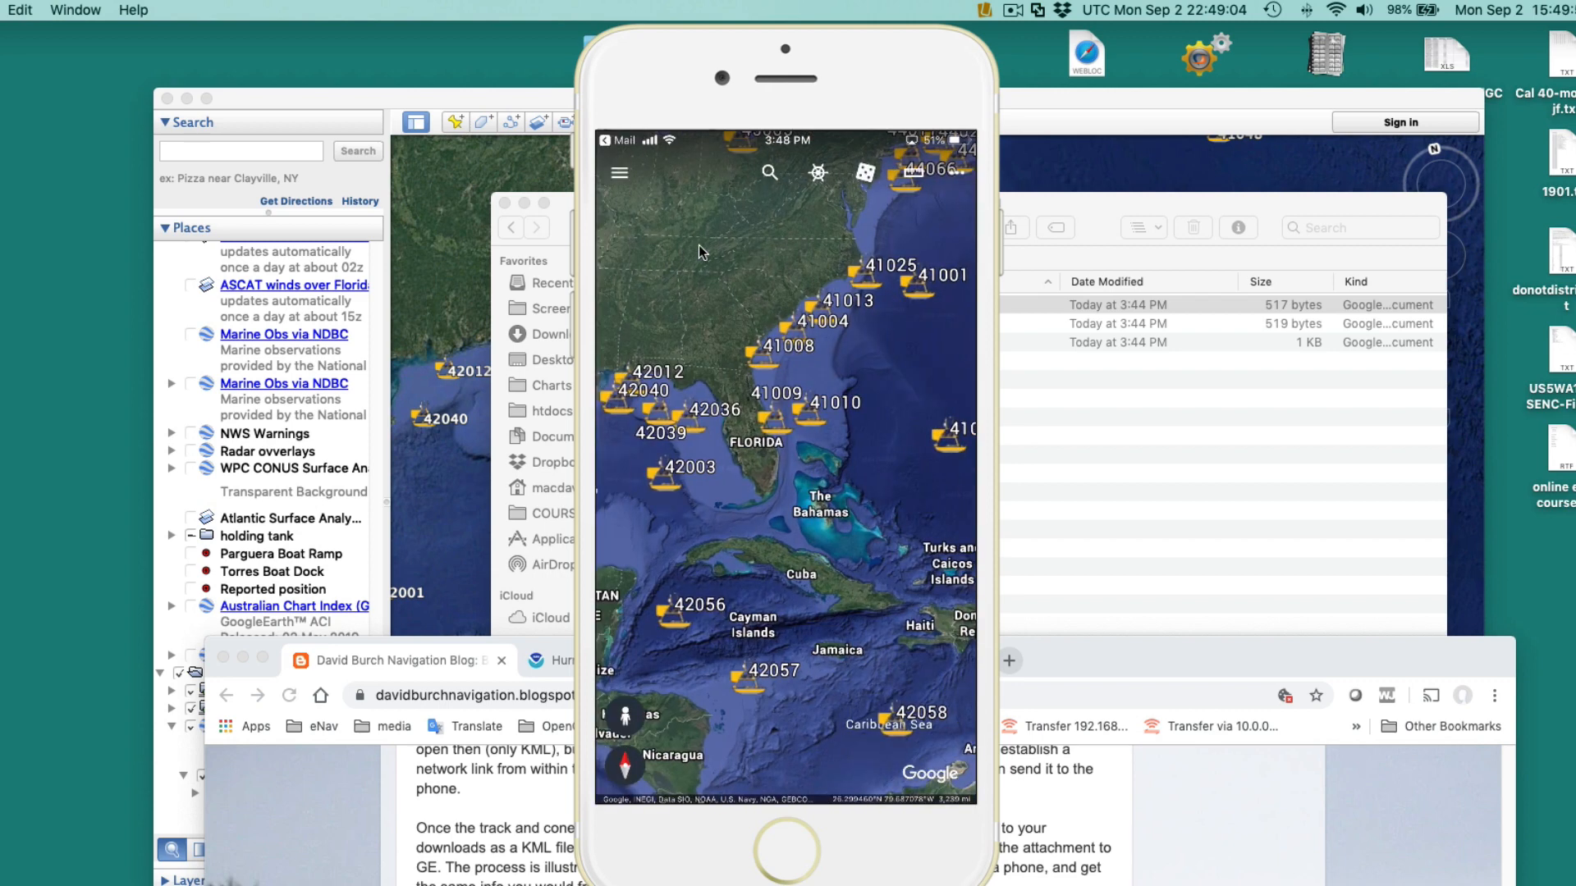
mouse_move(824, 410)
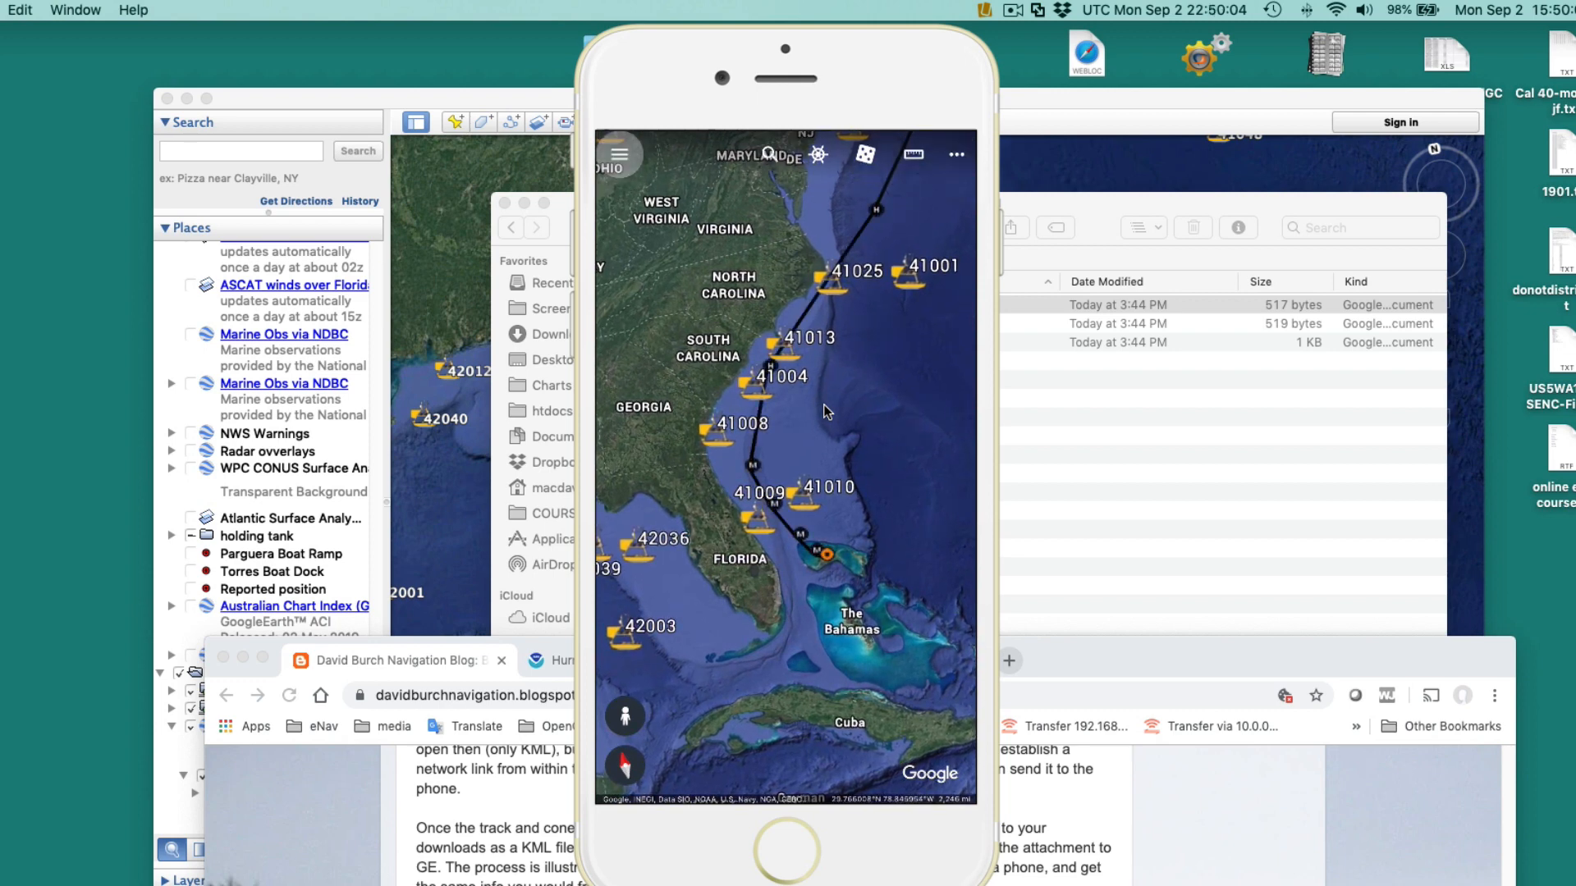
left_click(619, 154)
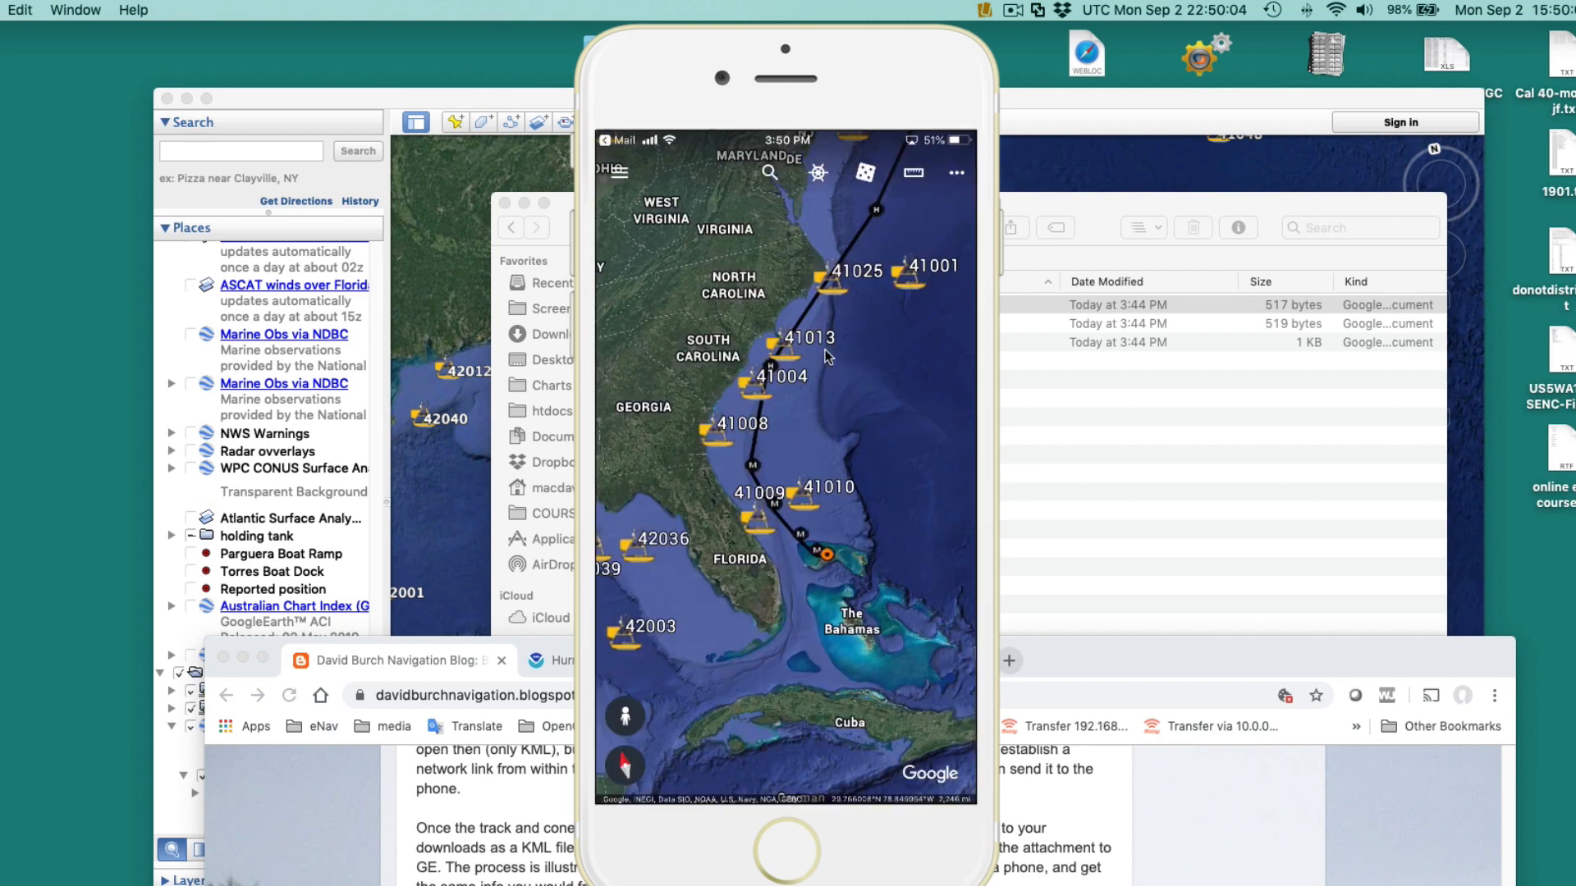
mouse_move(885, 424)
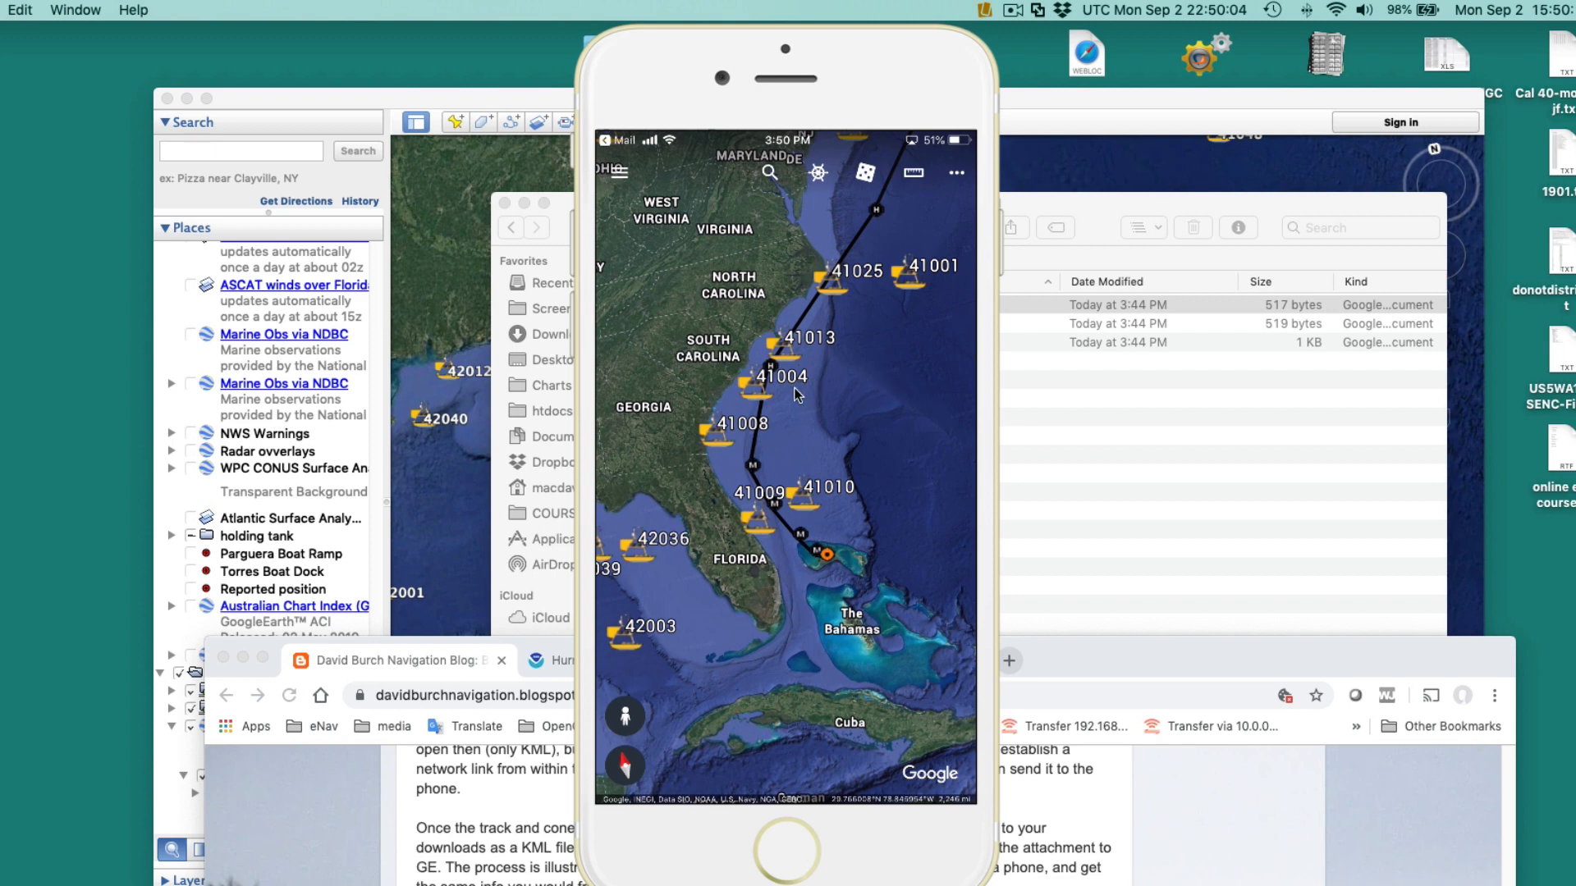
mouse_move(876, 391)
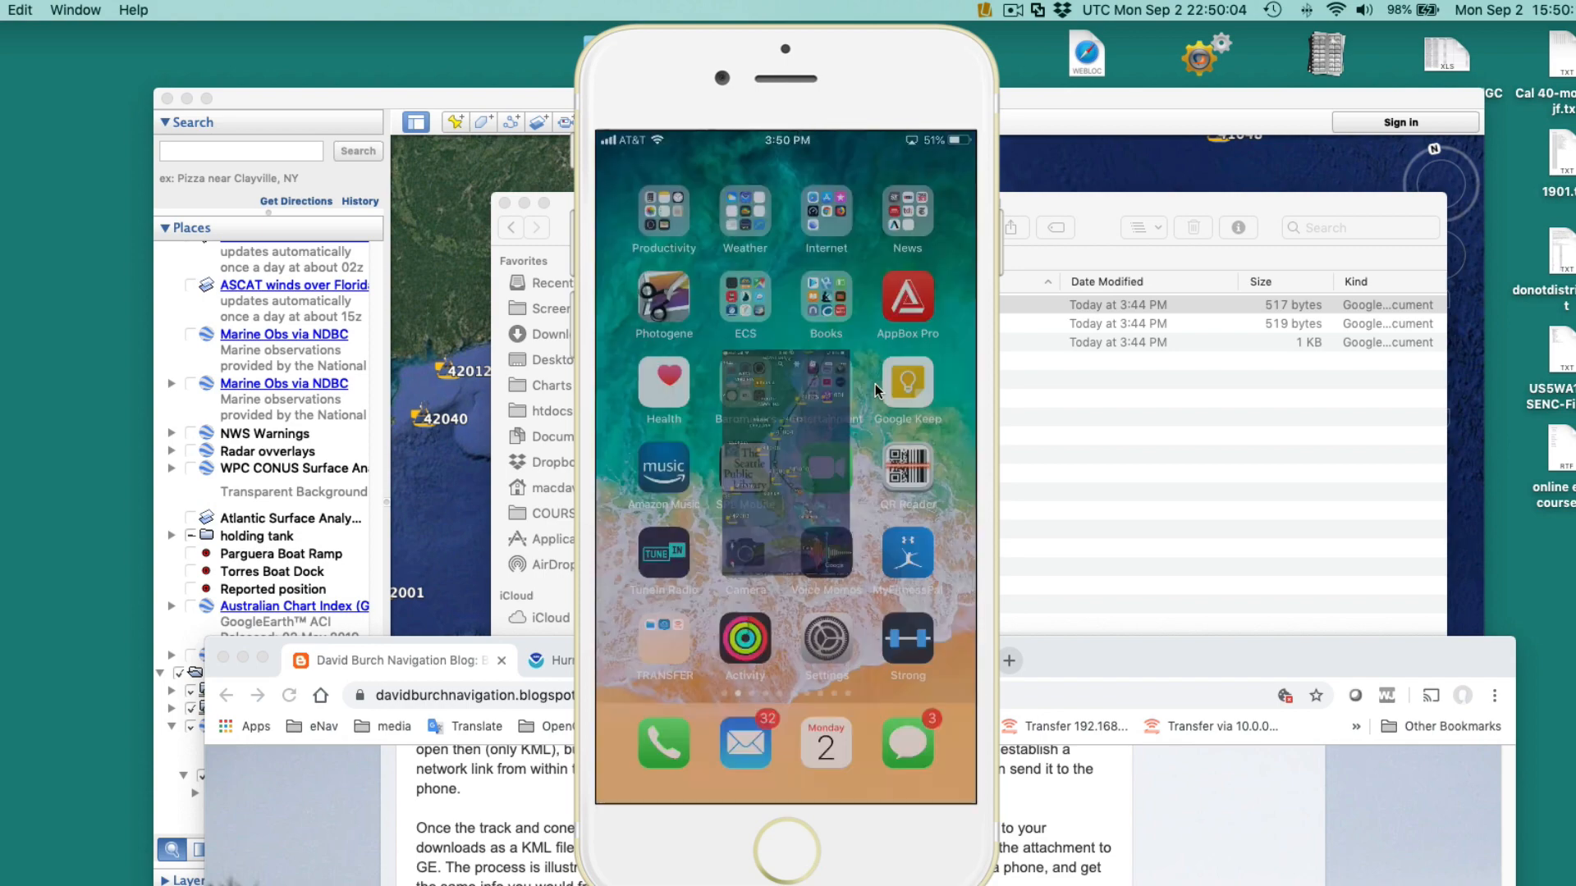
Open the CONE message in Mail and preview its autoupdate KML attachment.
left_click(744, 742)
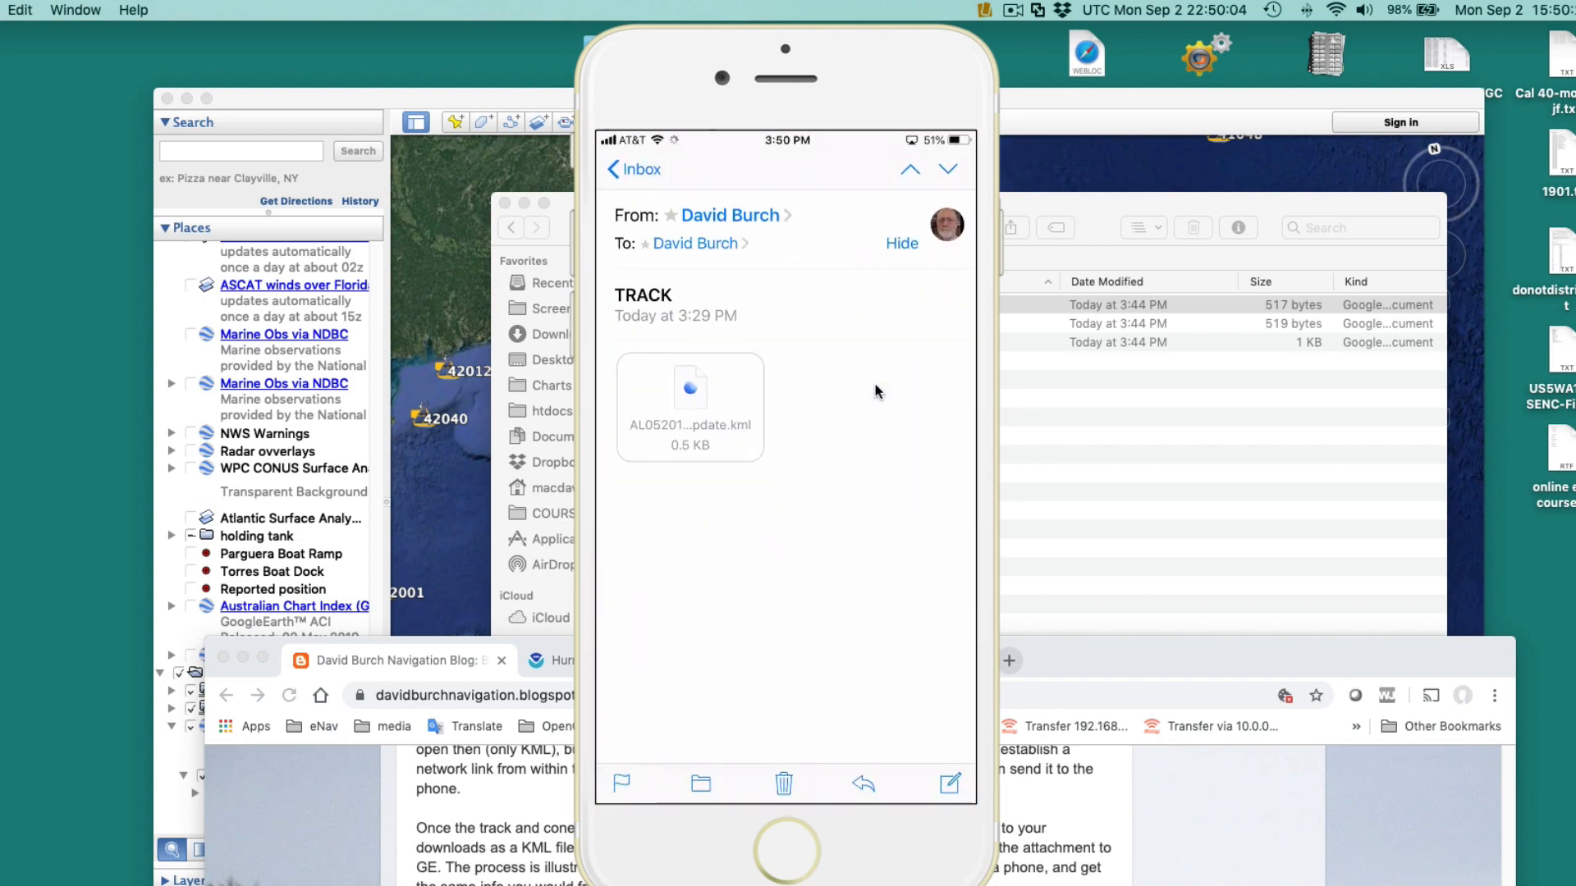
left_click(633, 169)
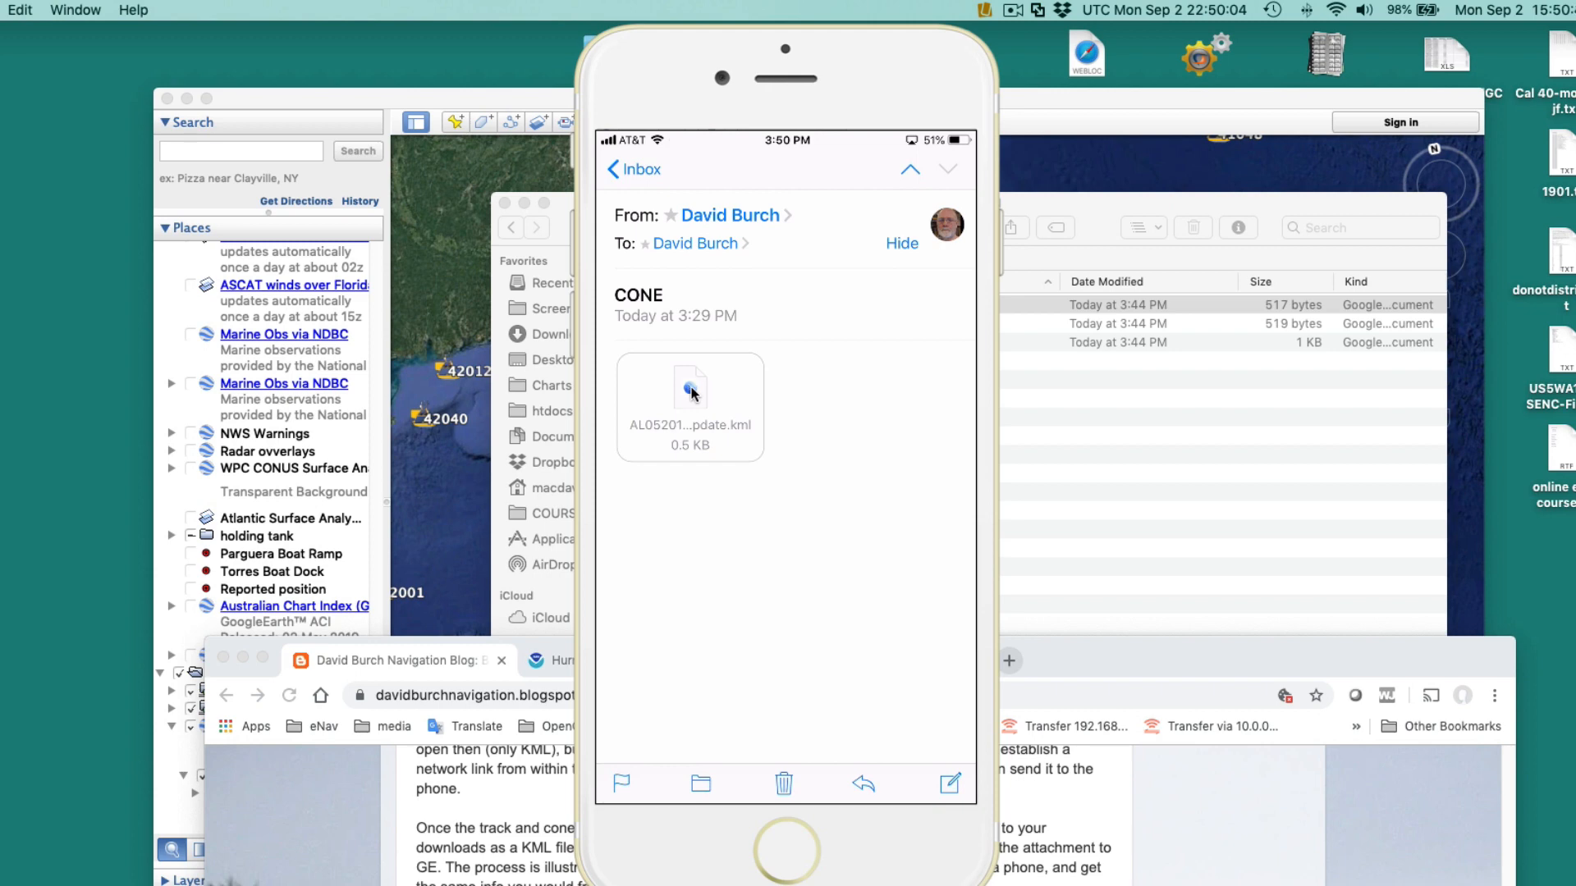
left_click(689, 391)
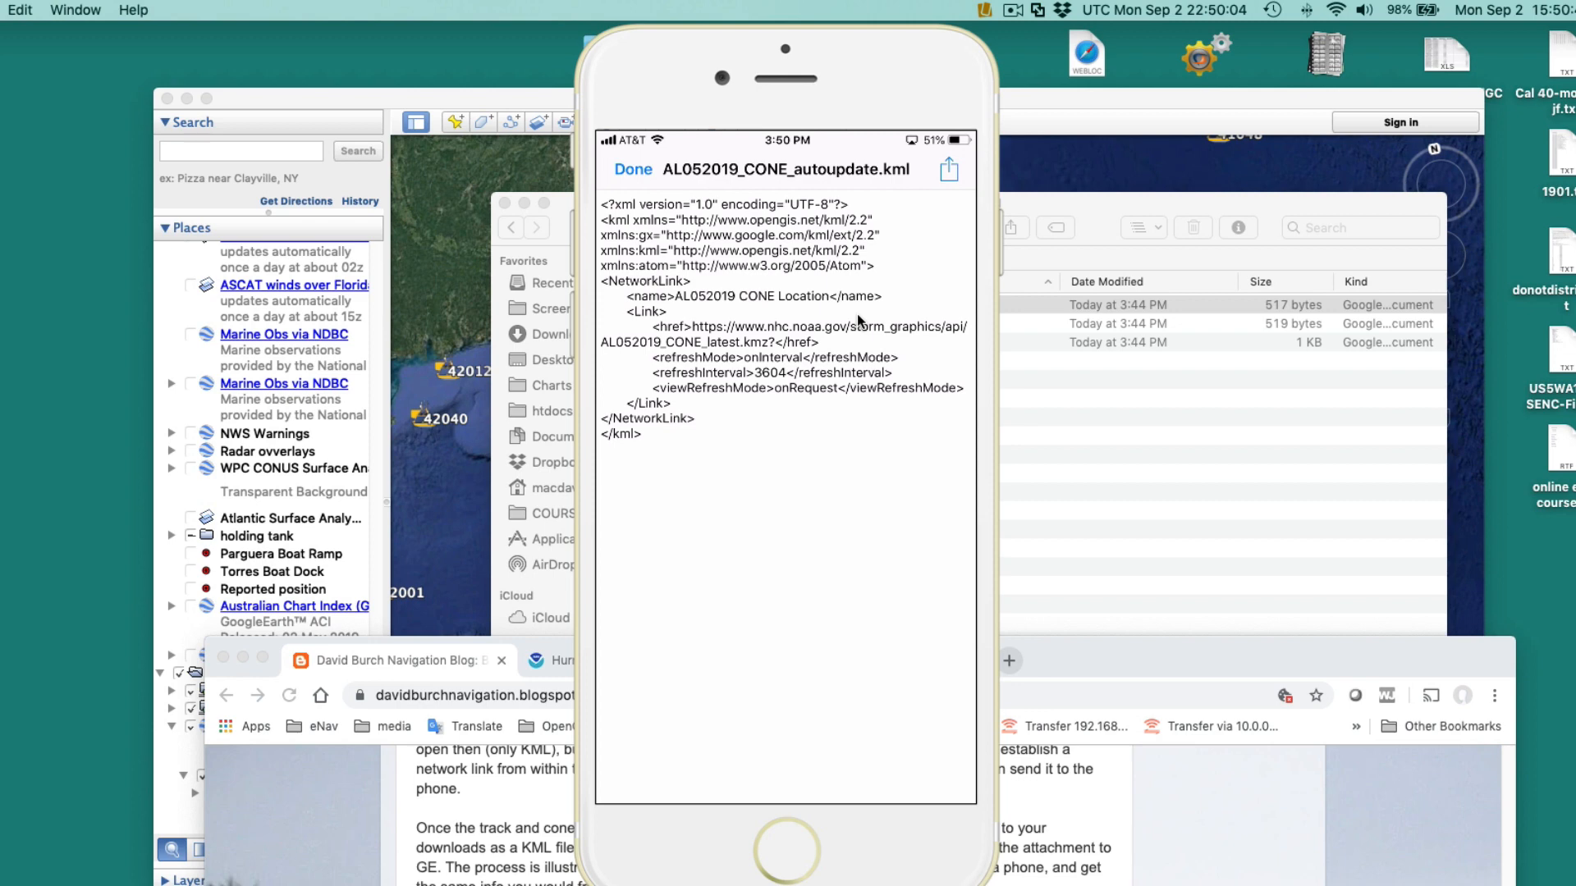
left_click(632, 168)
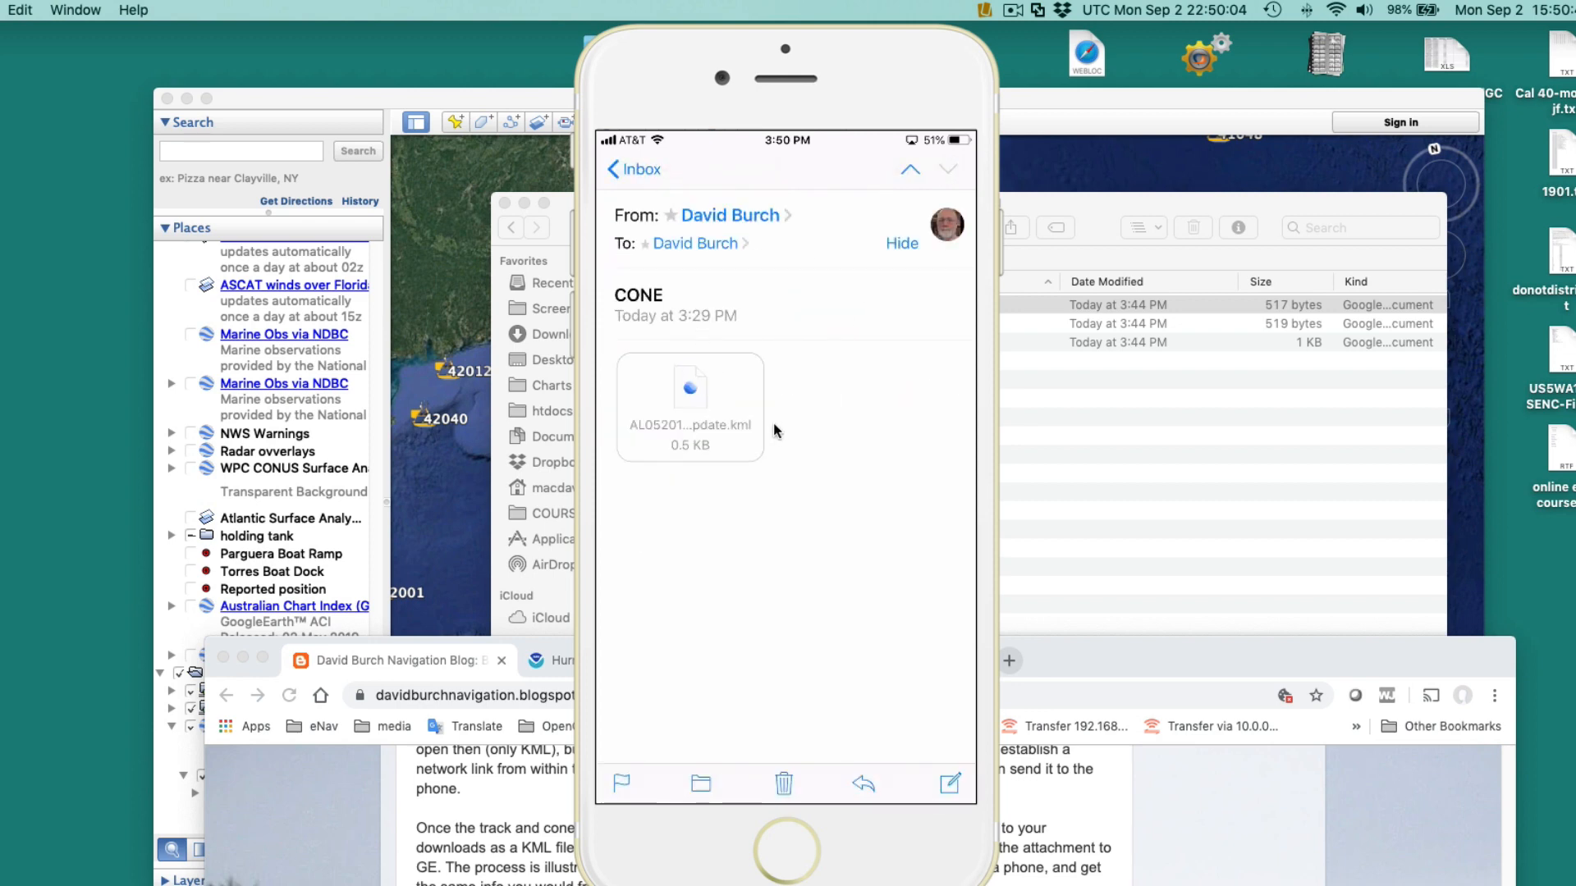
Send the cone KML attachment into Google Earth via Copy to Google Earth.
left_click(690, 392)
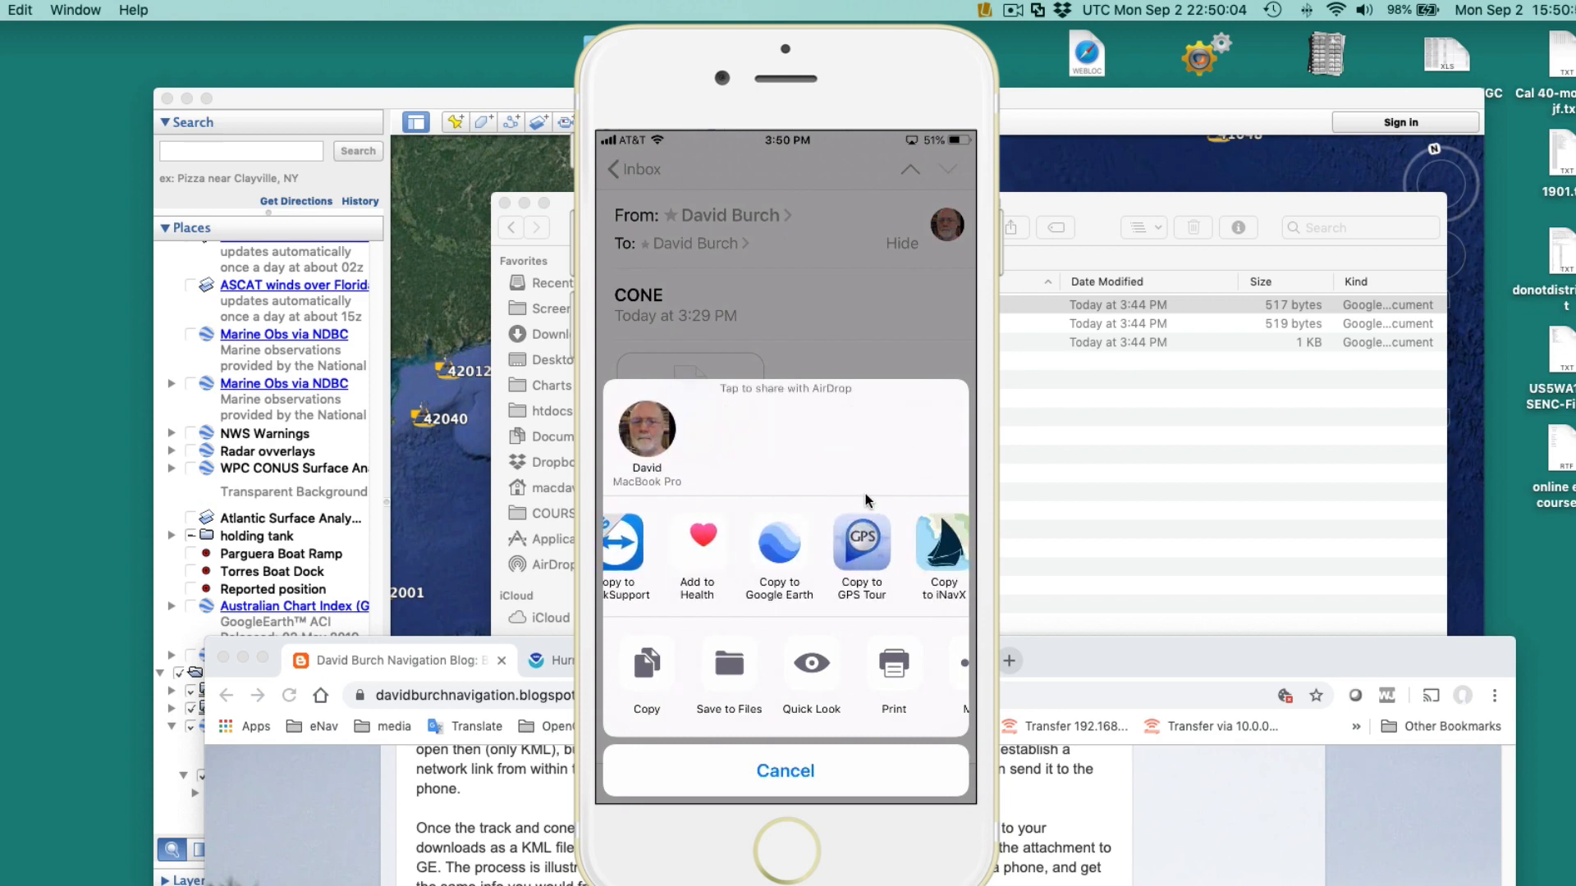
left_click(778, 558)
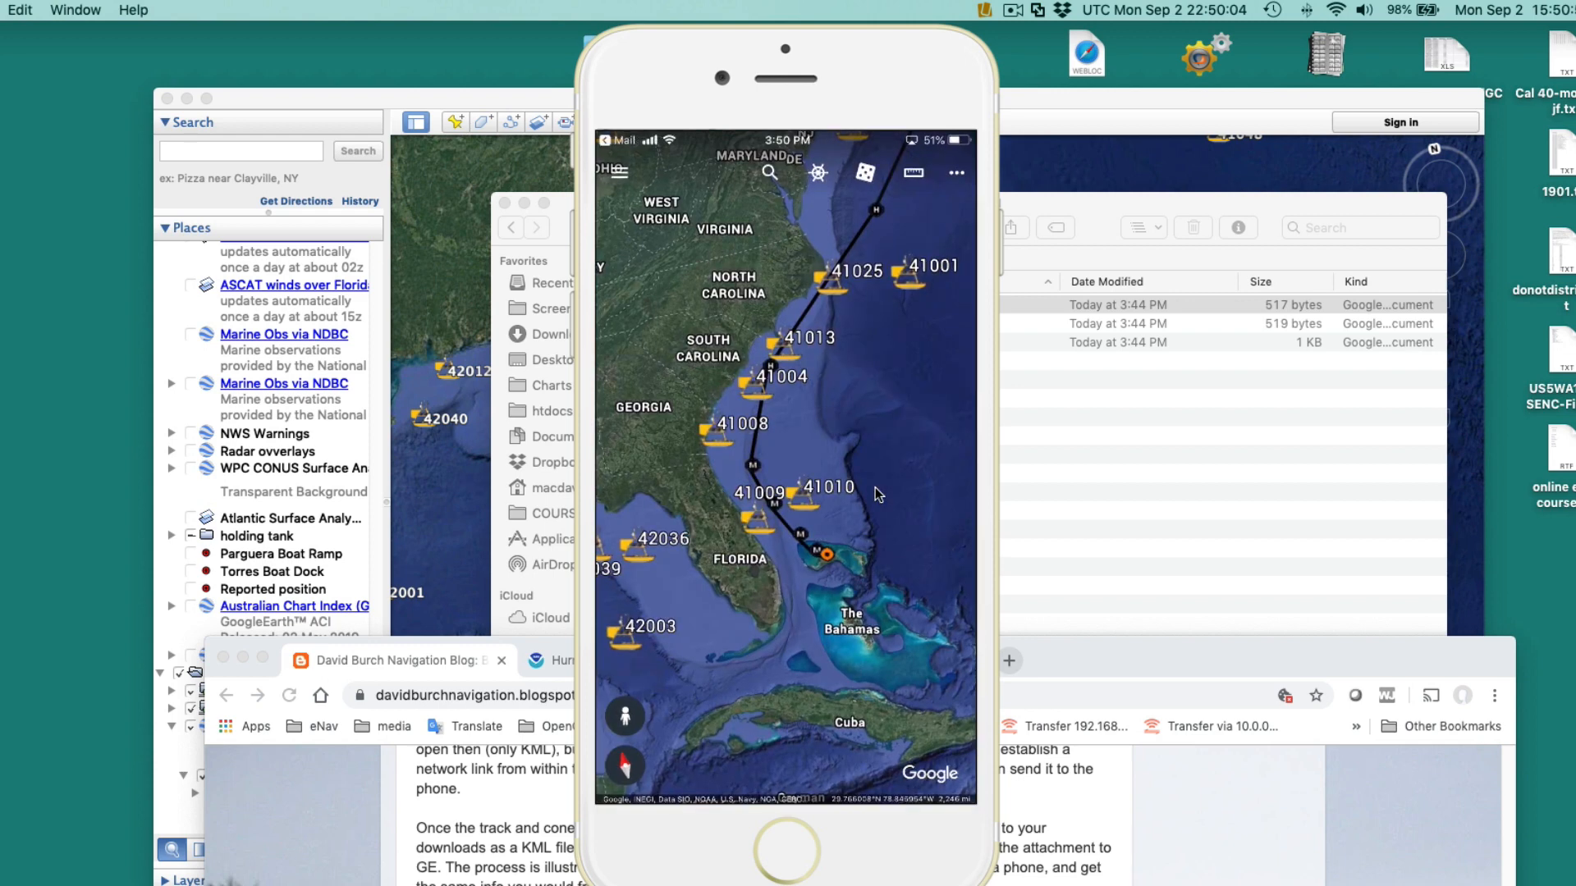
mouse_move(901, 431)
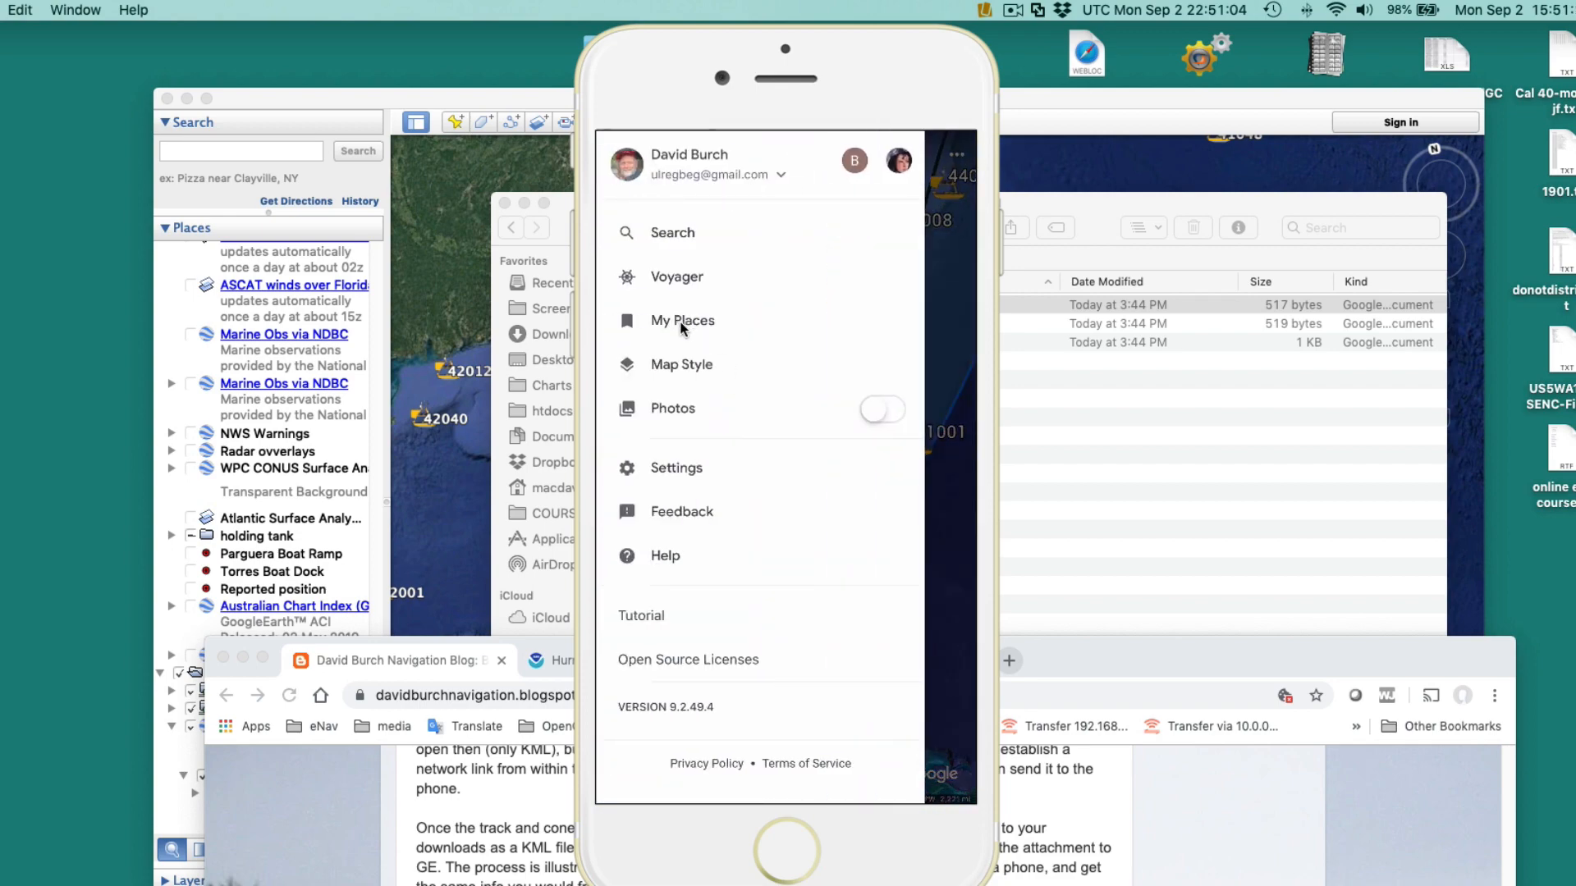
Check loaded places, then review and dismiss Dorian's current-position and 36-hour forecast advisory pop-ups.
left_click(681, 320)
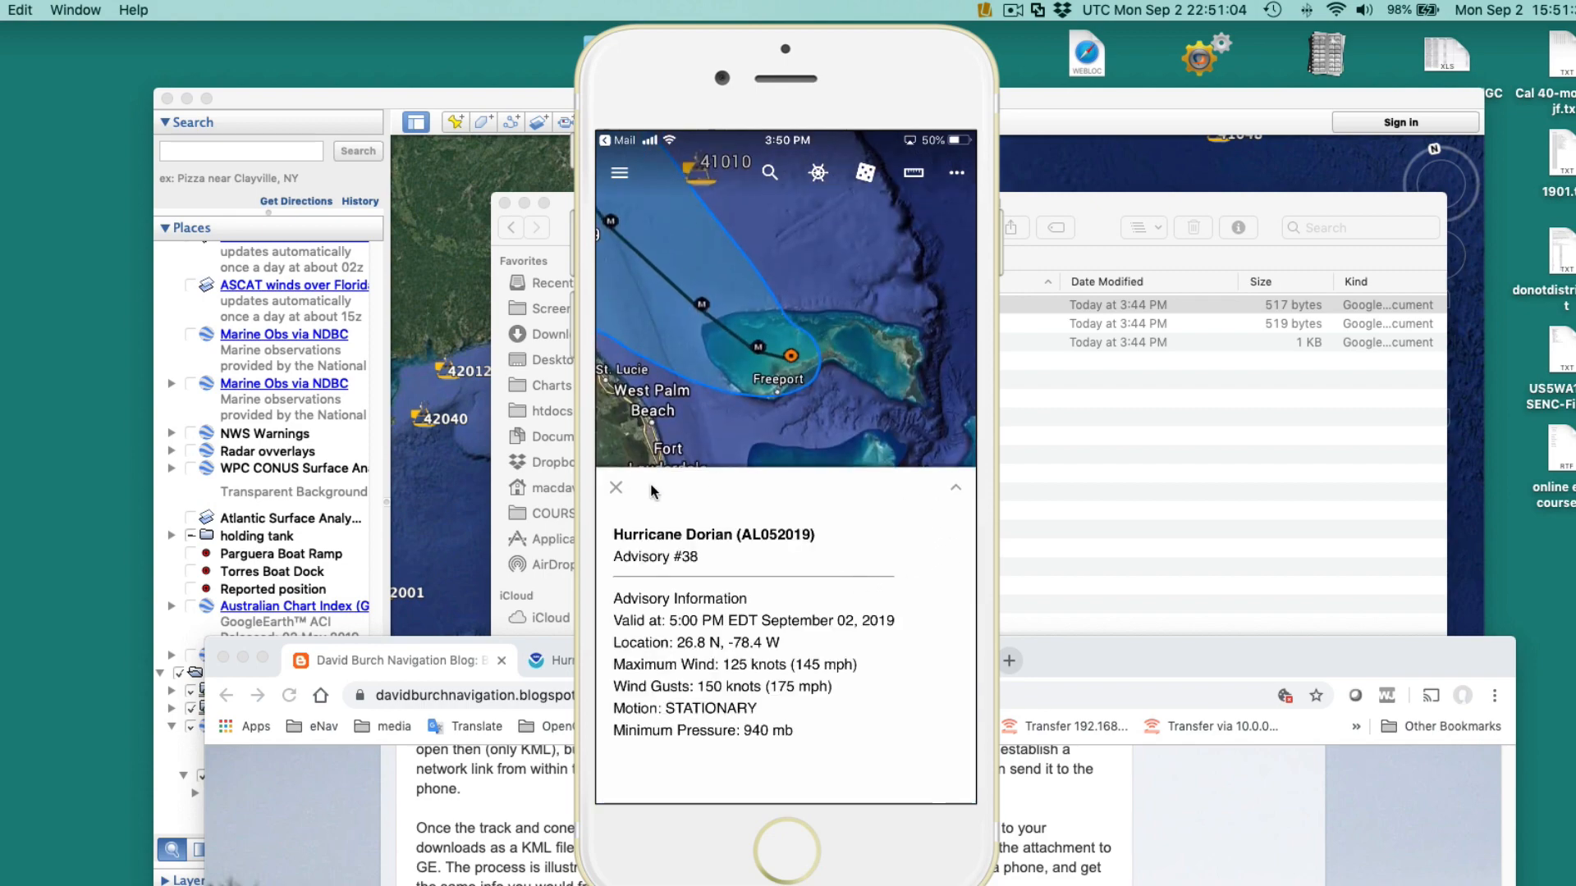
left_click(615, 488)
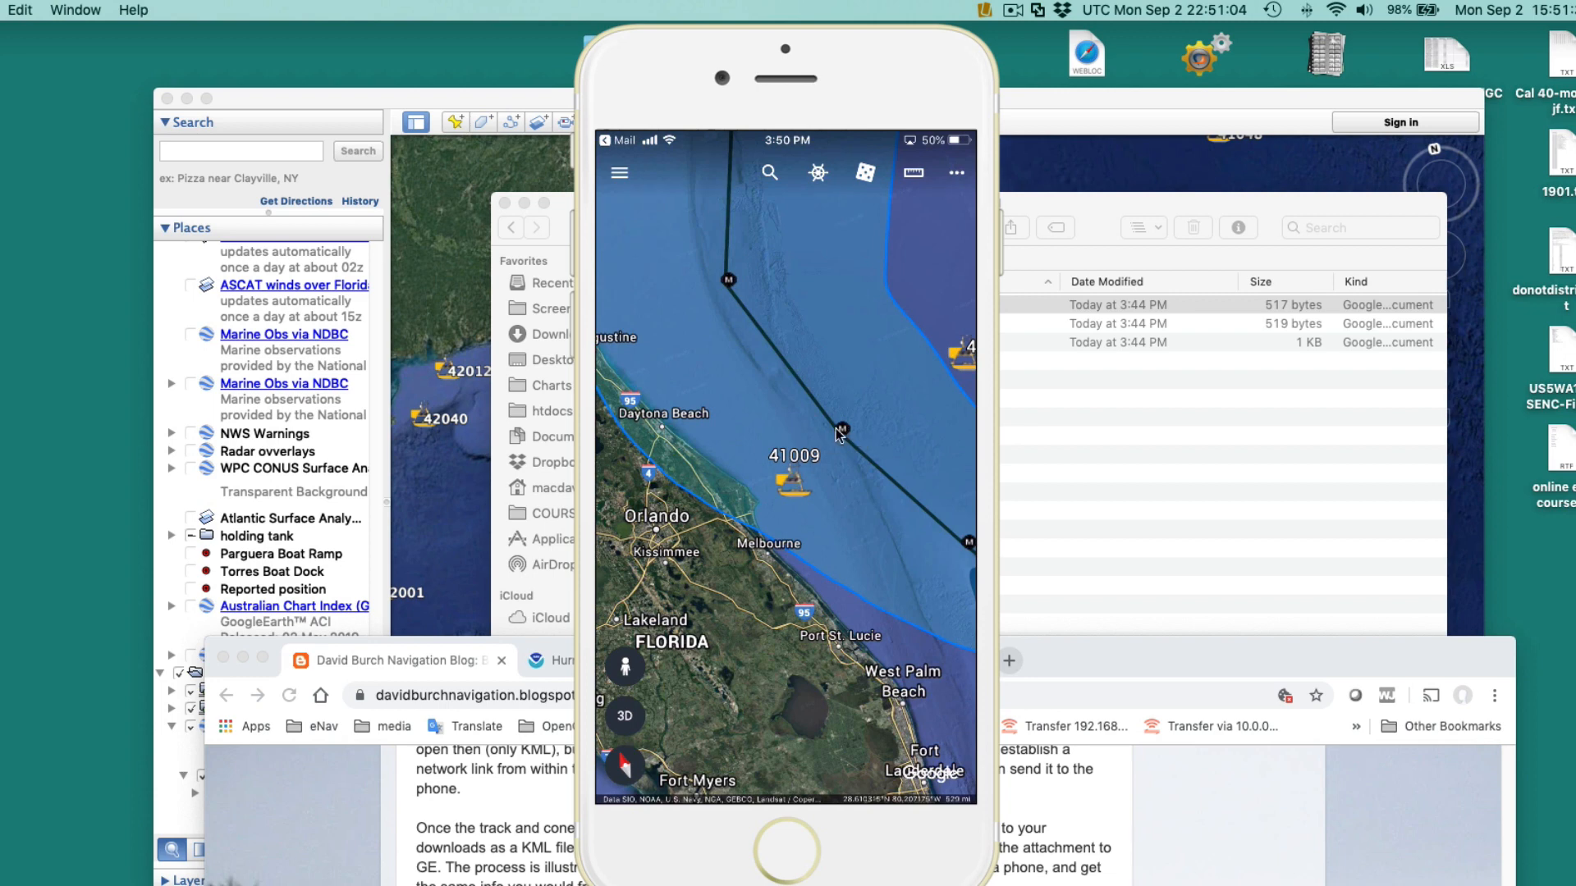
mouse_move(838, 437)
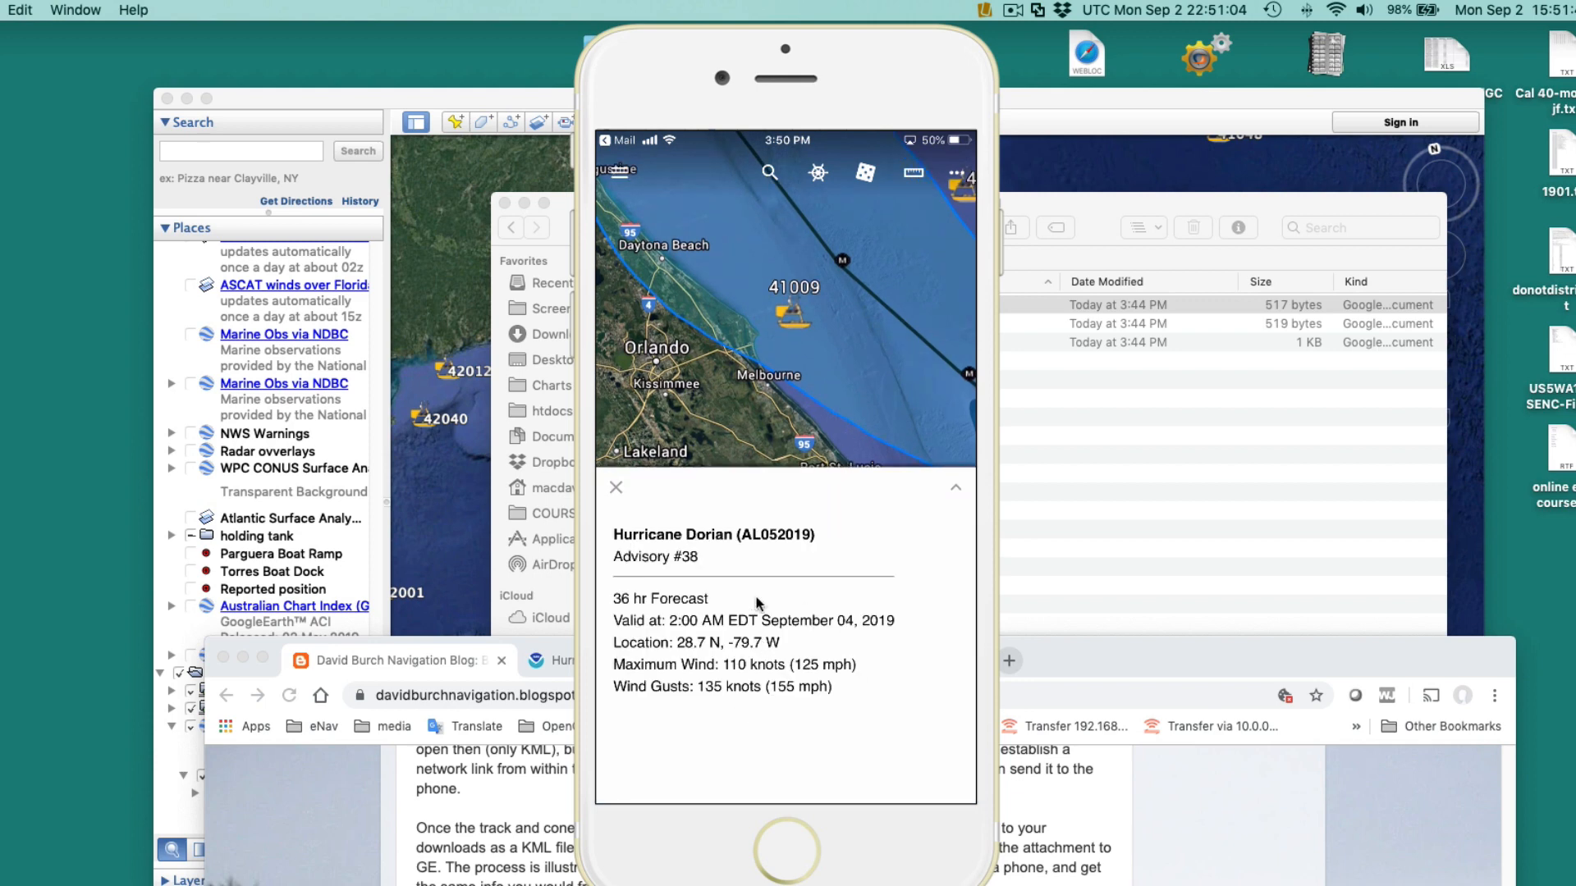
mouse_move(722, 627)
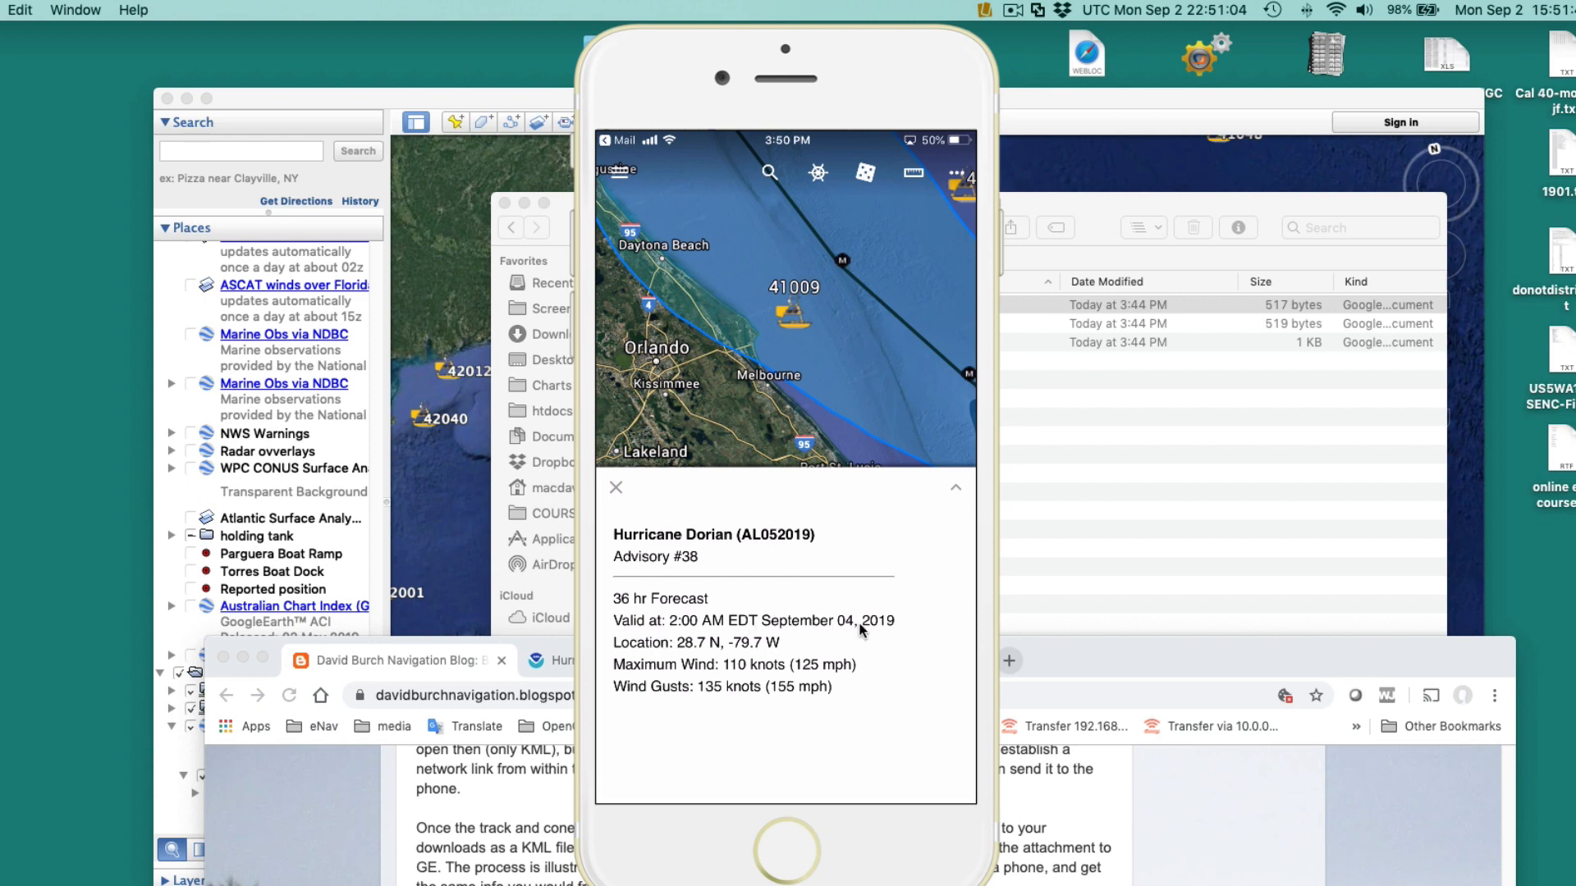
mouse_move(797, 651)
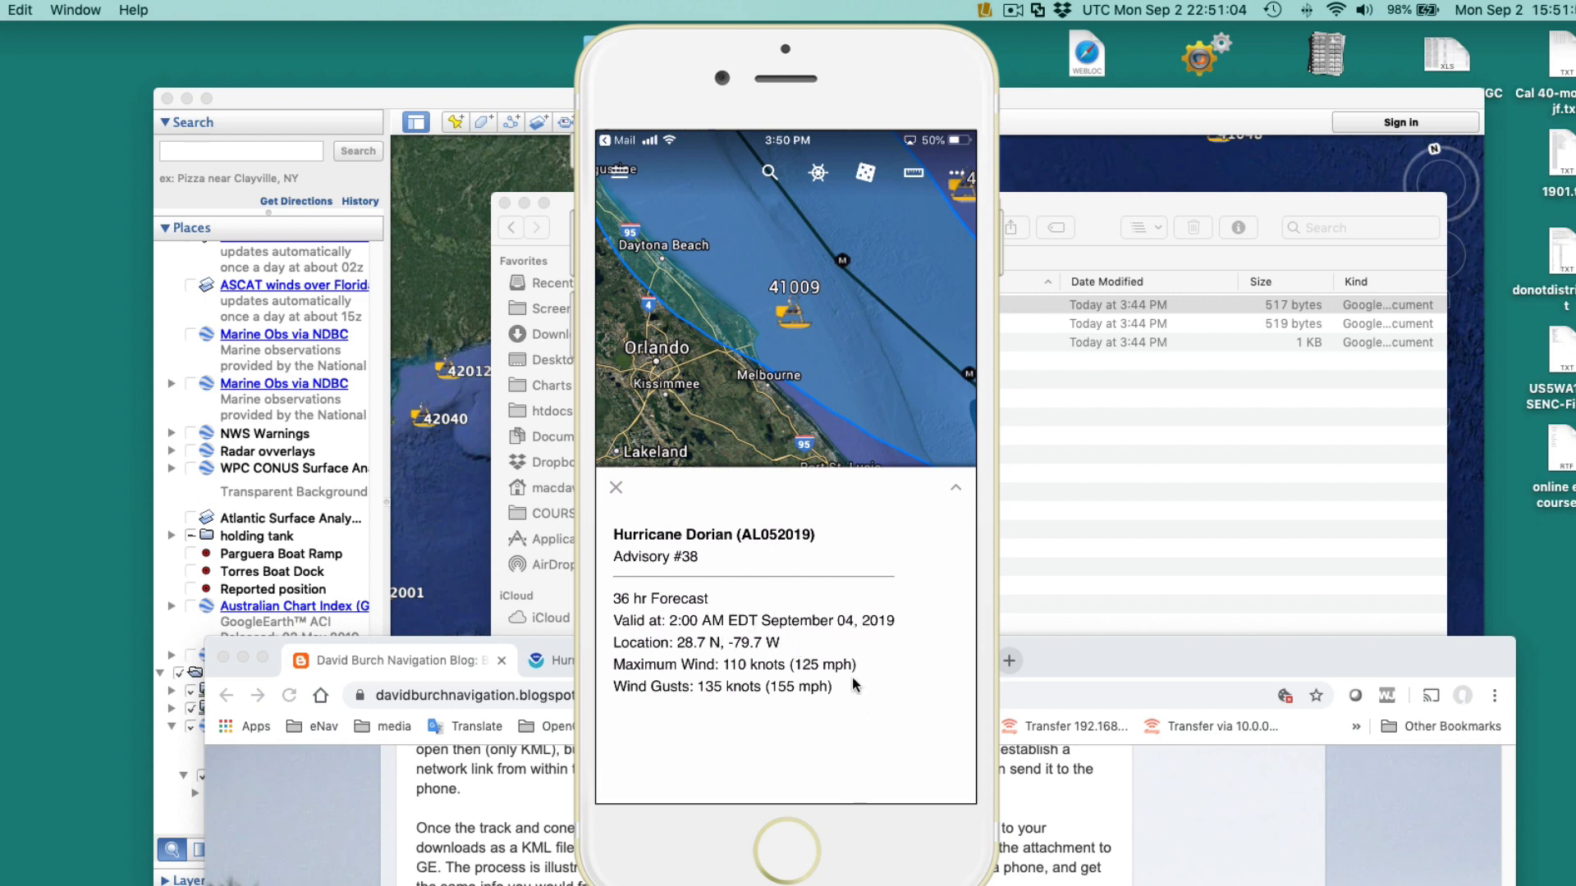
mouse_move(868, 415)
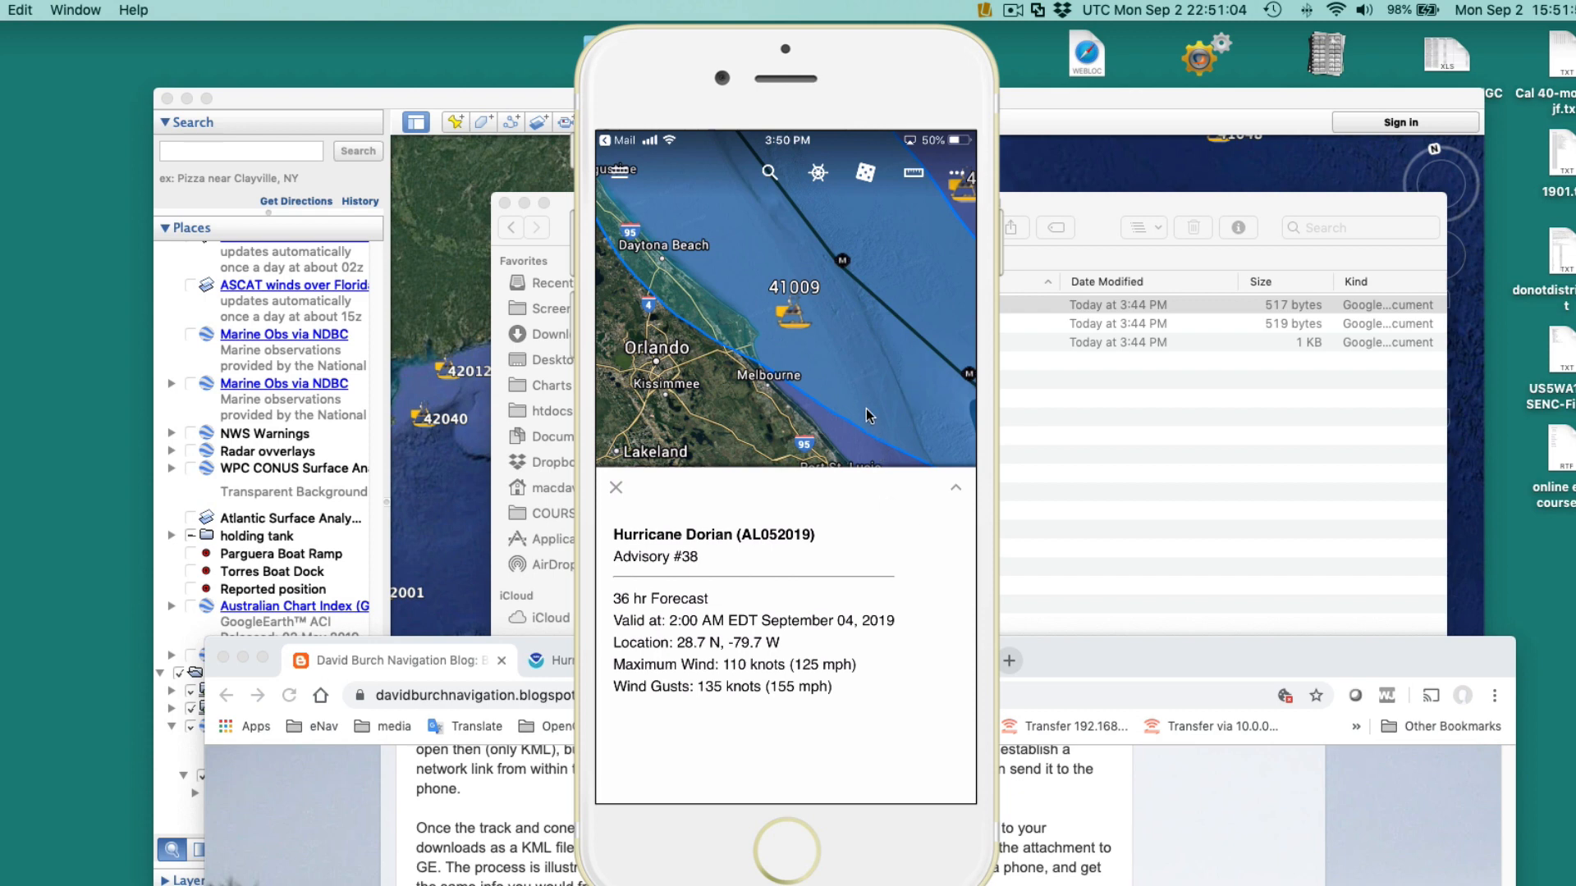
mouse_move(873, 410)
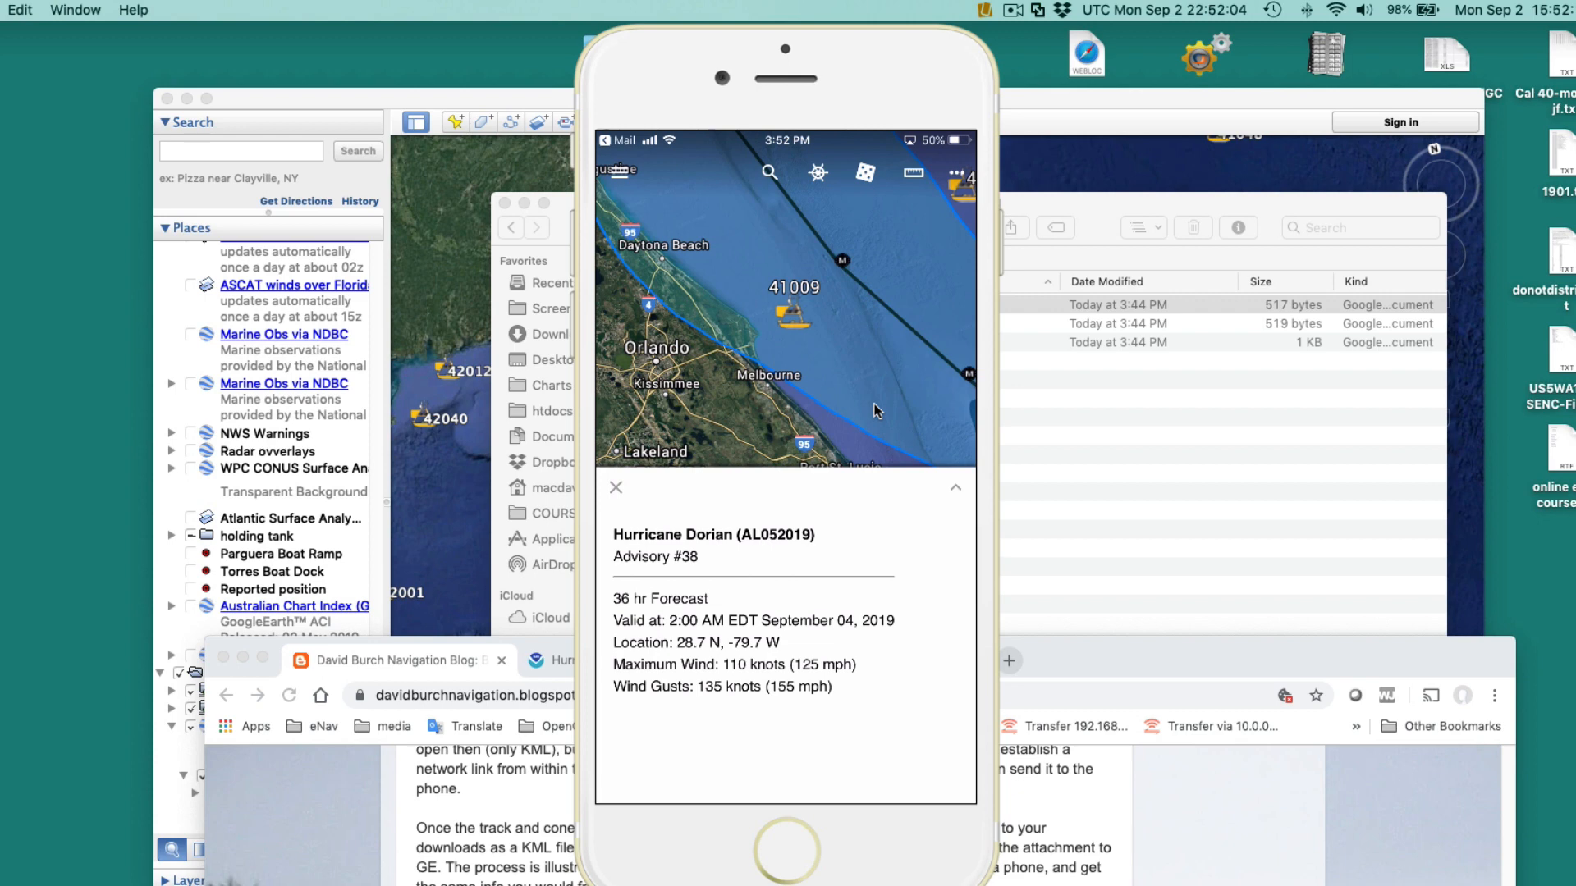
mouse_move(794, 503)
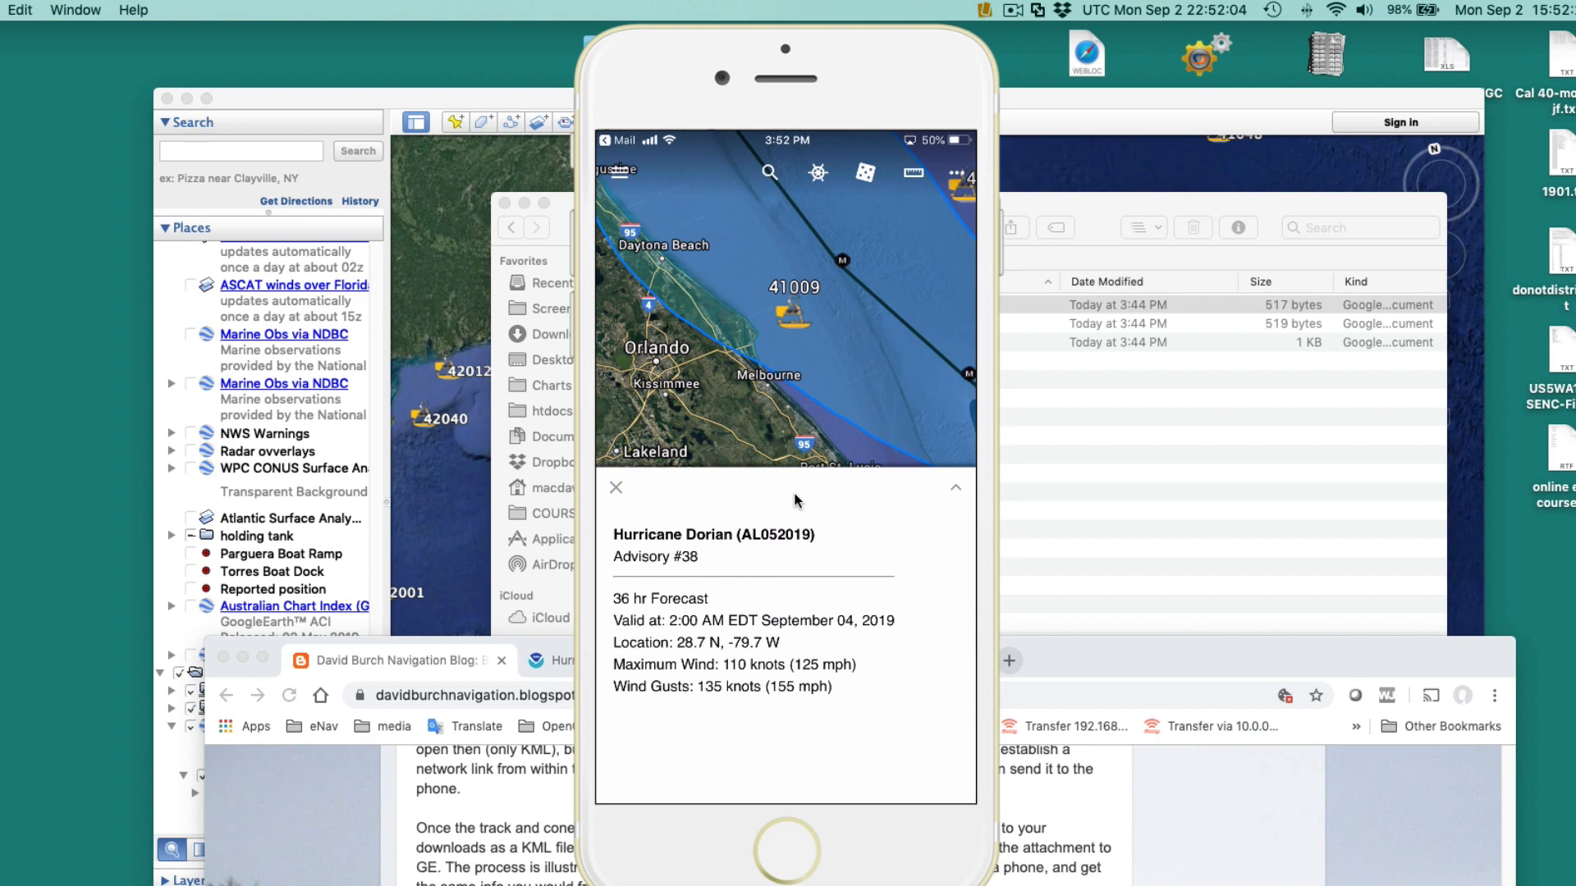
left_click(615, 487)
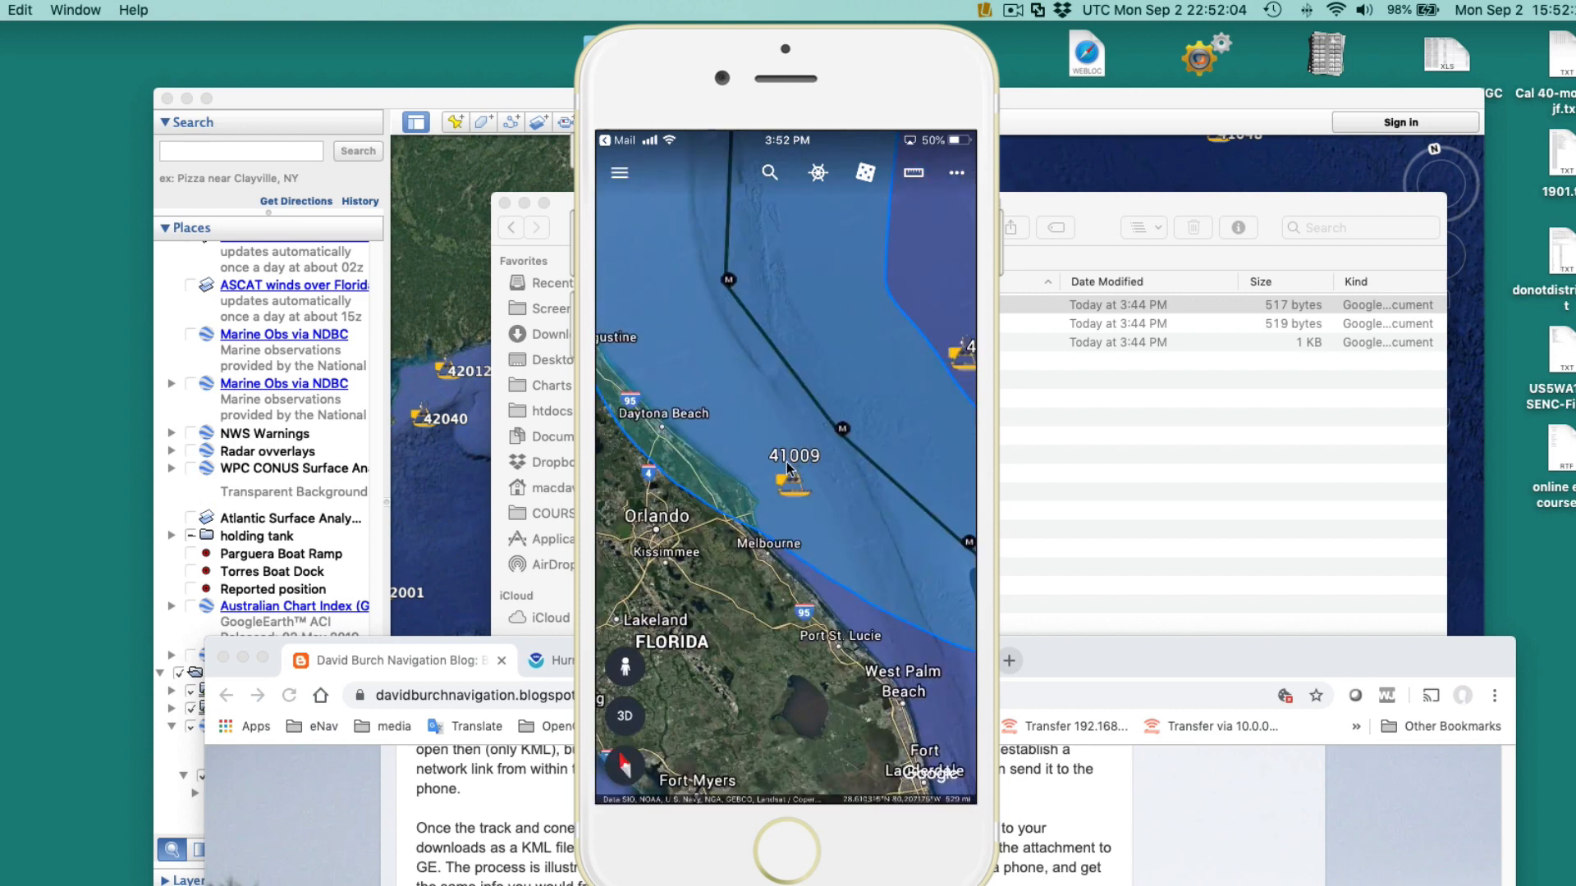
View station 41009's BuoyCAM picture and Dorian's full advisory table, then return to the map.
left_click(790, 483)
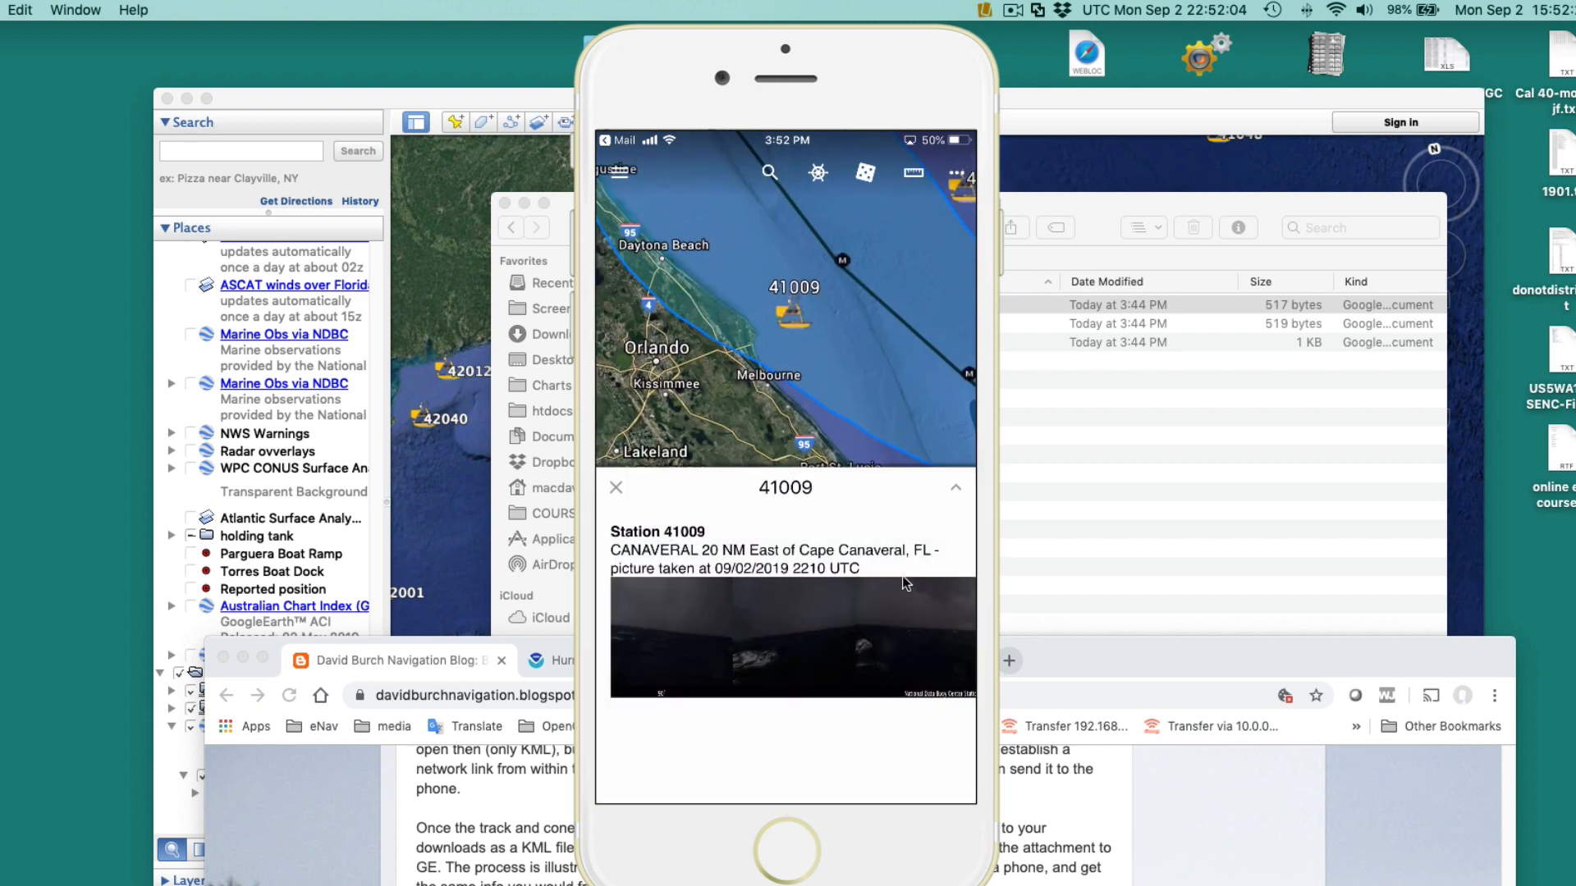
mouse_move(814, 809)
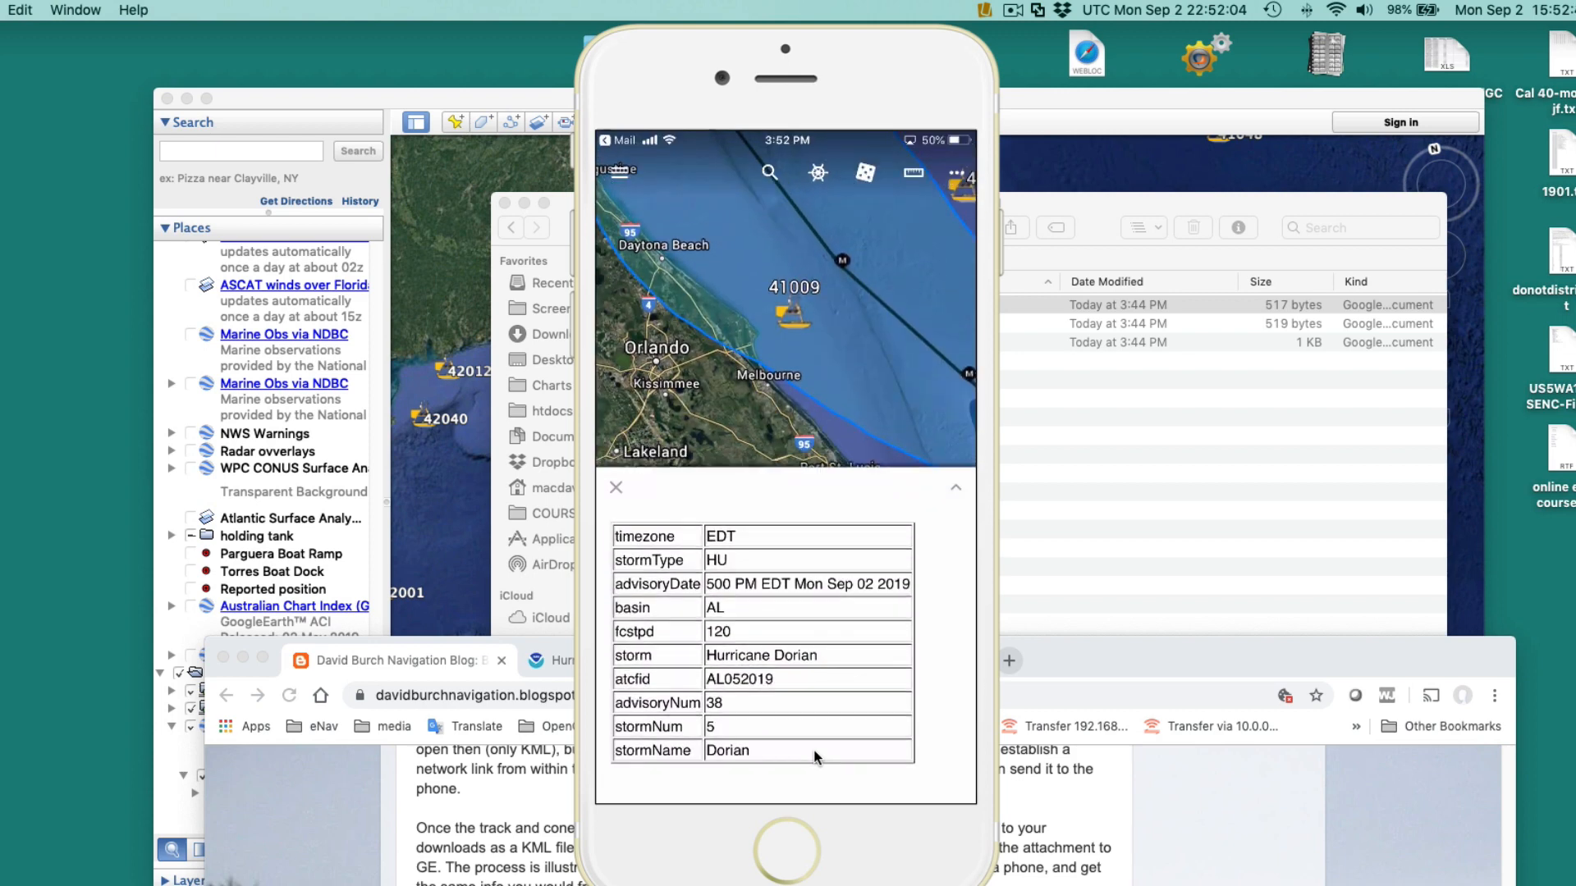
left_click(955, 488)
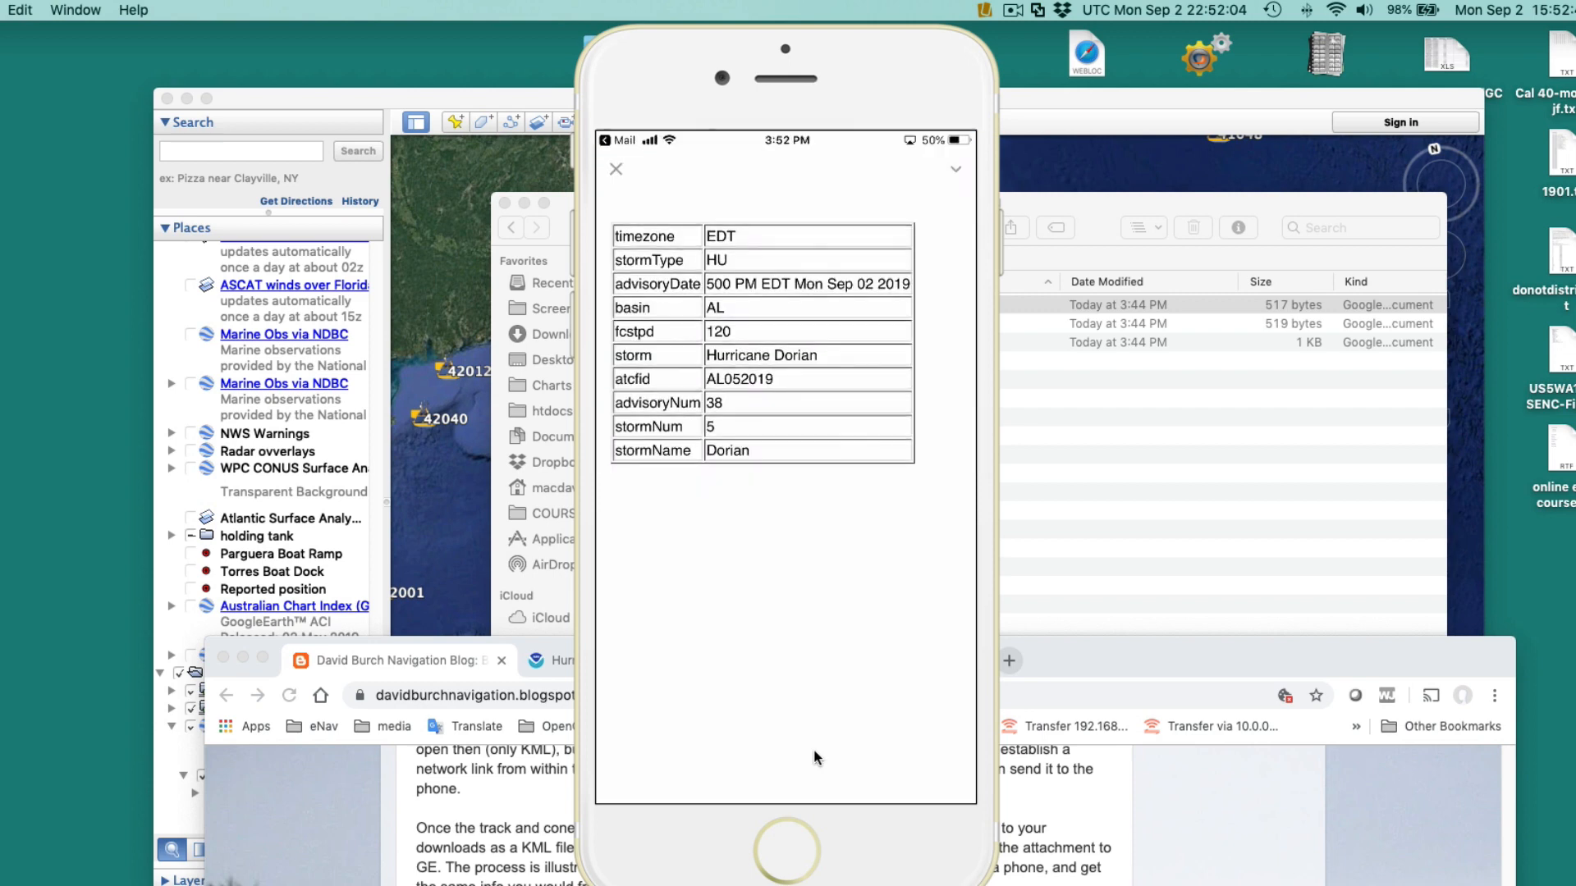
left_click(614, 169)
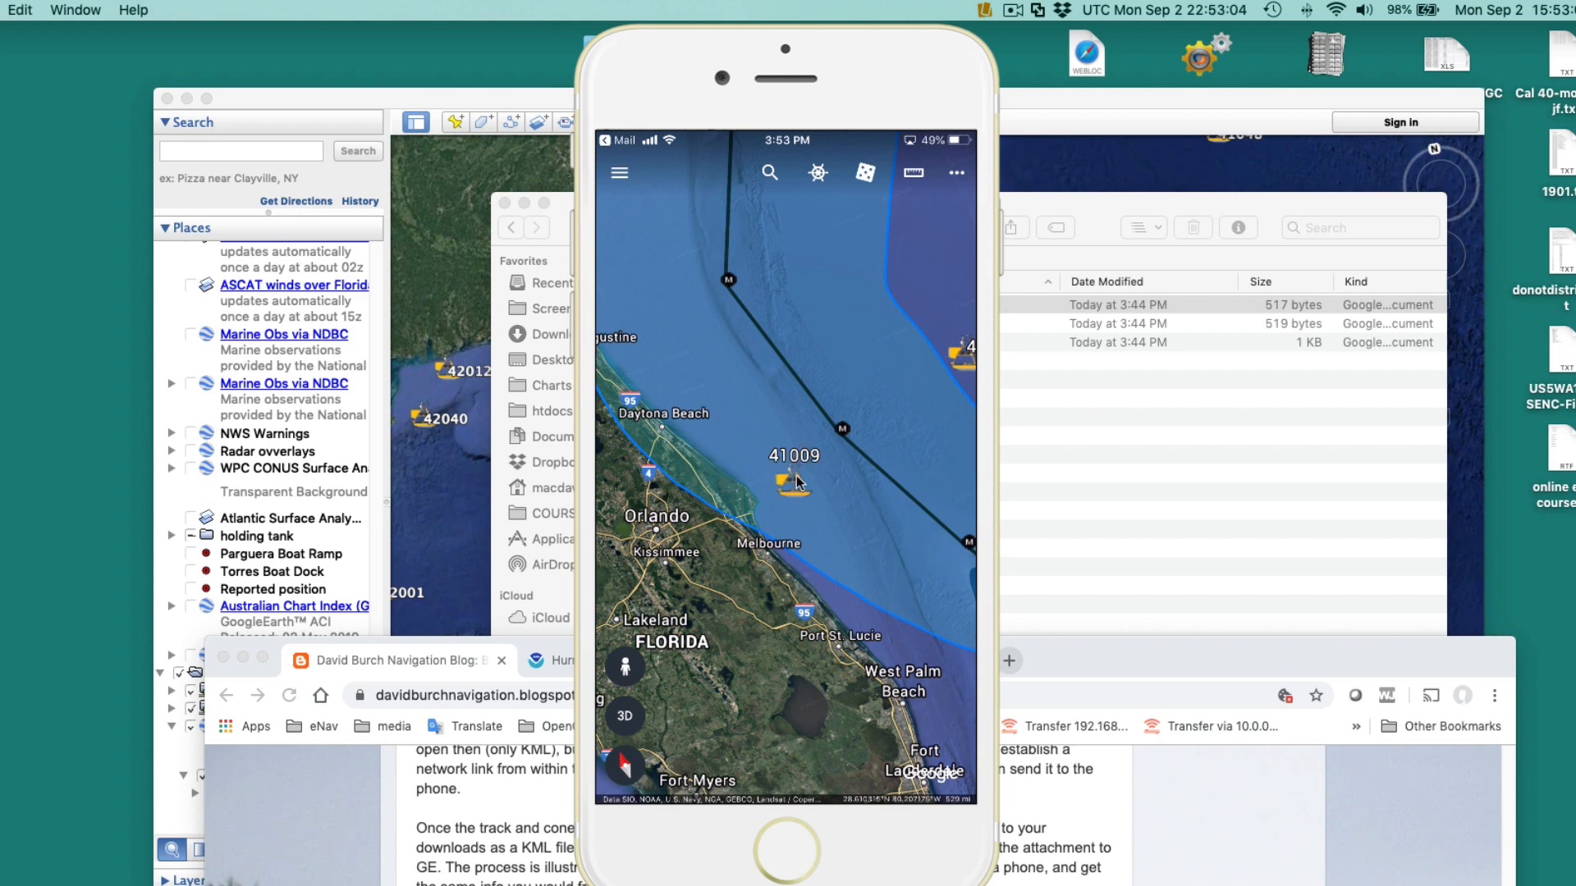
mouse_move(778, 492)
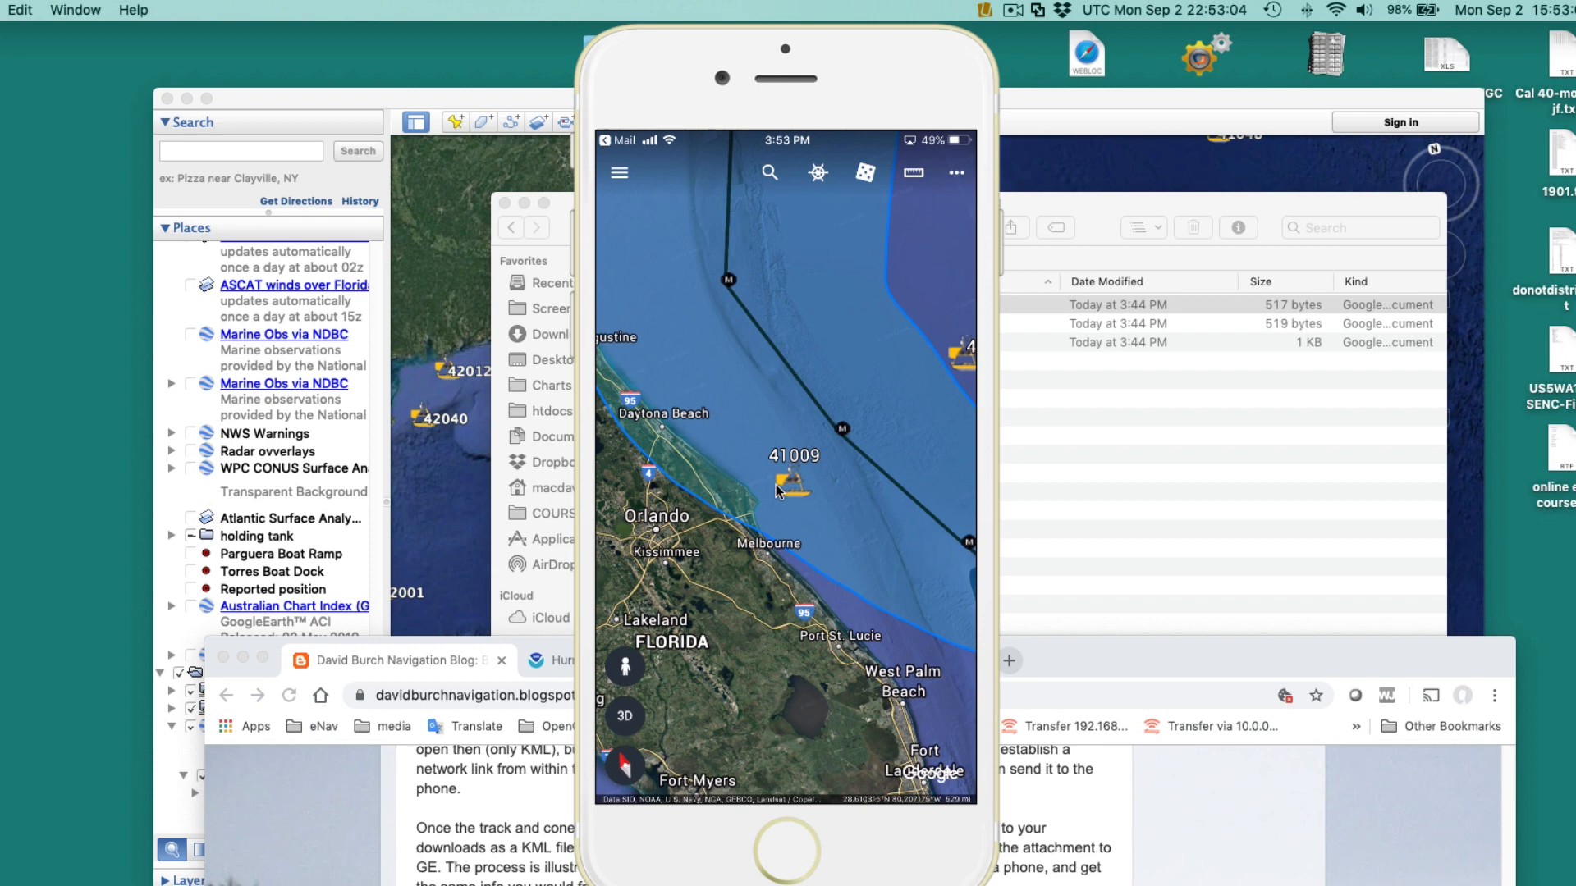
mouse_move(782, 464)
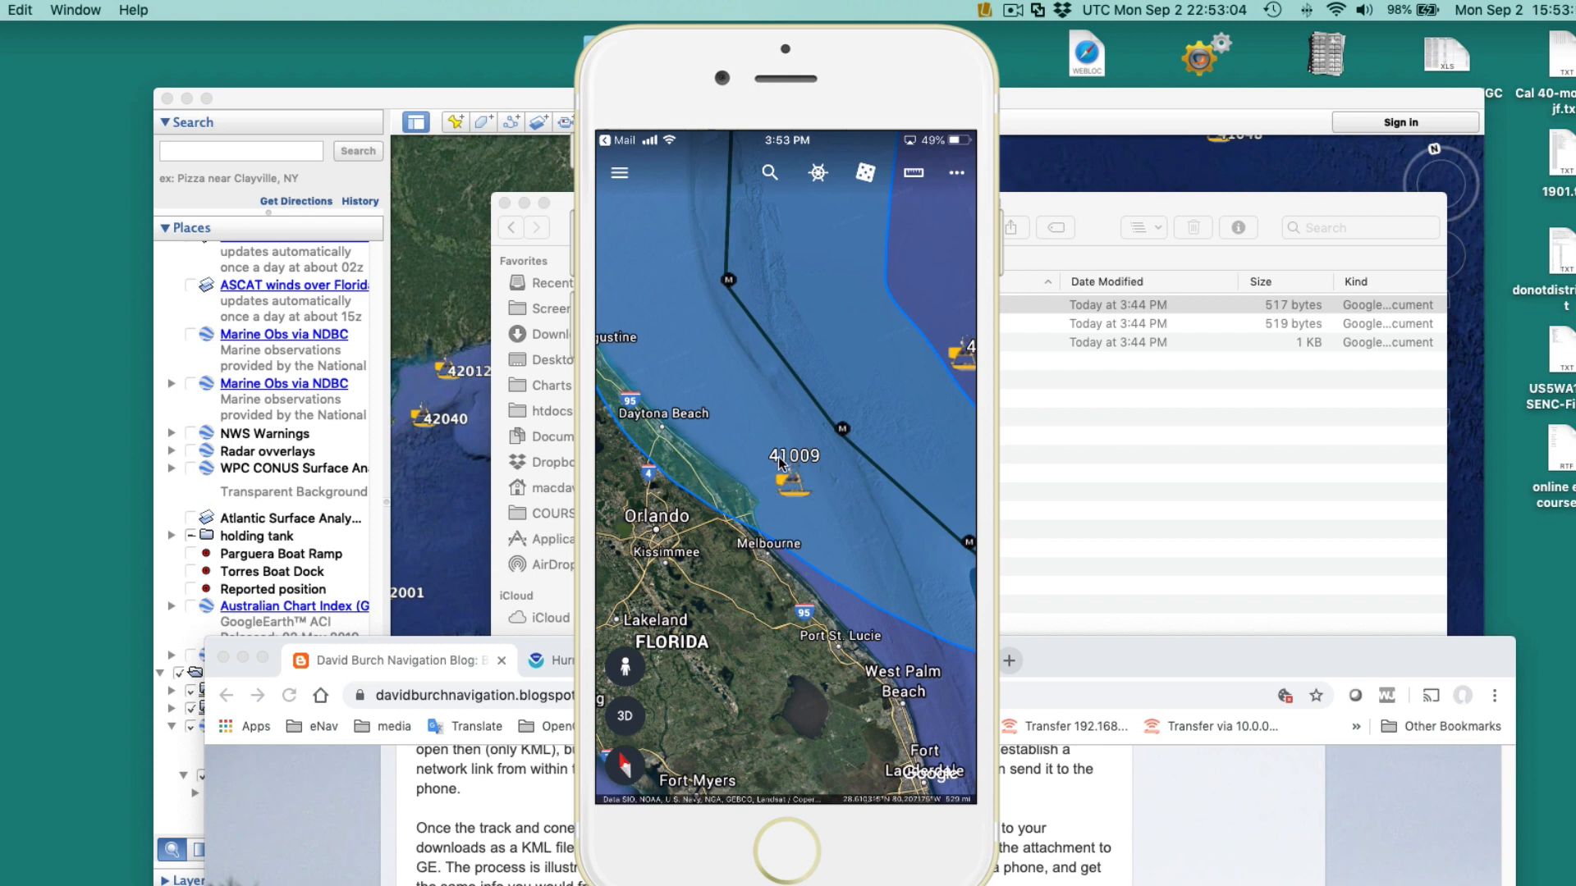
mouse_move(786, 517)
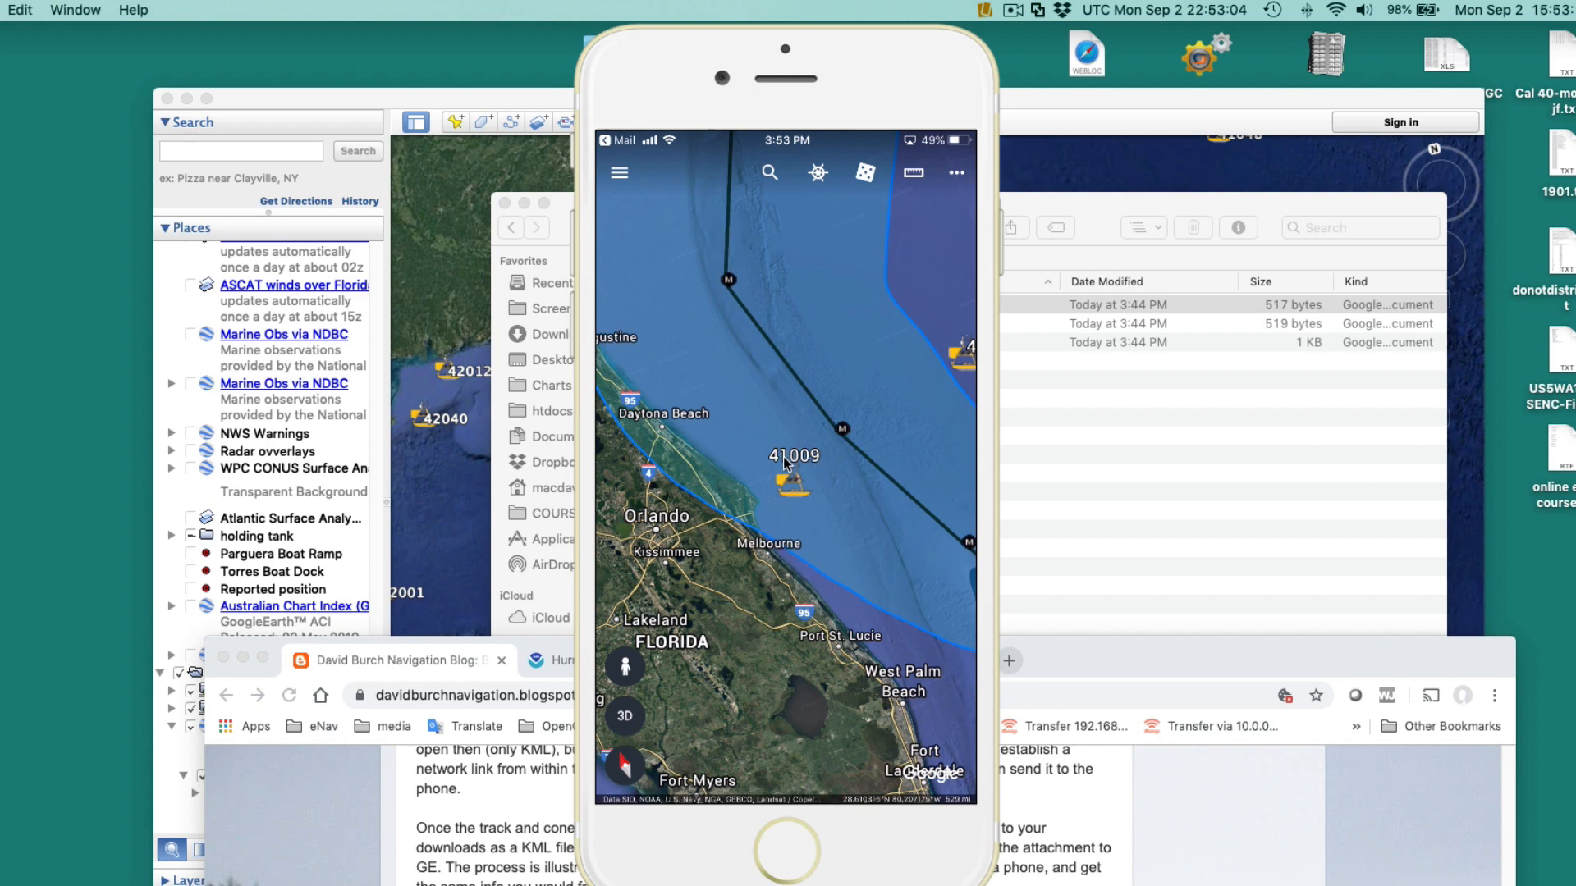
mouse_move(821, 520)
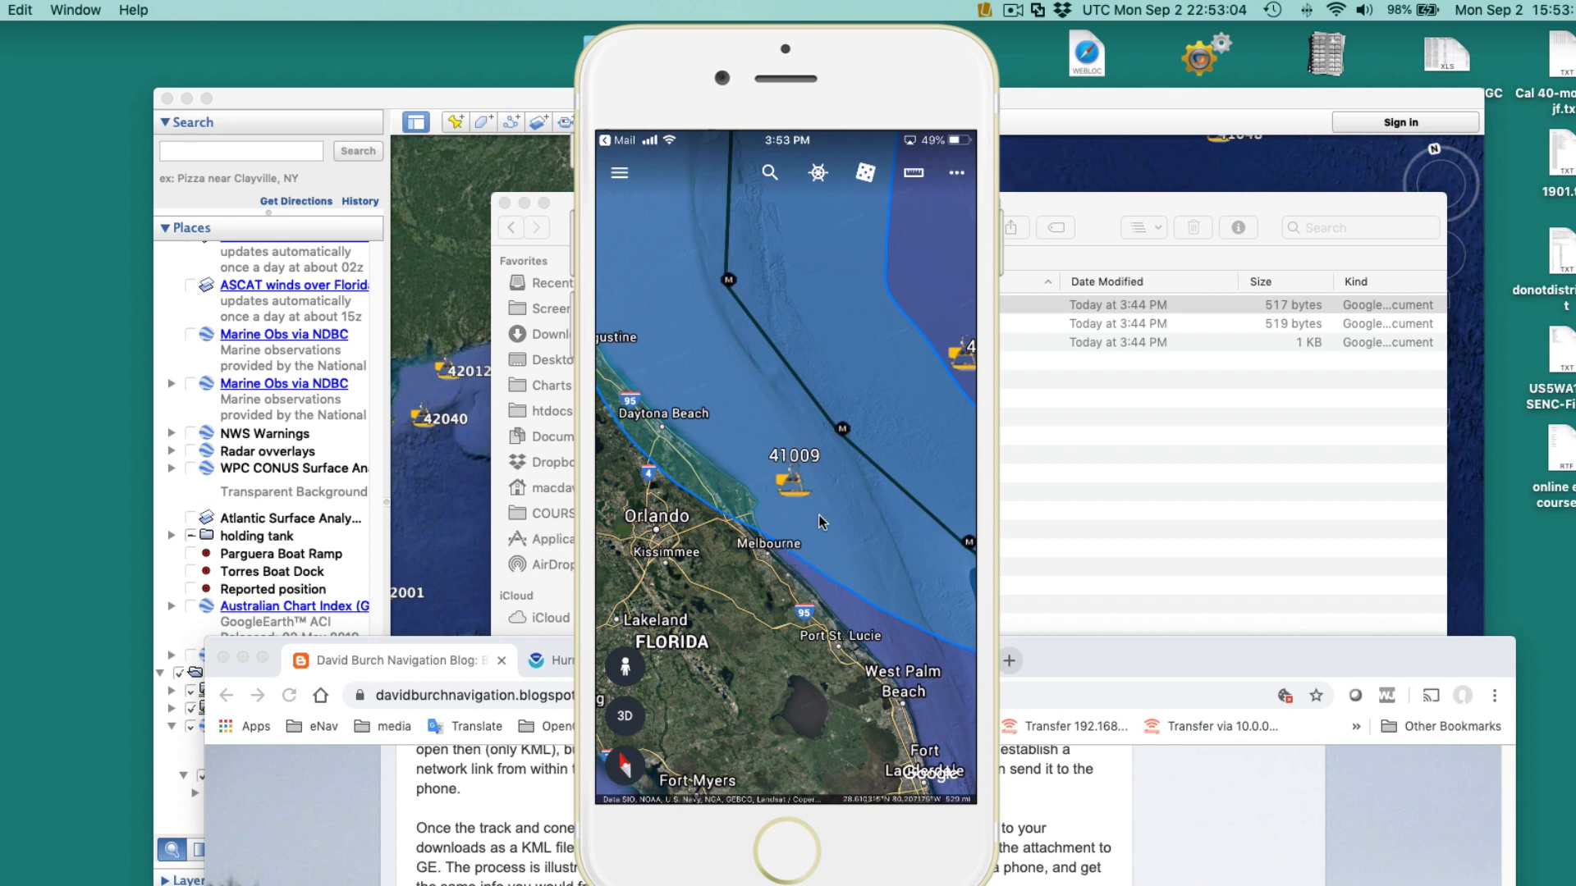
mouse_move(869, 19)
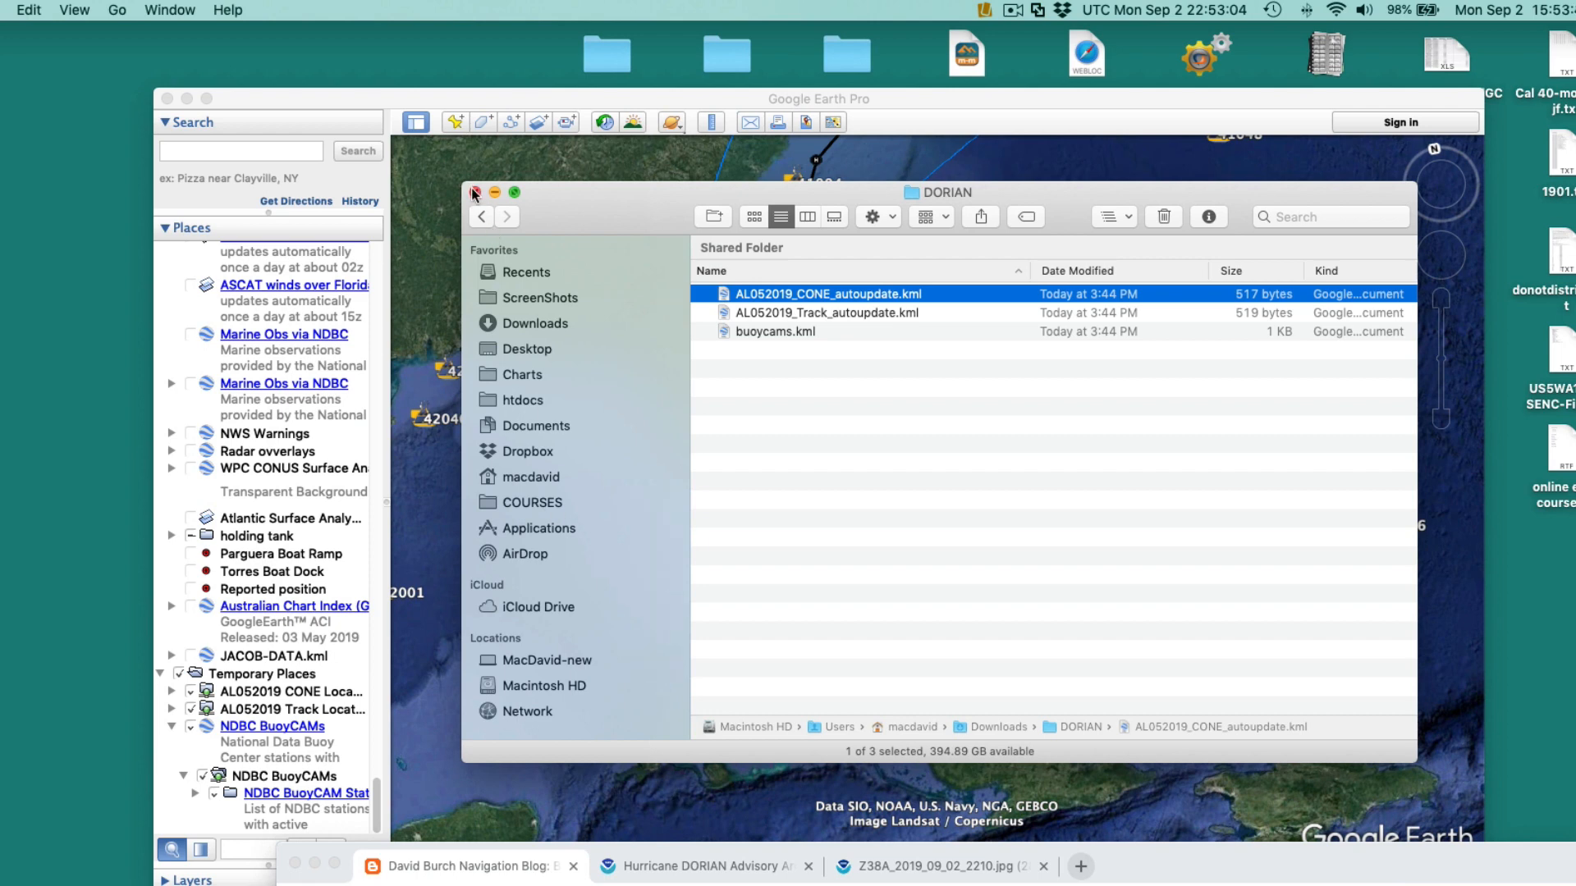
Delete the AL052019 CONE Location layer from Temporary Places and confirm.
left_click(475, 193)
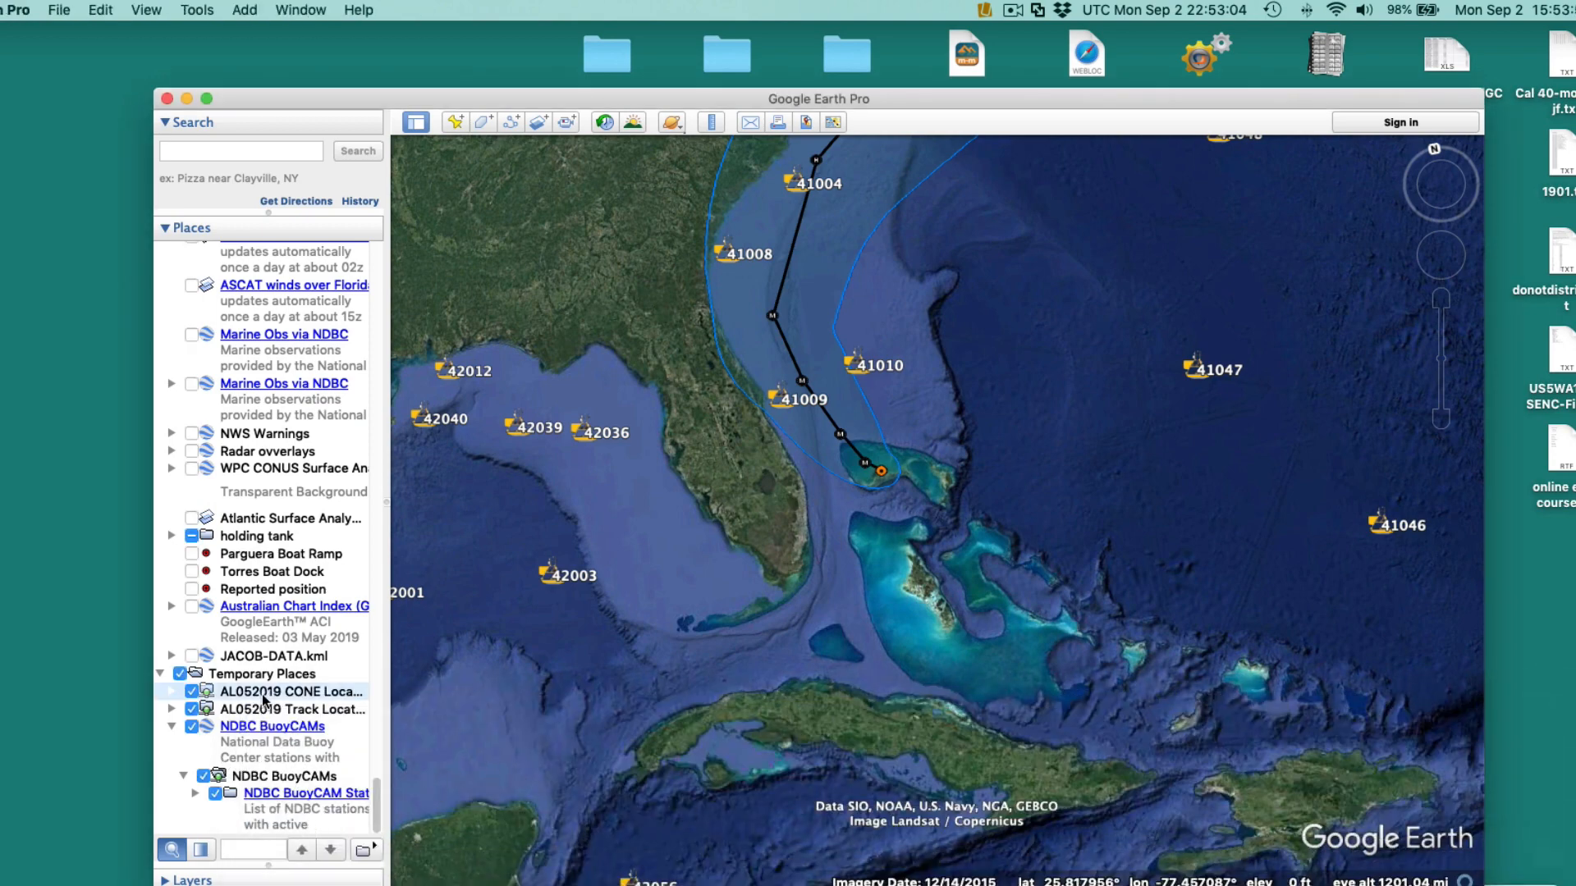
right_click(293, 691)
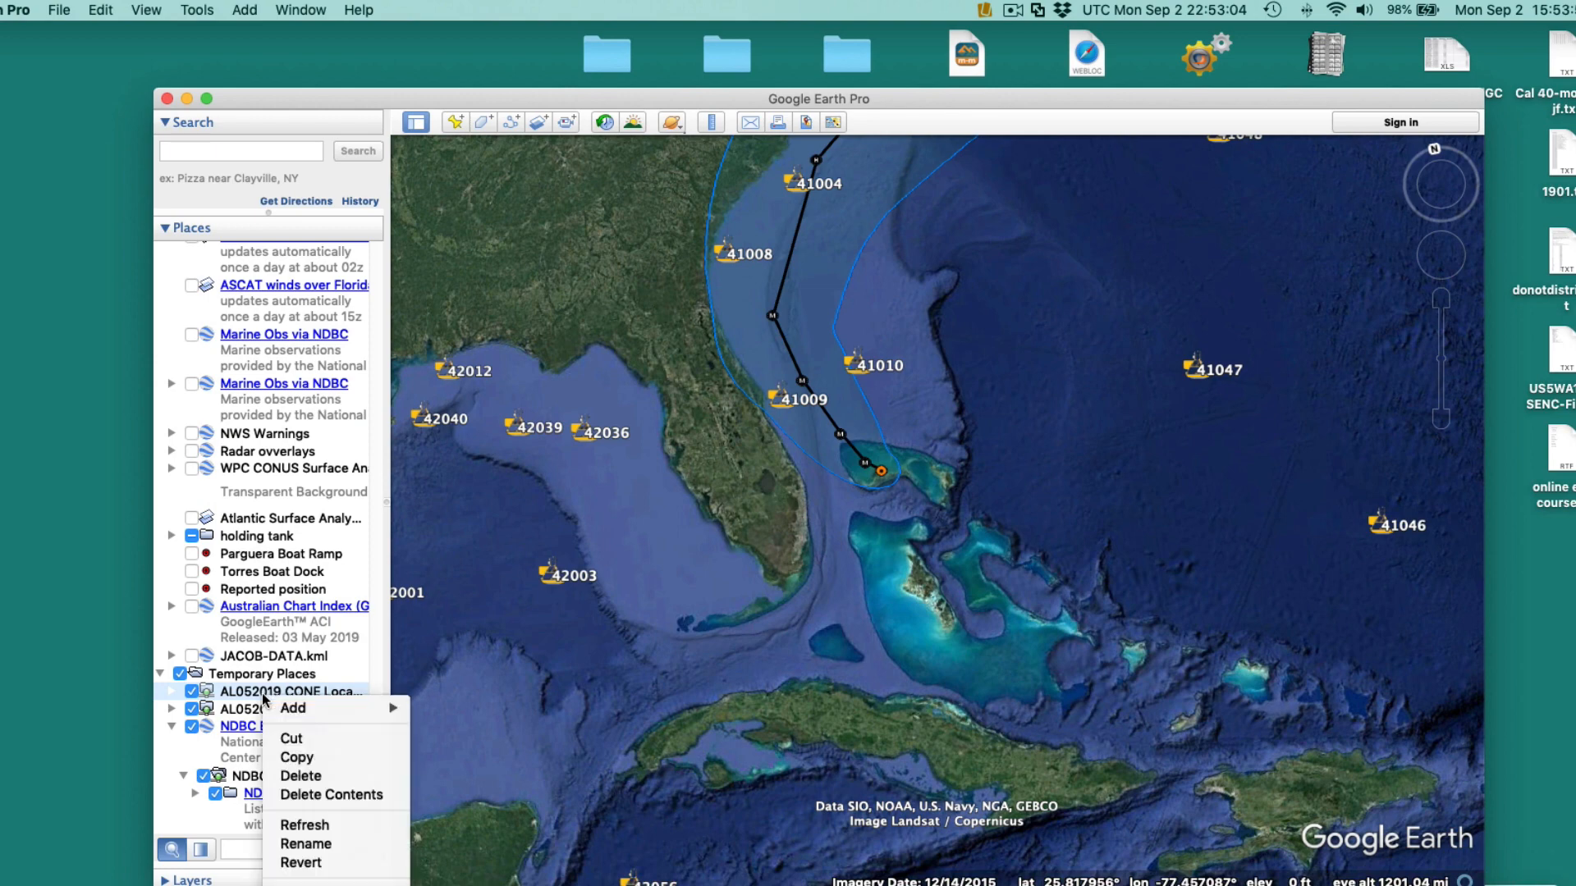
left_click(298, 775)
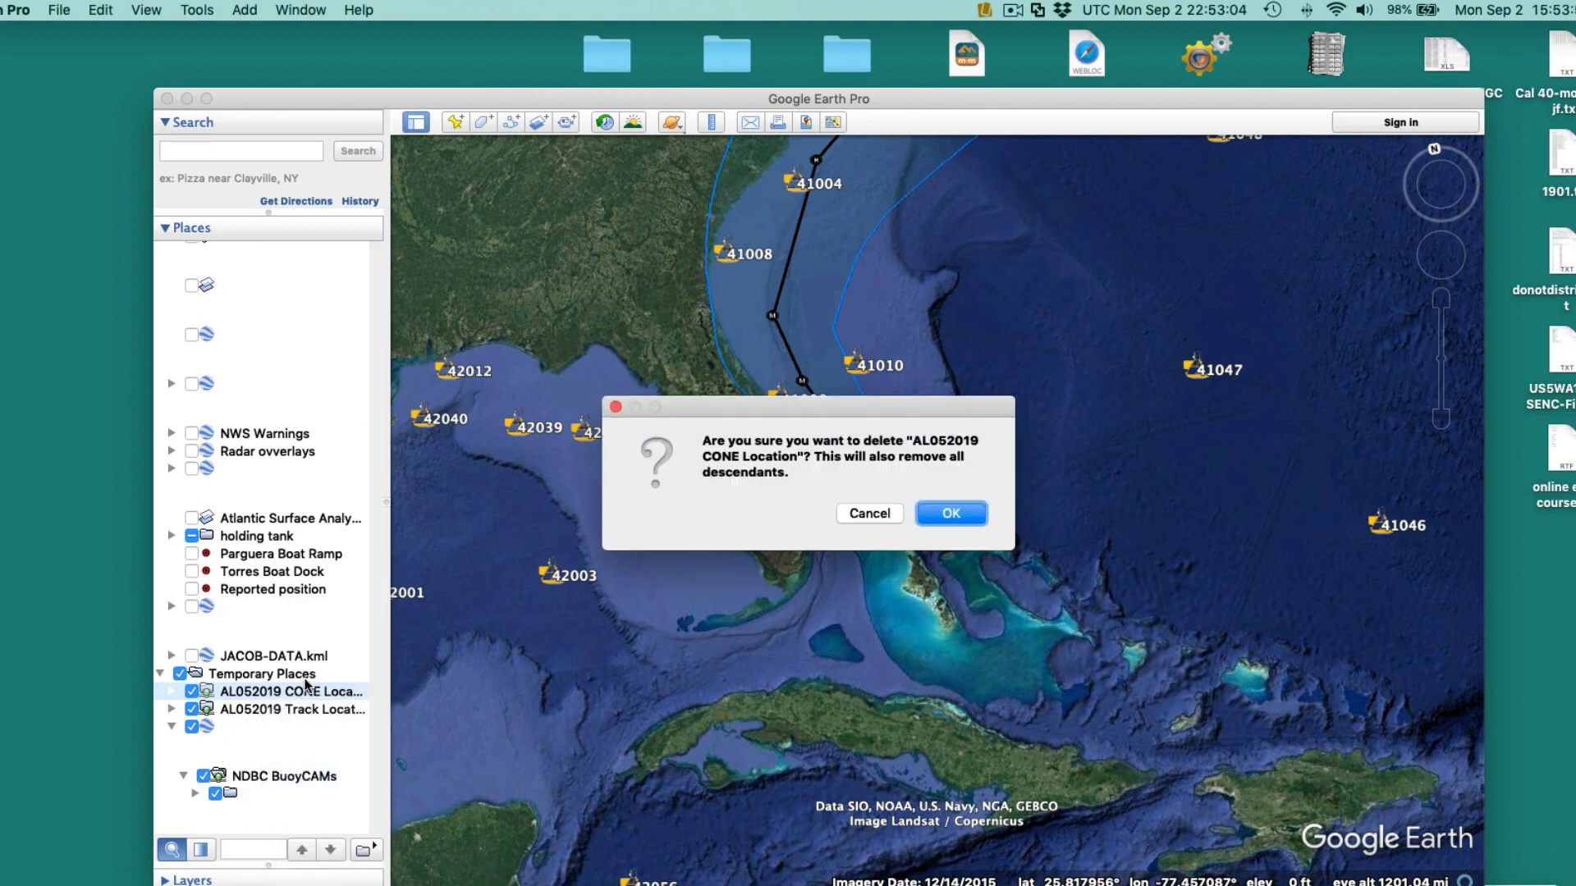
left_click(949, 514)
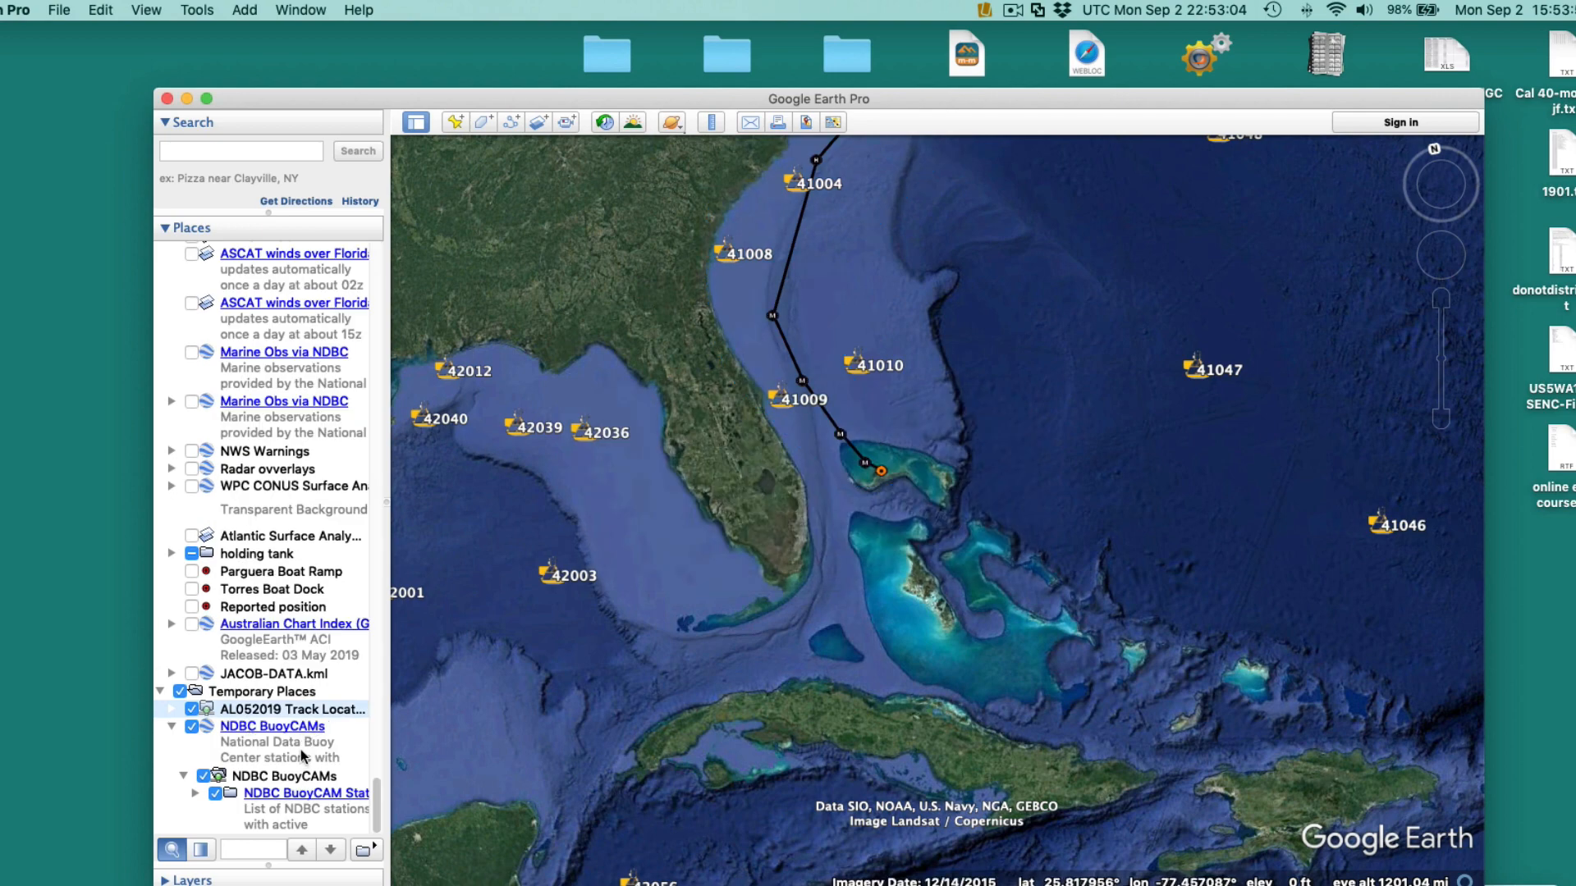
mouse_move(644, 521)
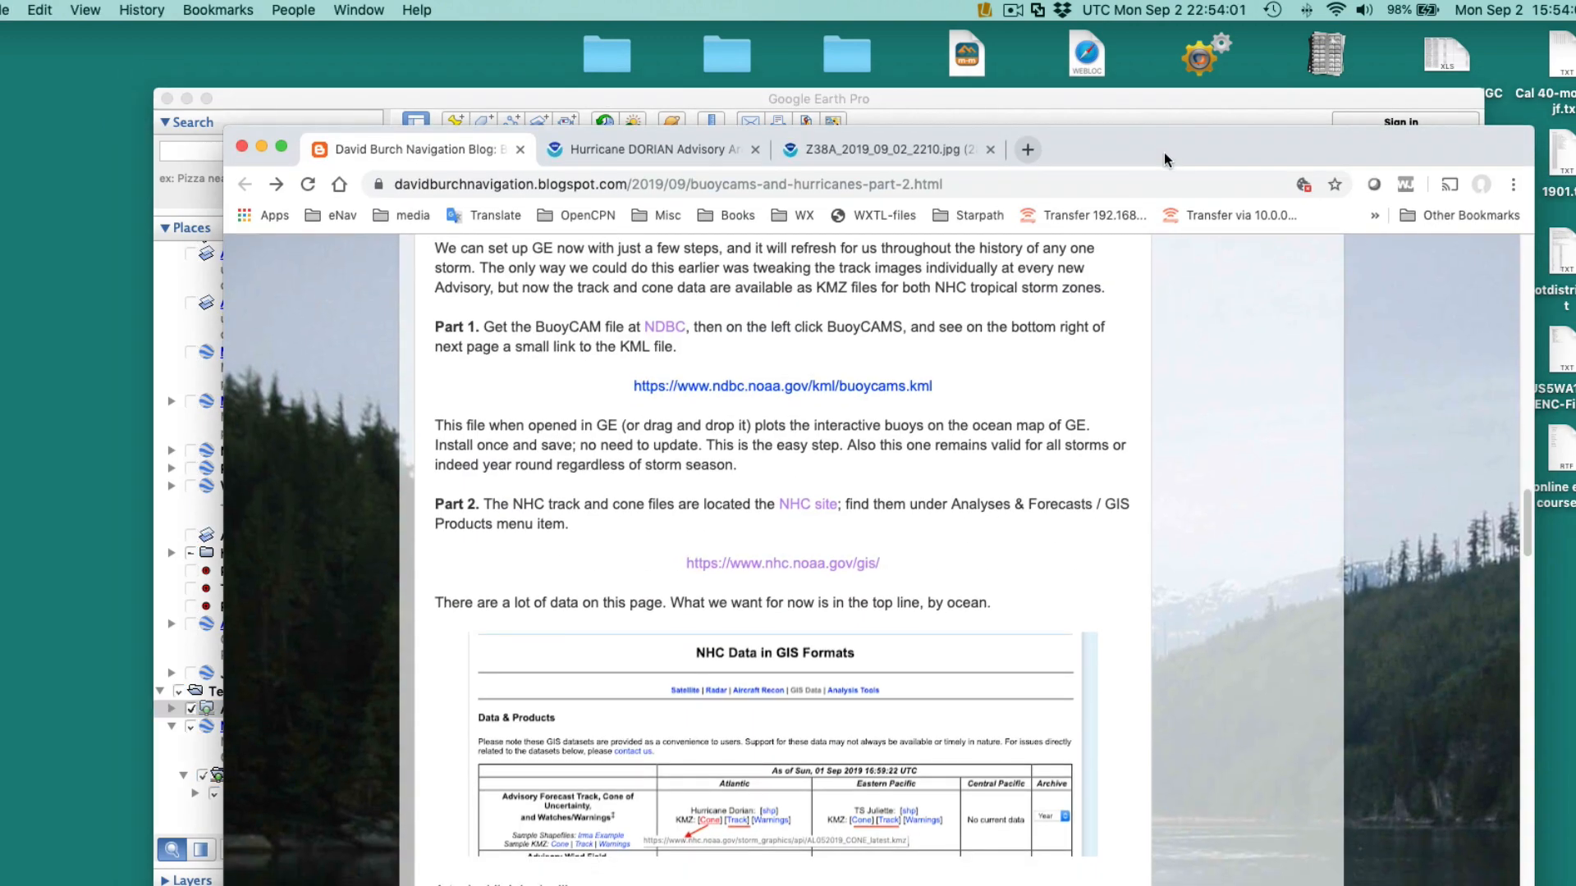
From the Dorian advisory page, navigate via Analyses & Forecasts to NHC's GIS Products page.
left_click(653, 150)
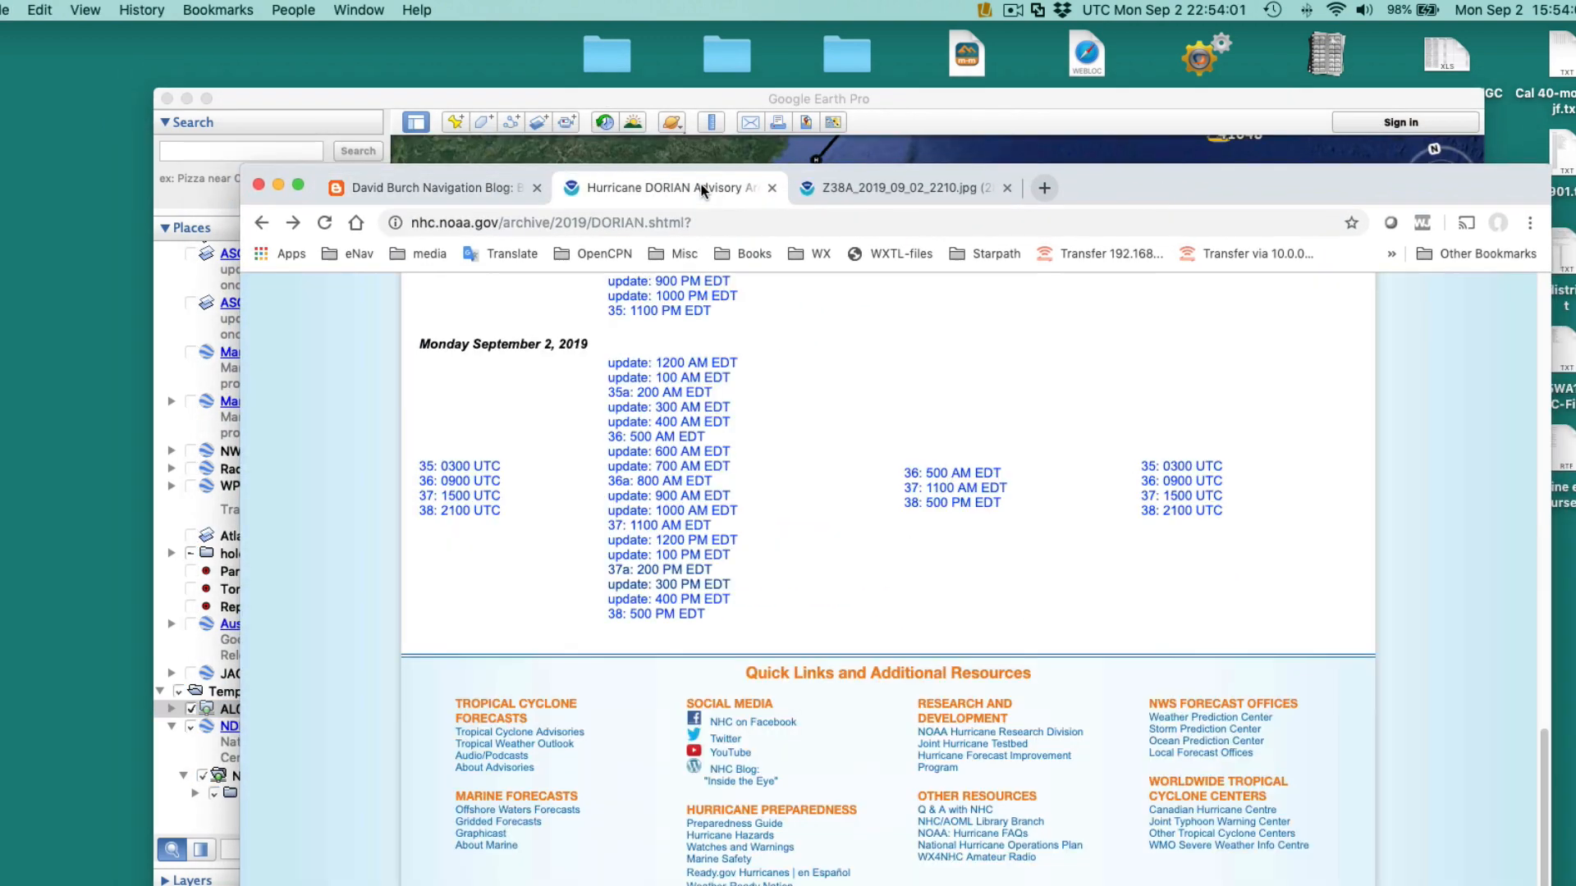
left_click(895, 187)
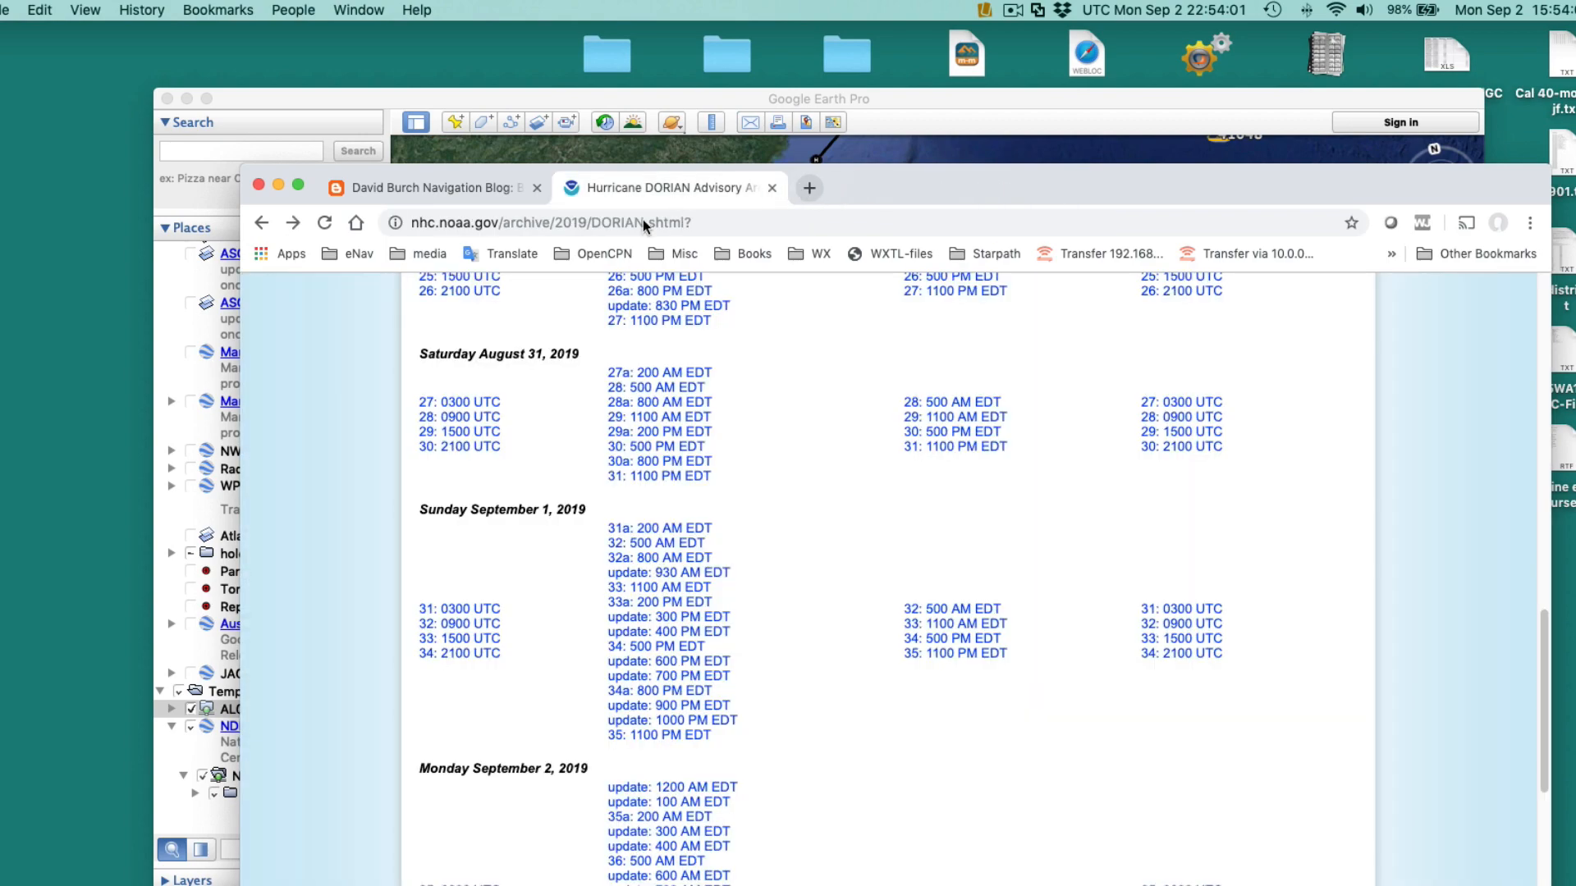
left_click(508, 393)
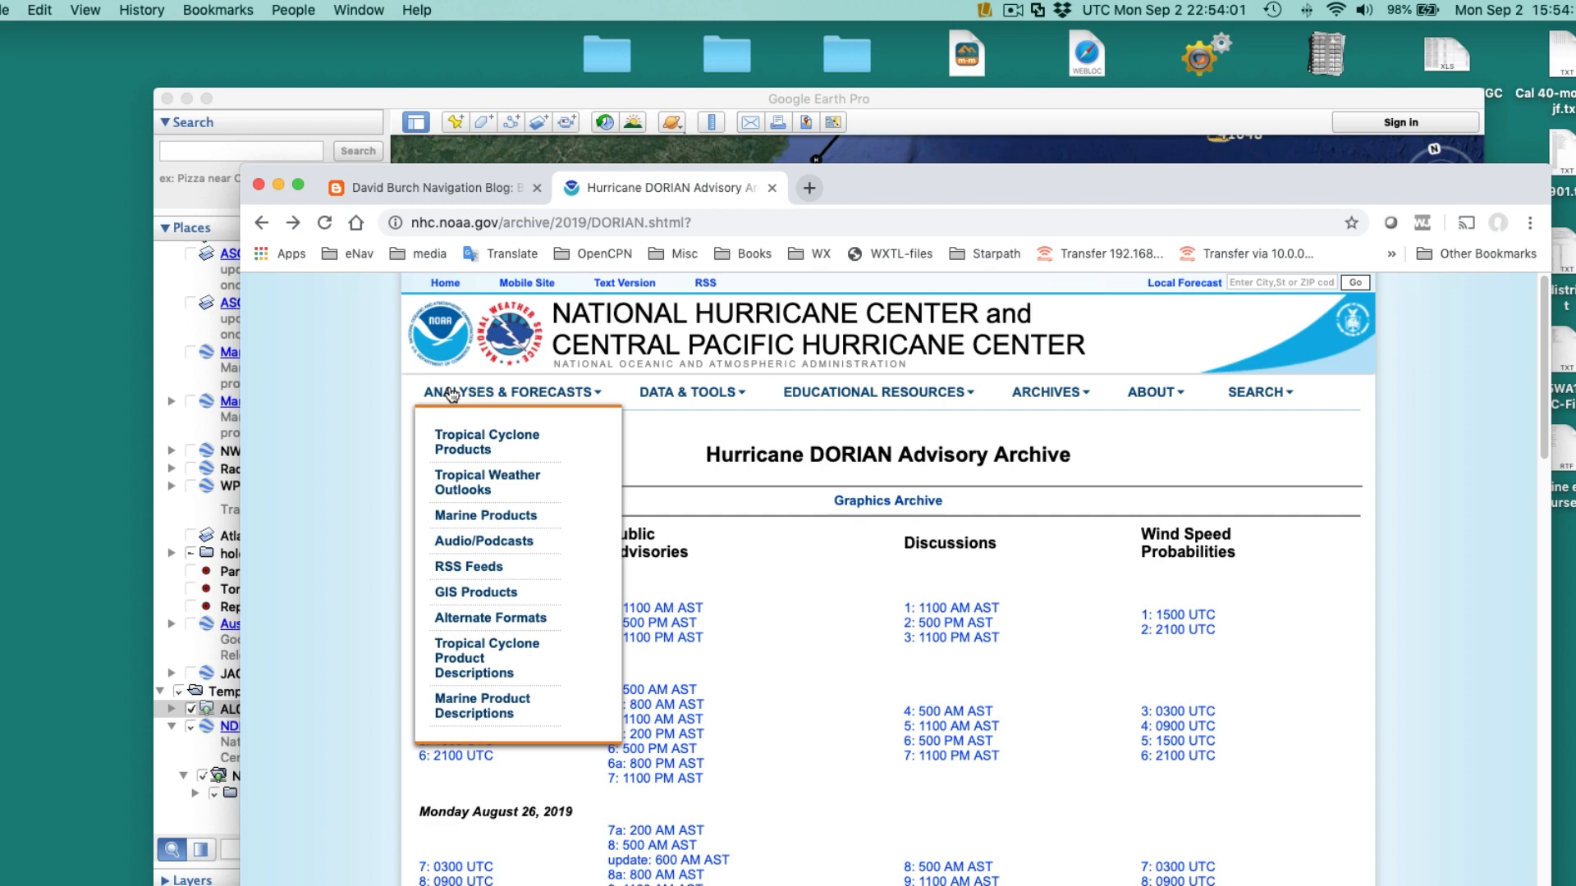
mouse_move(452, 429)
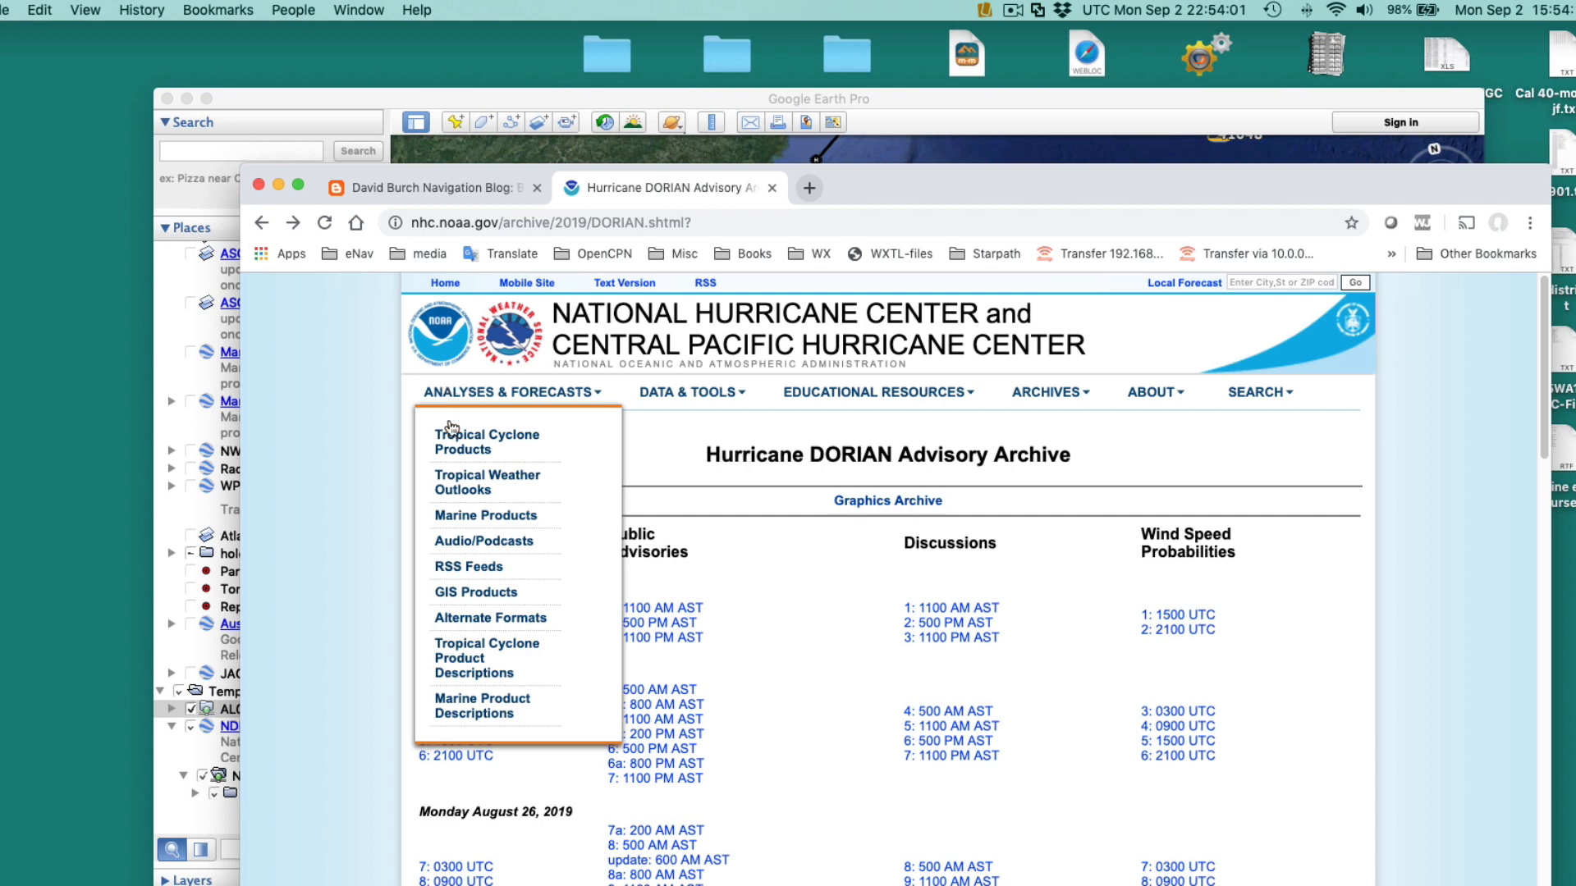
mouse_move(482, 598)
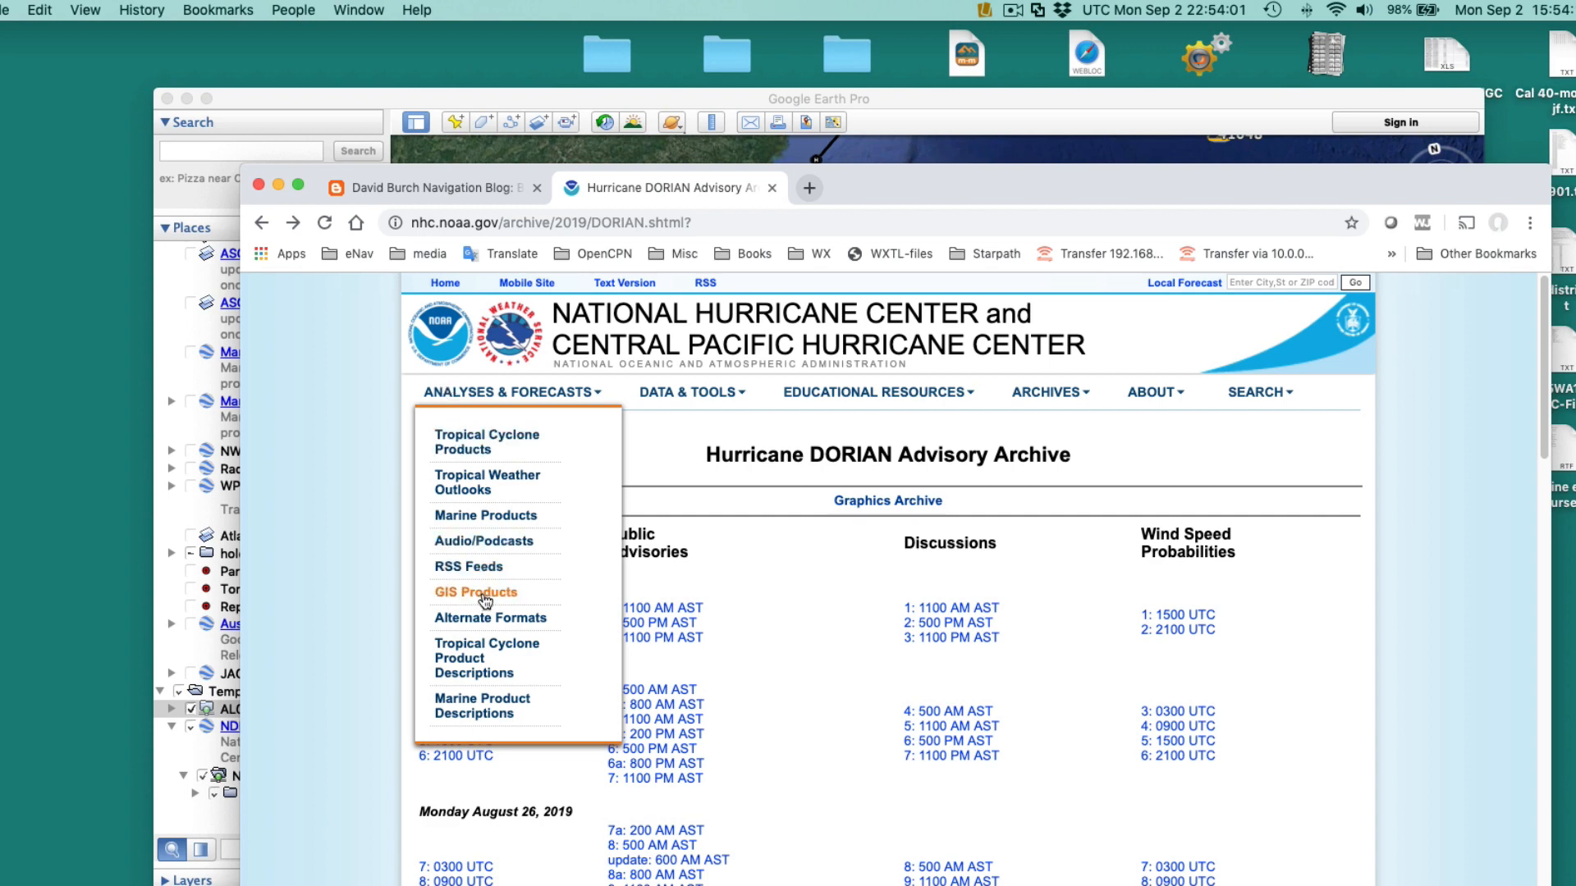
left_click(476, 593)
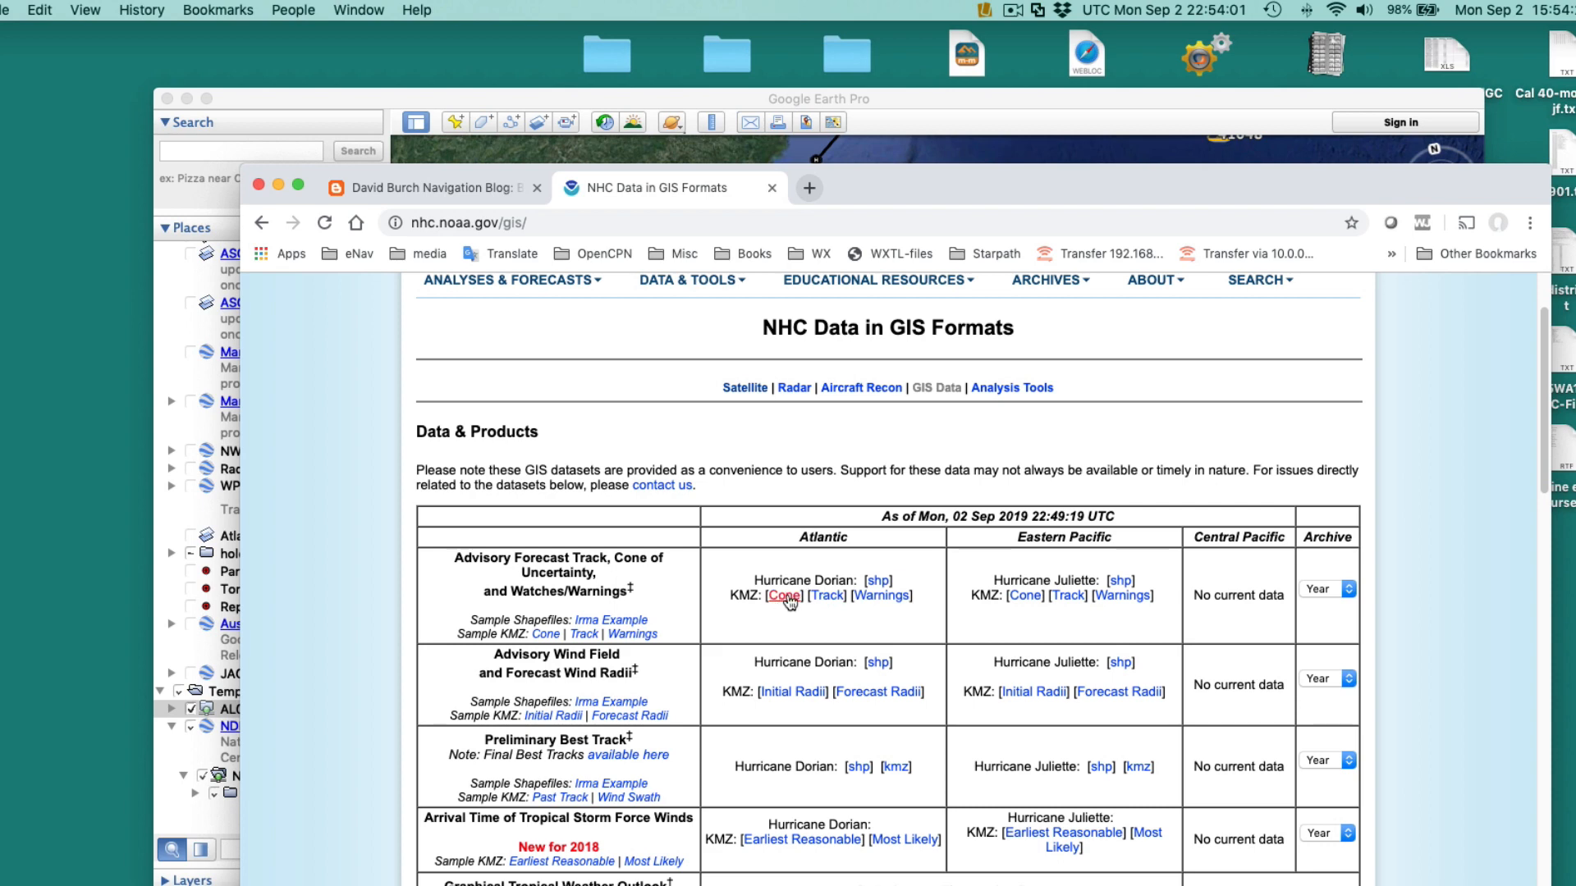
Bring up link options for Hurricane Dorian's Atlantic cone KMZ to copy its address.
left_click(783, 594)
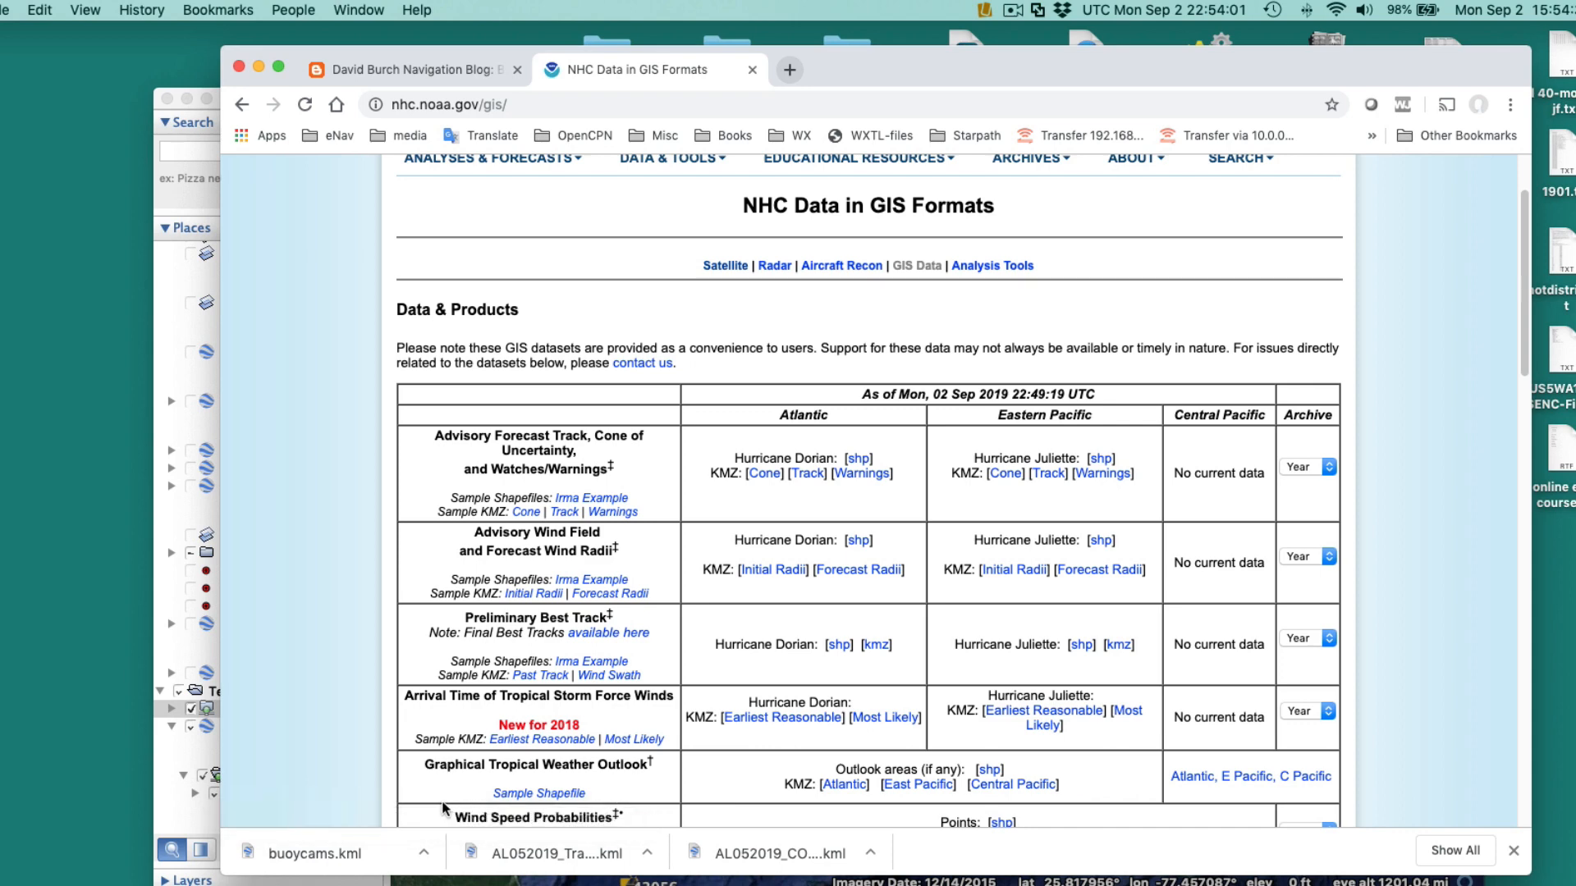
mouse_move(934, 467)
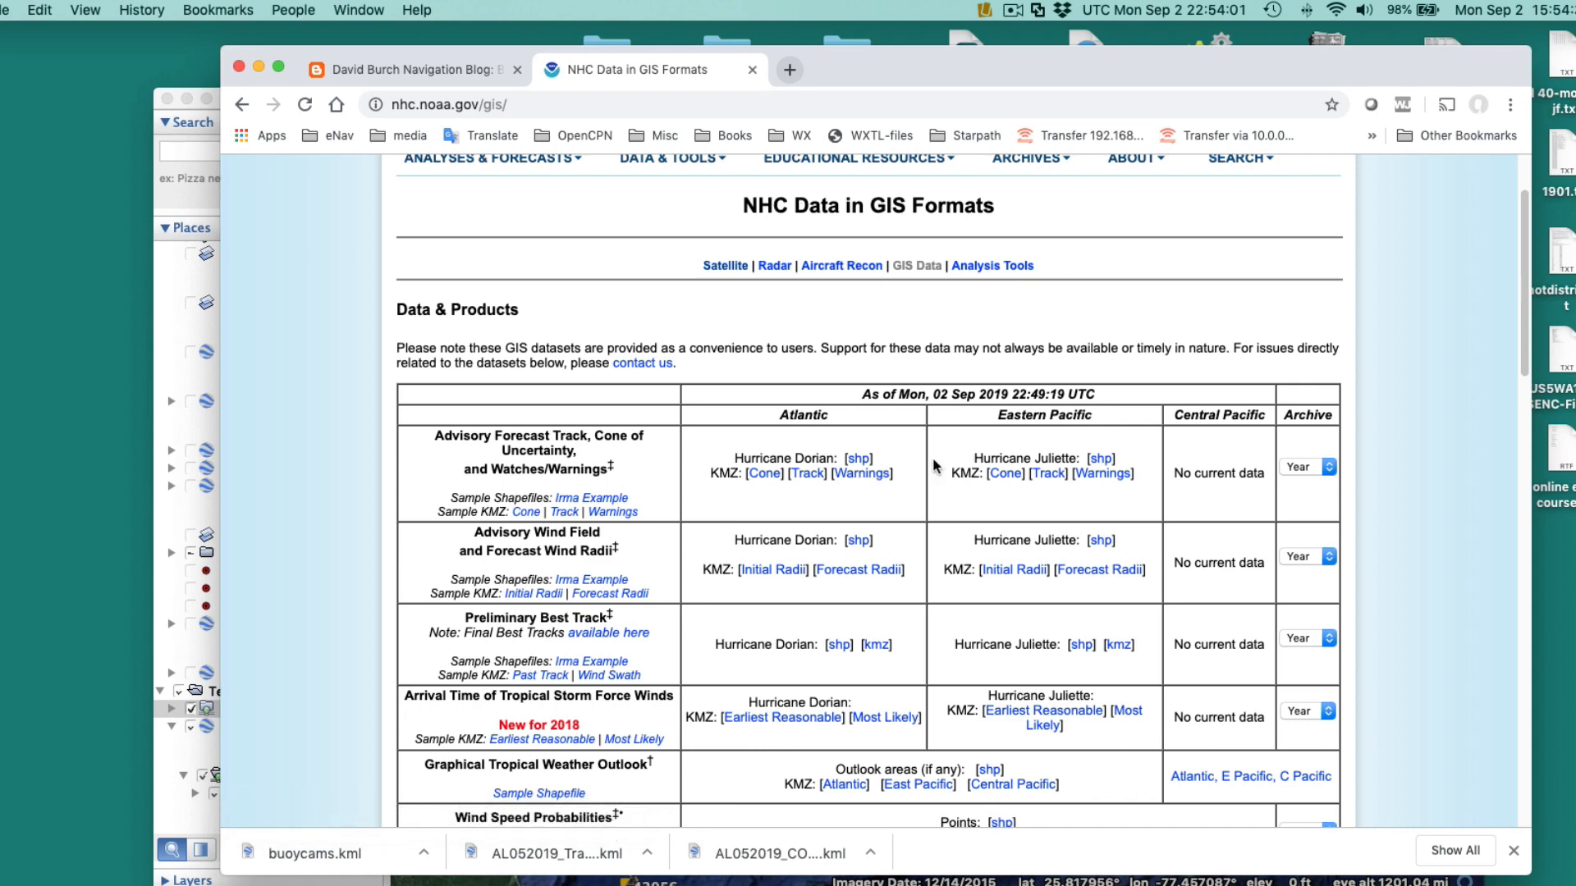
mouse_move(764, 472)
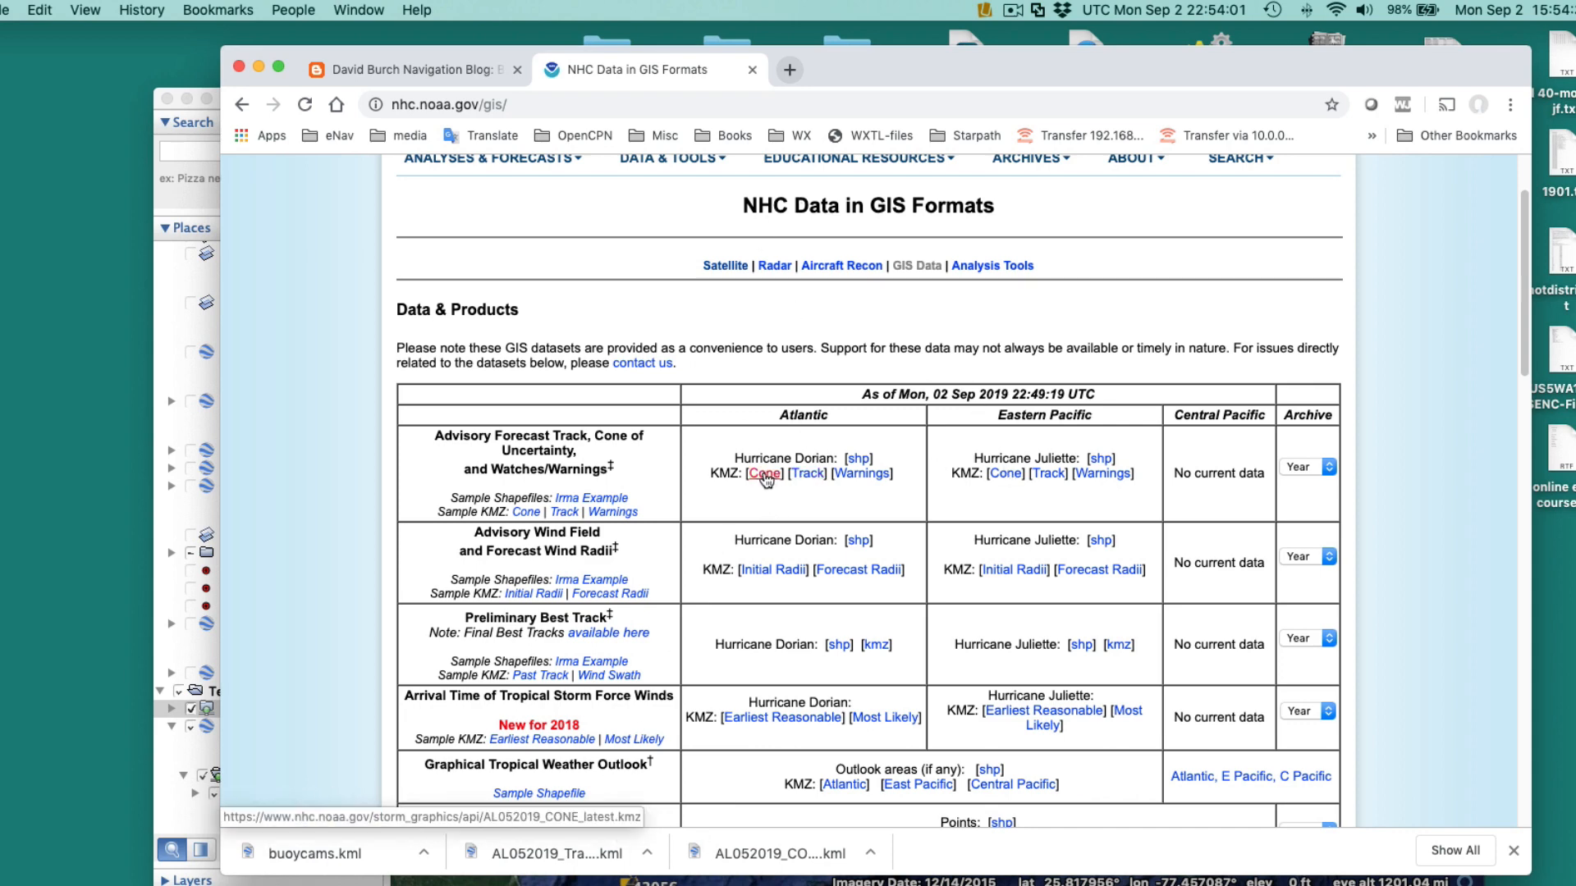
right_click(763, 473)
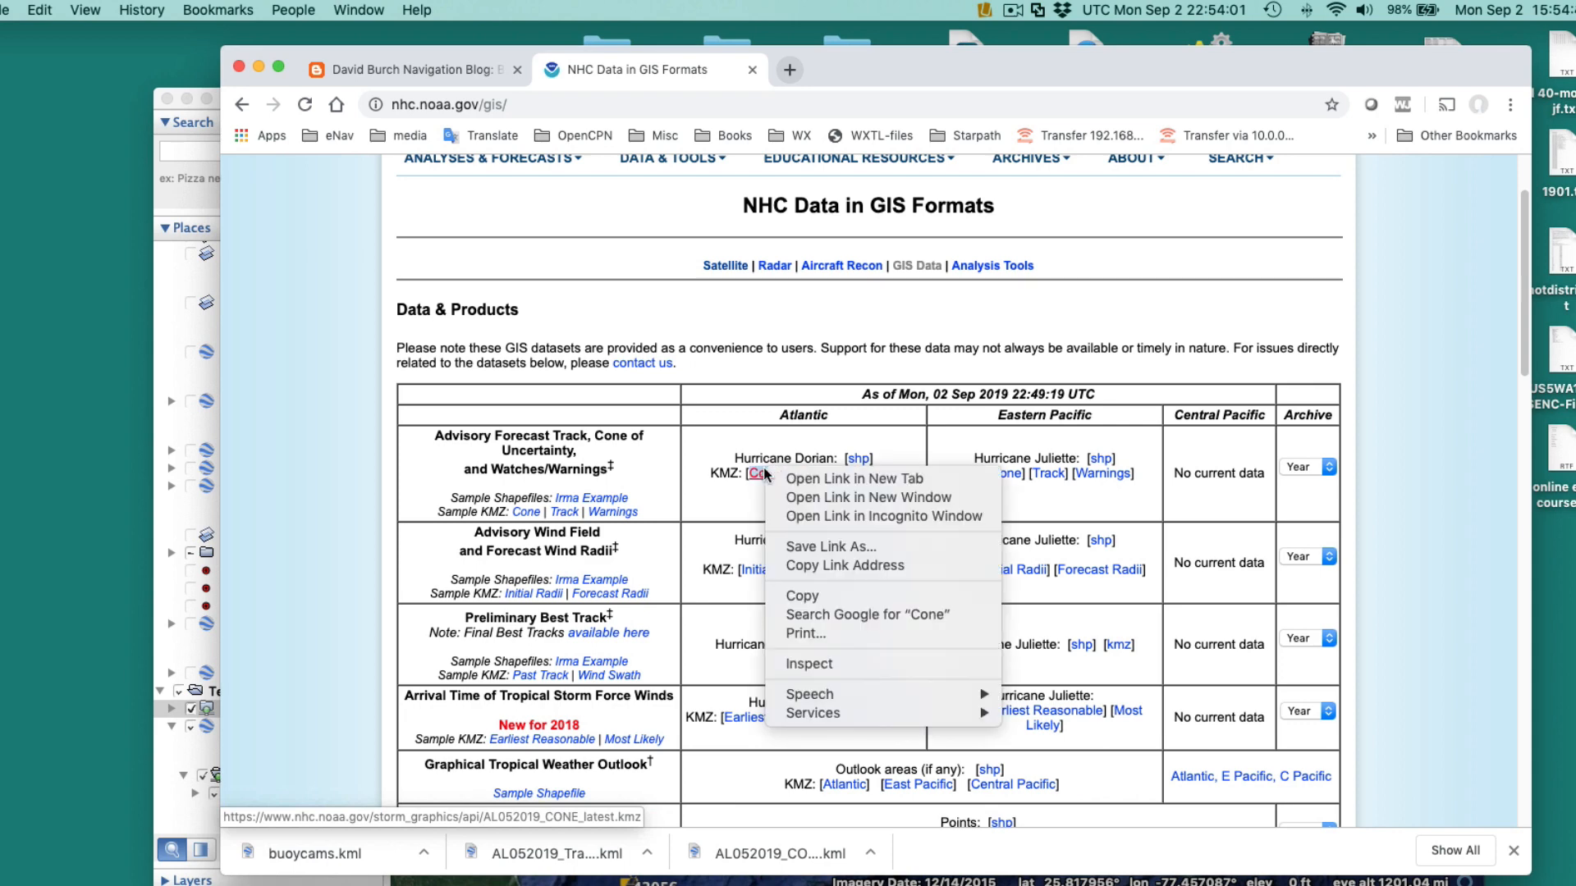
mouse_move(819, 547)
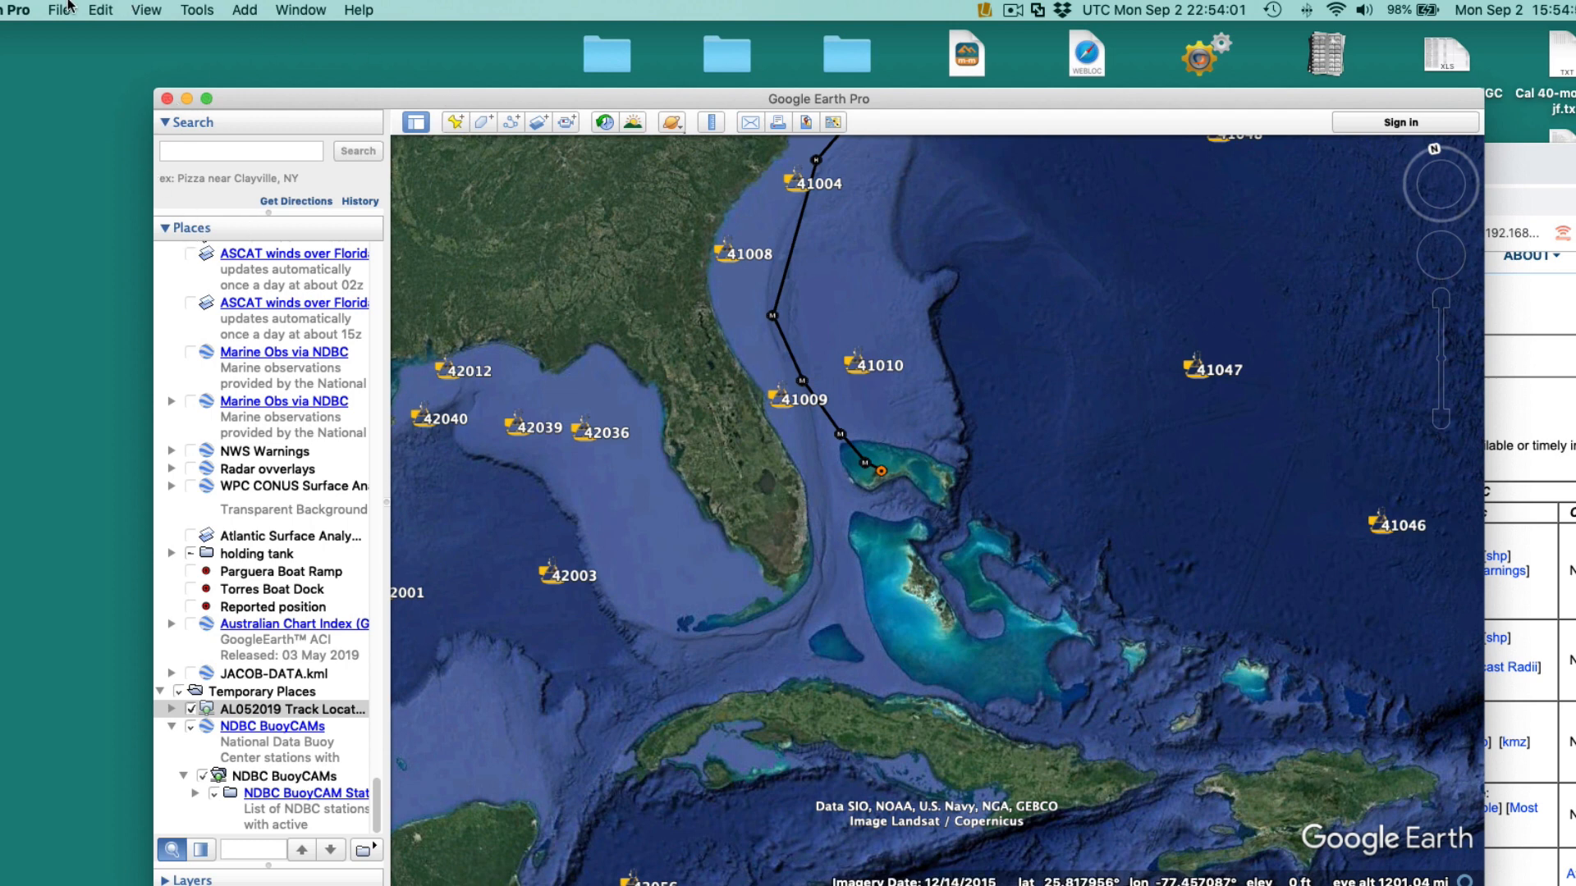
mouse_move(535, 102)
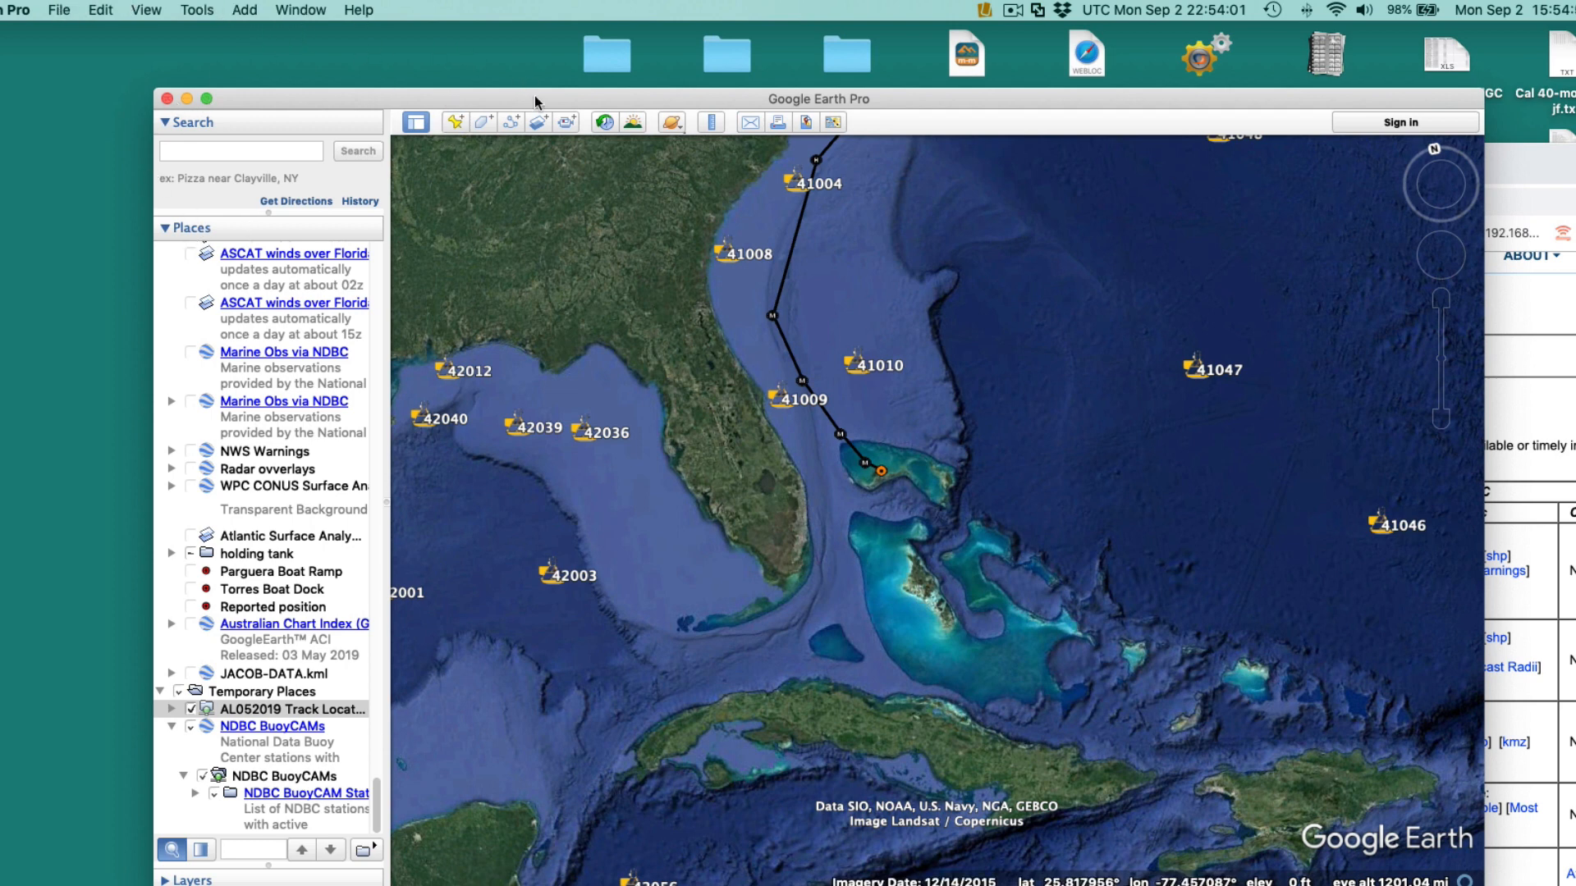
mouse_move(263, 12)
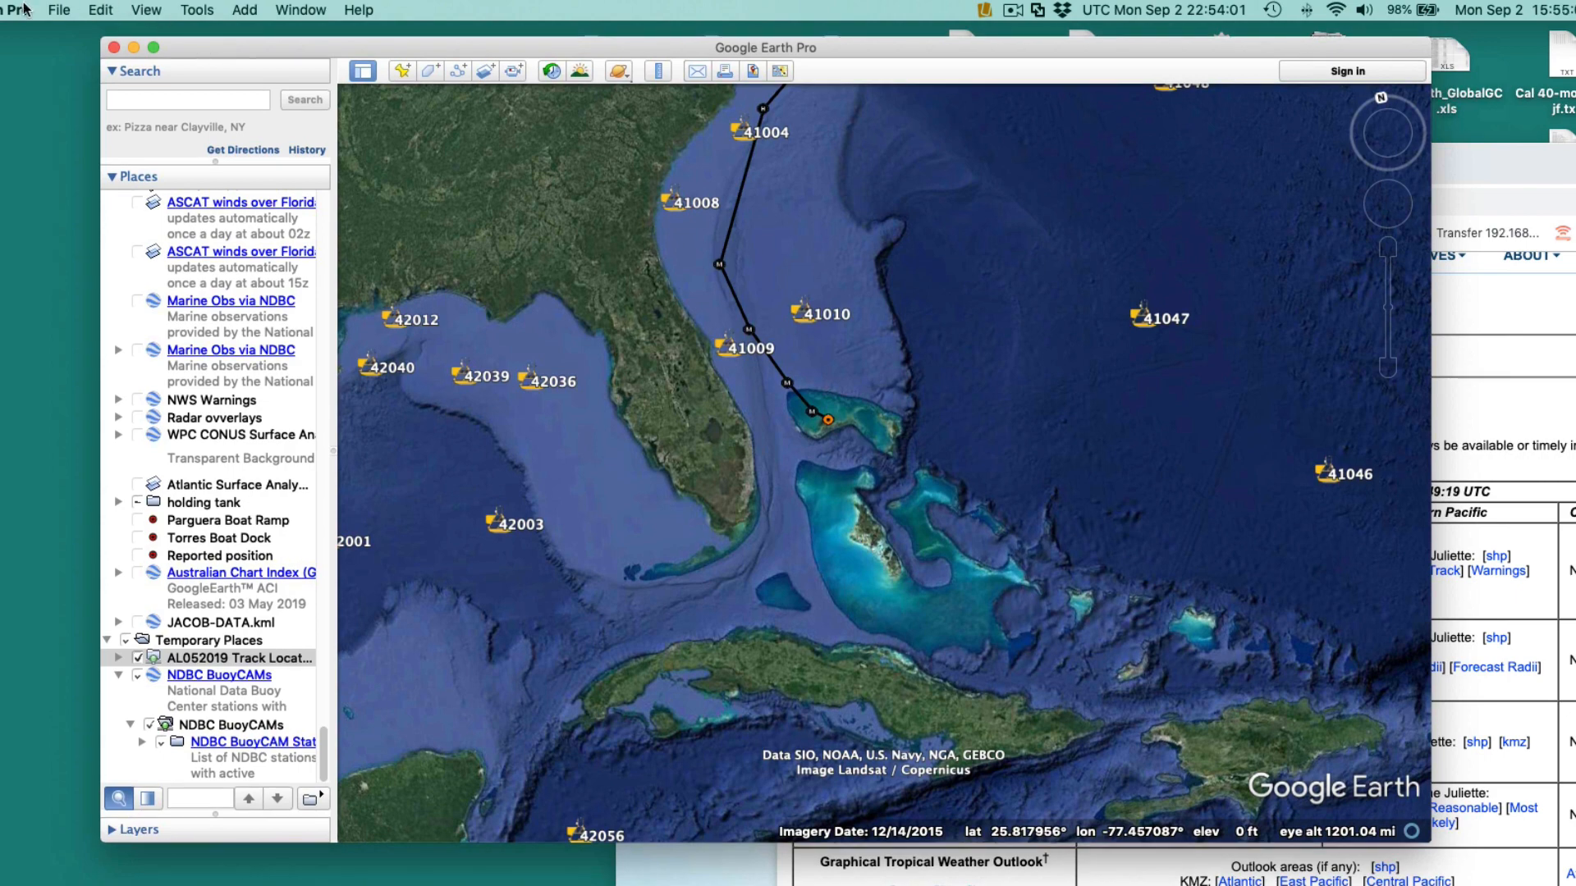
Show Google Earth Pro's Add menu with Network Link available.
left_click(245, 9)
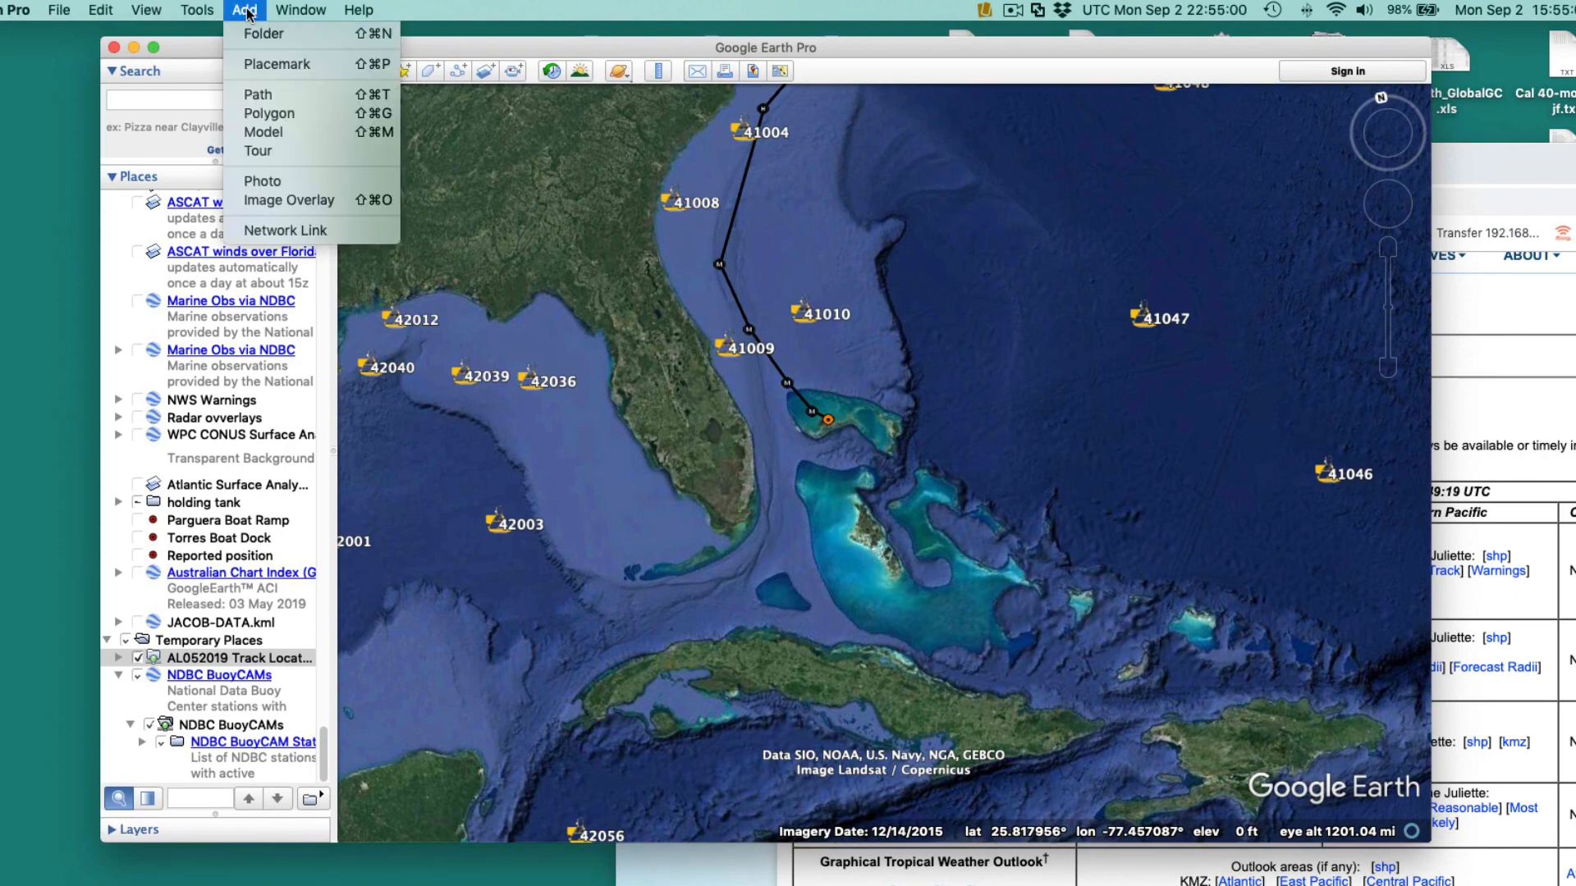
mouse_move(284, 230)
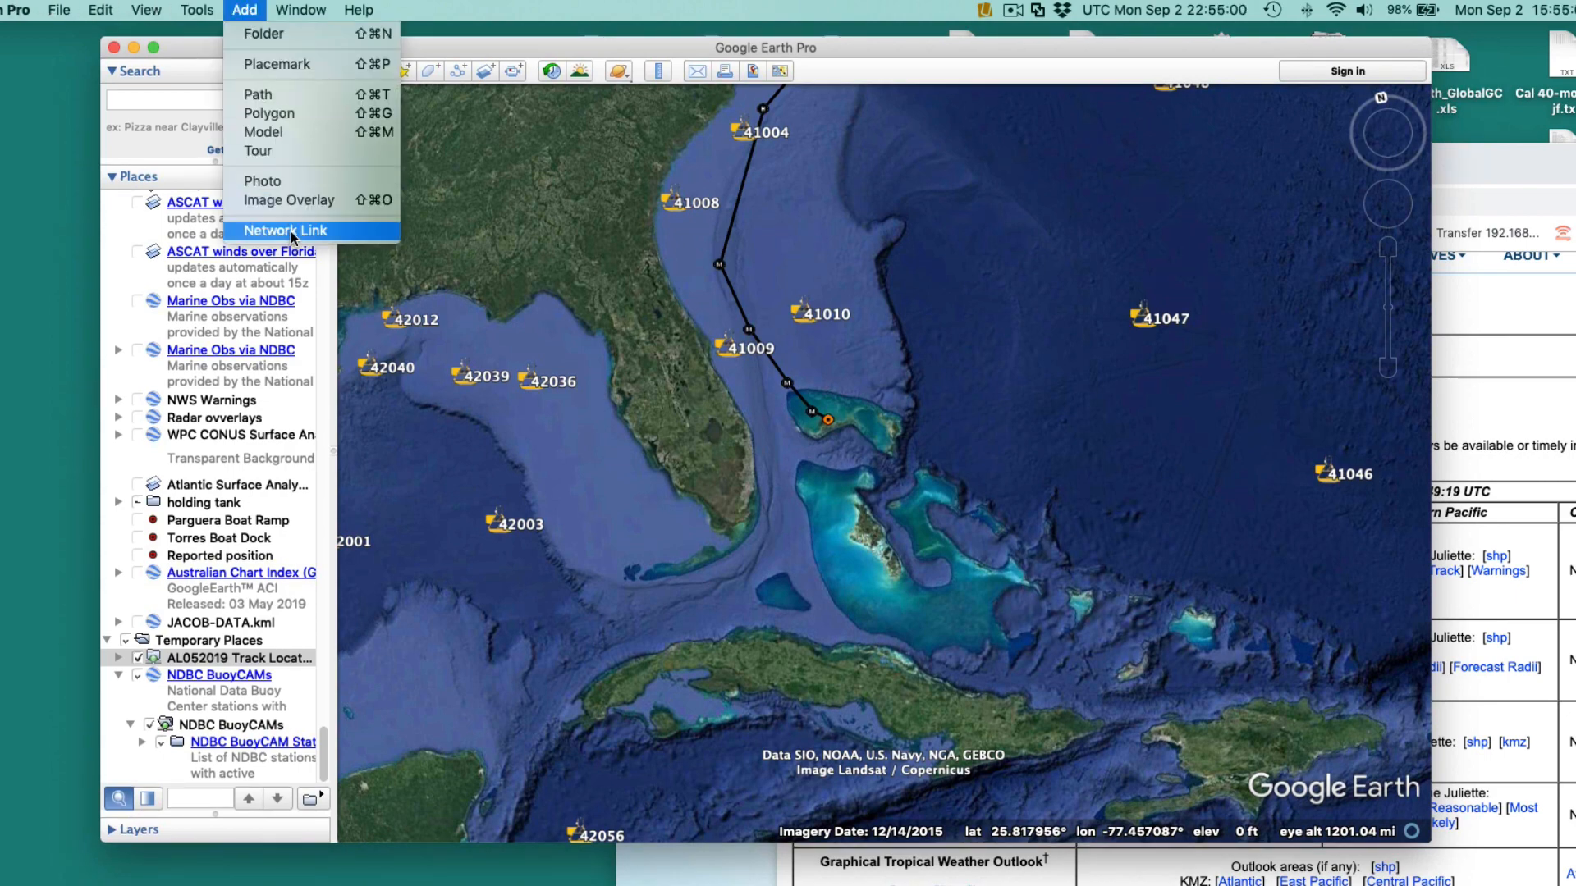
Name the network link DORIAN CONE, point it at AL052019_CONE_latest.kmz, refresh periodically, view-based never.
left_click(289, 230)
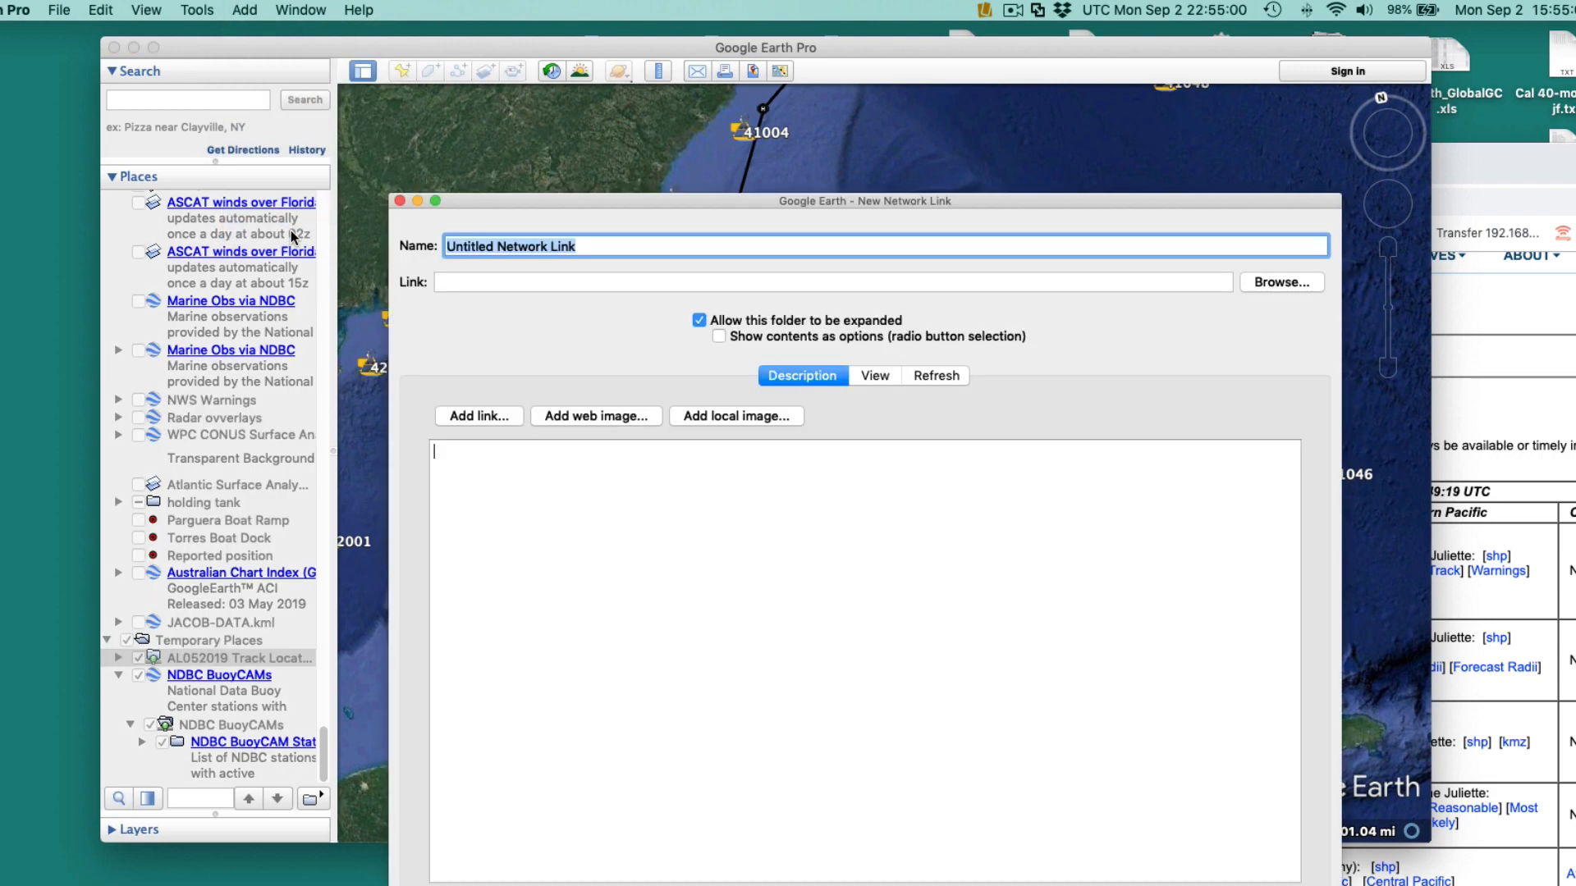
mouse_move(630, 248)
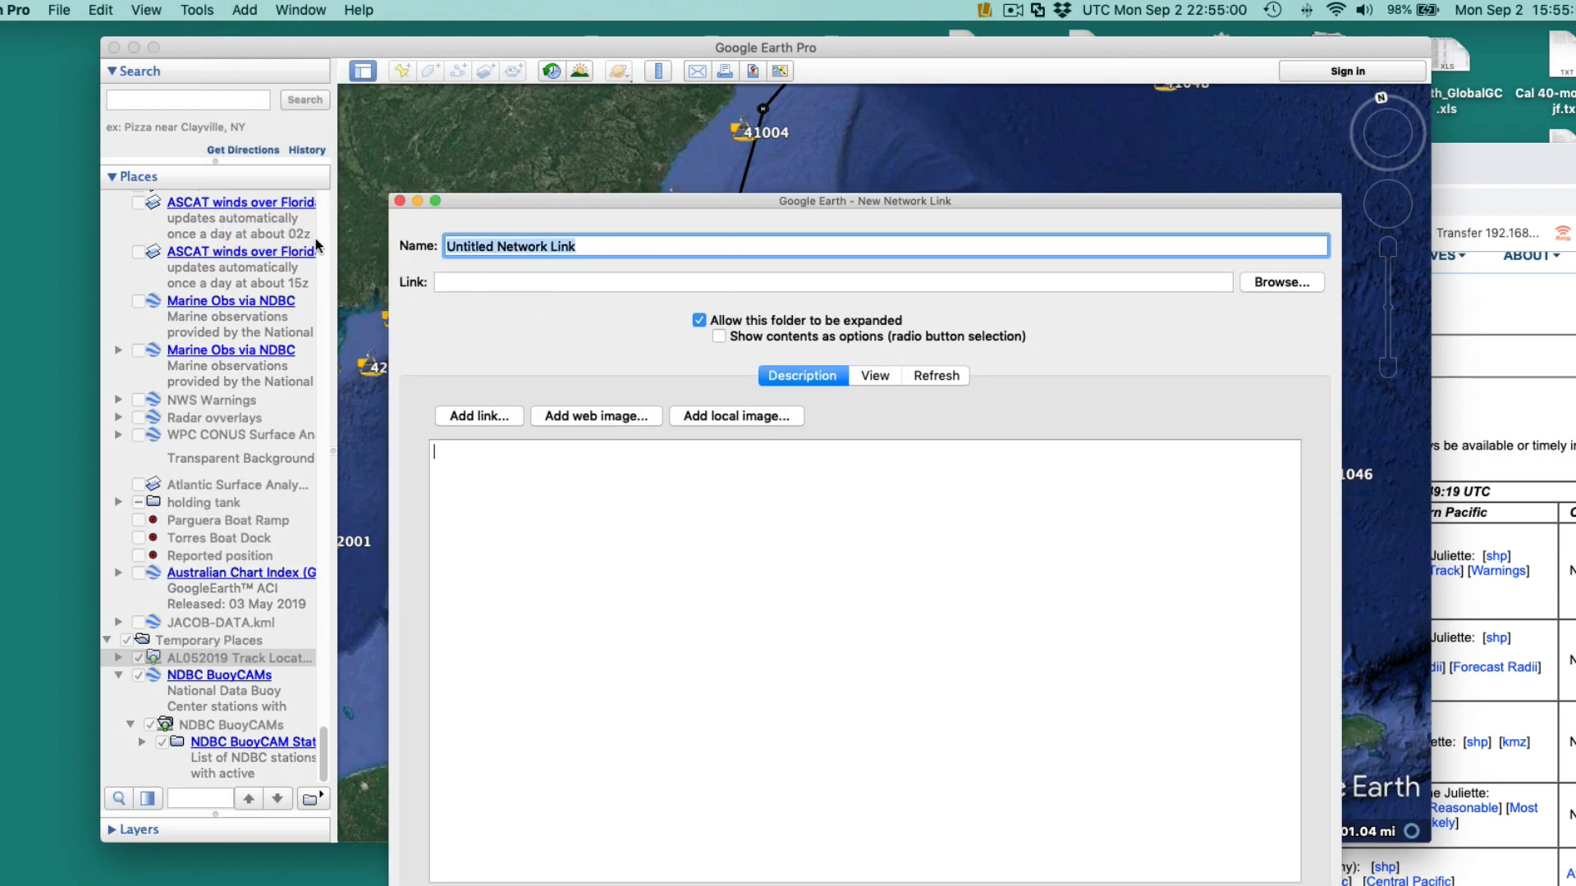
type("DORIAN CON")
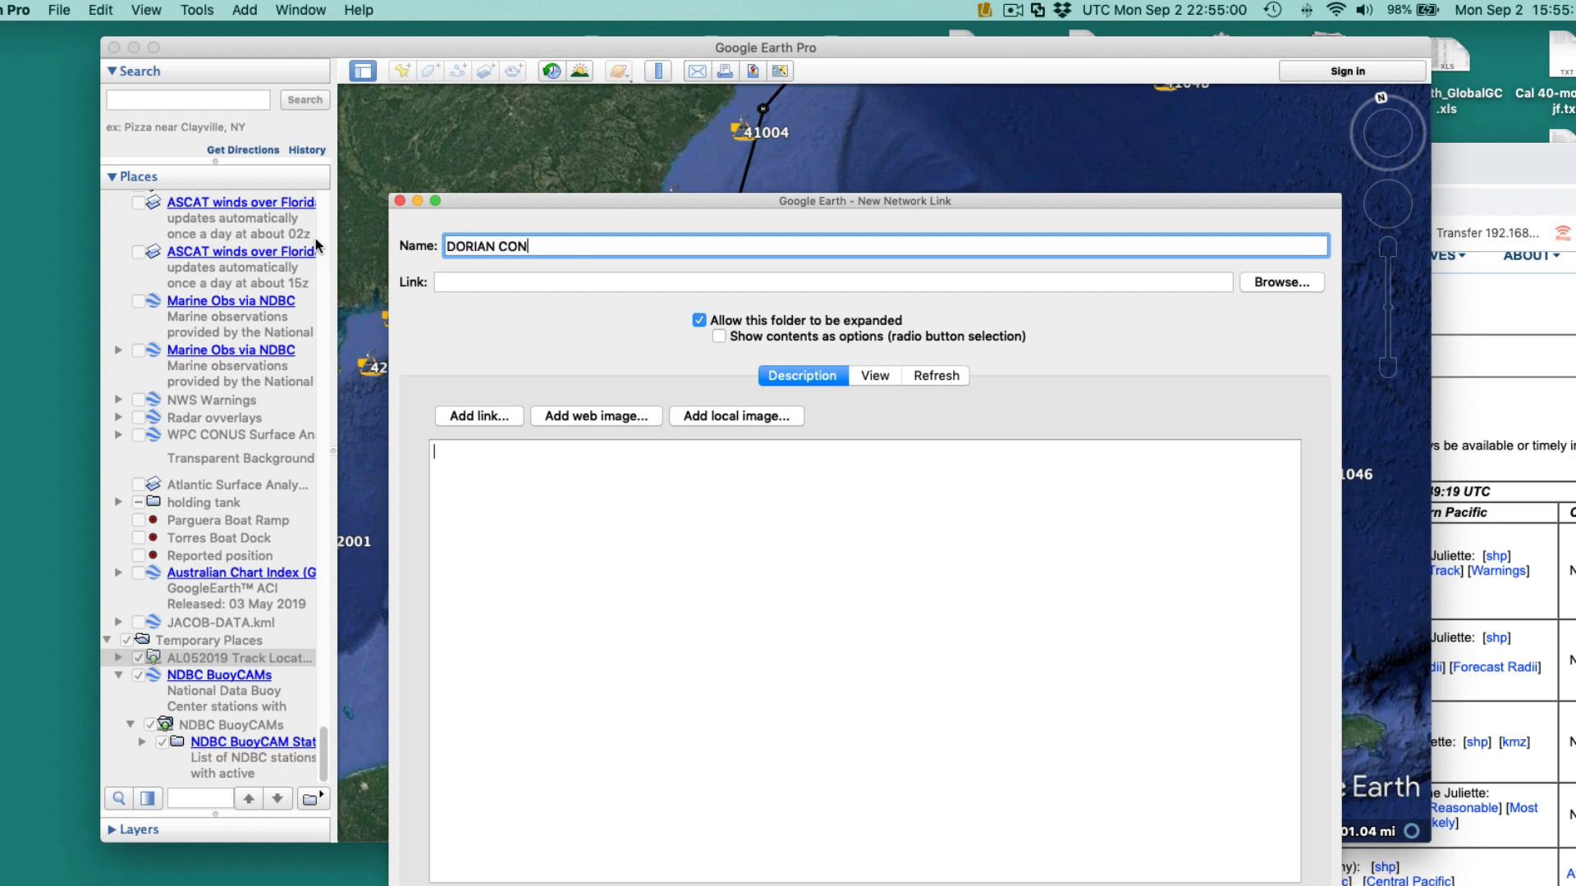
left_click(830, 281)
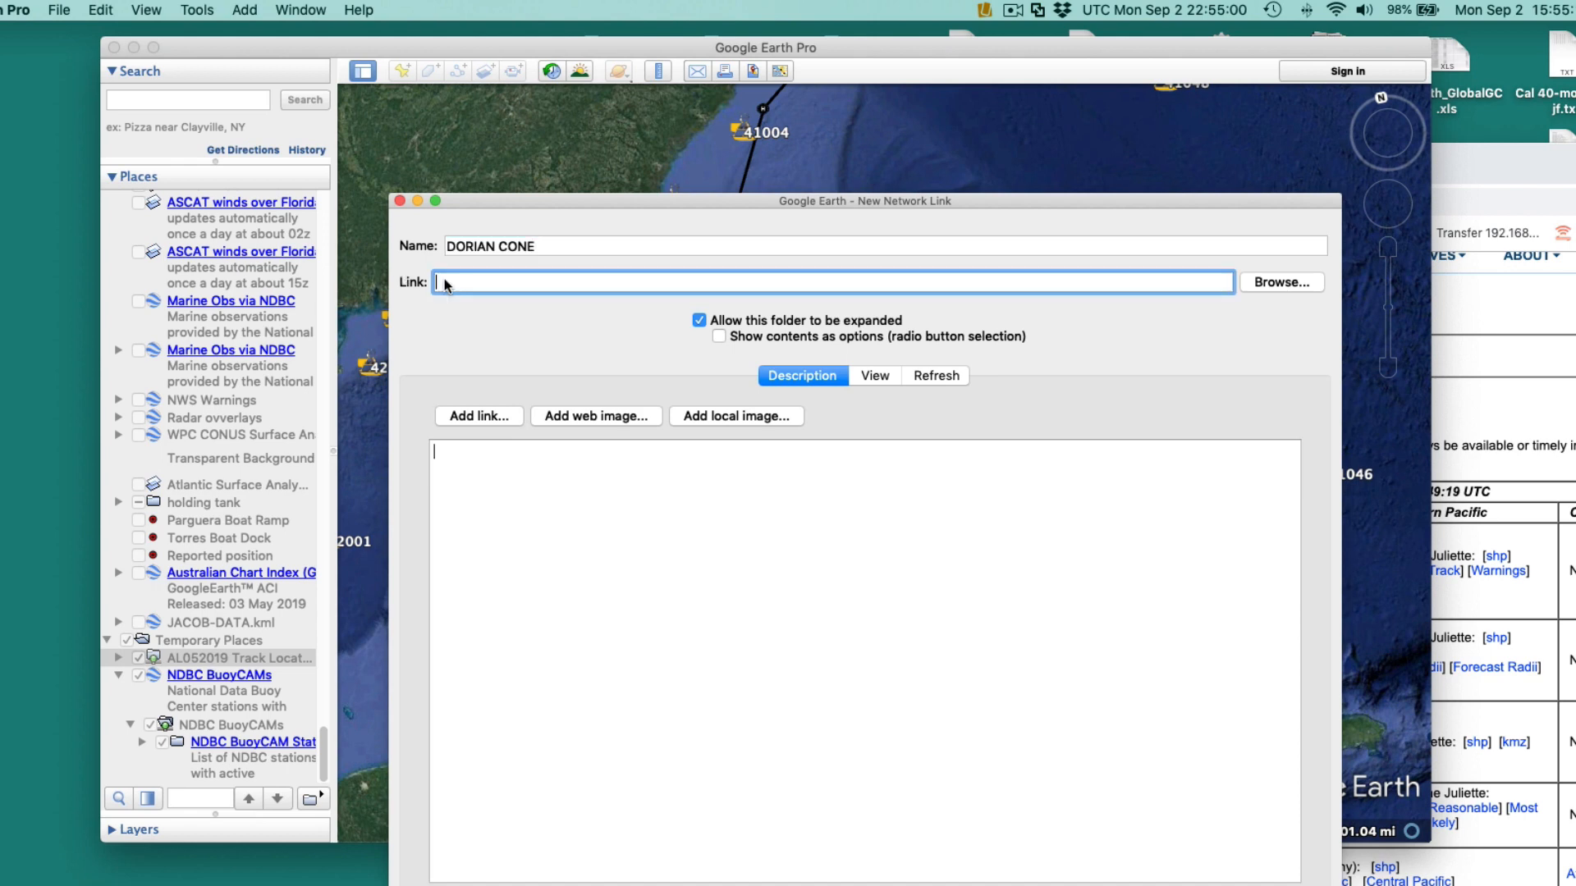
type("https://www.nhc.noaa.gov/storm_graphics/api/AL052019_CONE_latest.kmz")
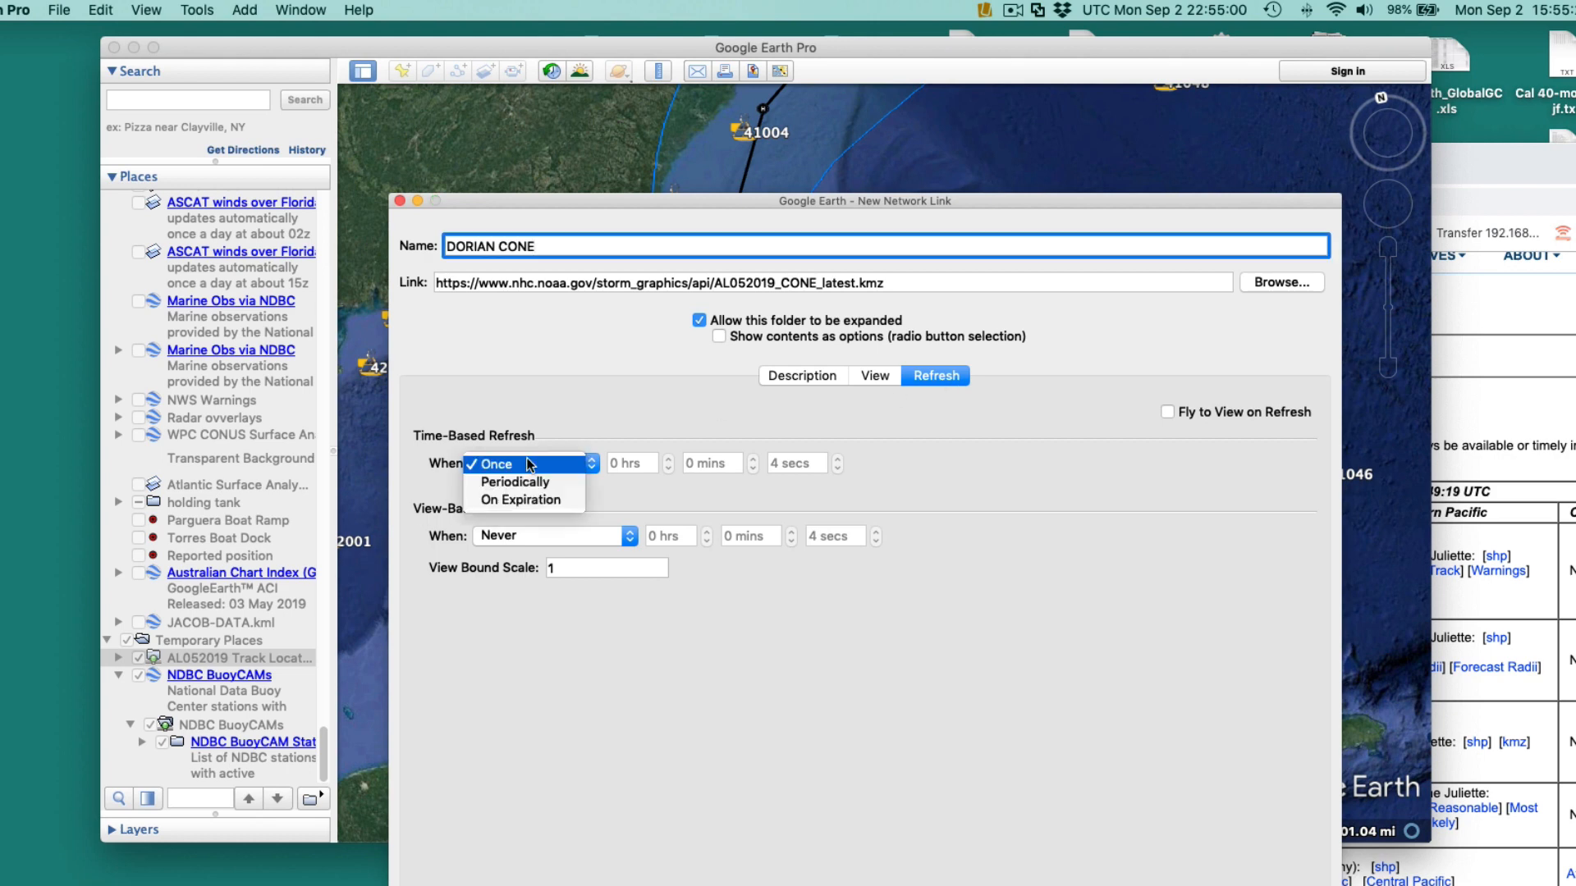
left_click(514, 481)
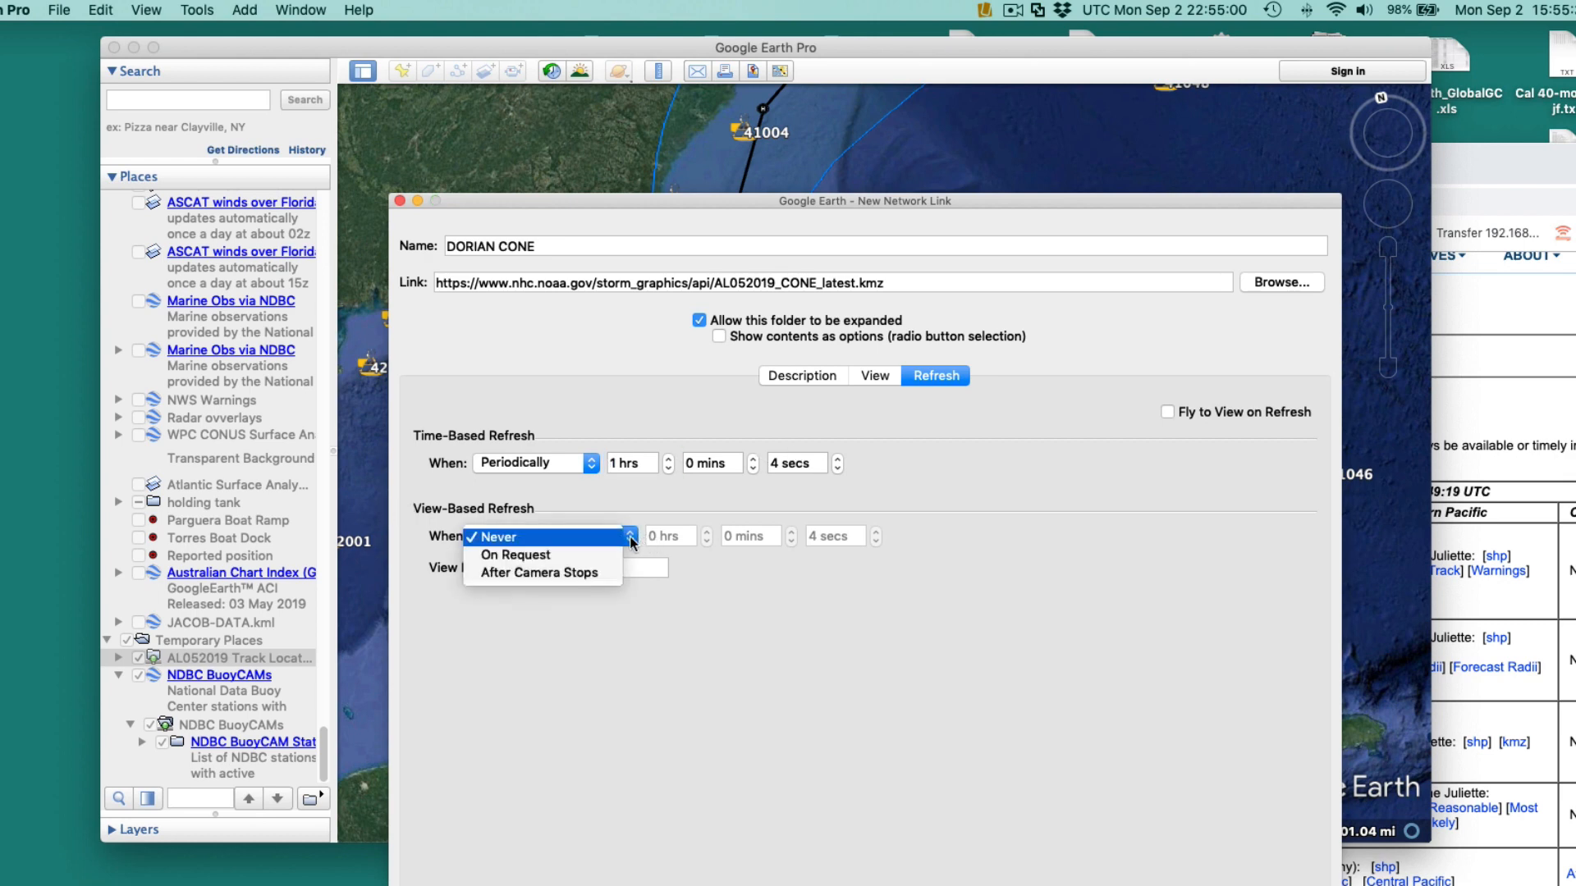
left_click(514, 555)
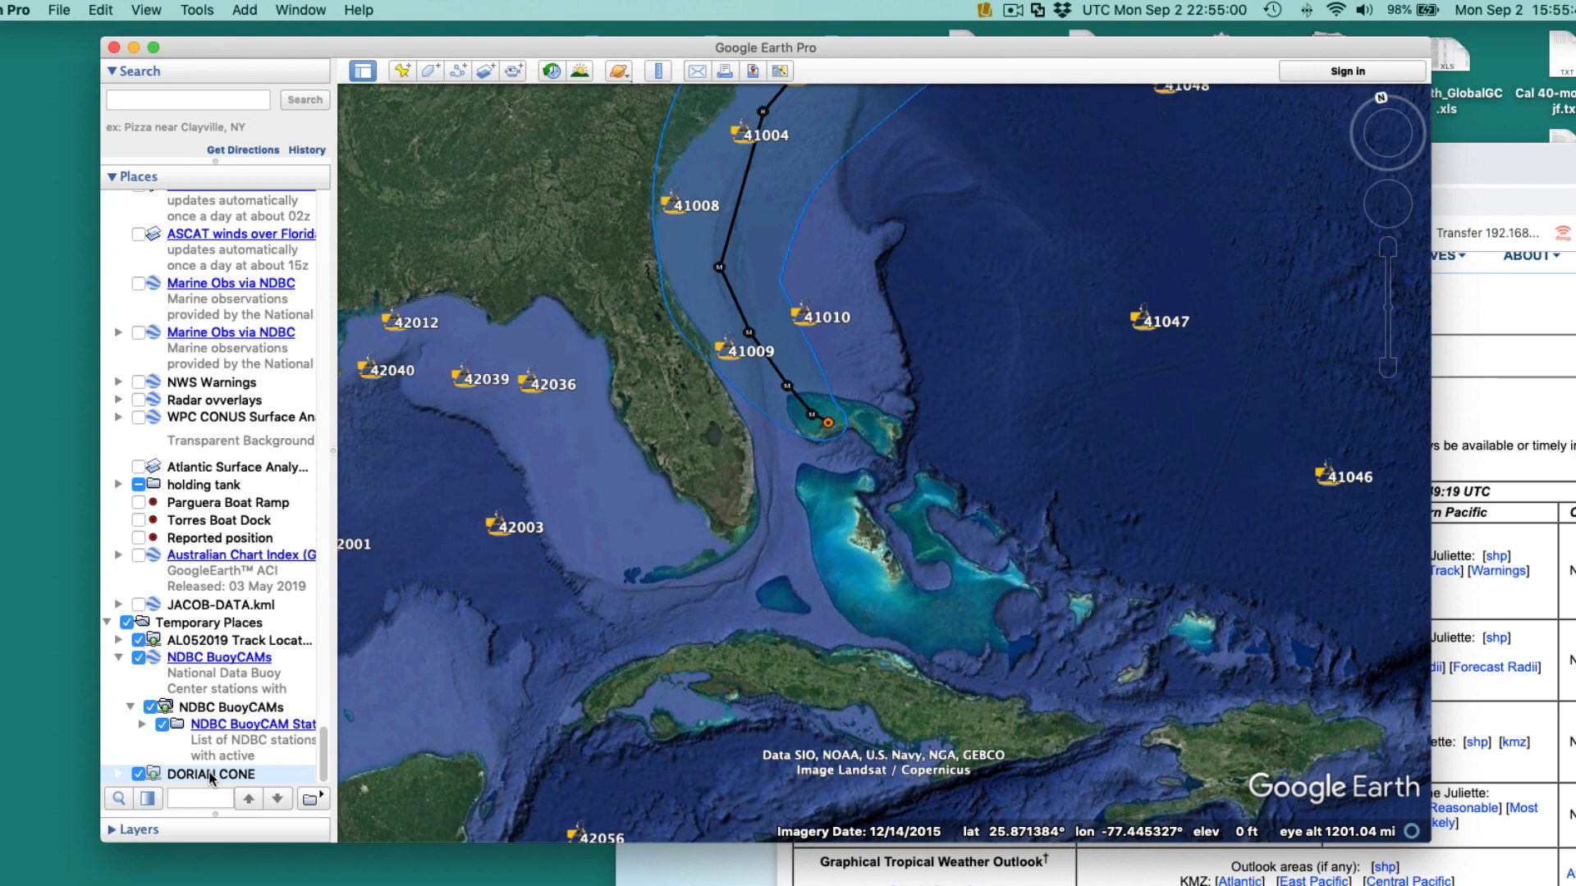
mouse_move(198, 778)
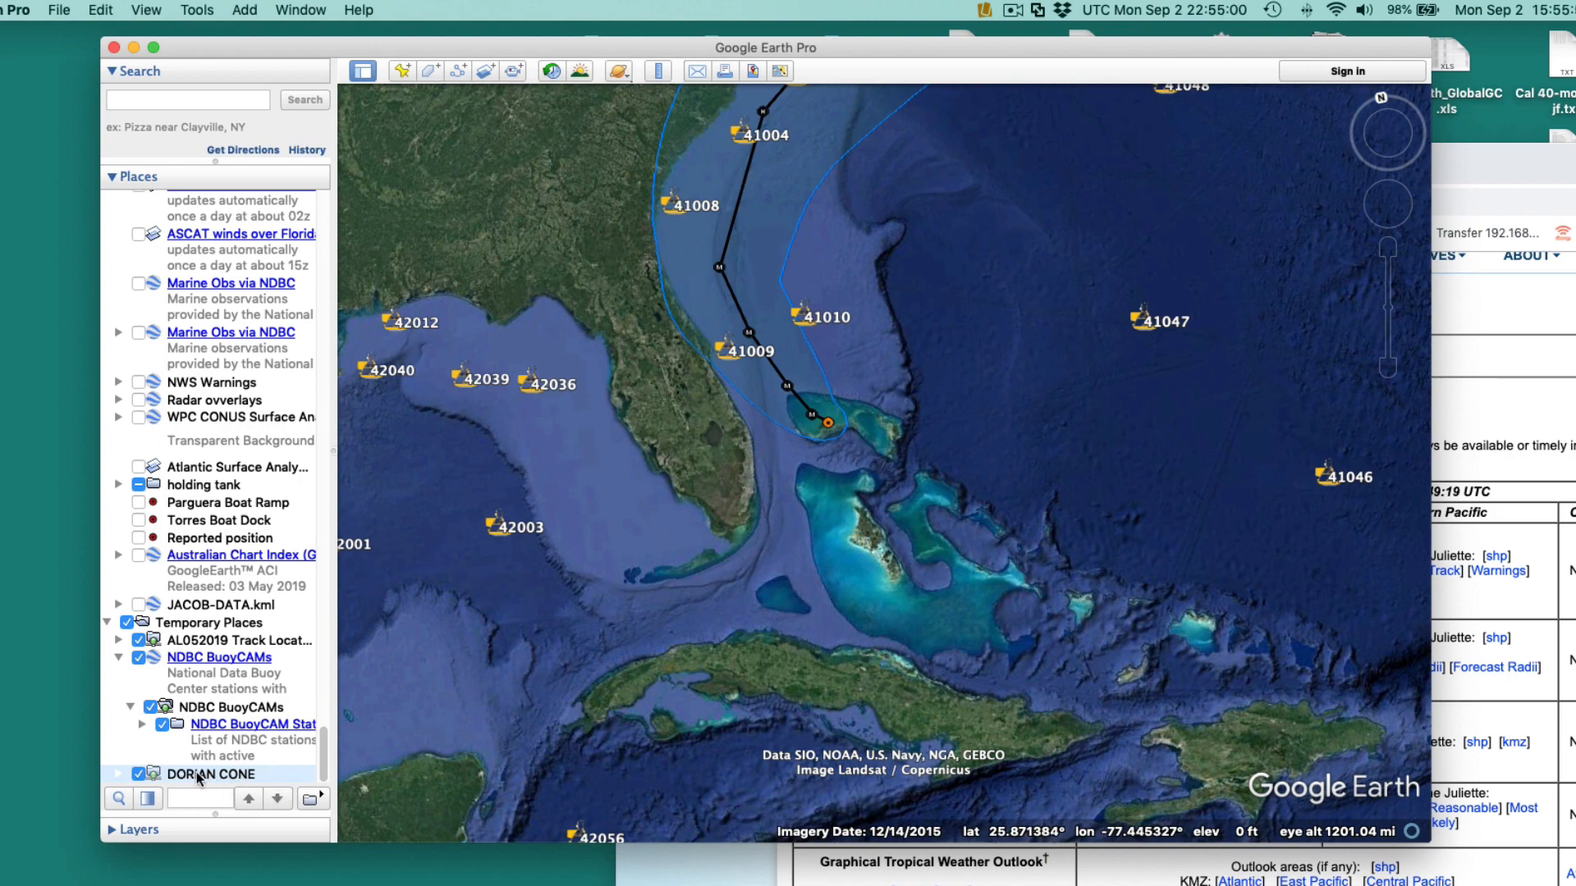
Save DORIAN CONE via Save Place As as DORIAN CONE.kmz in Downloads.
right_click(211, 773)
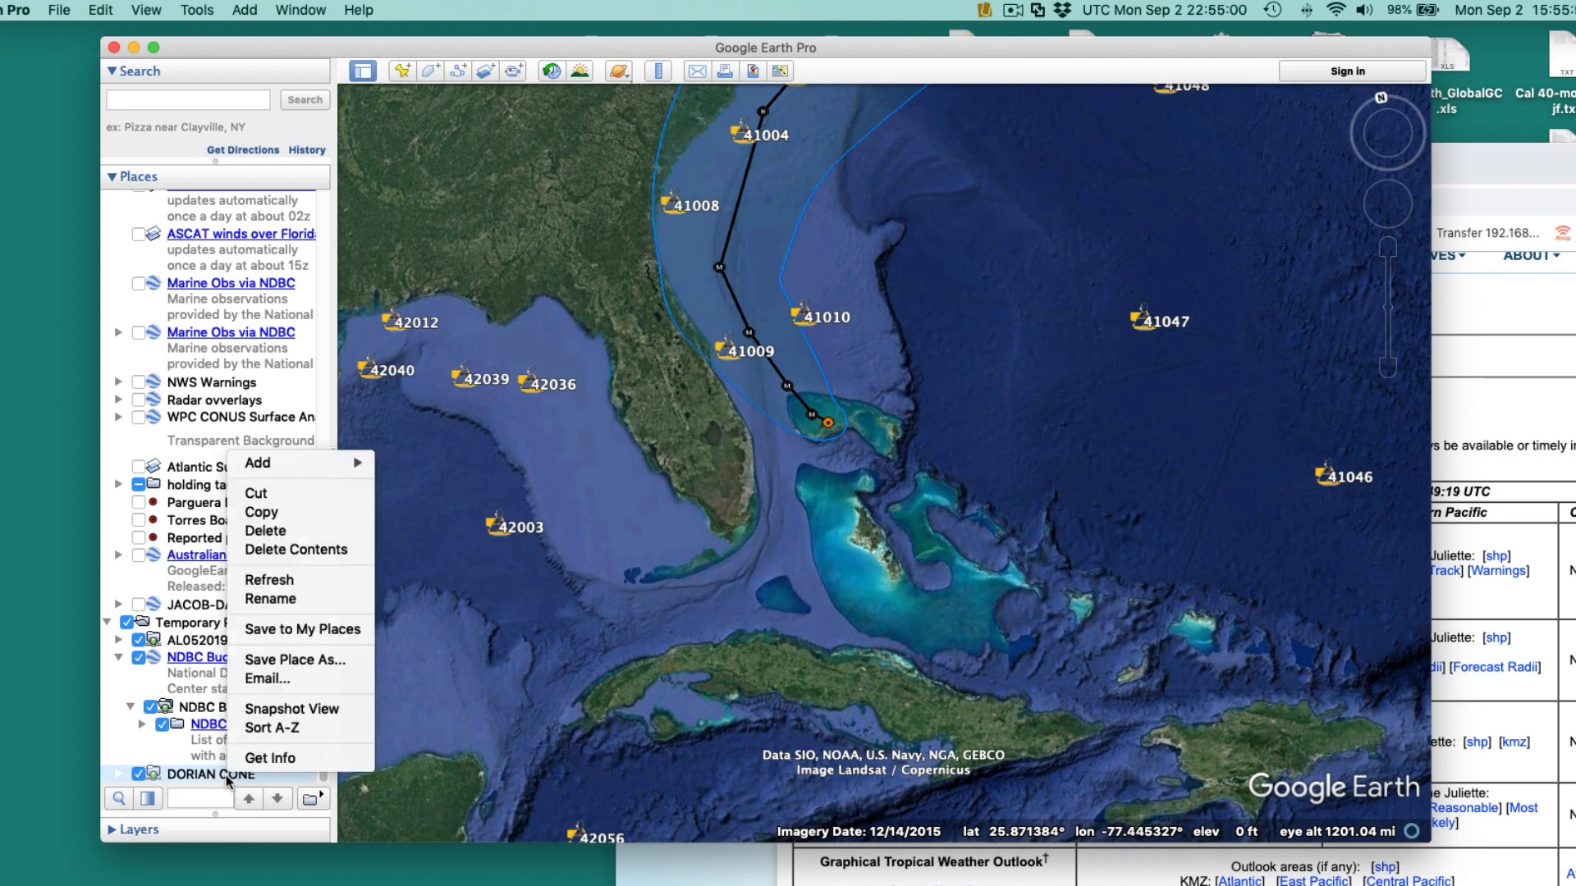
mouse_move(293, 660)
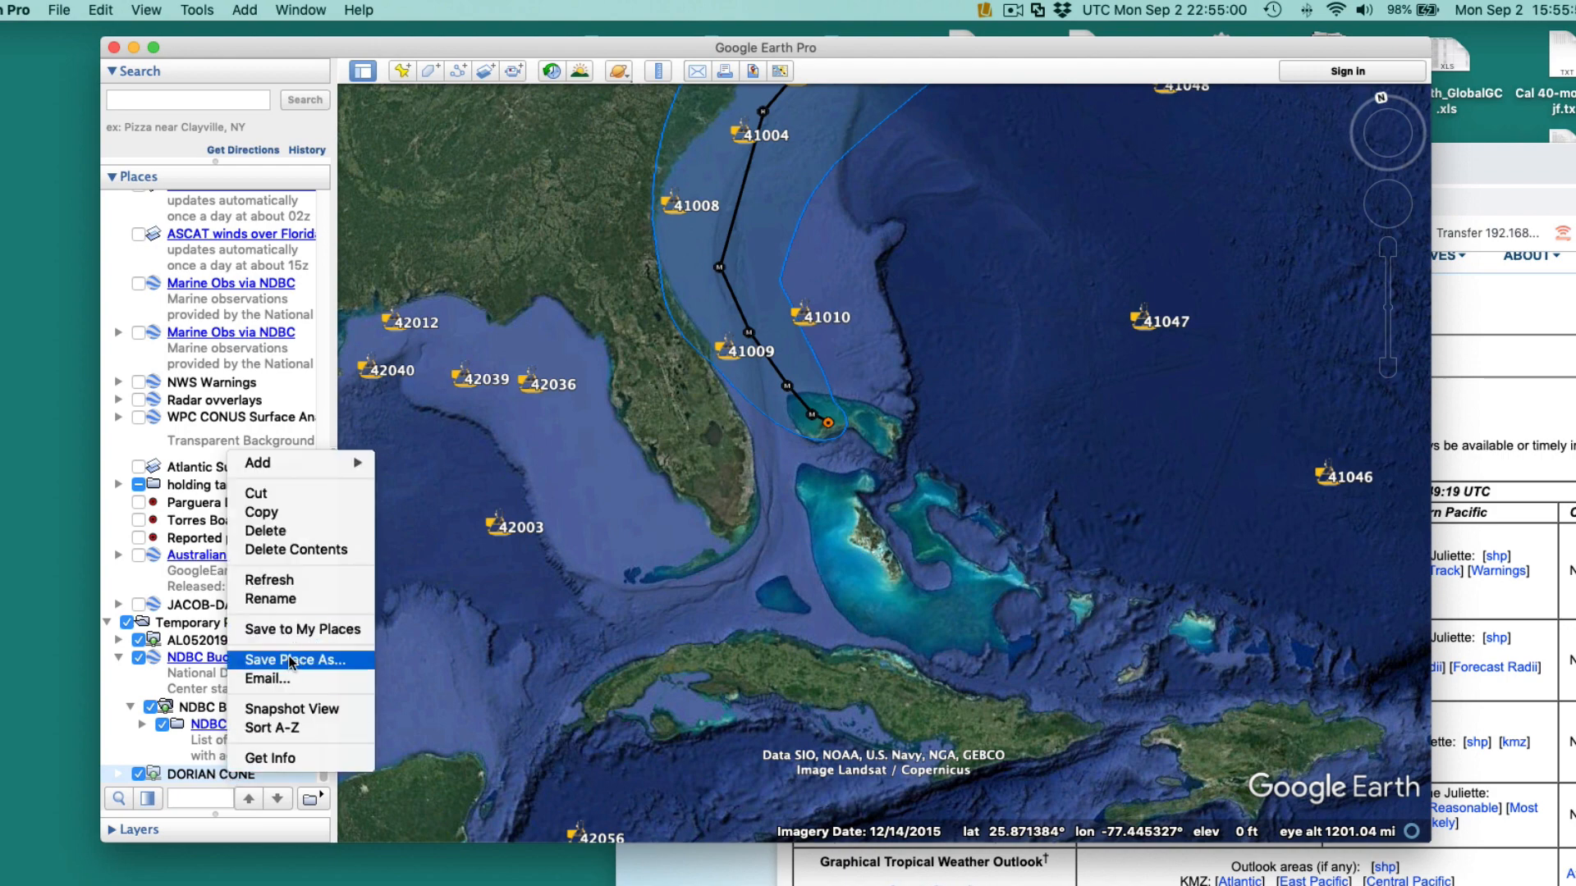
left_click(296, 660)
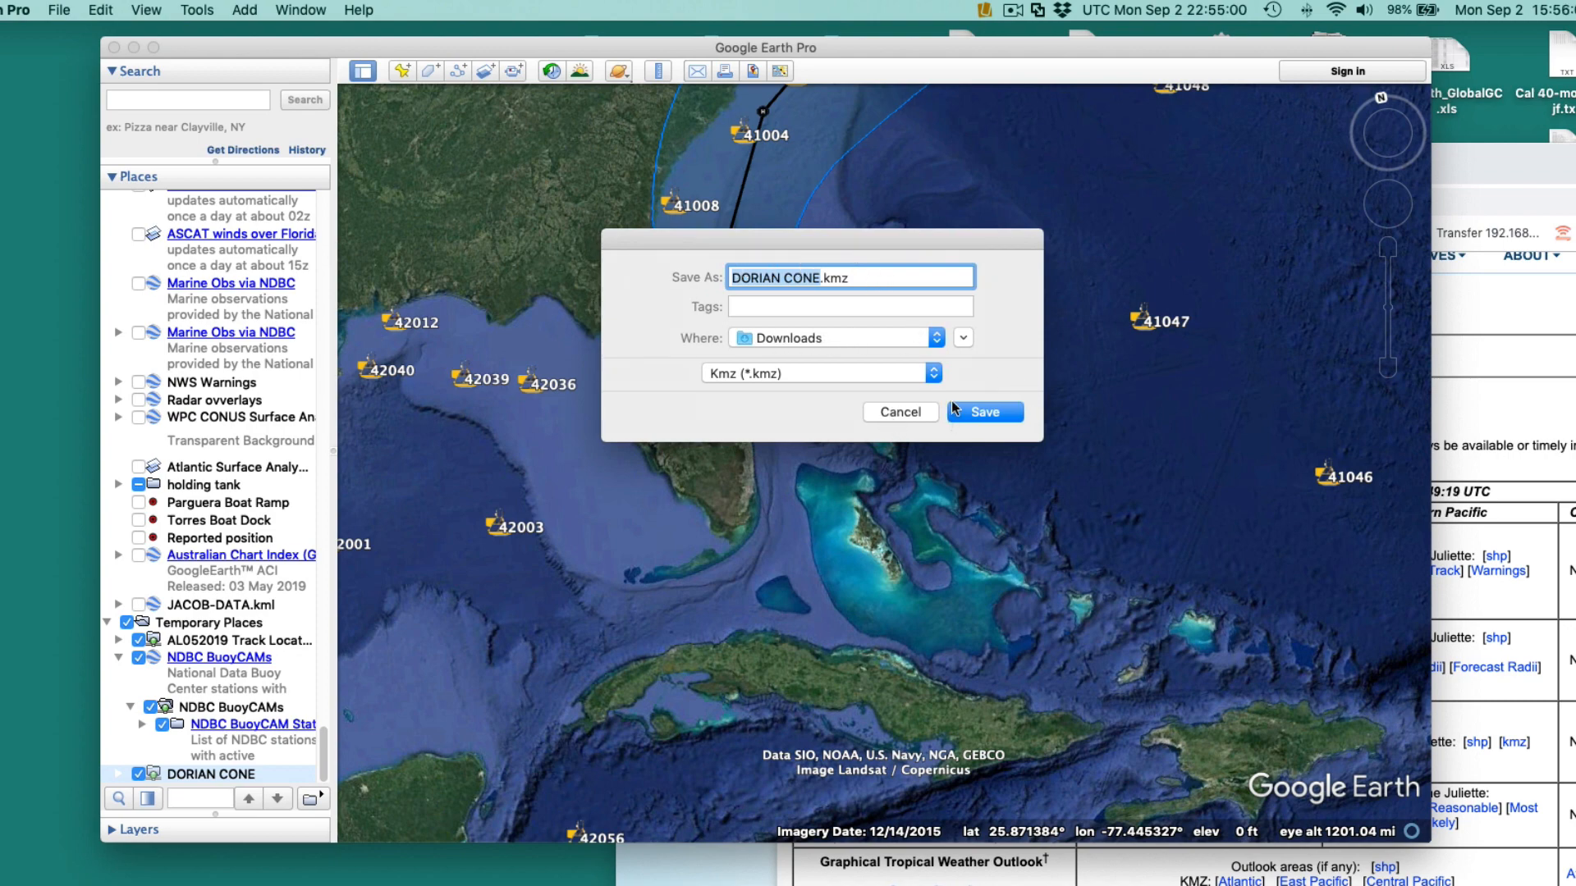
left_click(984, 412)
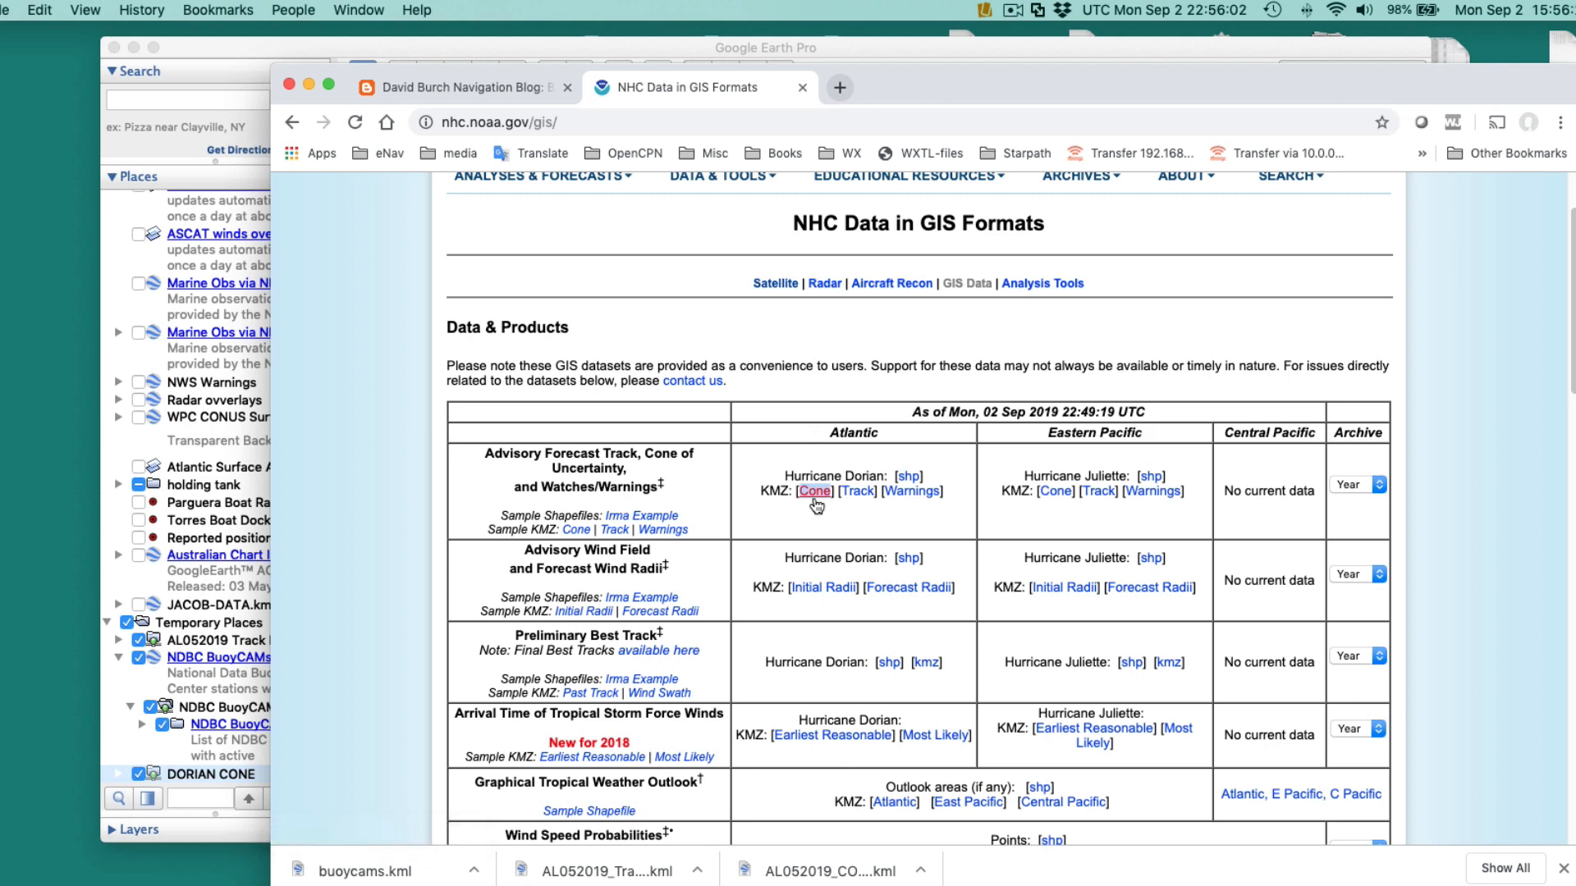
mouse_move(814, 490)
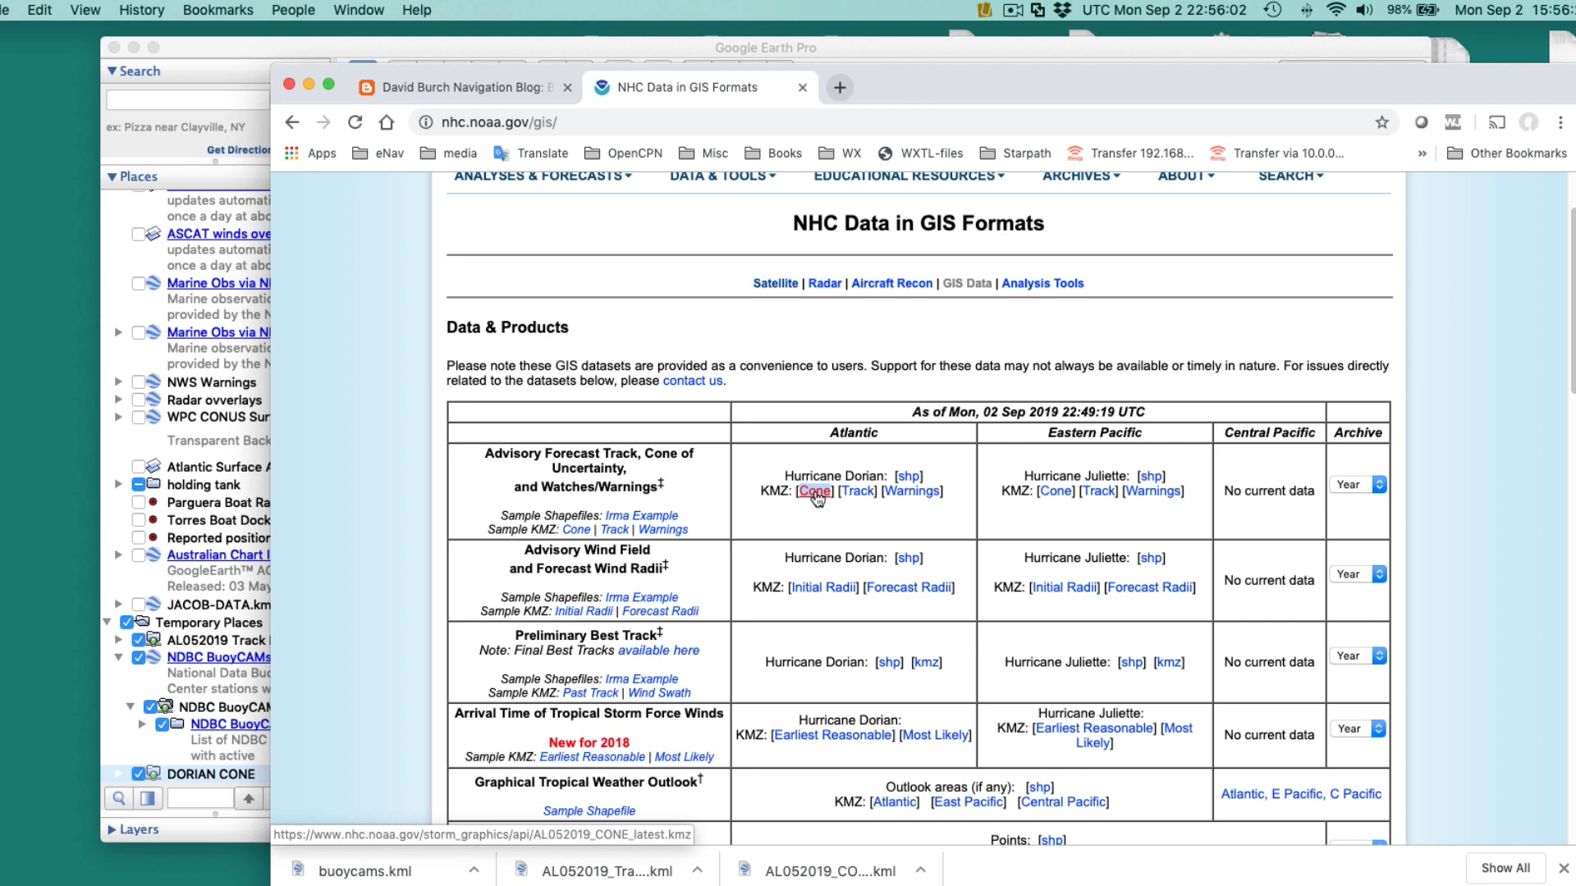
Reopen and dismiss the link options for Dorian's cone KMZ on the NHC GIS page.
right_click(813, 490)
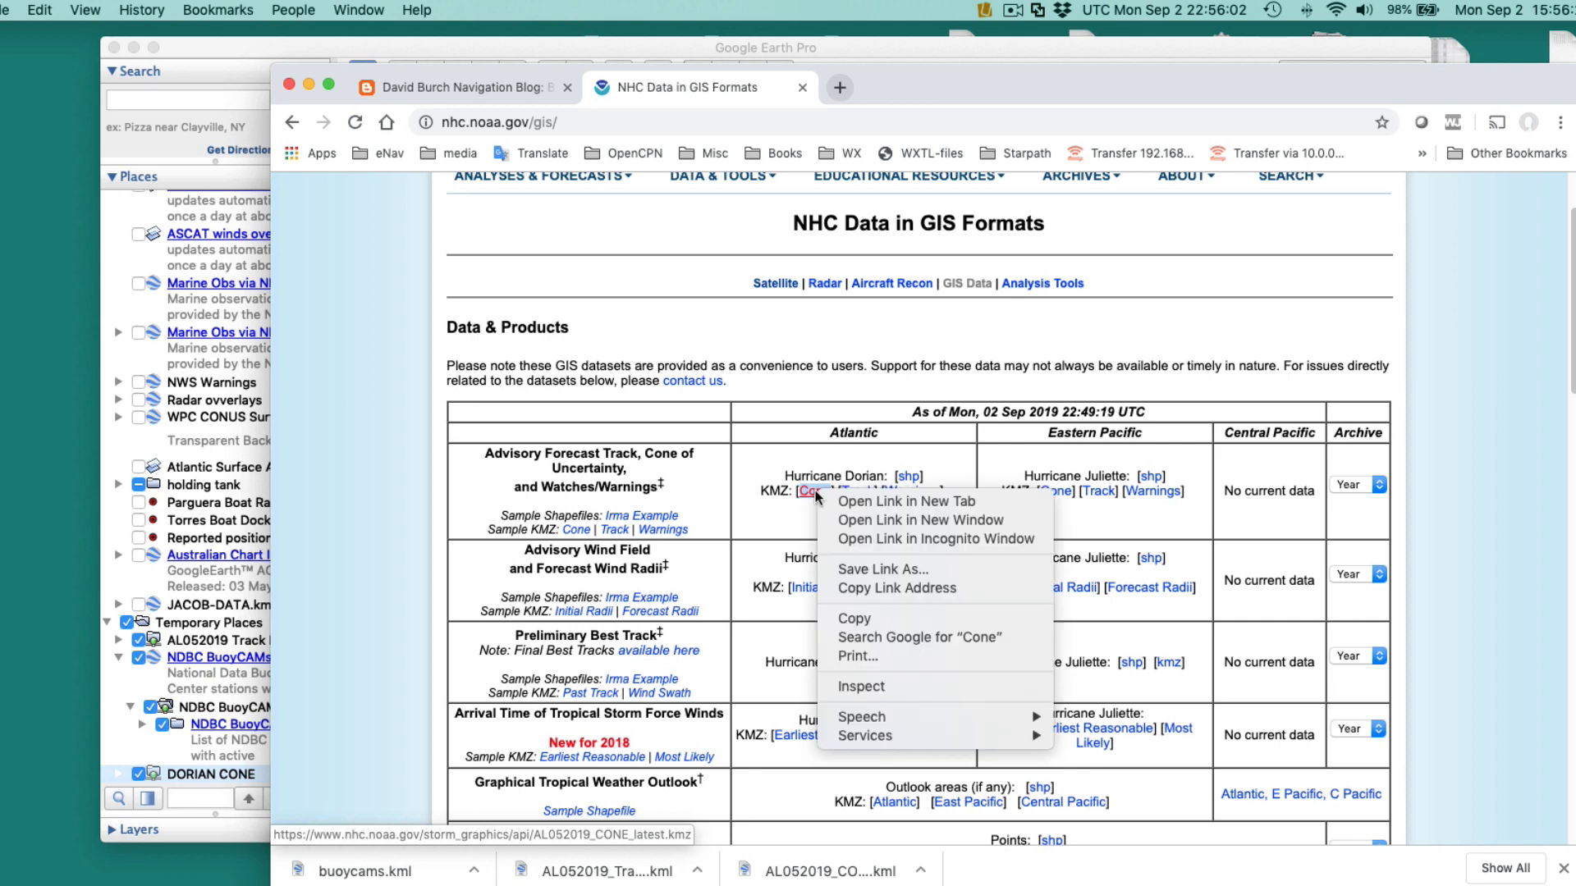
mouse_move(875, 607)
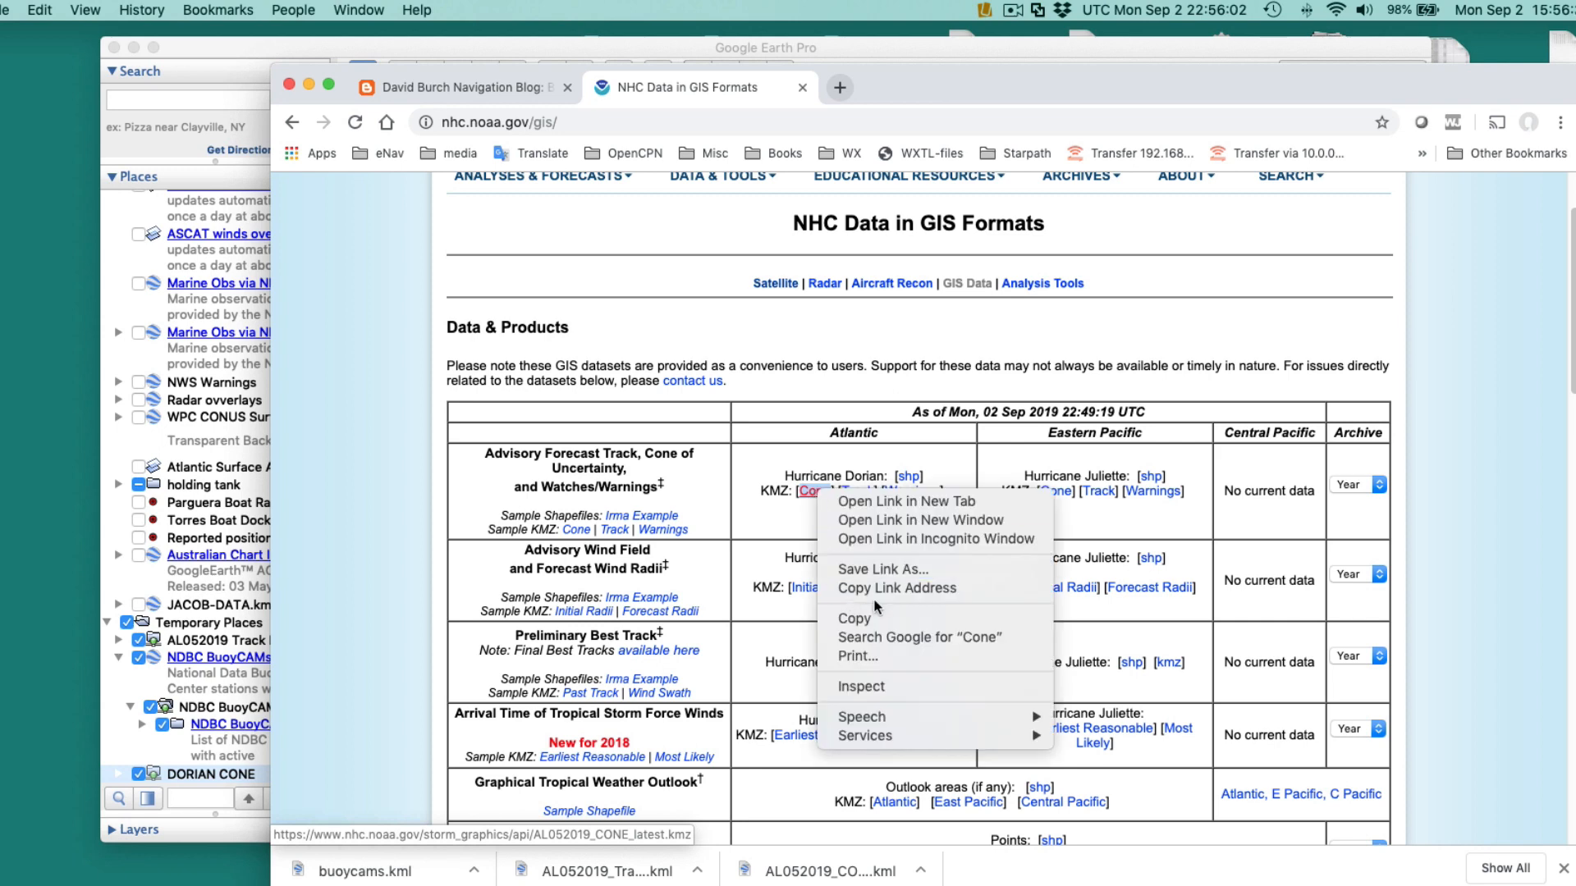
mouse_move(919, 520)
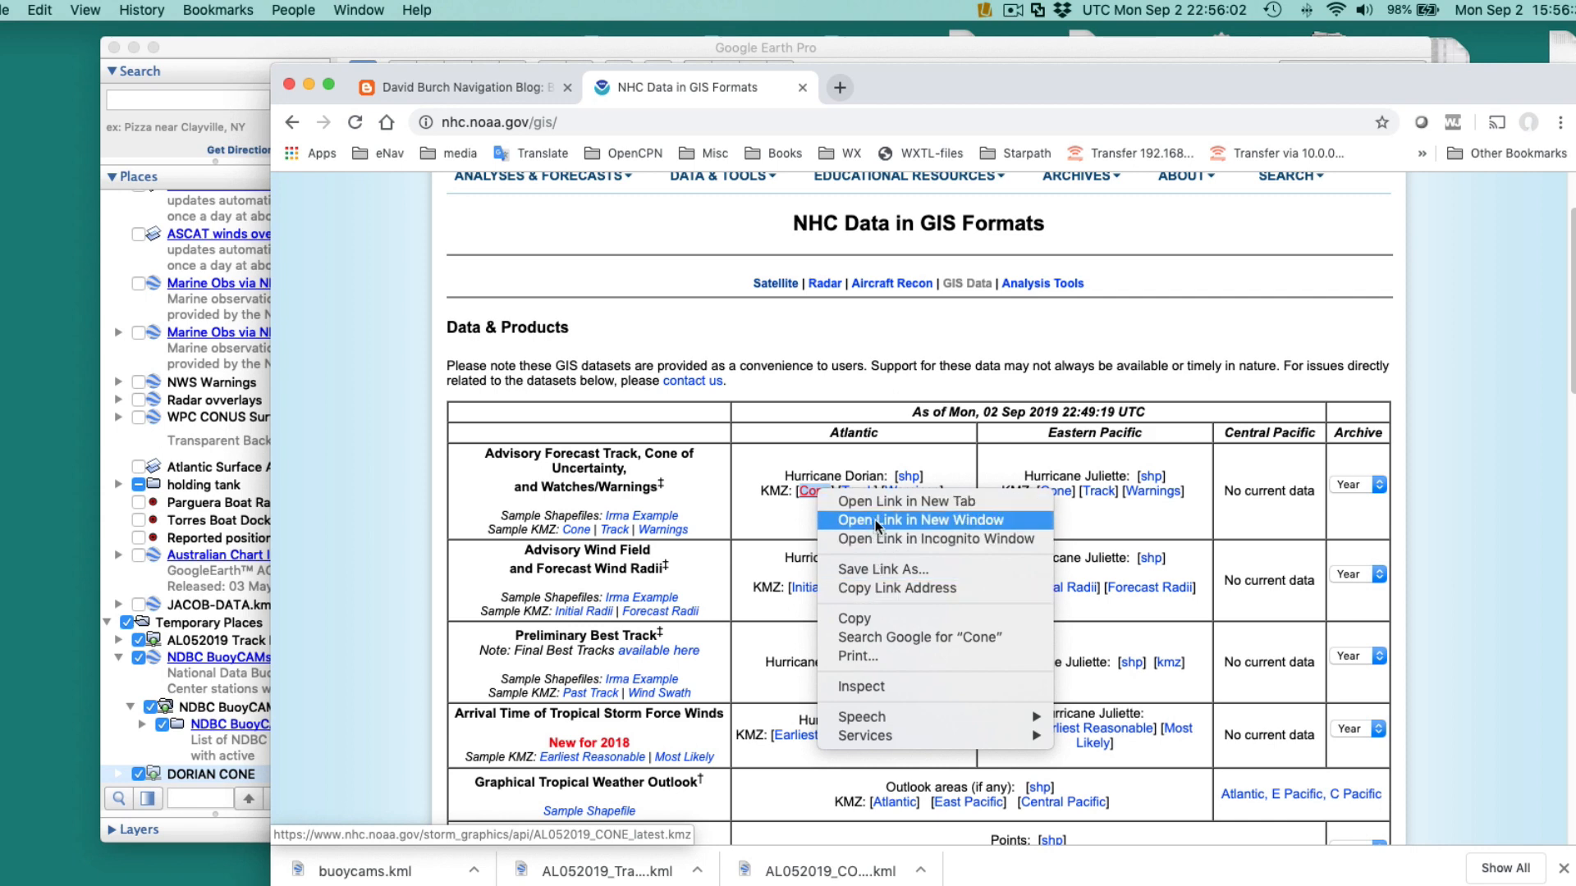
mouse_move(757, 668)
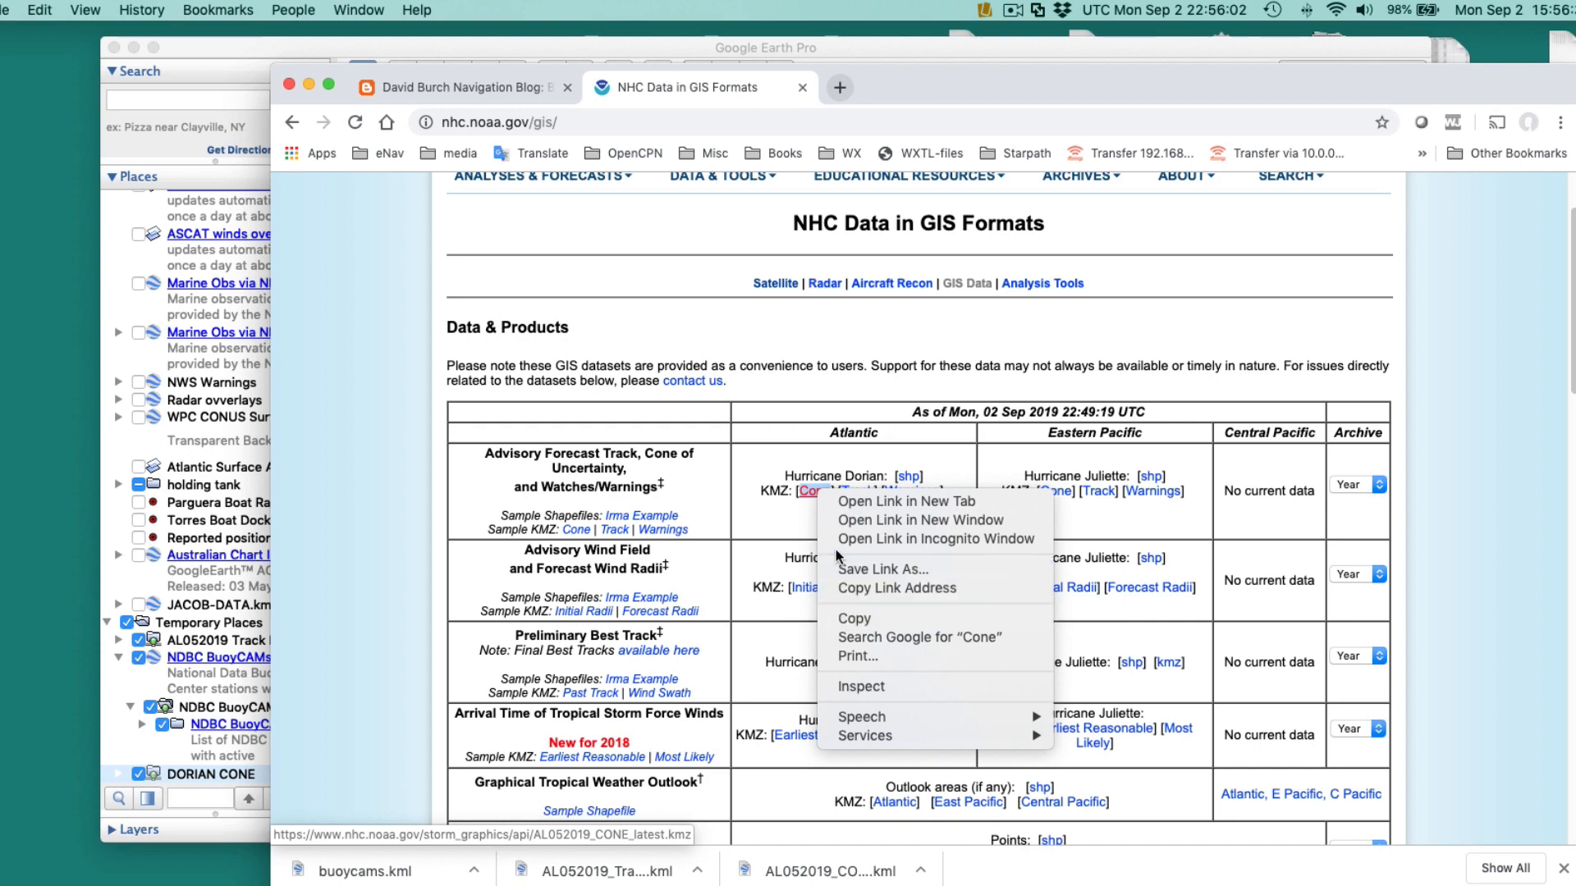
left_click(967, 59)
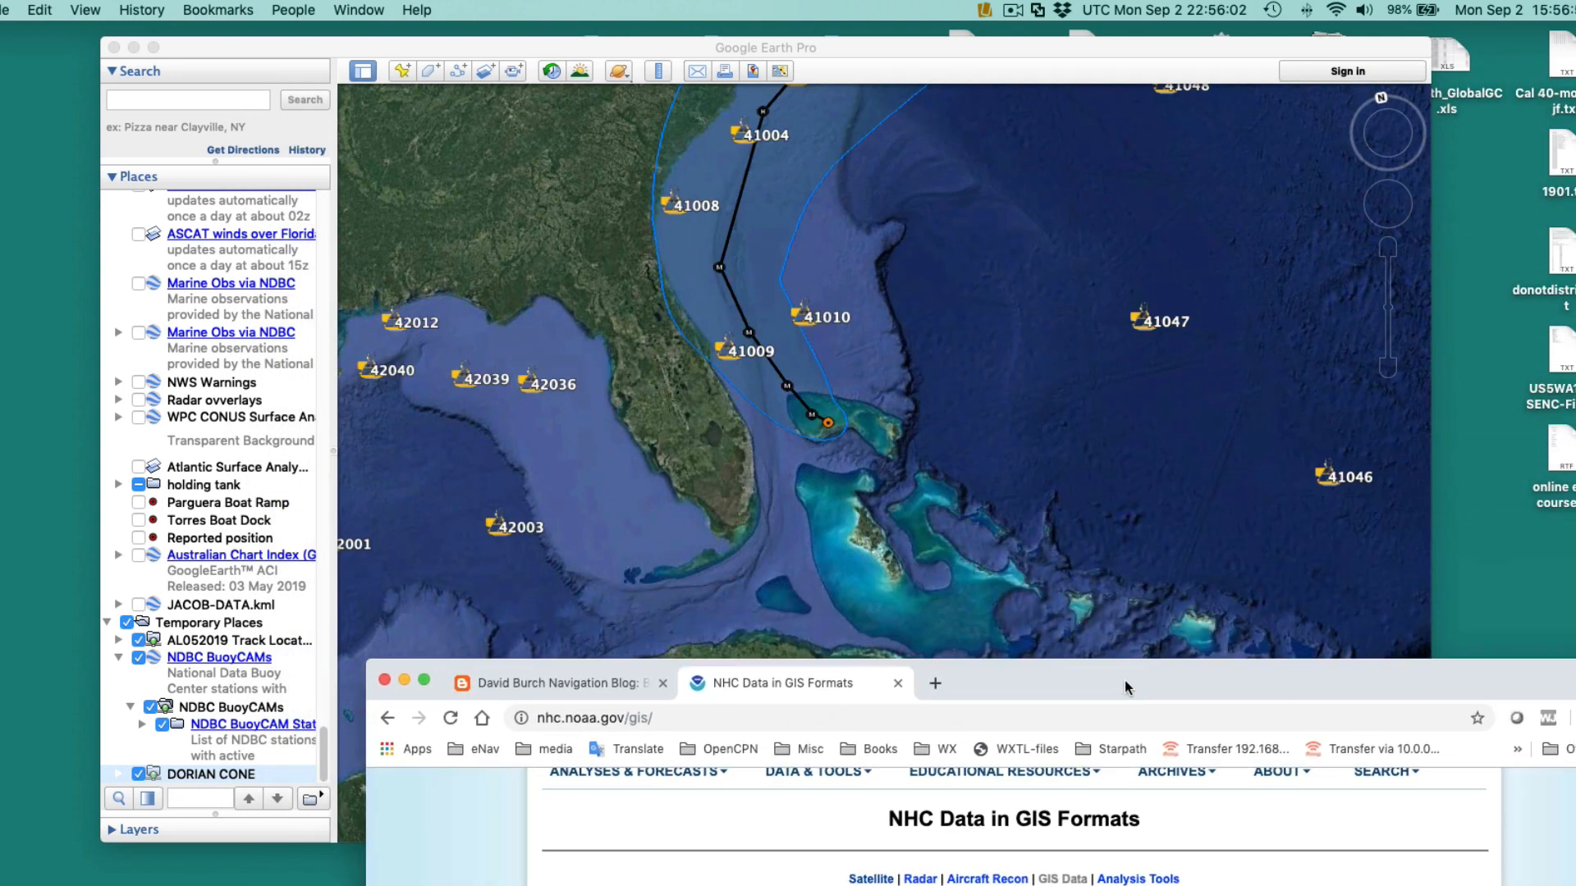
mouse_move(922, 515)
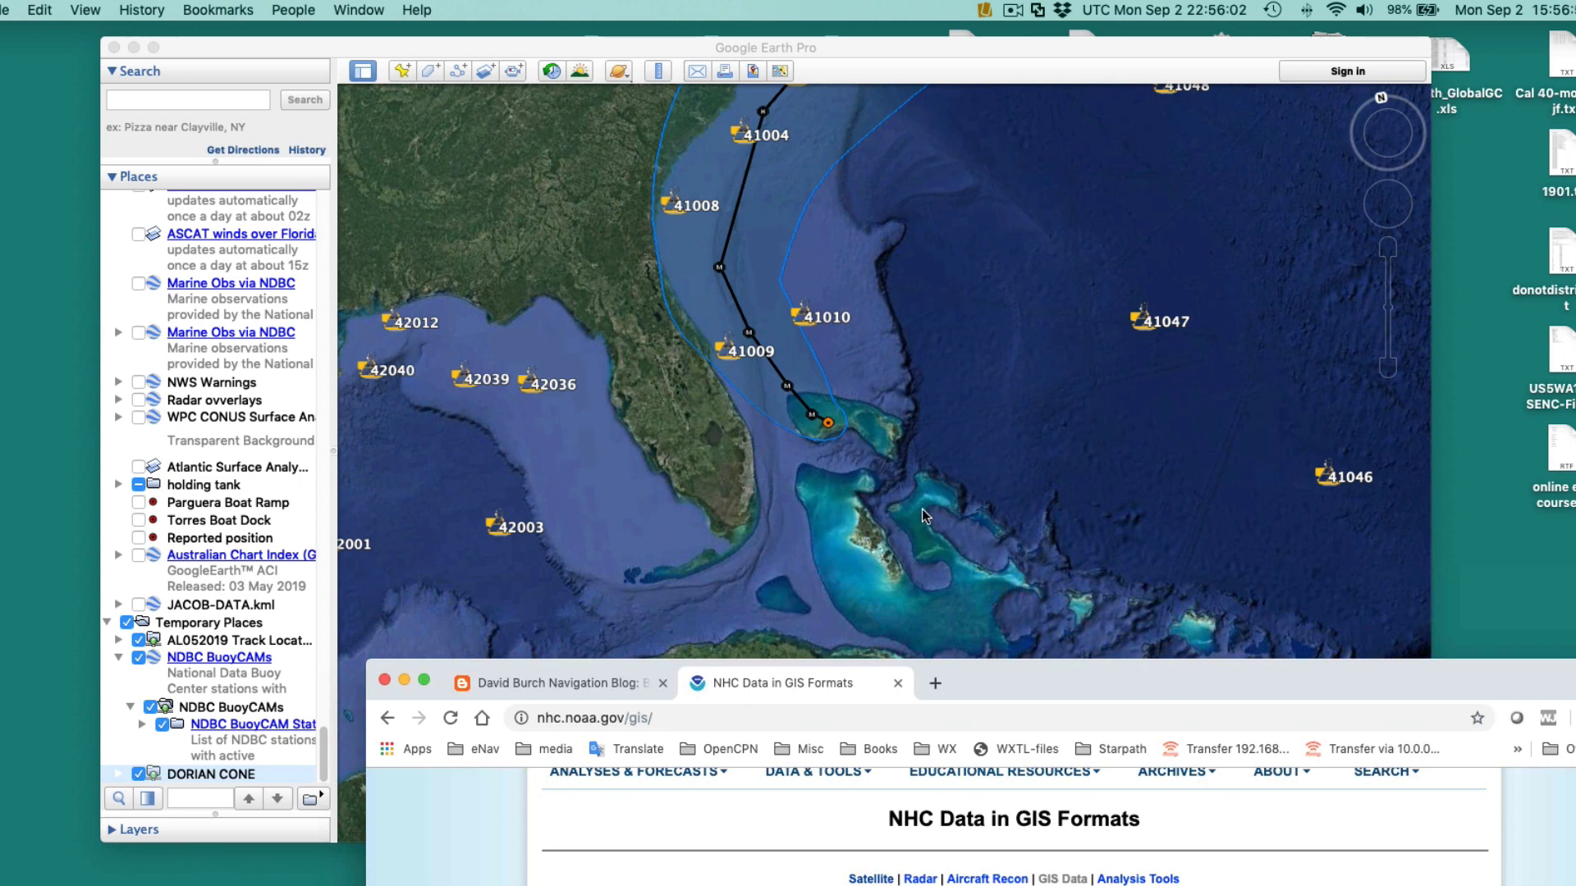
left_click(635, 771)
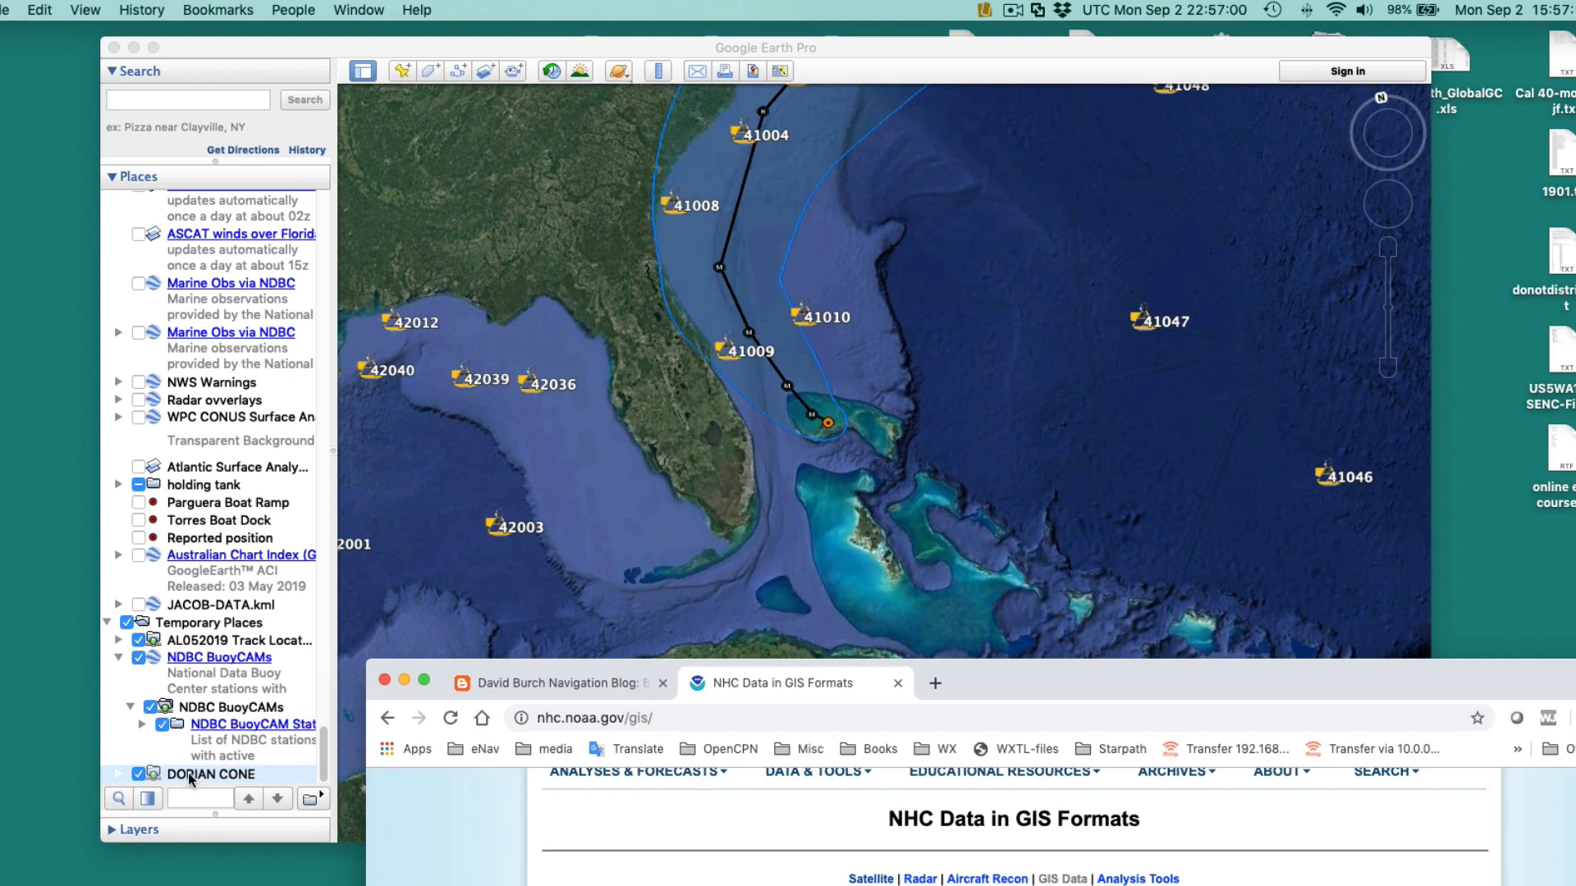
Save DORIAN CONE again in Kml (*.kml) format as DORIAN CONE.kml in Downloads.
right_click(212, 656)
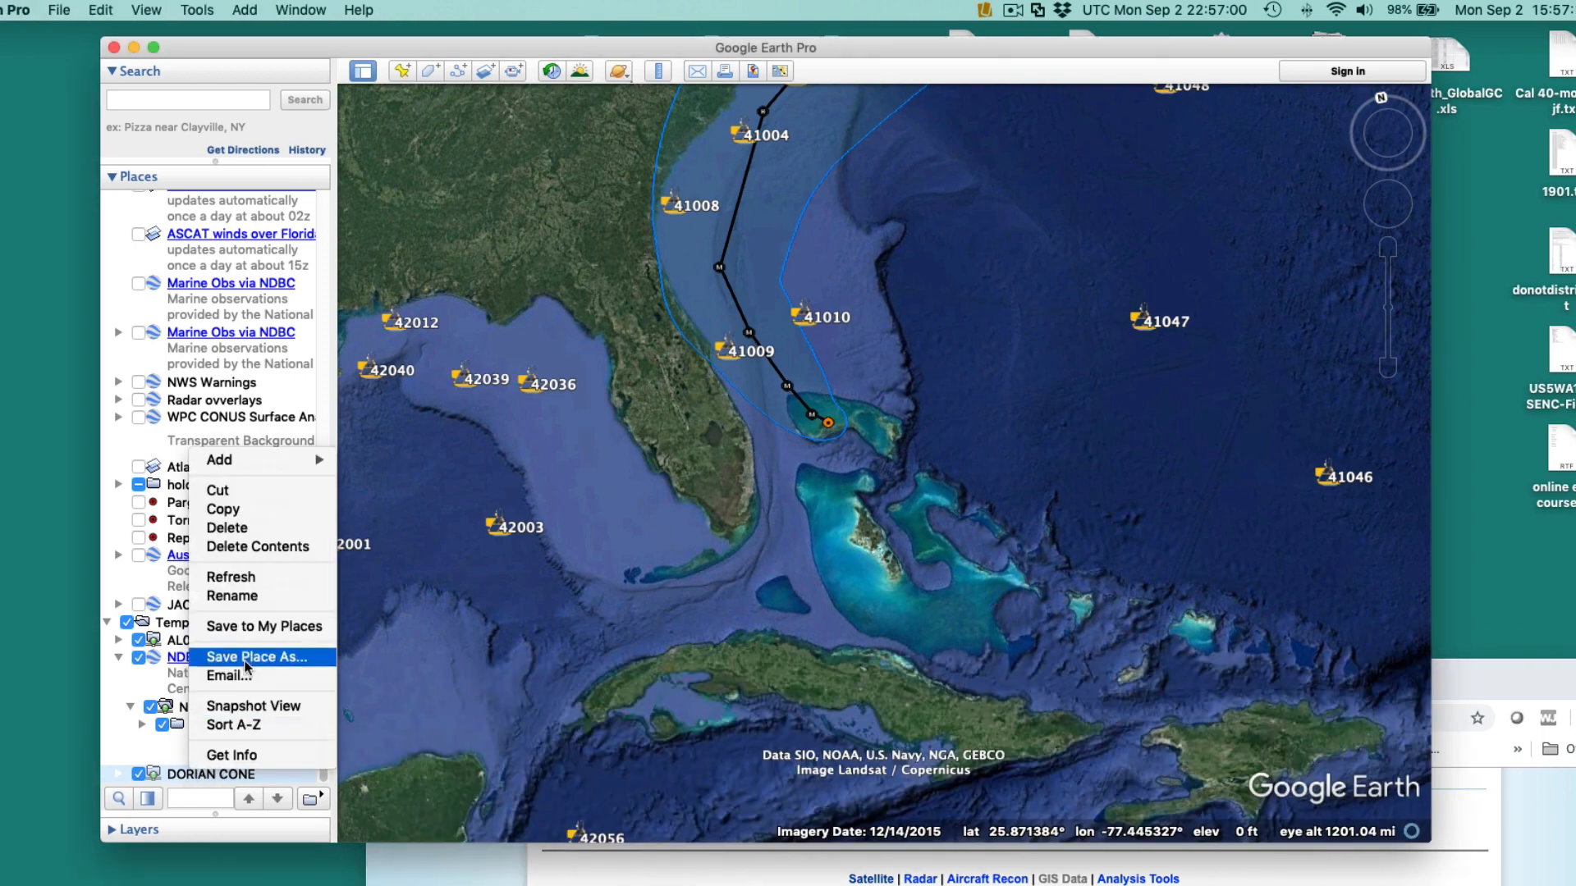
left_click(256, 656)
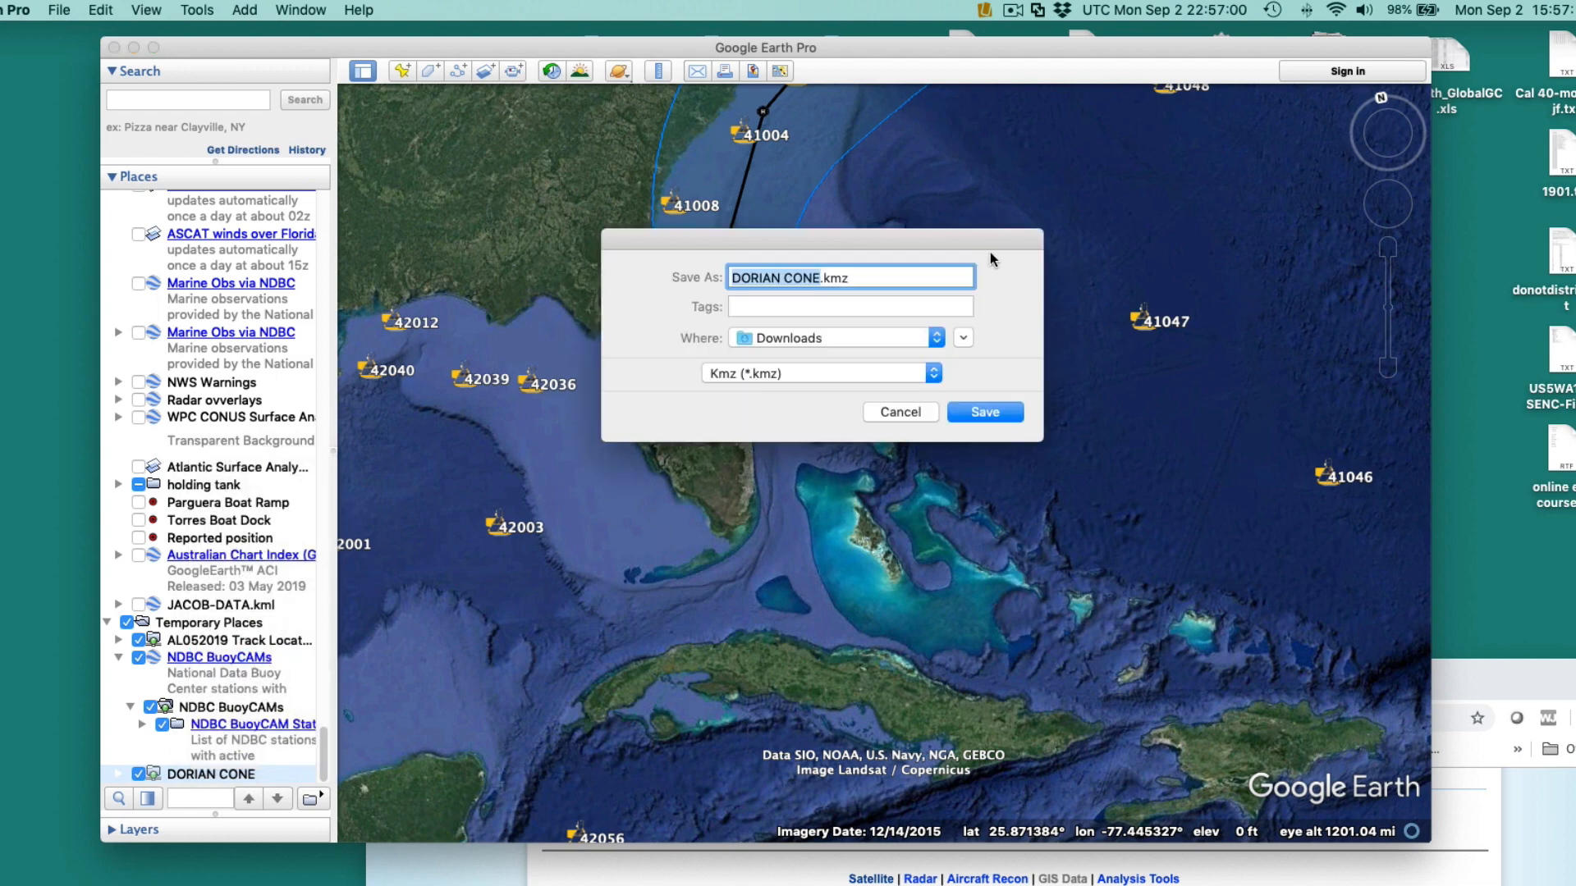
left_click(852, 277)
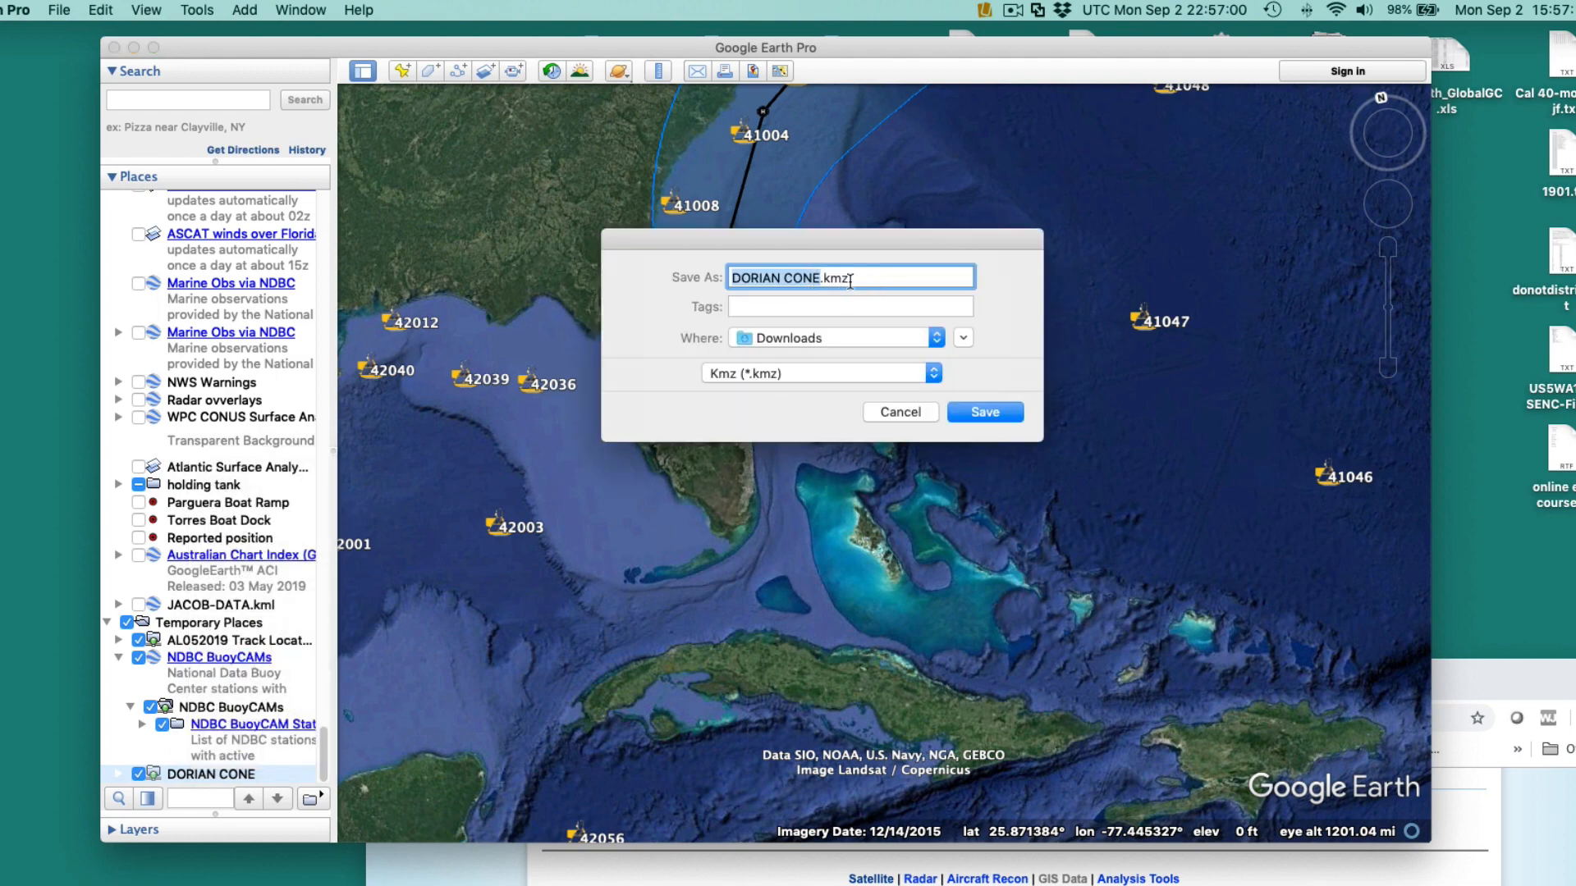
left_click(818, 372)
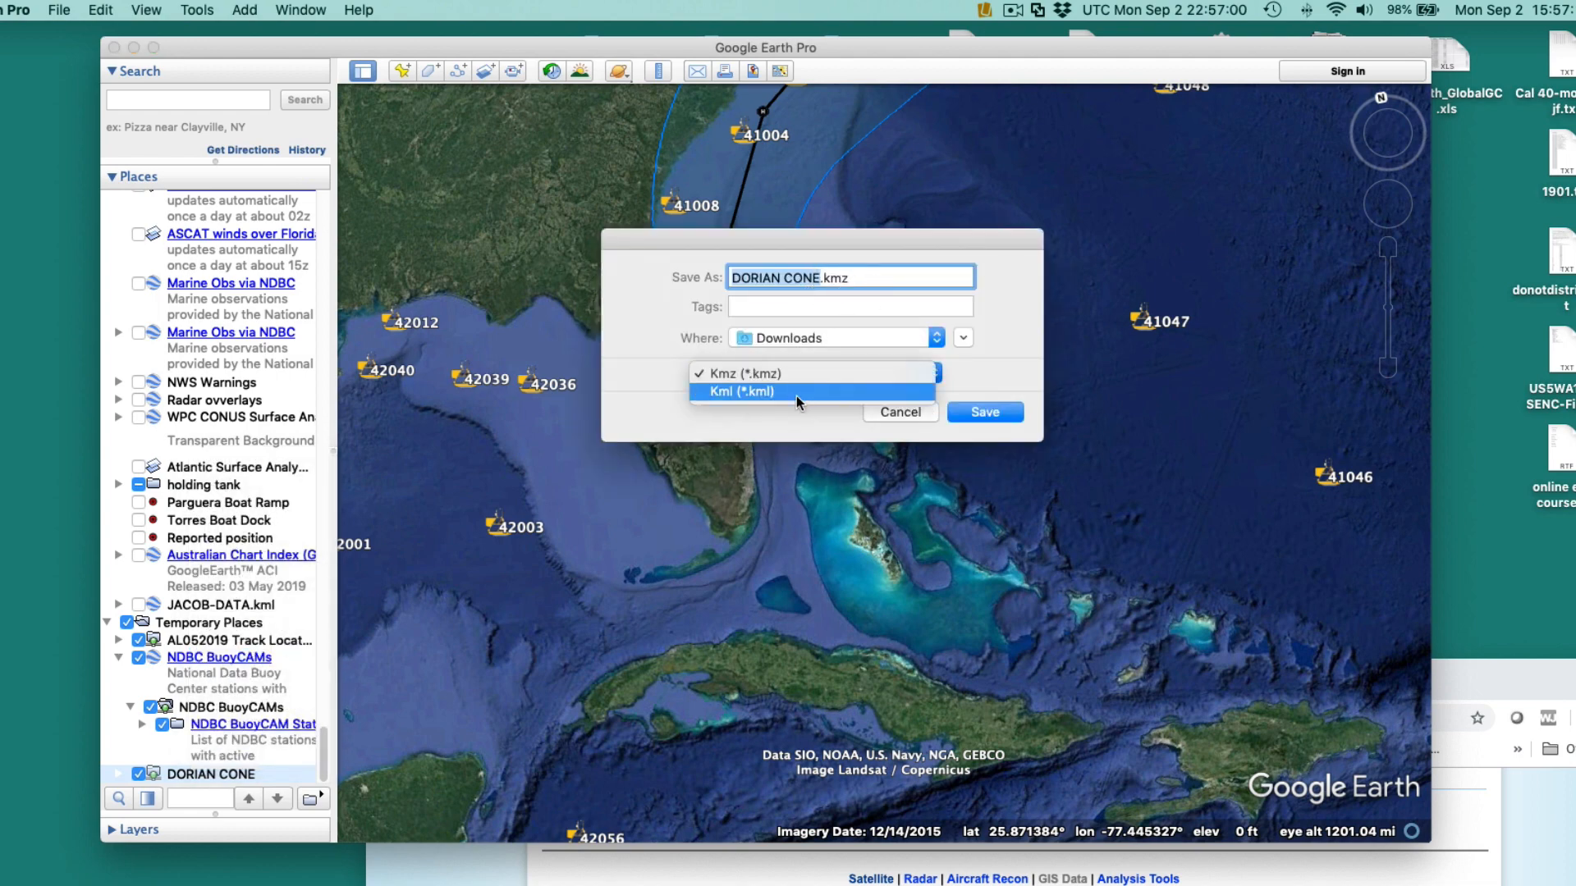
left_click(741, 391)
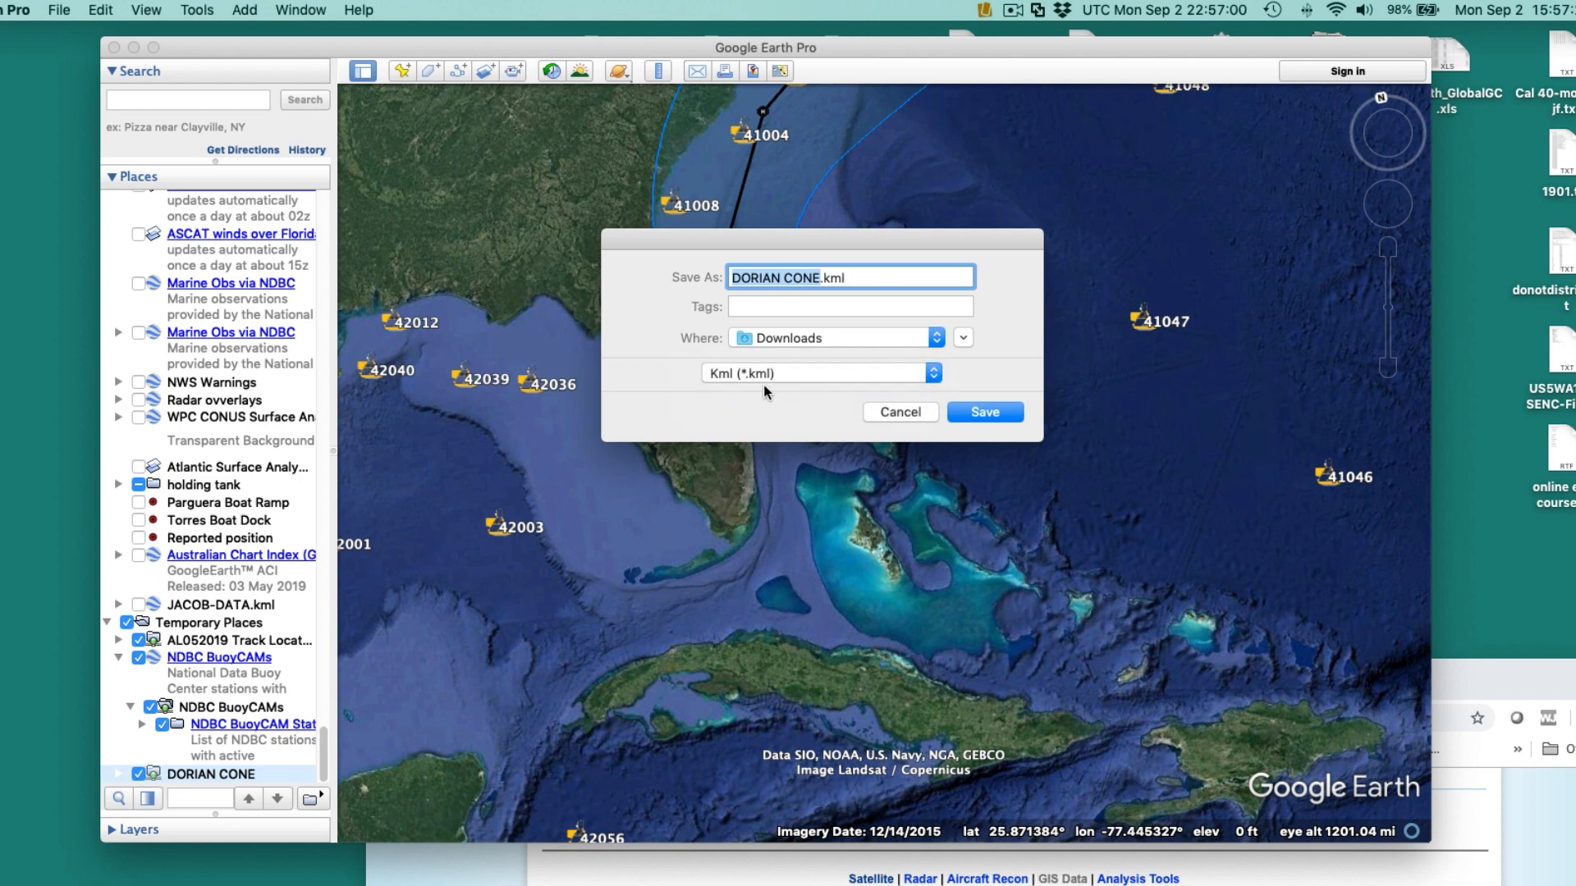
mouse_move(976, 392)
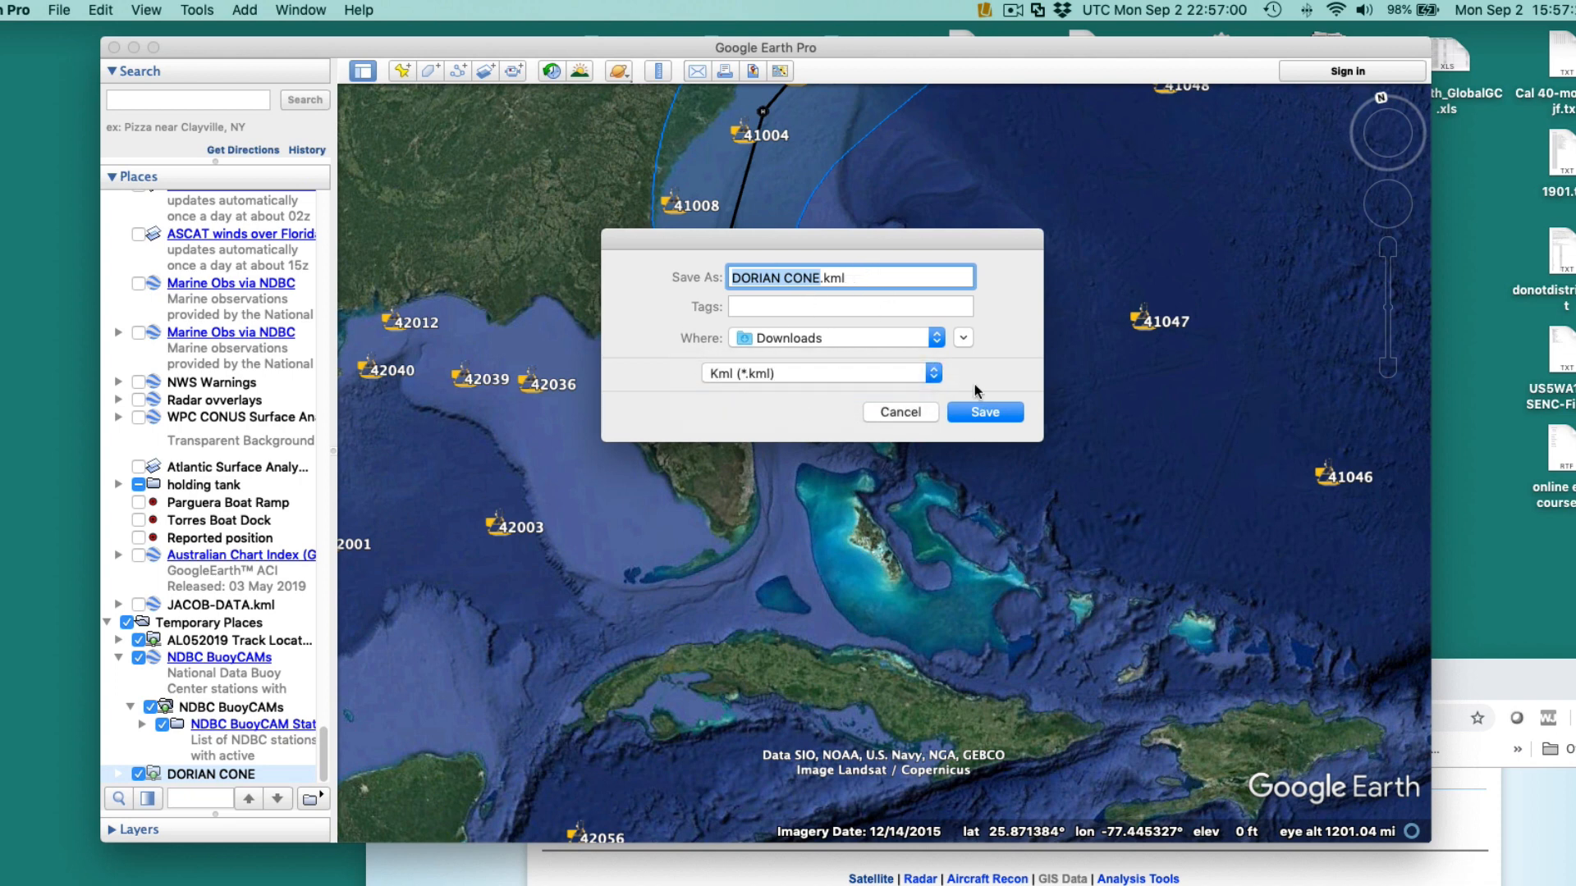
left_click(983, 412)
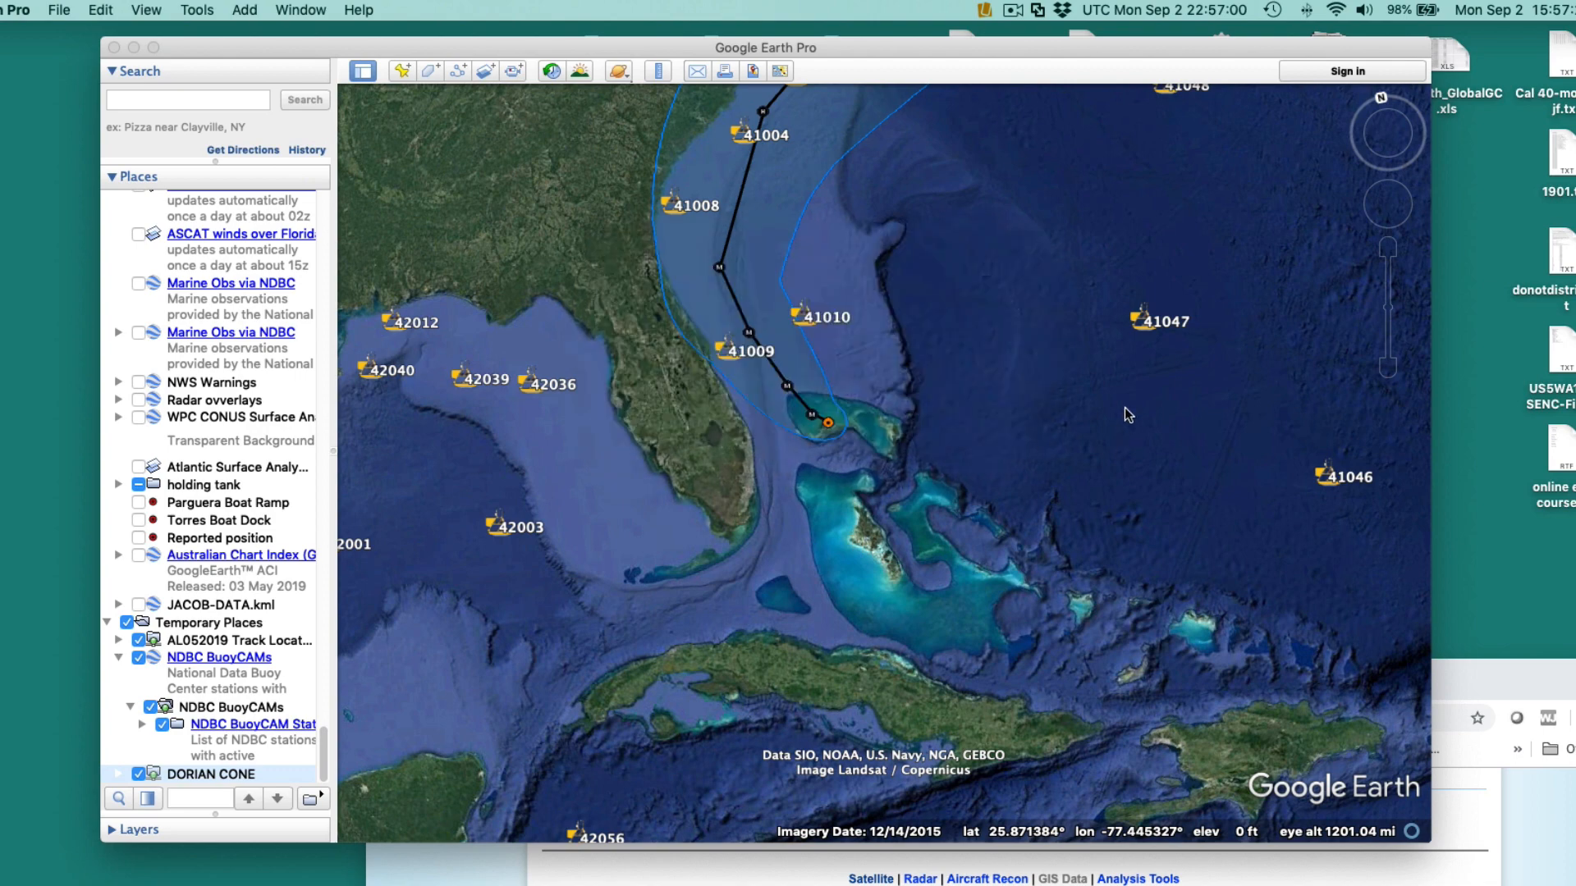
mouse_move(1095, 182)
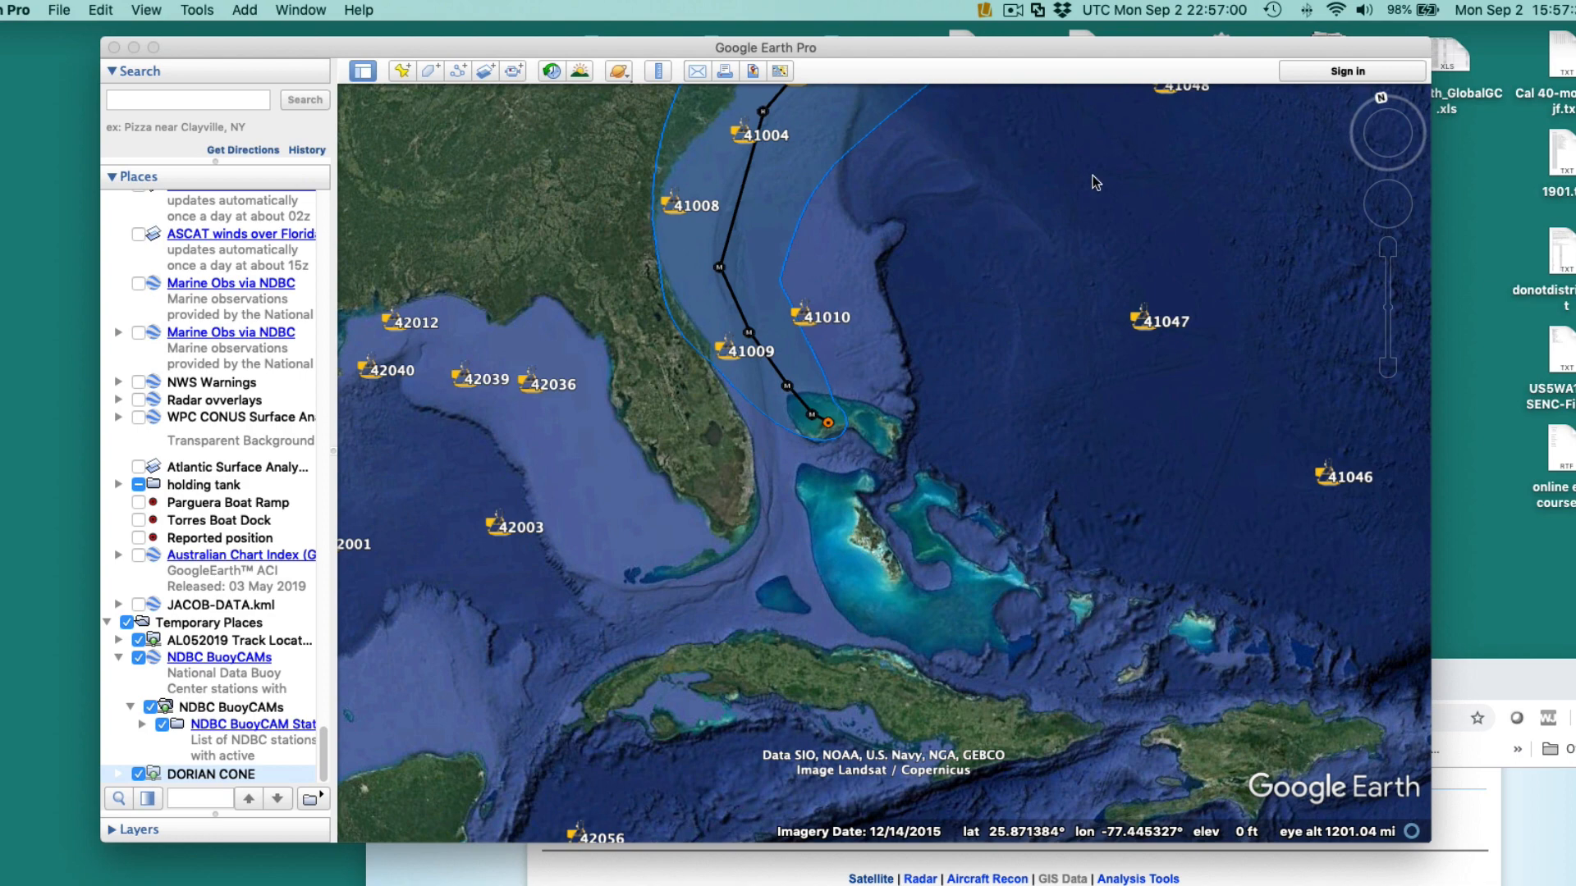